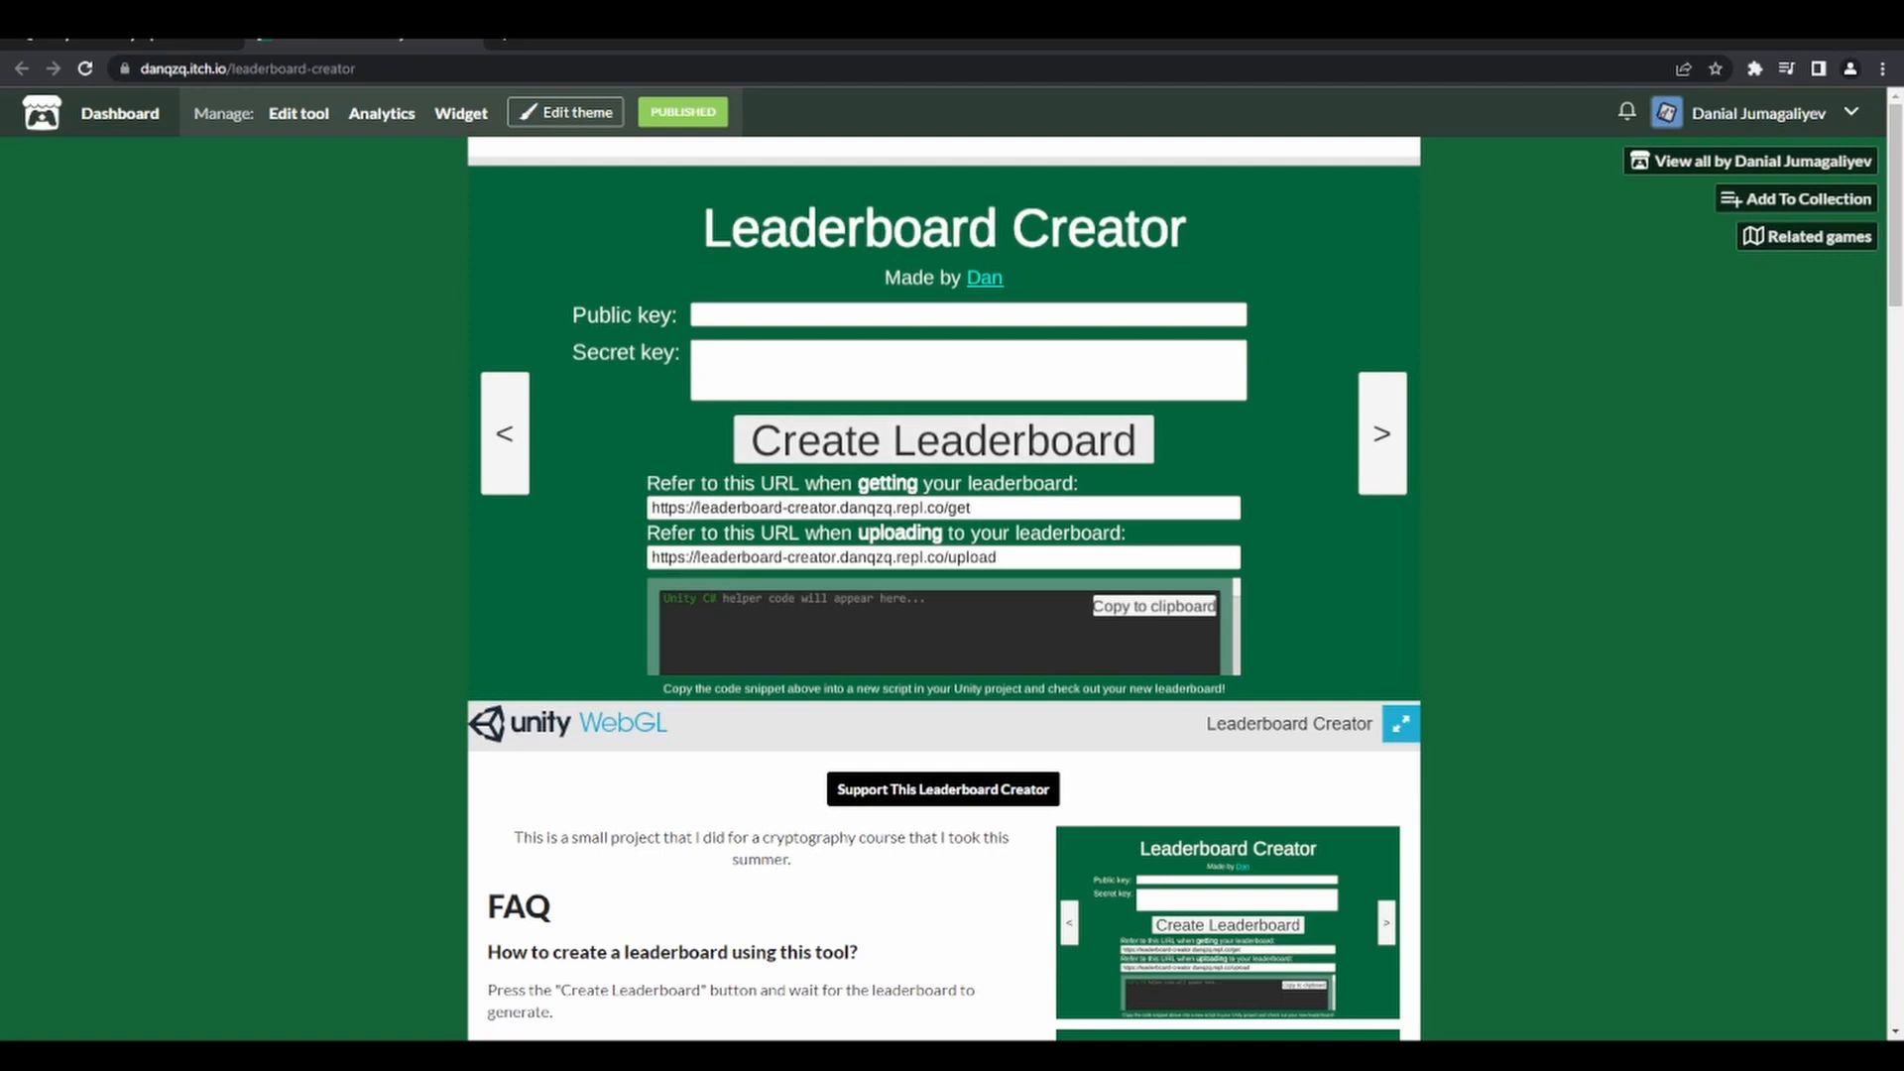
- Generate a new leaderboard with public and secret keys, request URLs and Unity helper code
{"action": "left_click", "coordinate": [942, 439]}
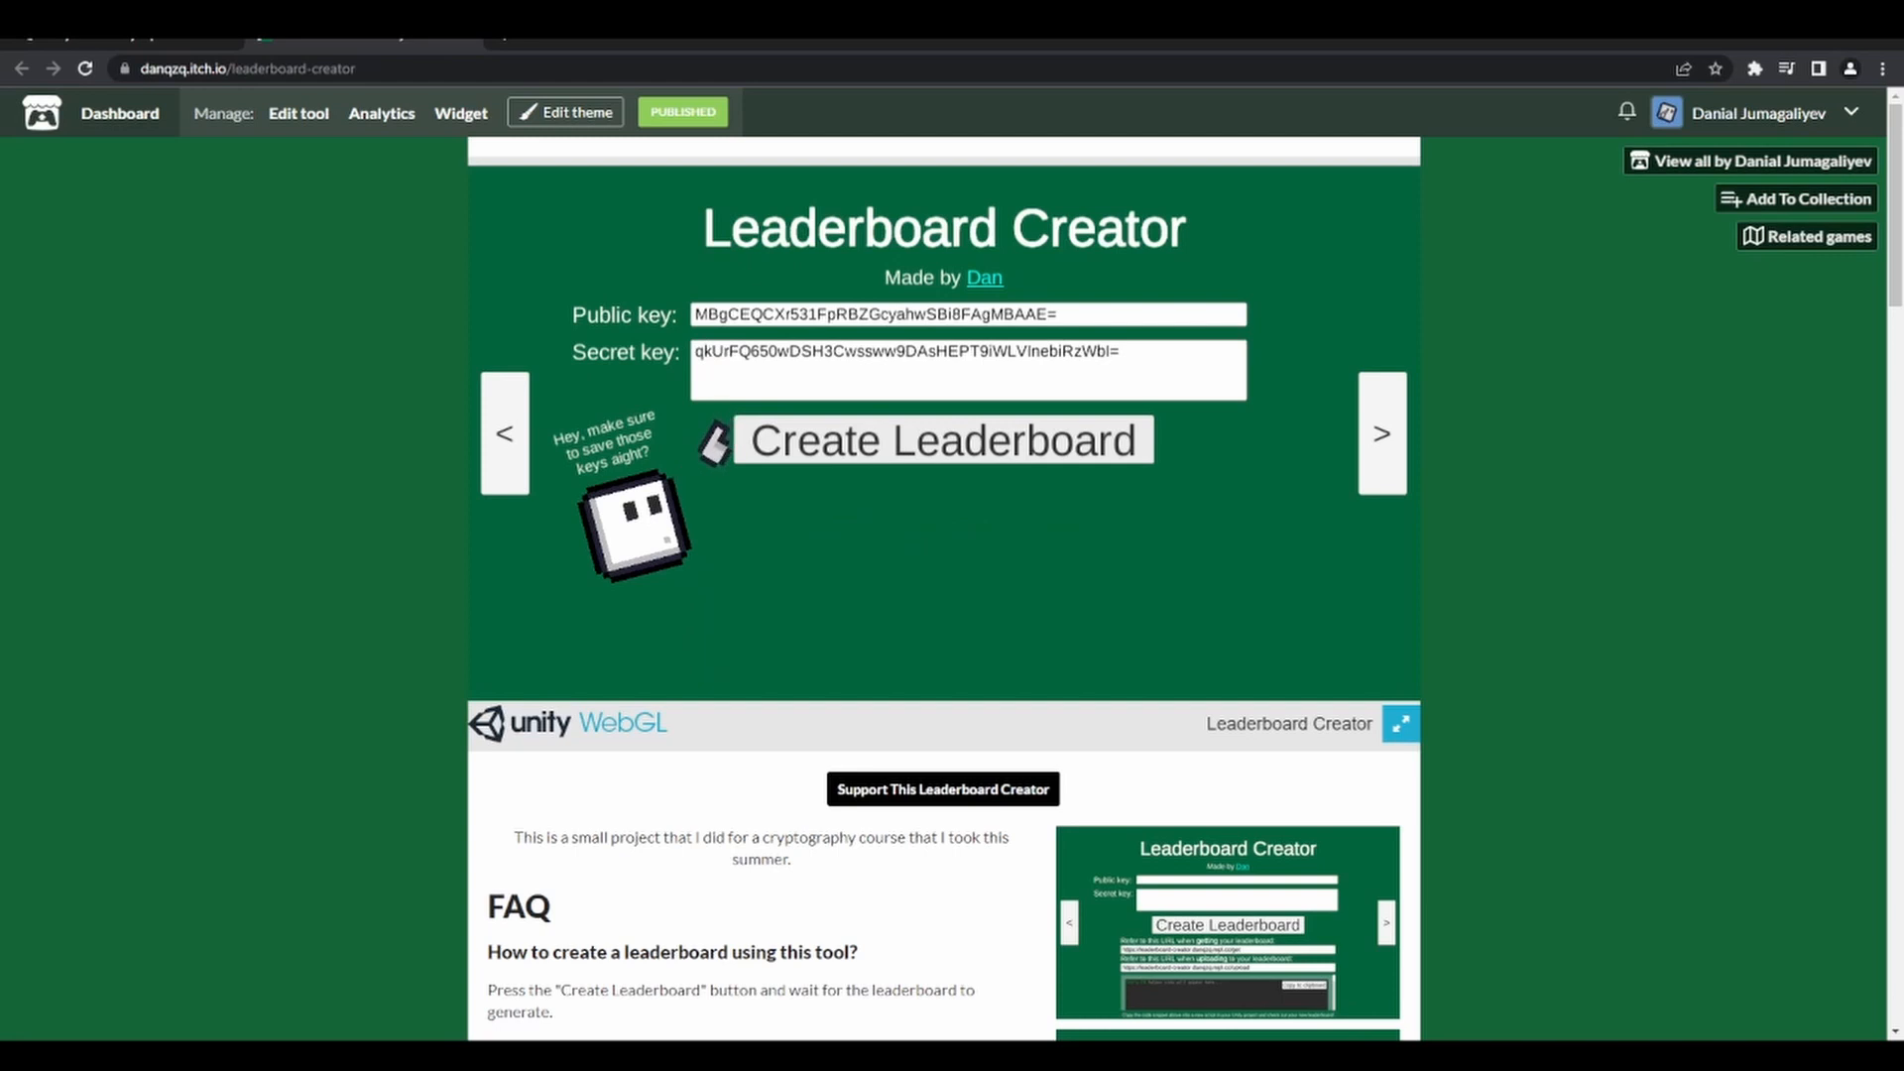
{"action": "left_click", "coordinate": [942, 439]}
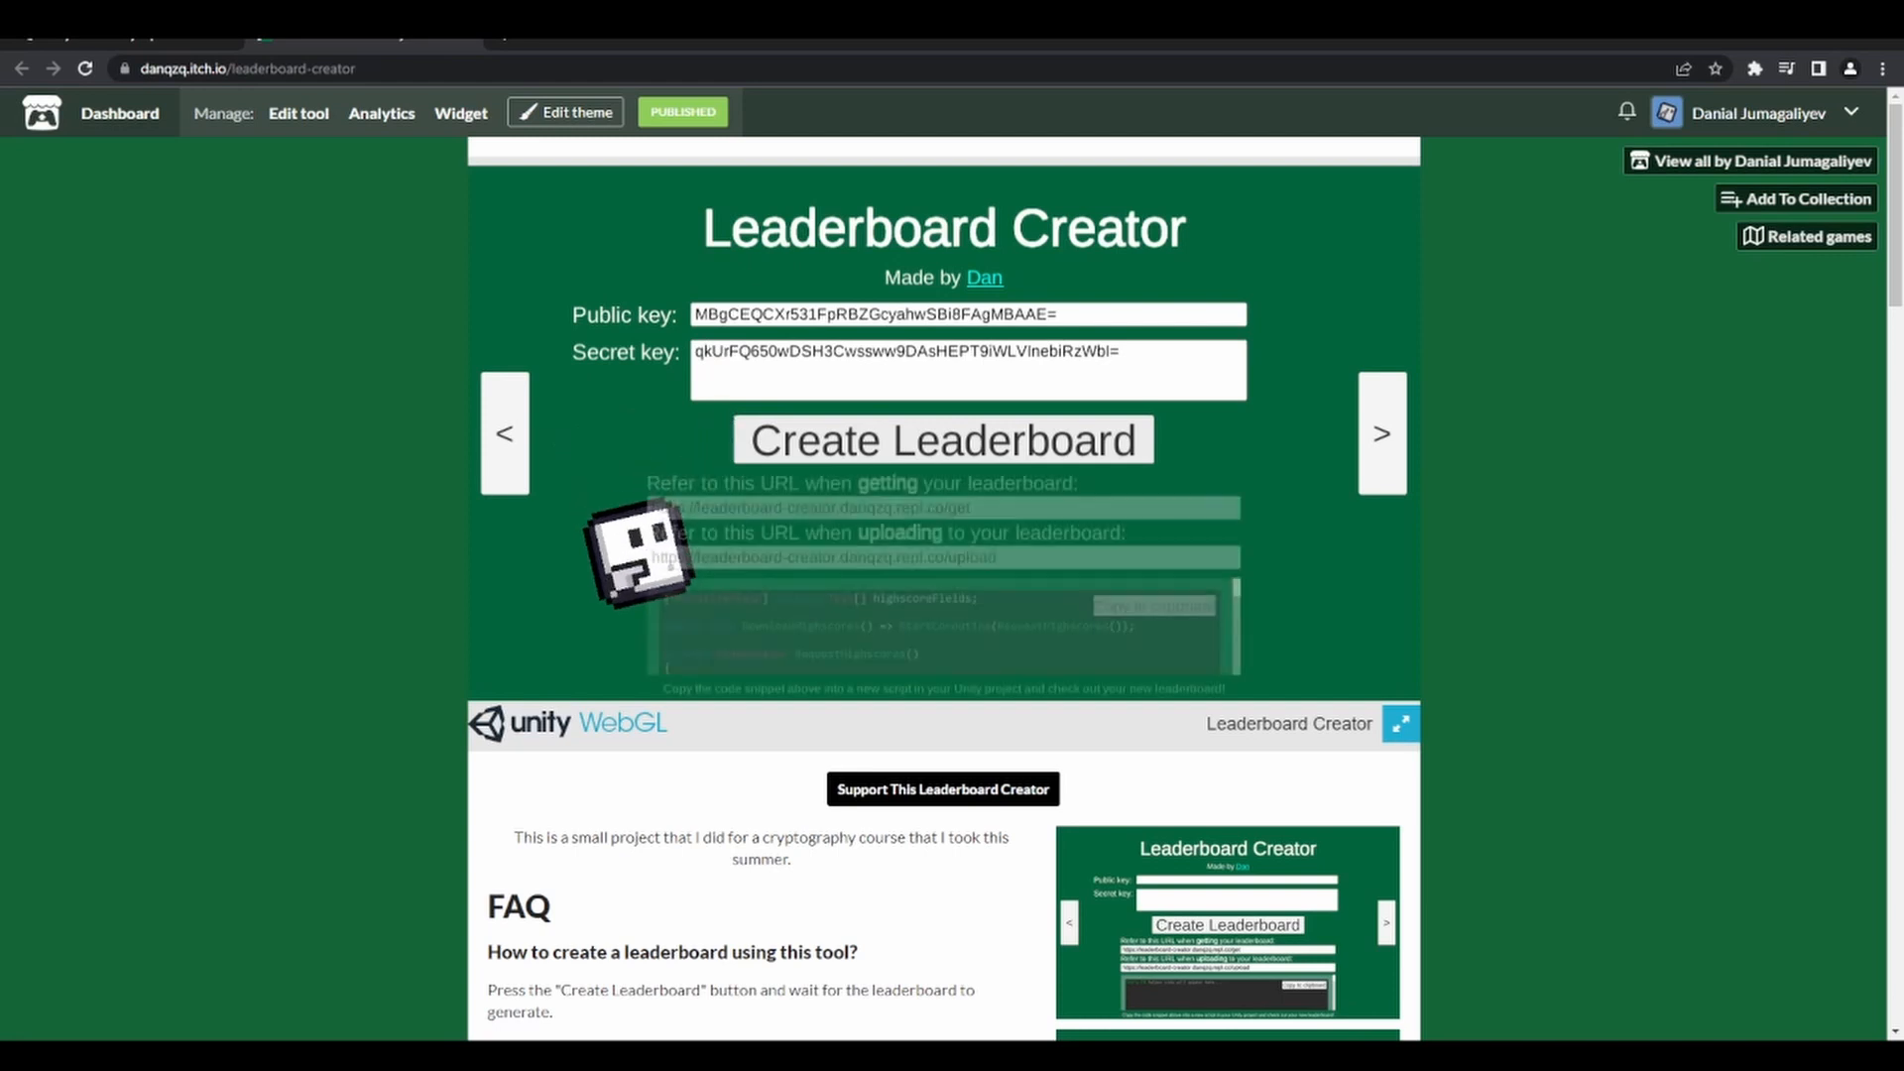
{"action": "left_click", "coordinate": [942, 438]}
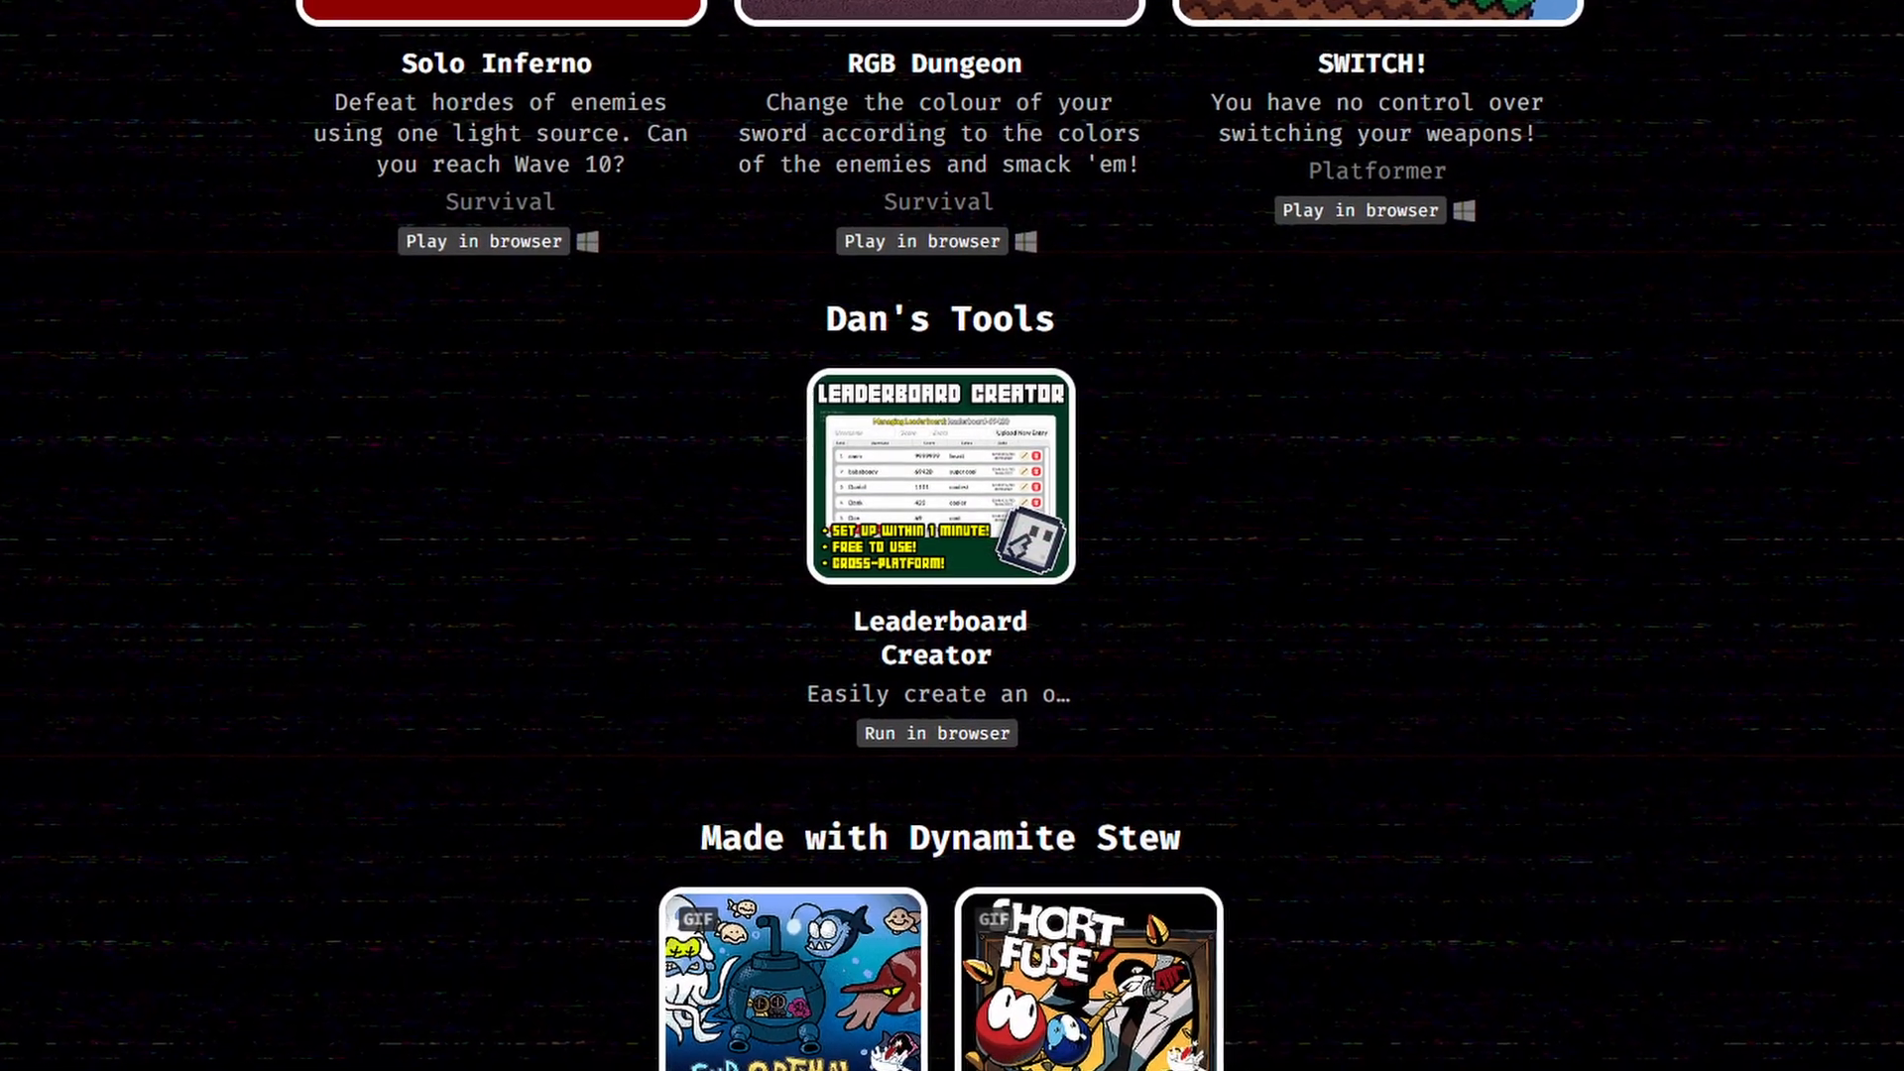
- Scroll the itch.io profile down to Dan's Tools and open the Leaderboard Creator page
{"action": "scroll", "scroll_direction": "down", "scroll_amount": 3}
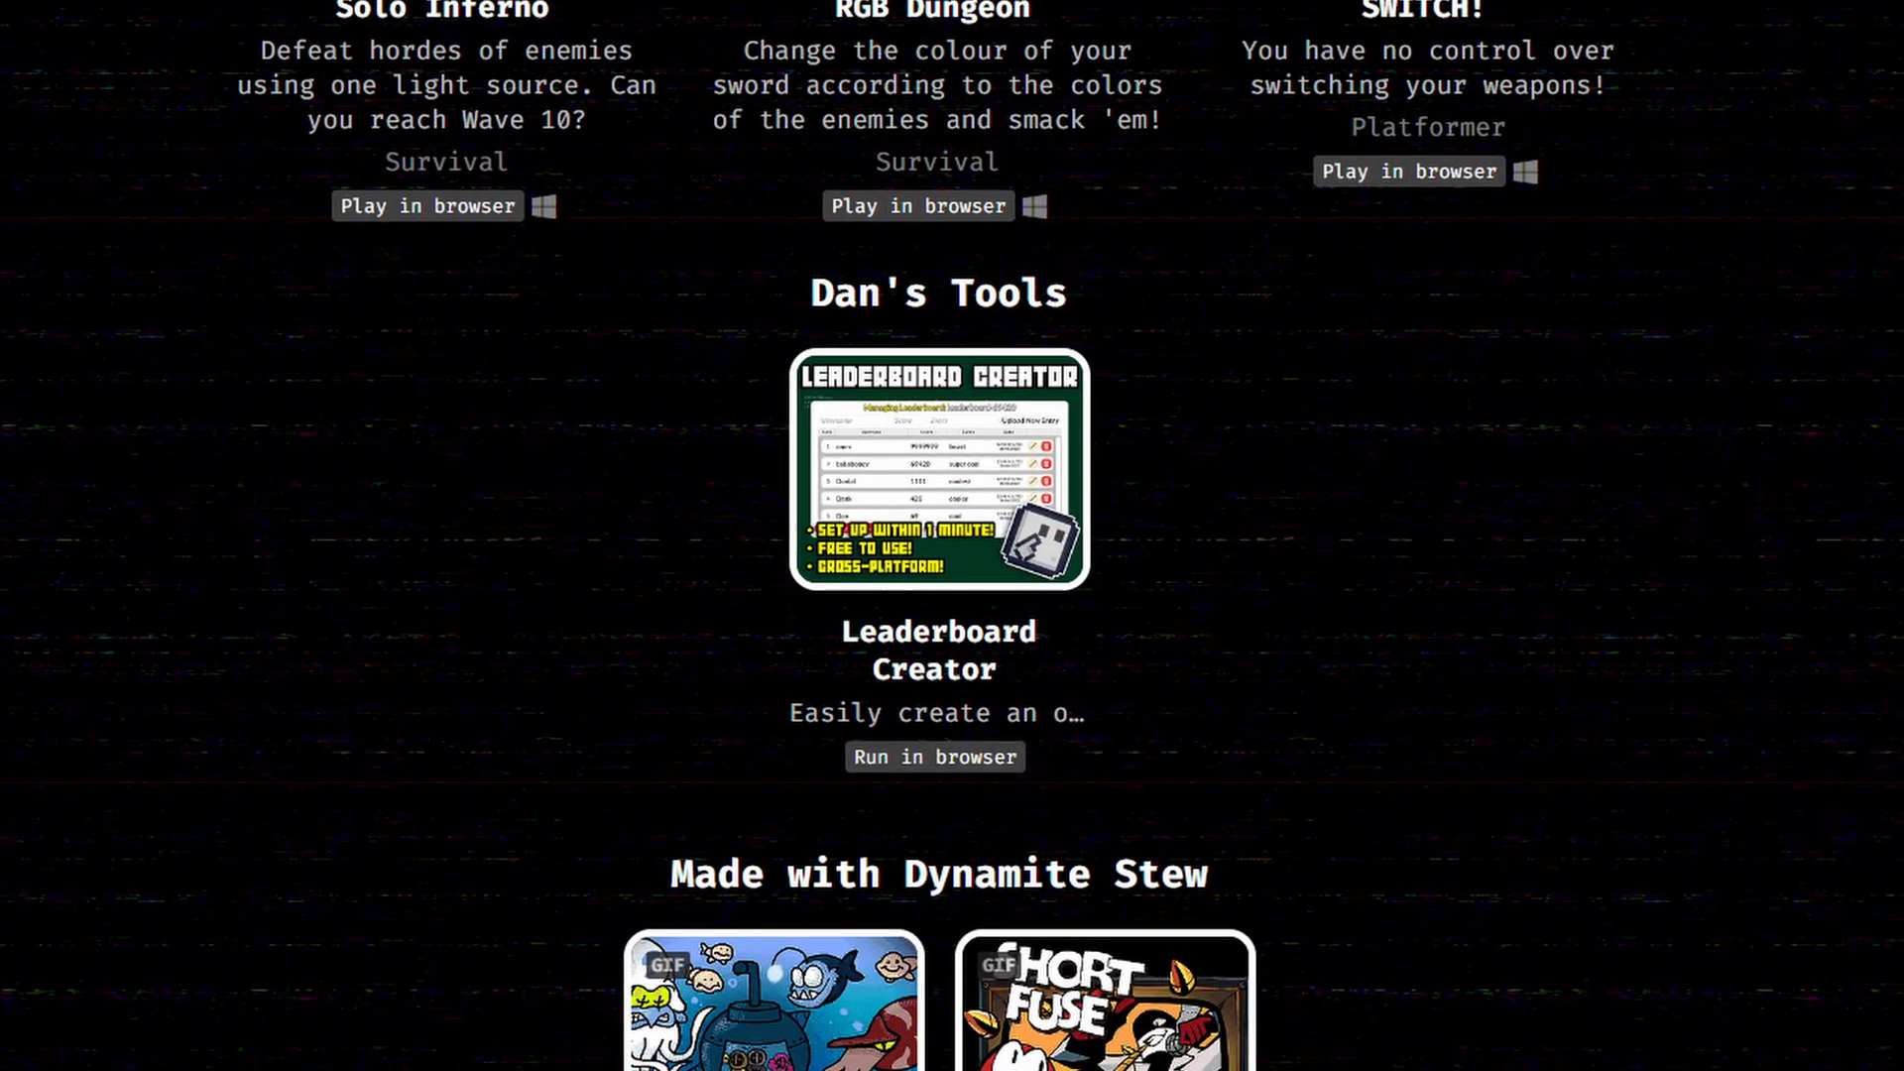
{"action": "scroll", "scroll_direction": "down", "scroll_amount": 3}
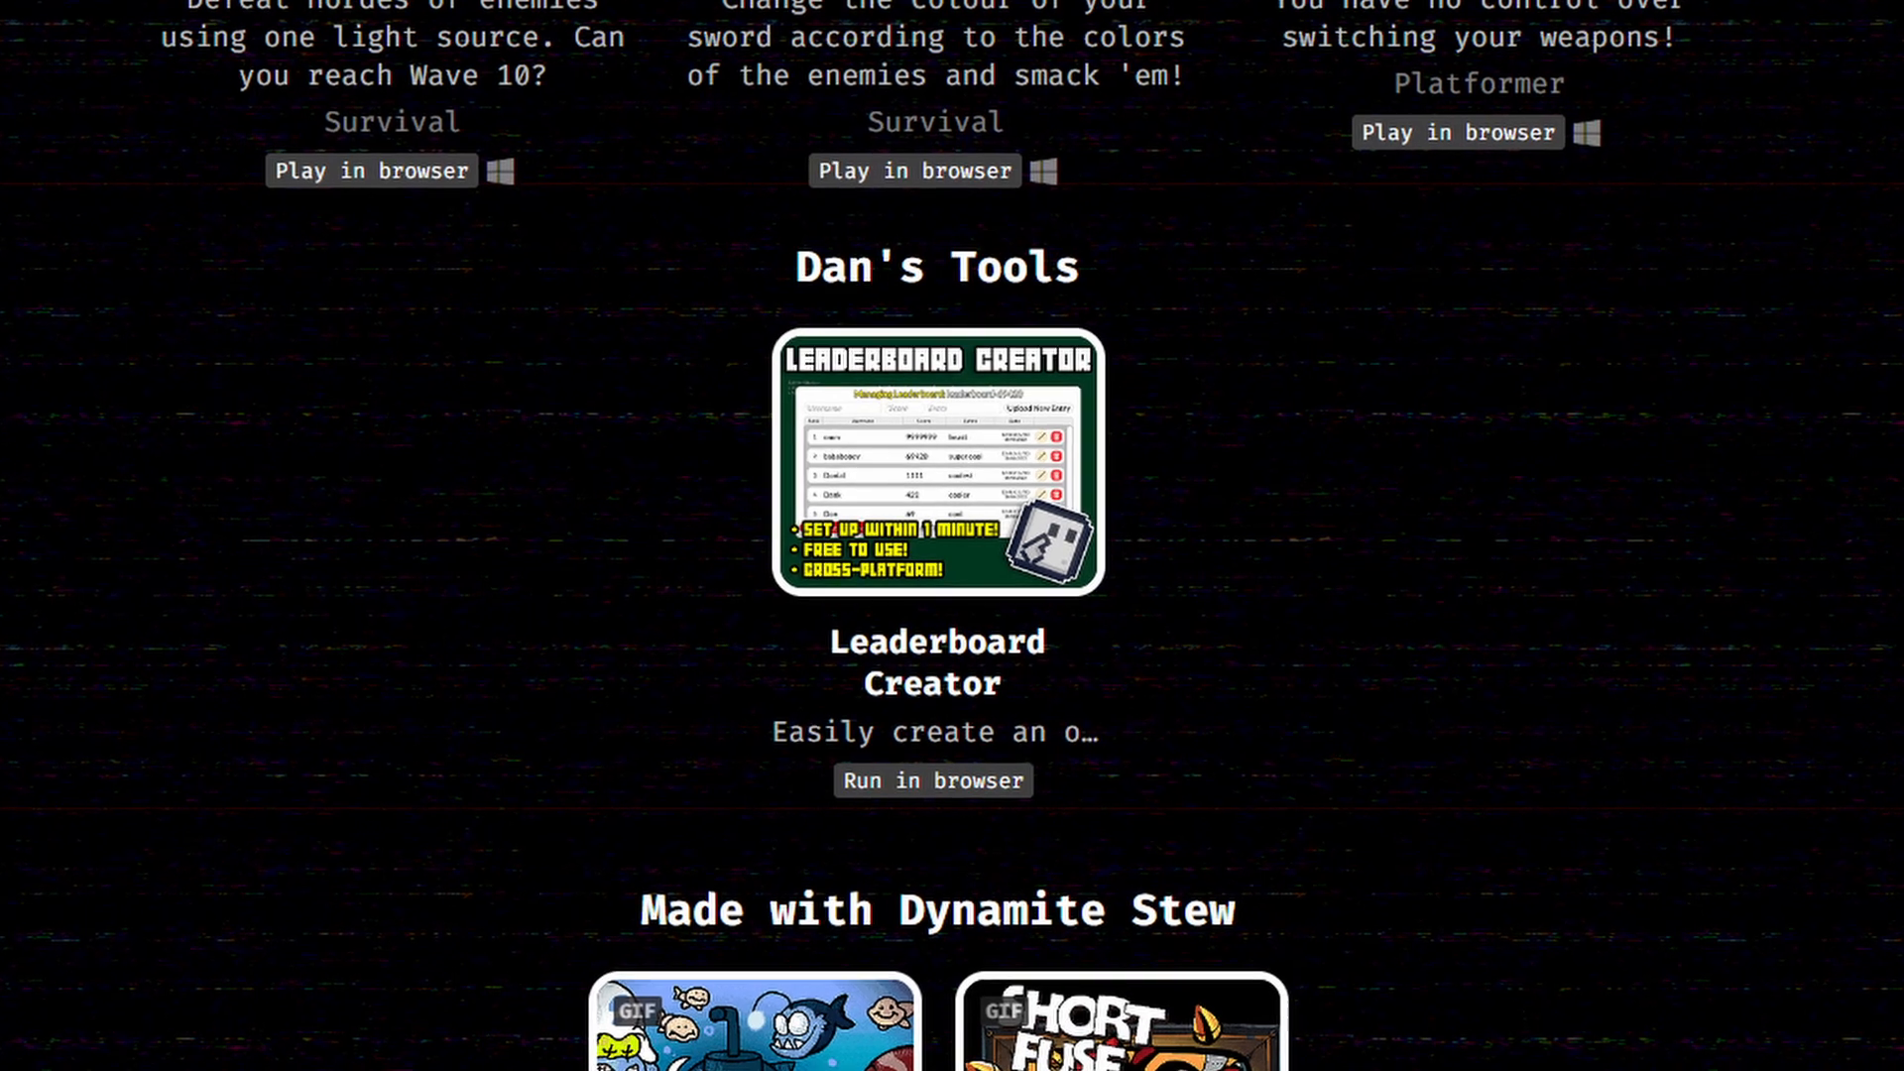
{"action": "scroll", "scroll_direction": "down", "scroll_amount": 3}
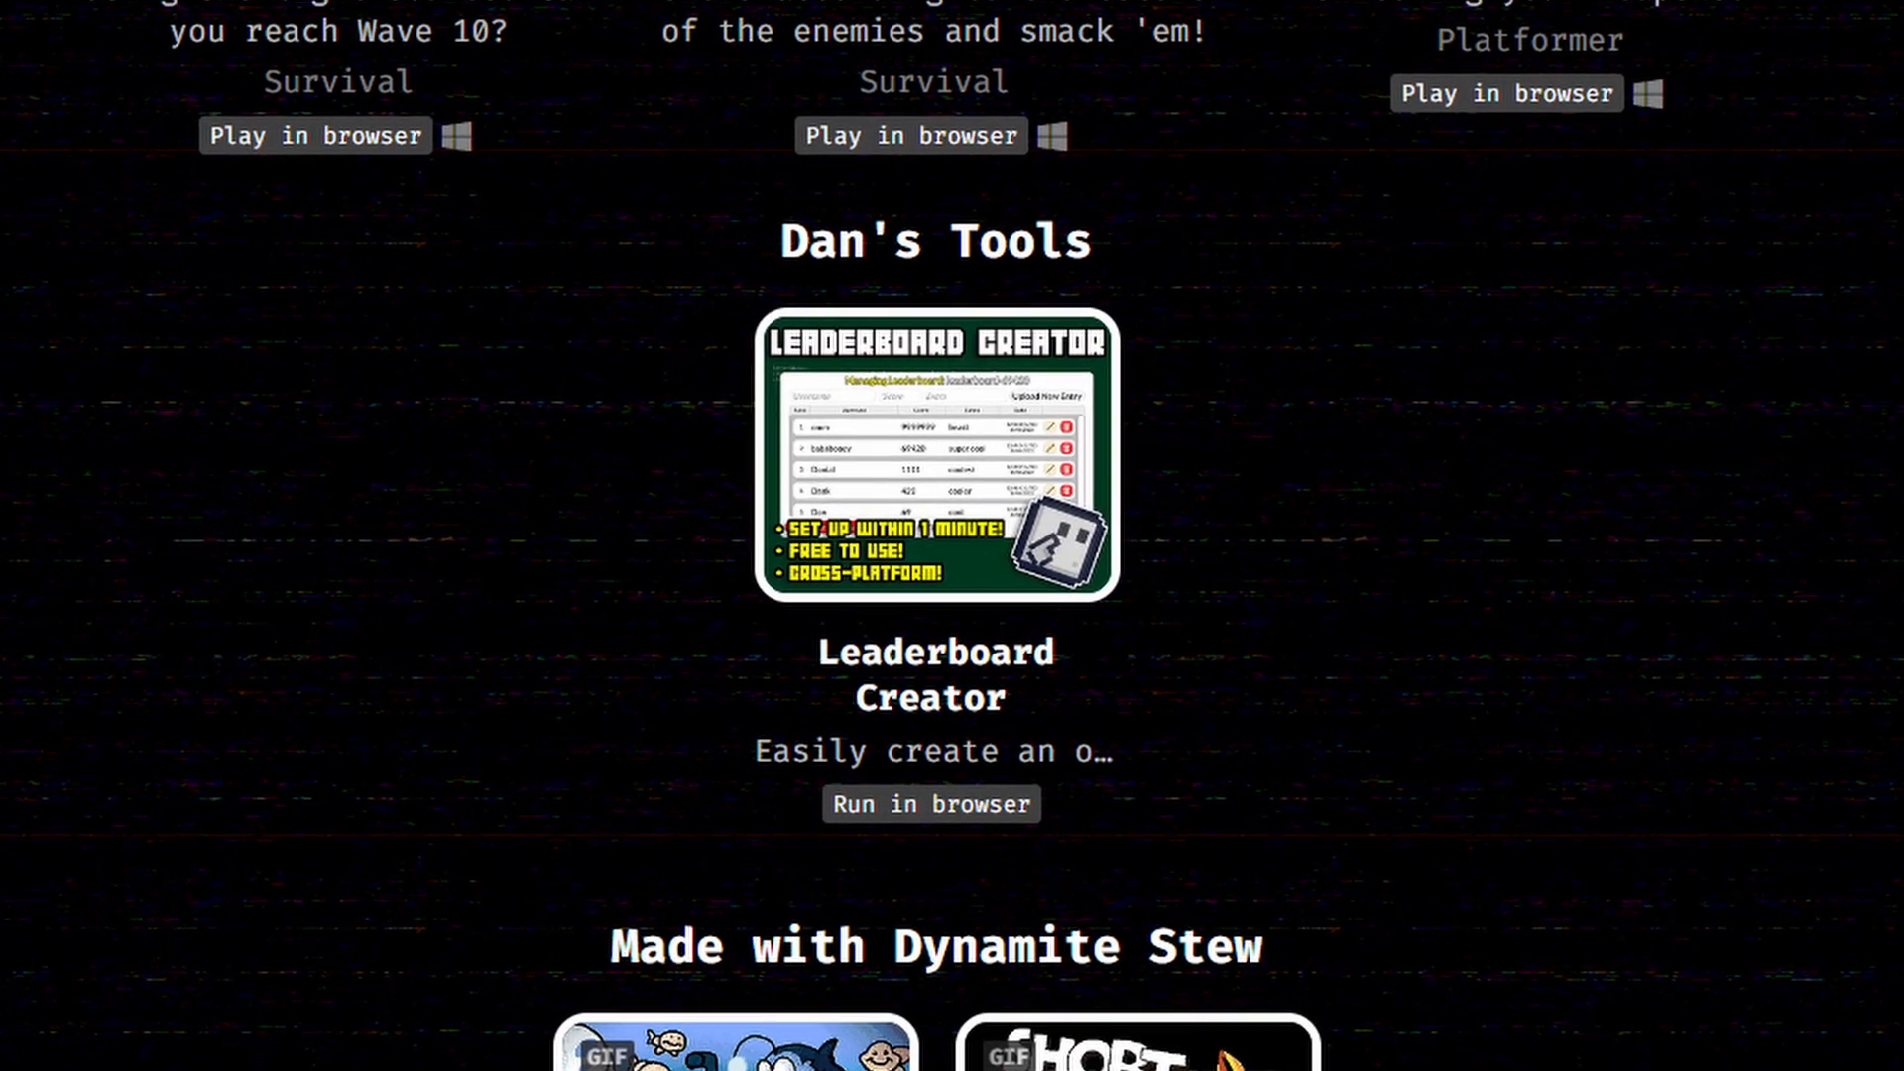
{"action": "scroll", "scroll_direction": "down", "scroll_amount": 3}
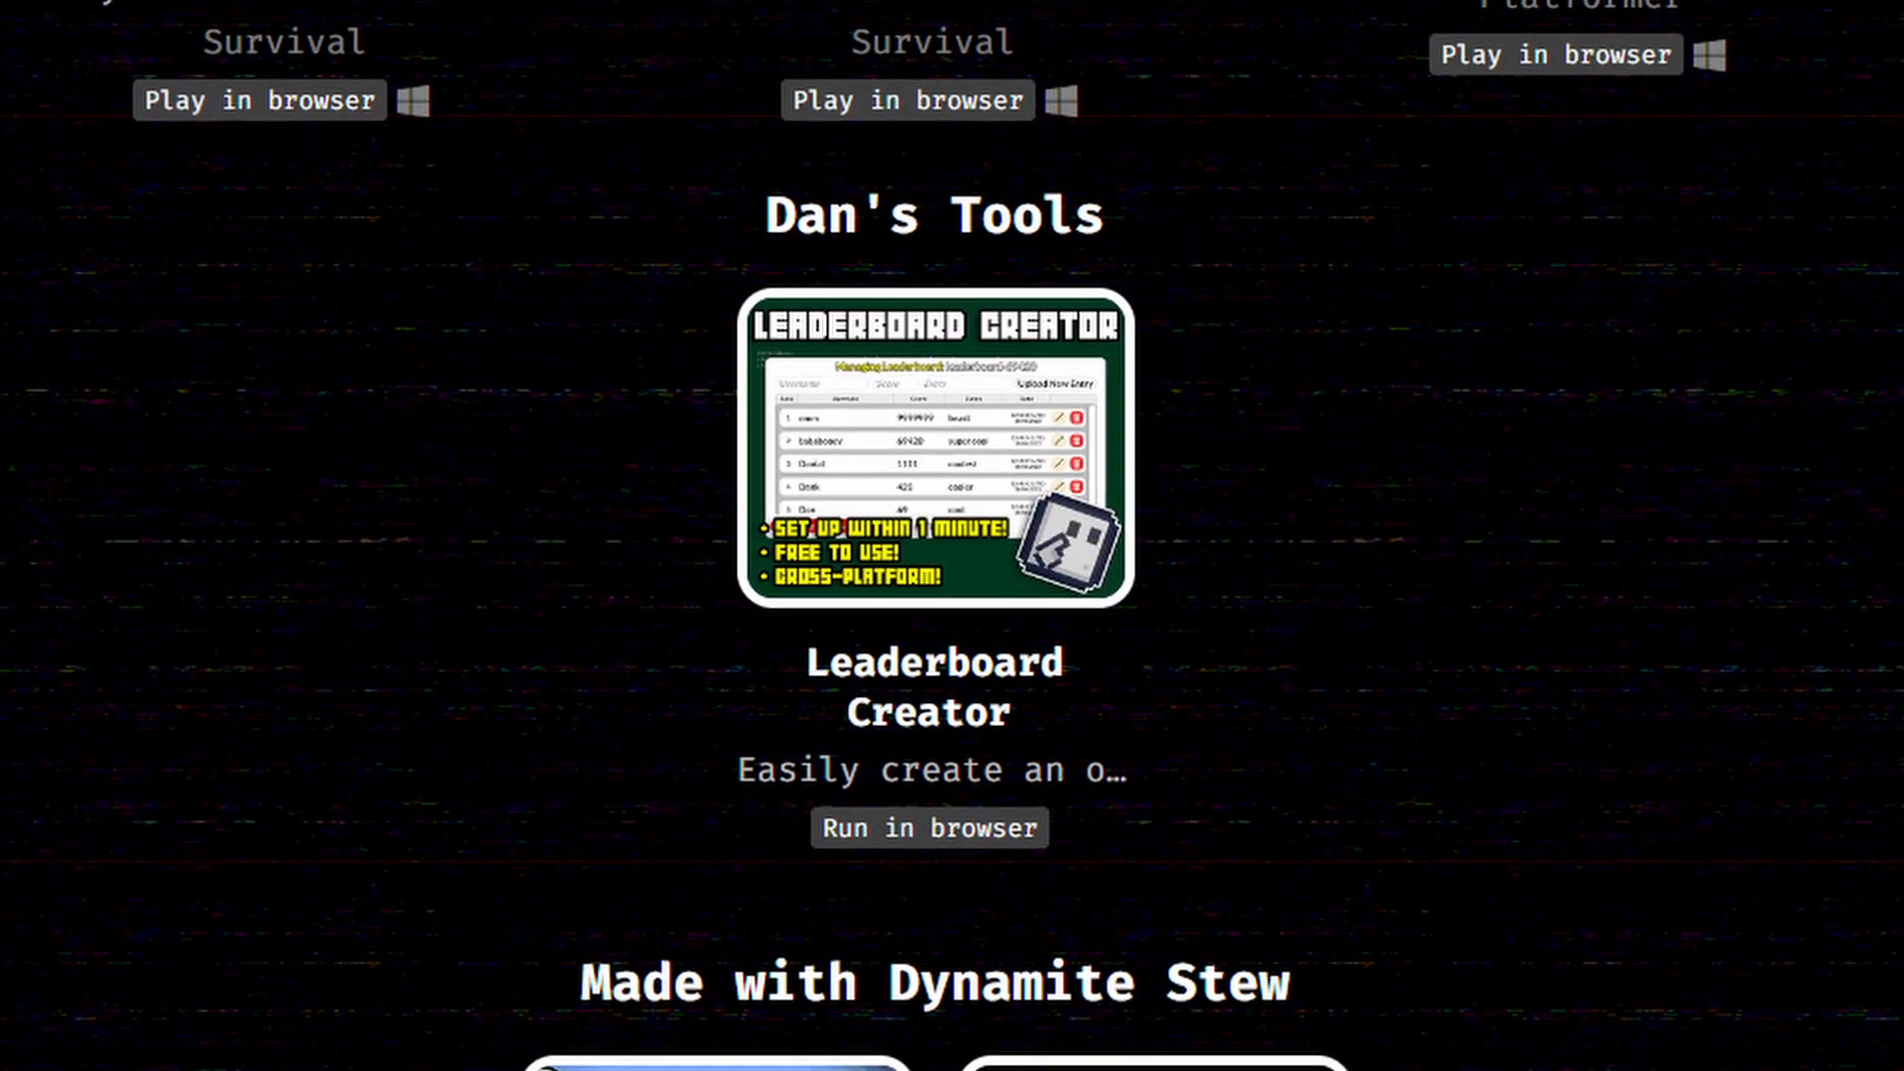
{"action": "left_click", "coordinate": [928, 828]}
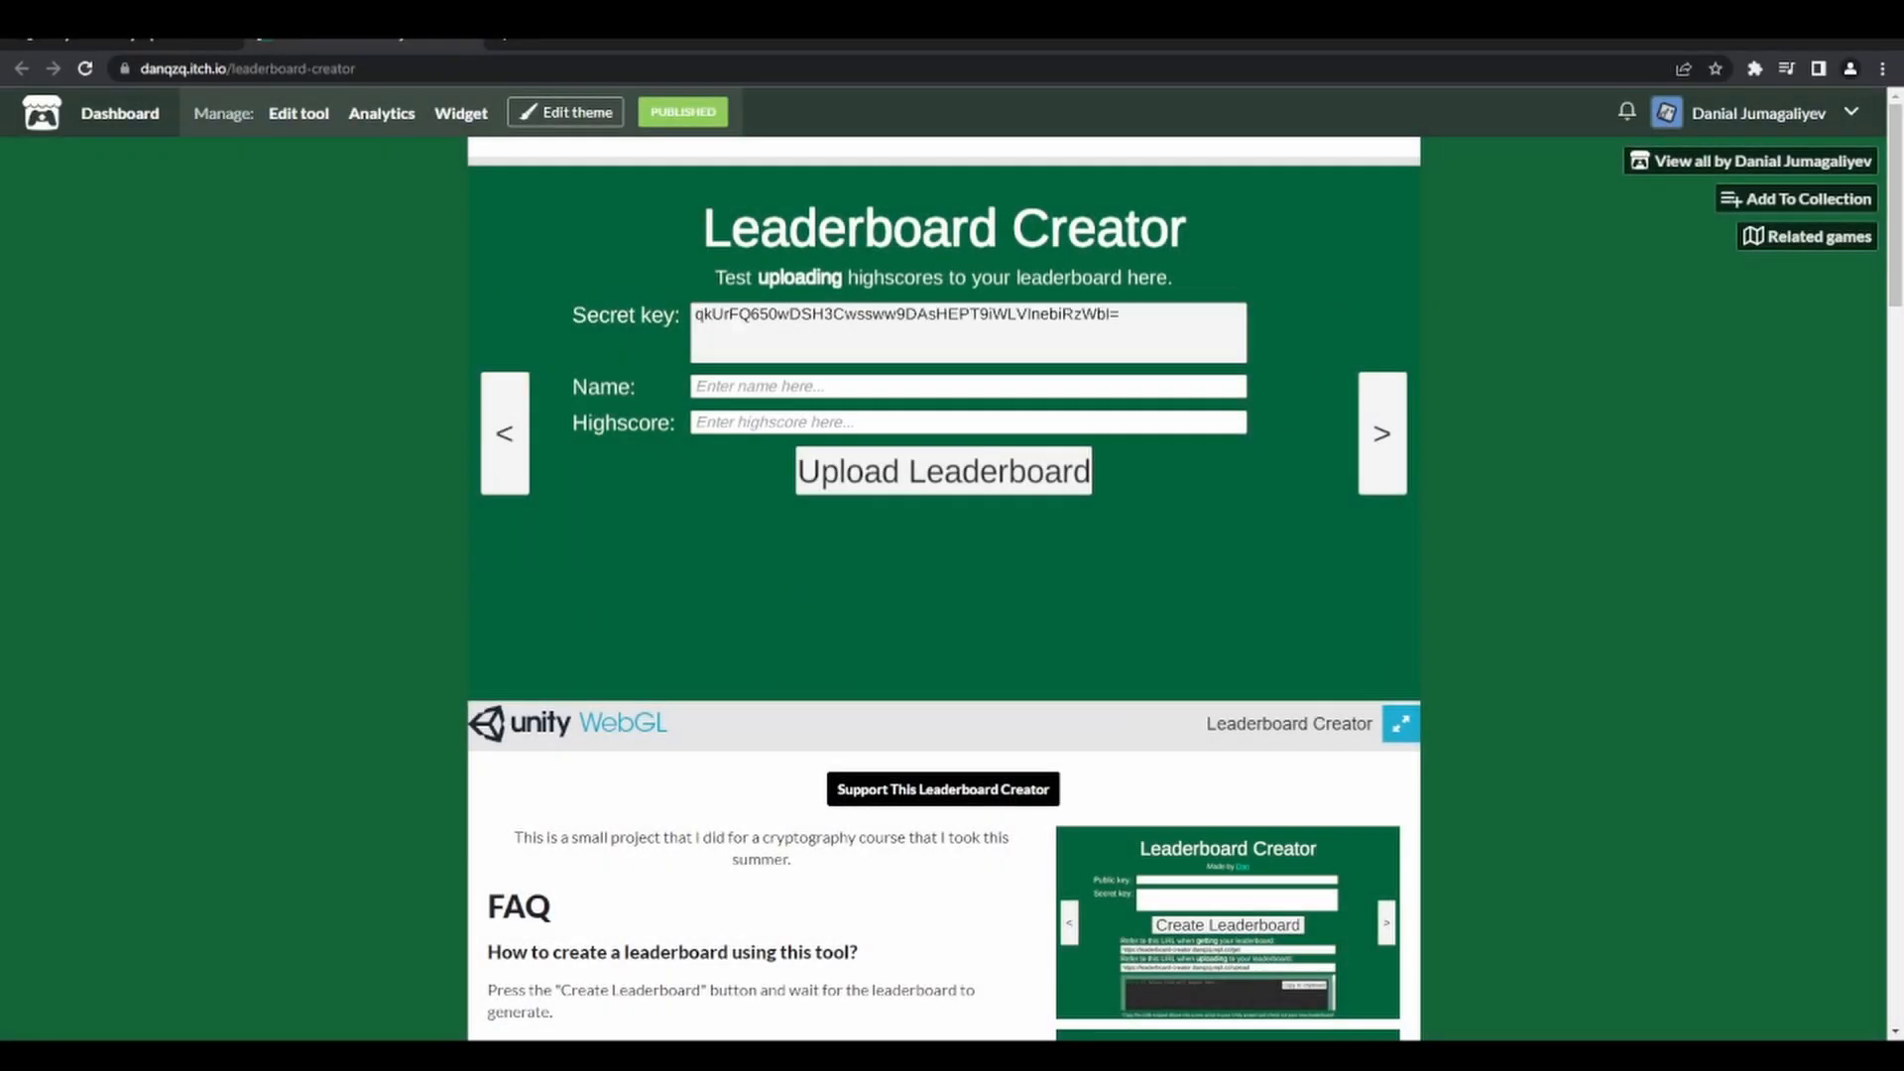
- Enter the name Dan420 and highscore 6 on the upload test page
{"action": "type", "text": "Dan"}
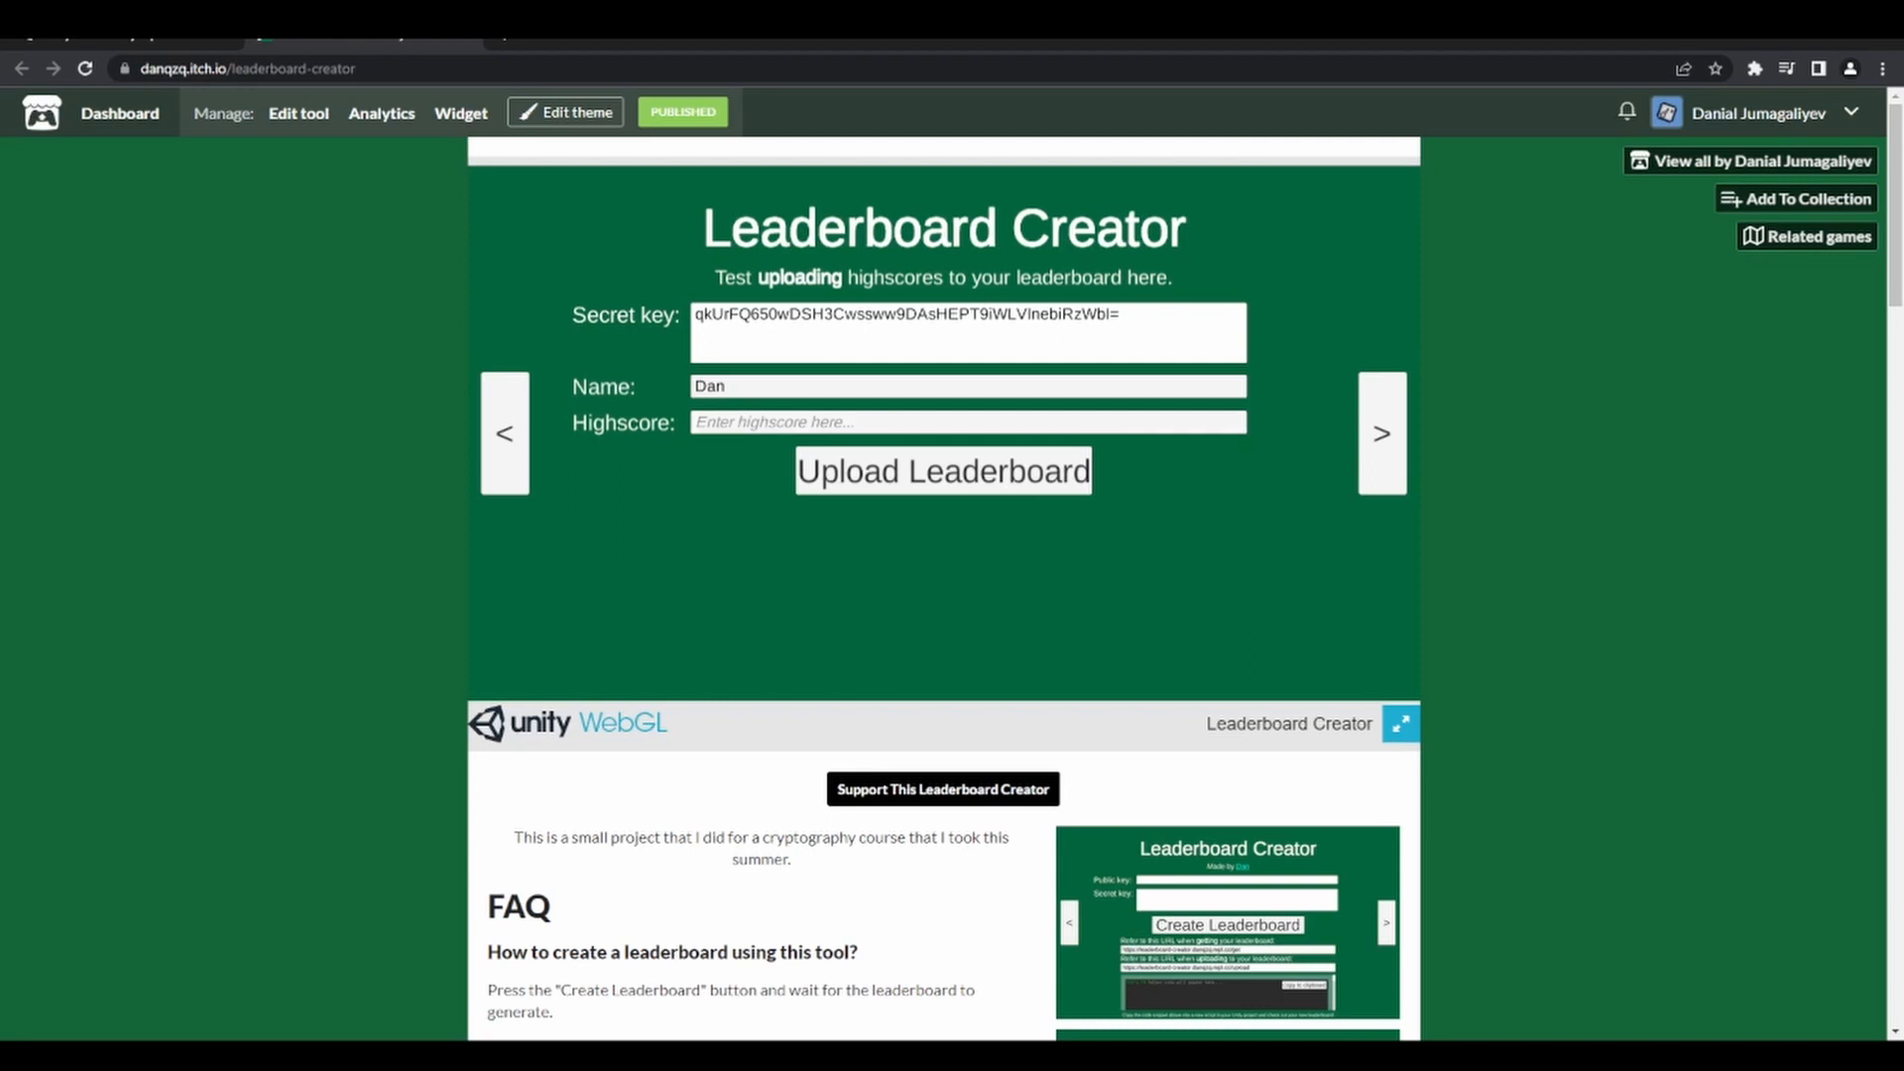
{"action": "type", "text": "420"}
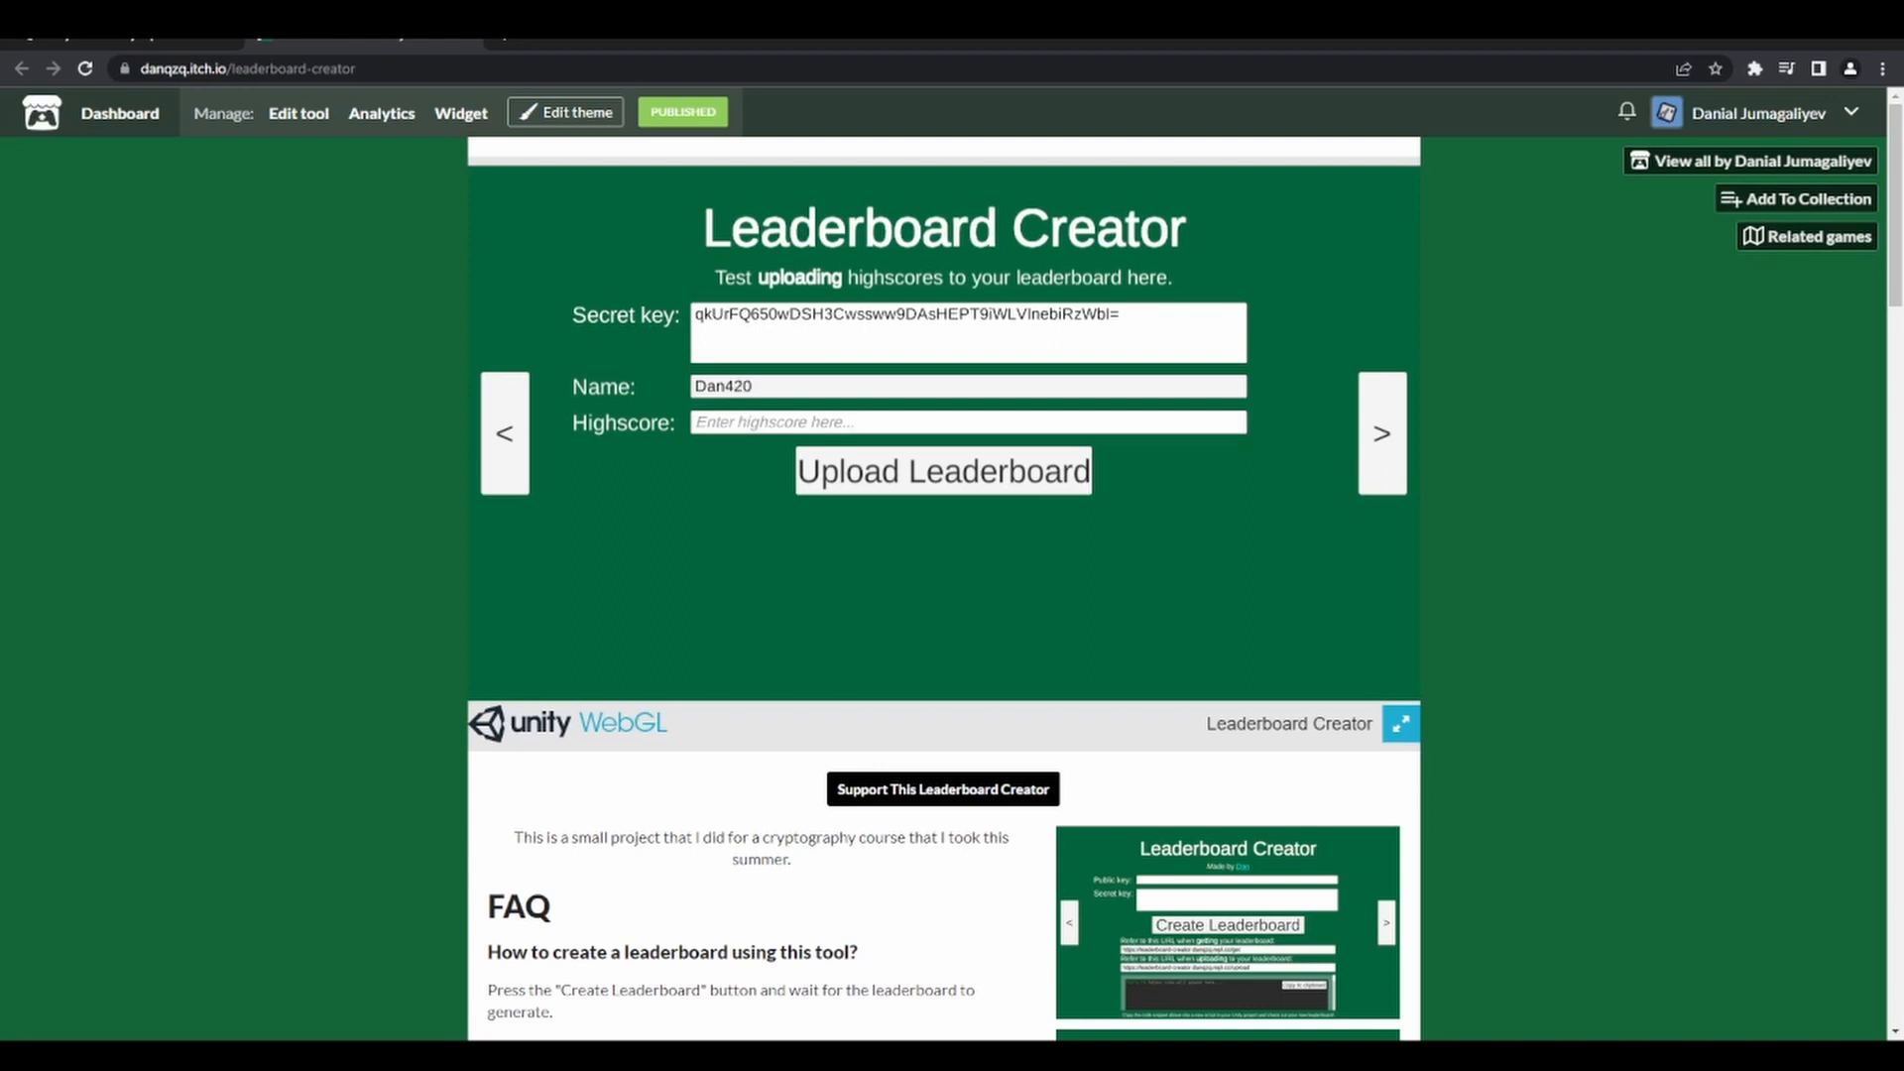
{"action": "type", "text": "6"}
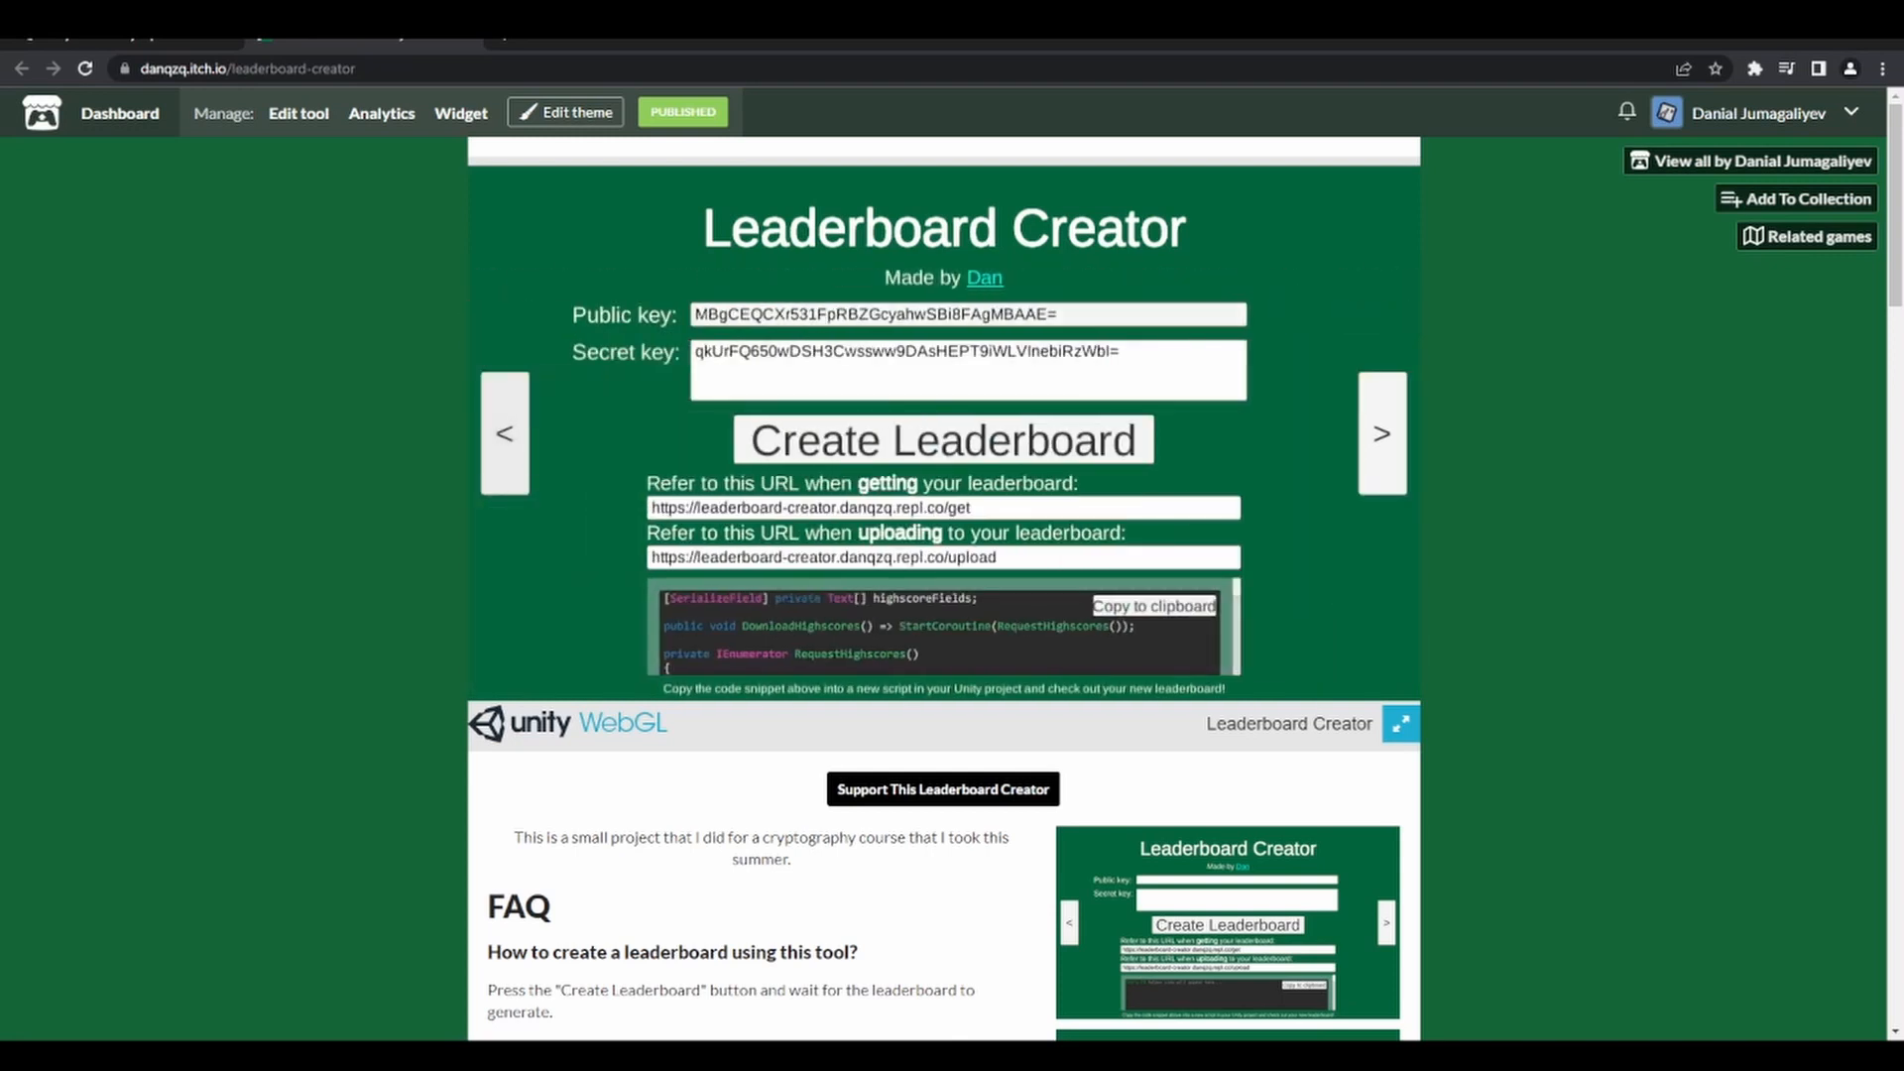
- Switch to the retrieval test page and fetch the entries for the public key
{"action": "left_click", "coordinate": [1380, 433]}
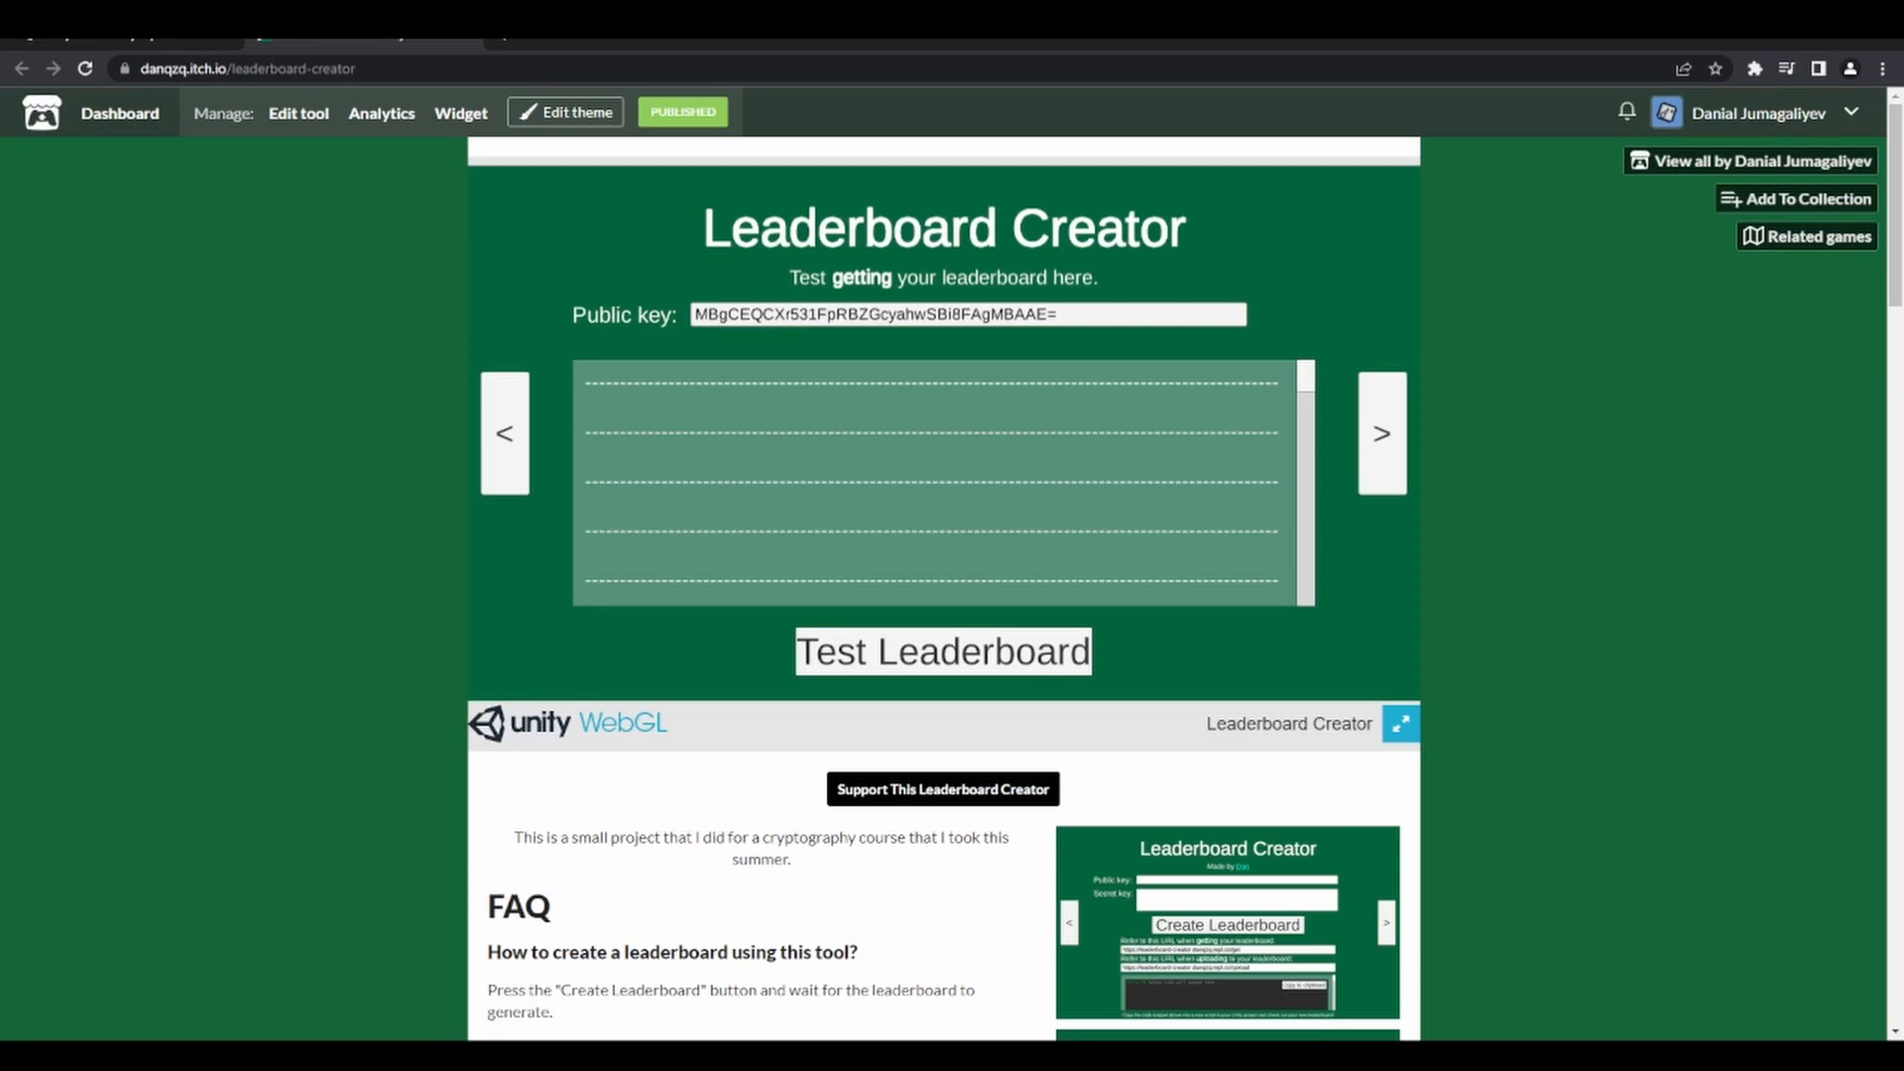
{"action": "left_click", "coordinate": [941, 652]}
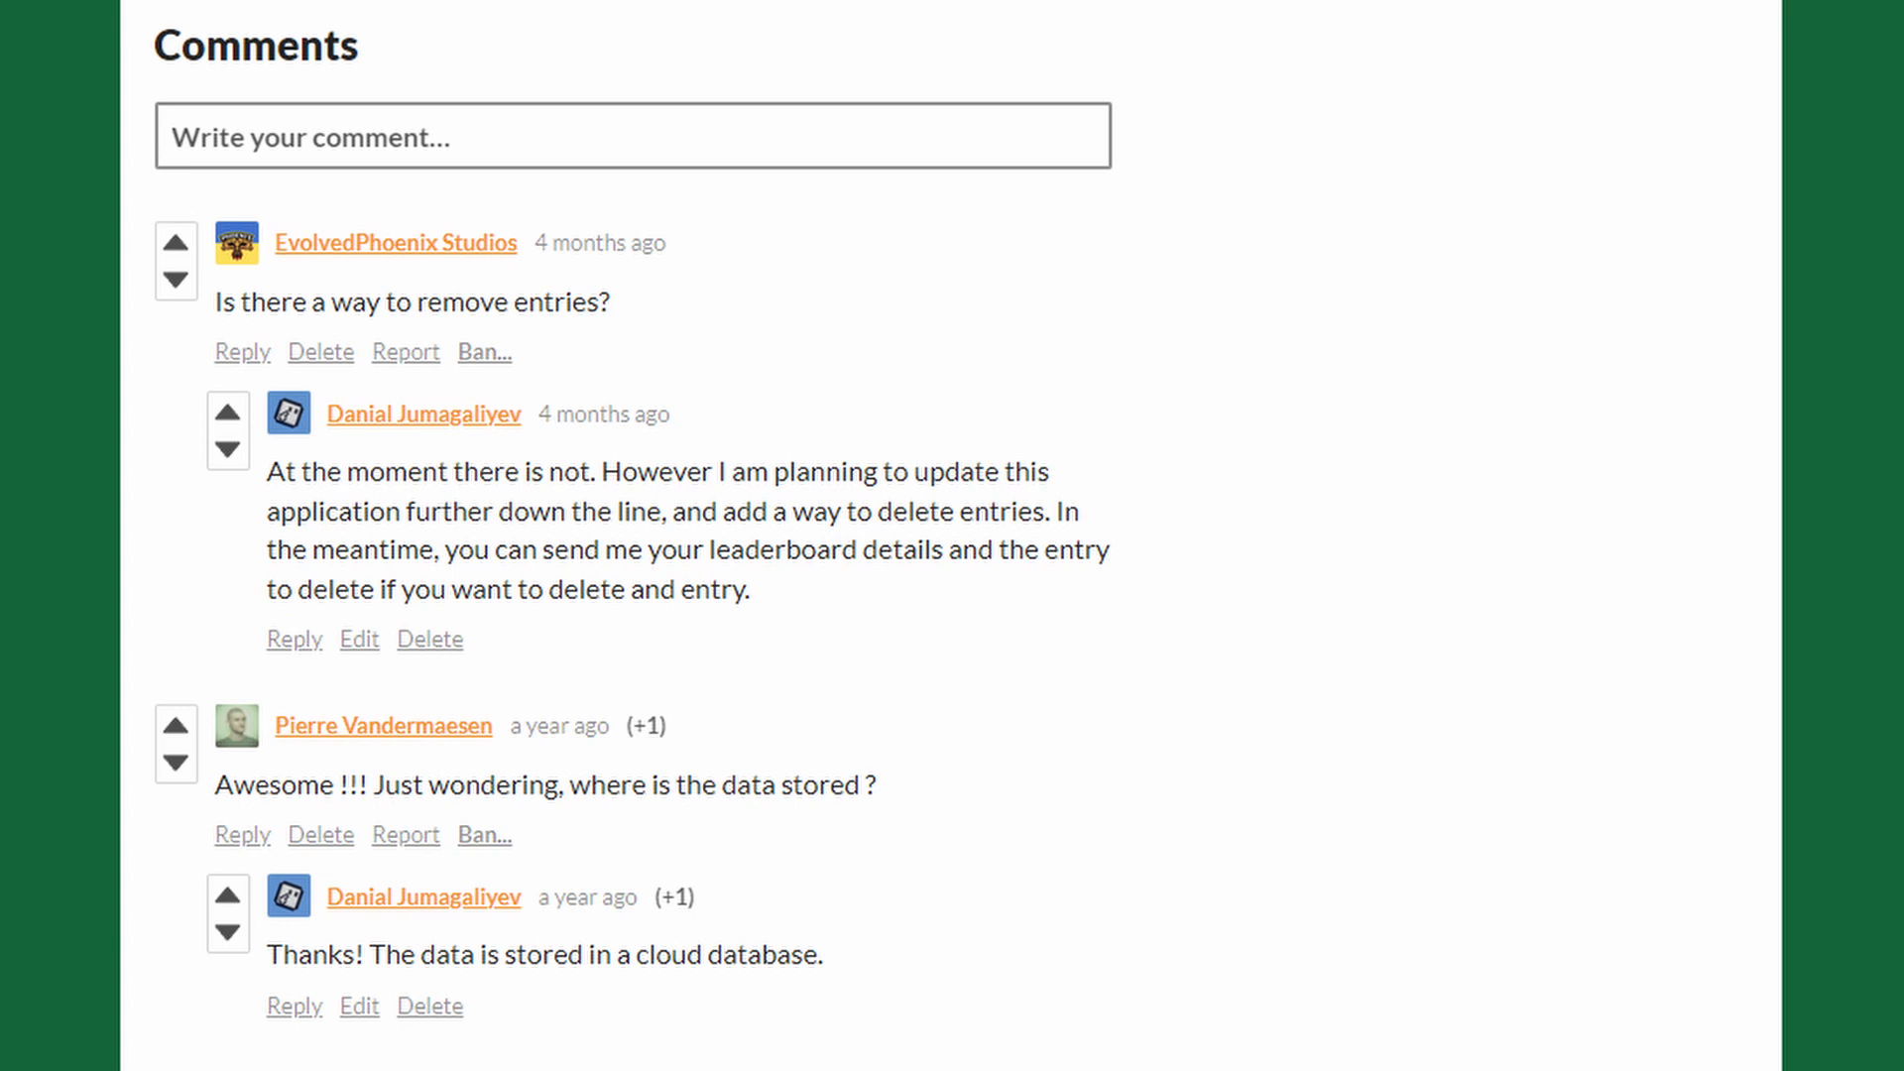
{"action": "scroll", "scroll_direction": "up", "scroll_amount": 3}
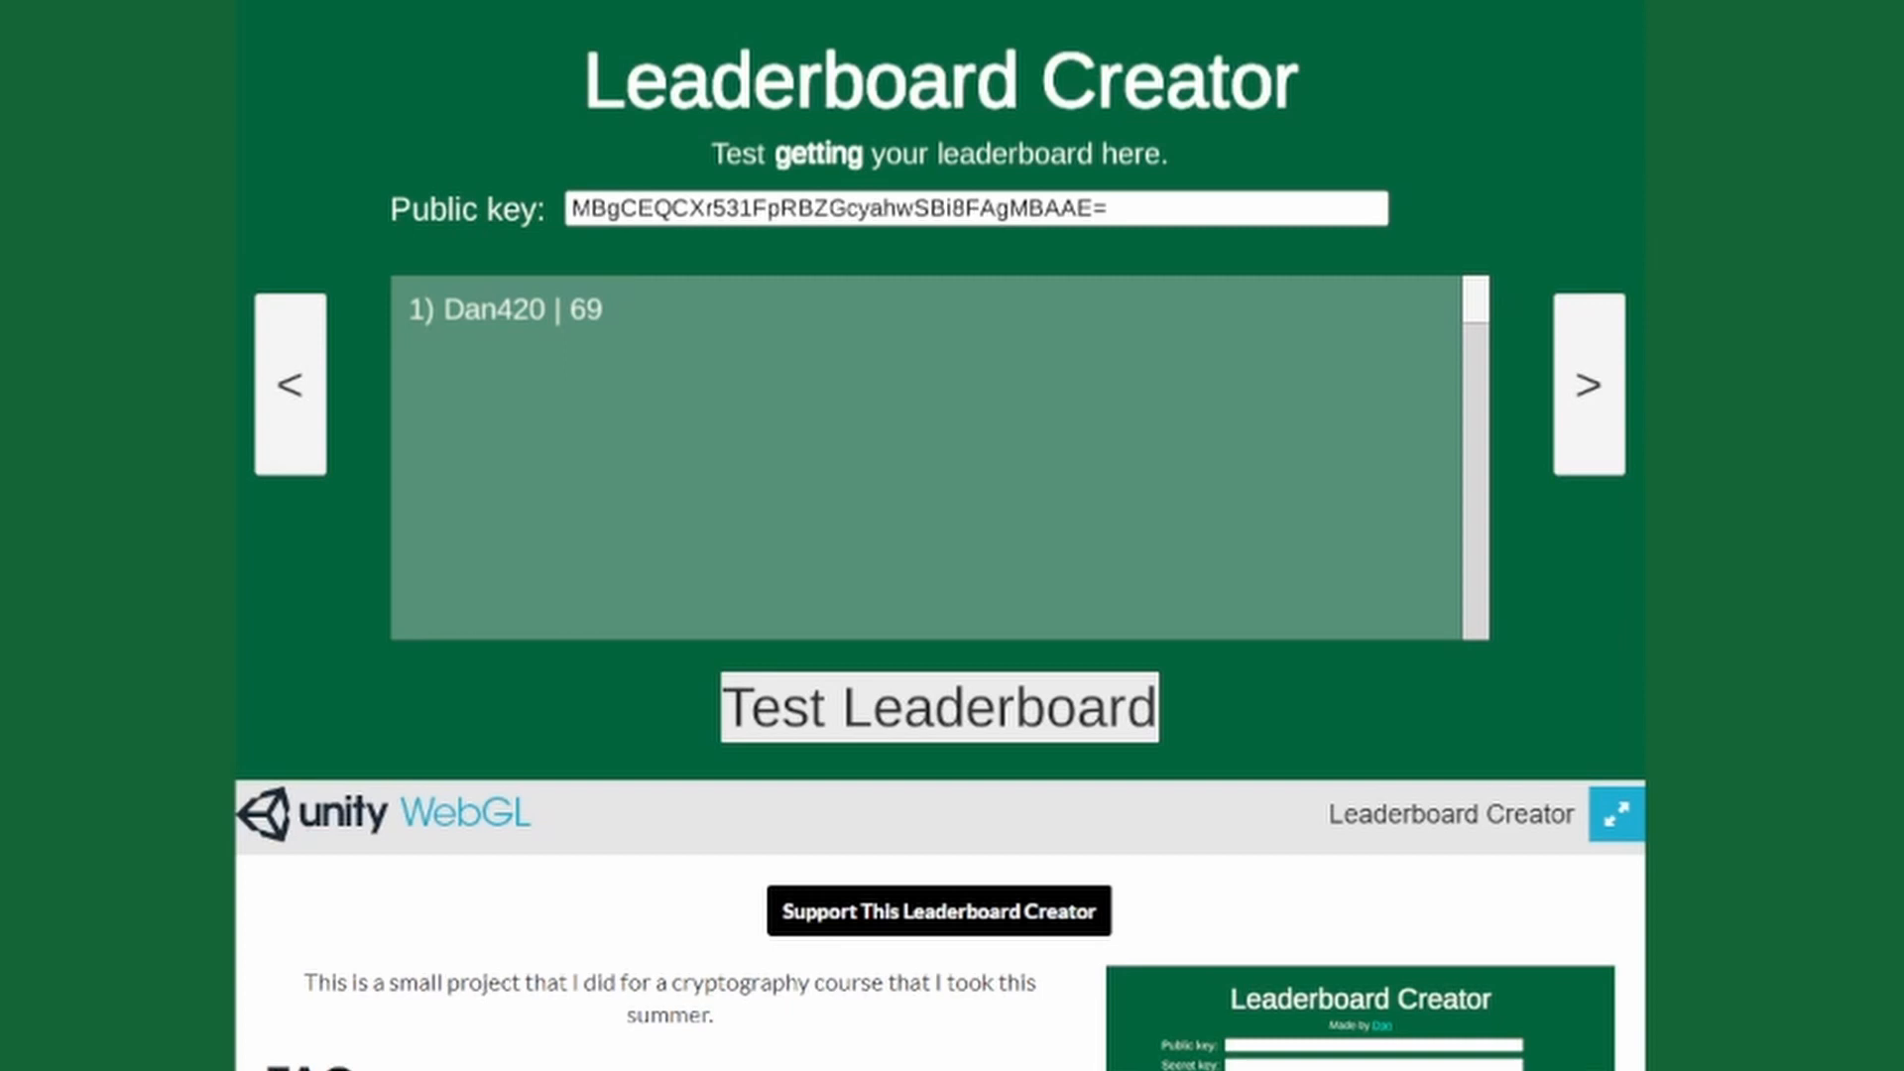
{"action": "scroll", "scroll_direction": "down", "scroll_amount": 3}
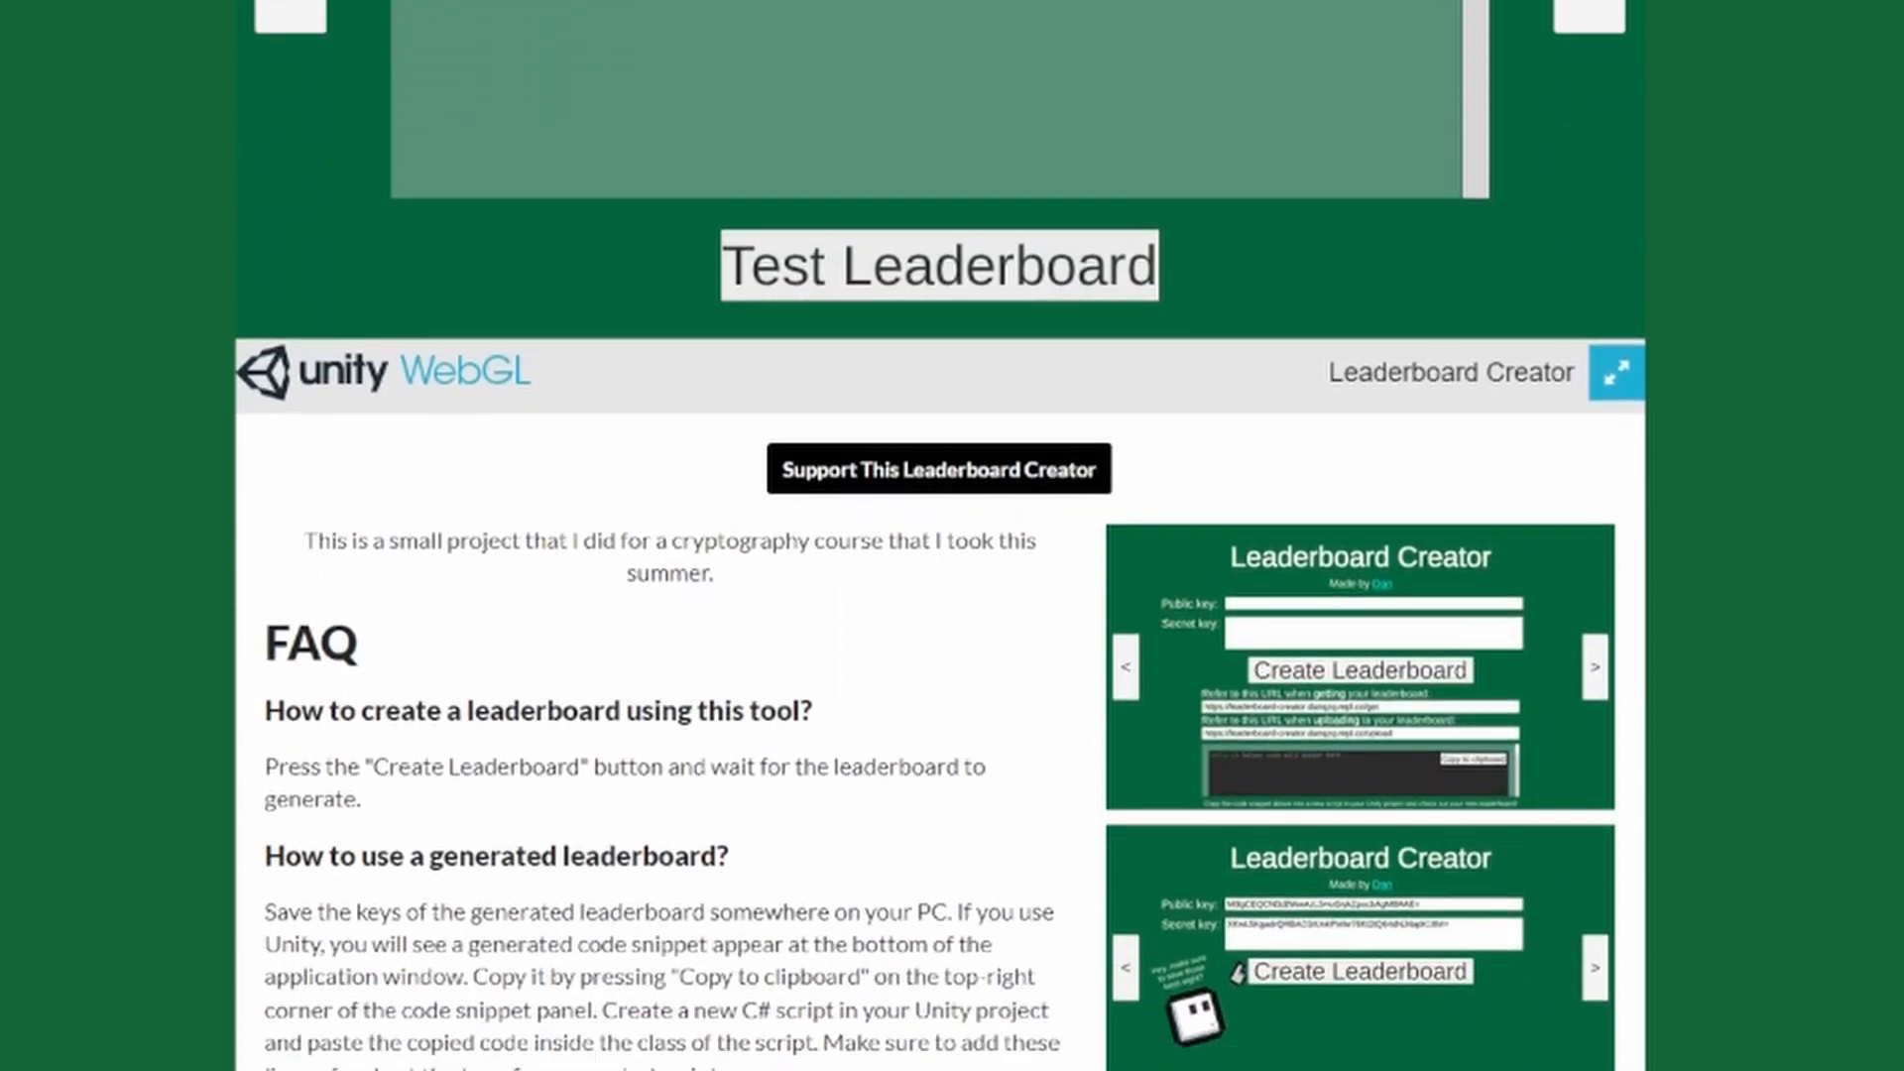
{"action": "scroll", "scroll_direction": "down", "scroll_amount": 3}
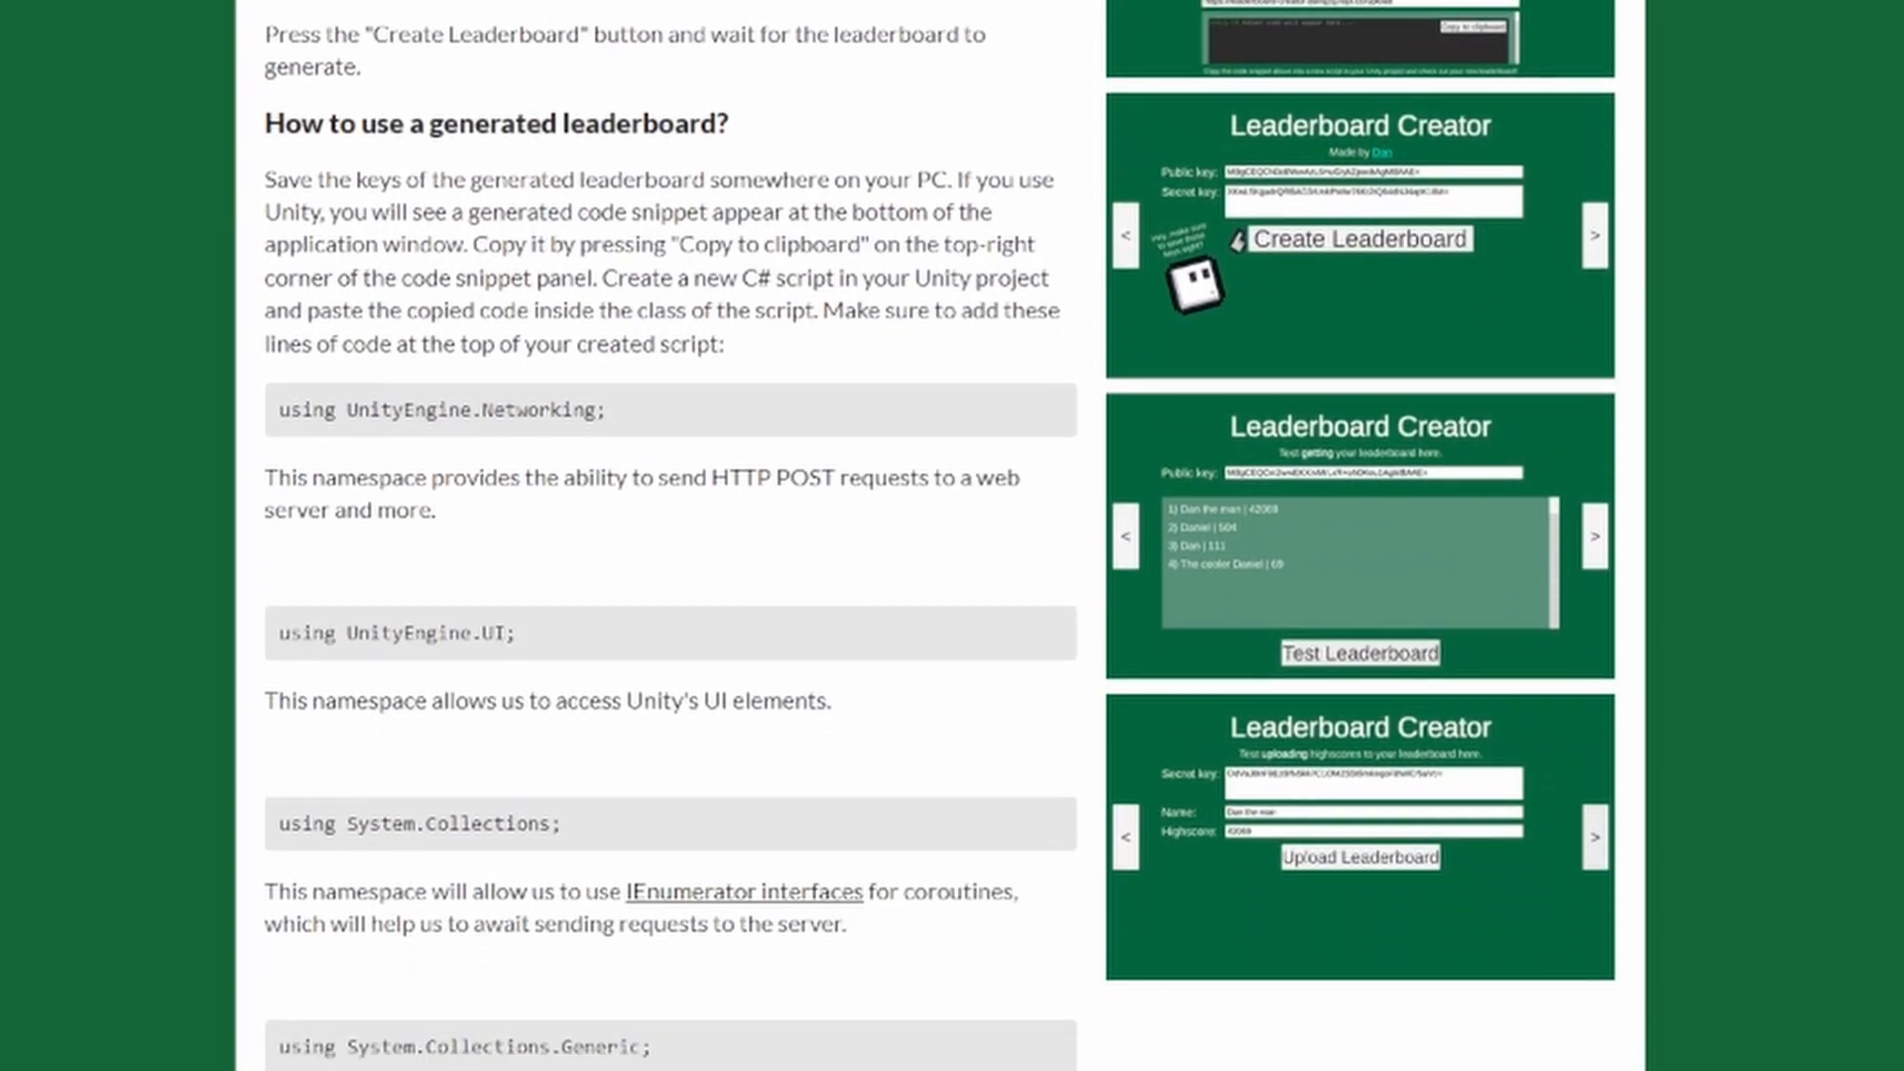
{"action": "scroll", "scroll_direction": "down", "scroll_amount": 3}
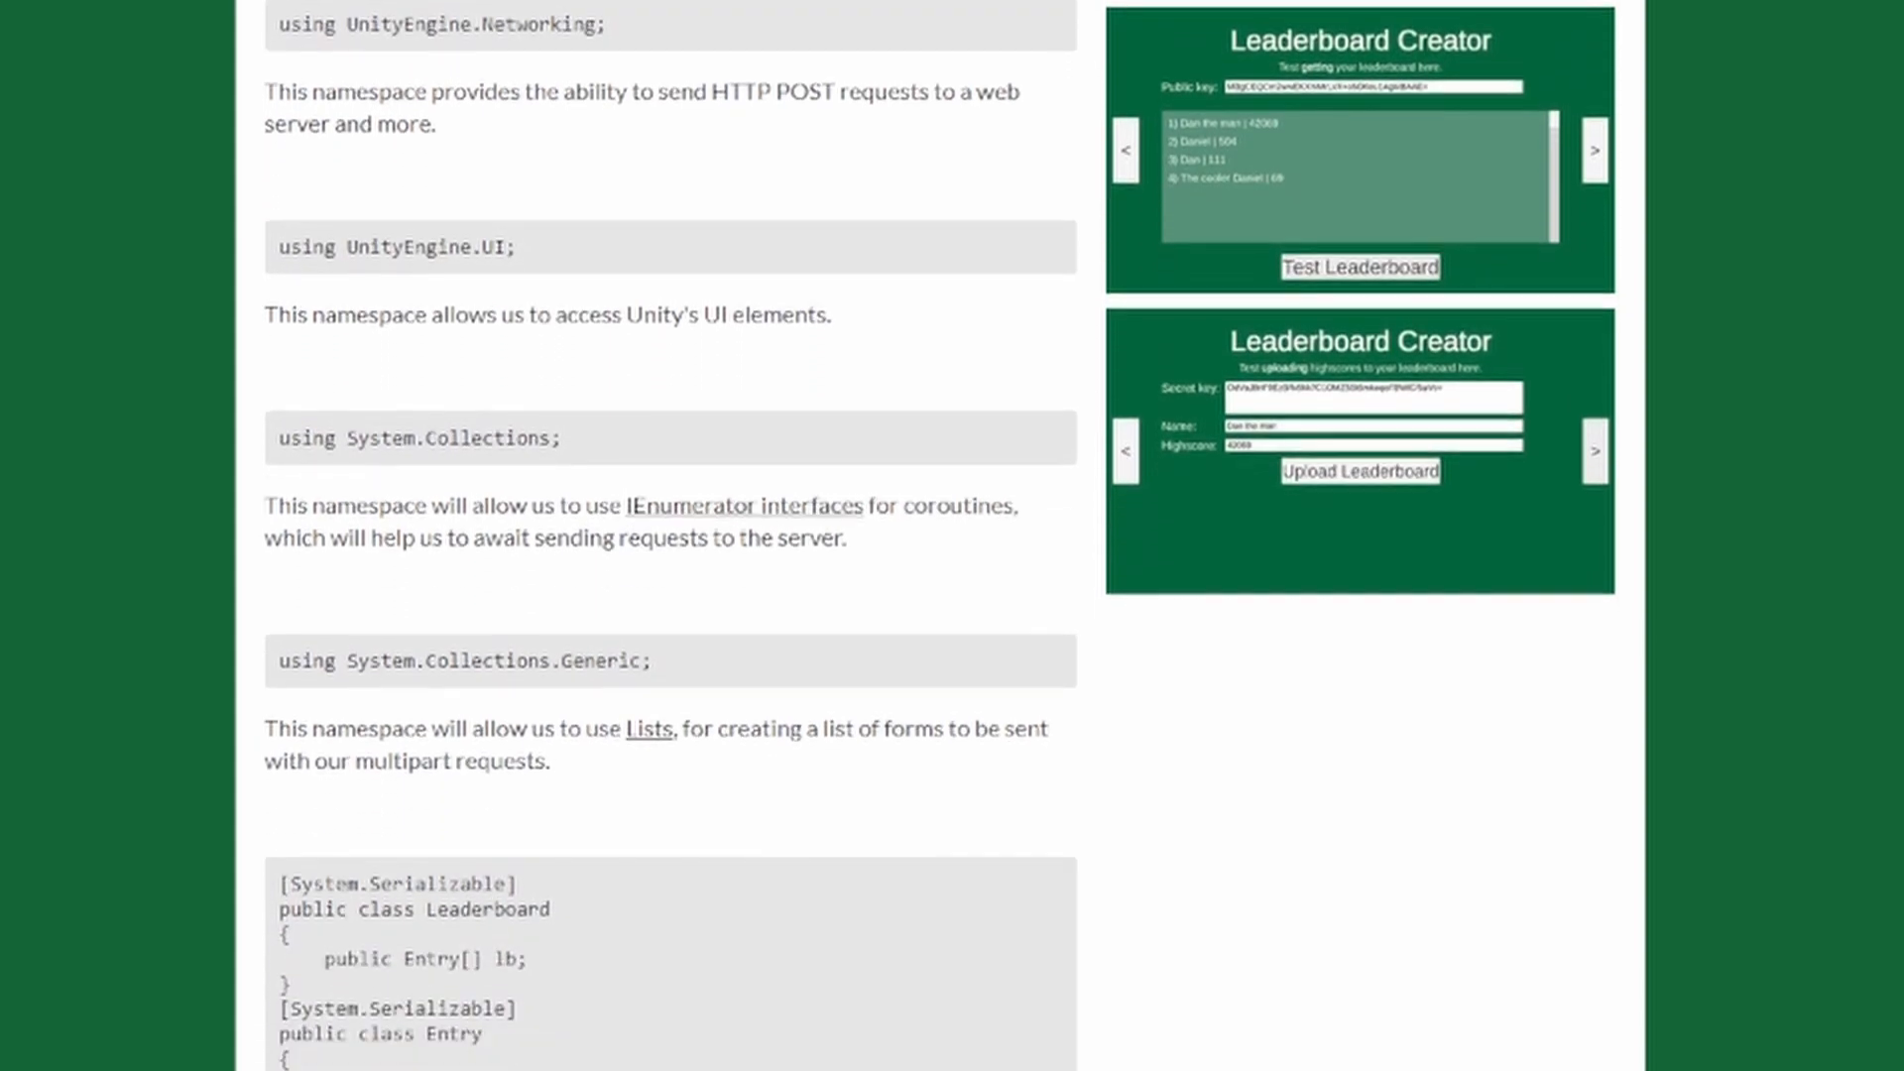
{"action": "scroll", "scroll_direction": "down", "scroll_amount": 3}
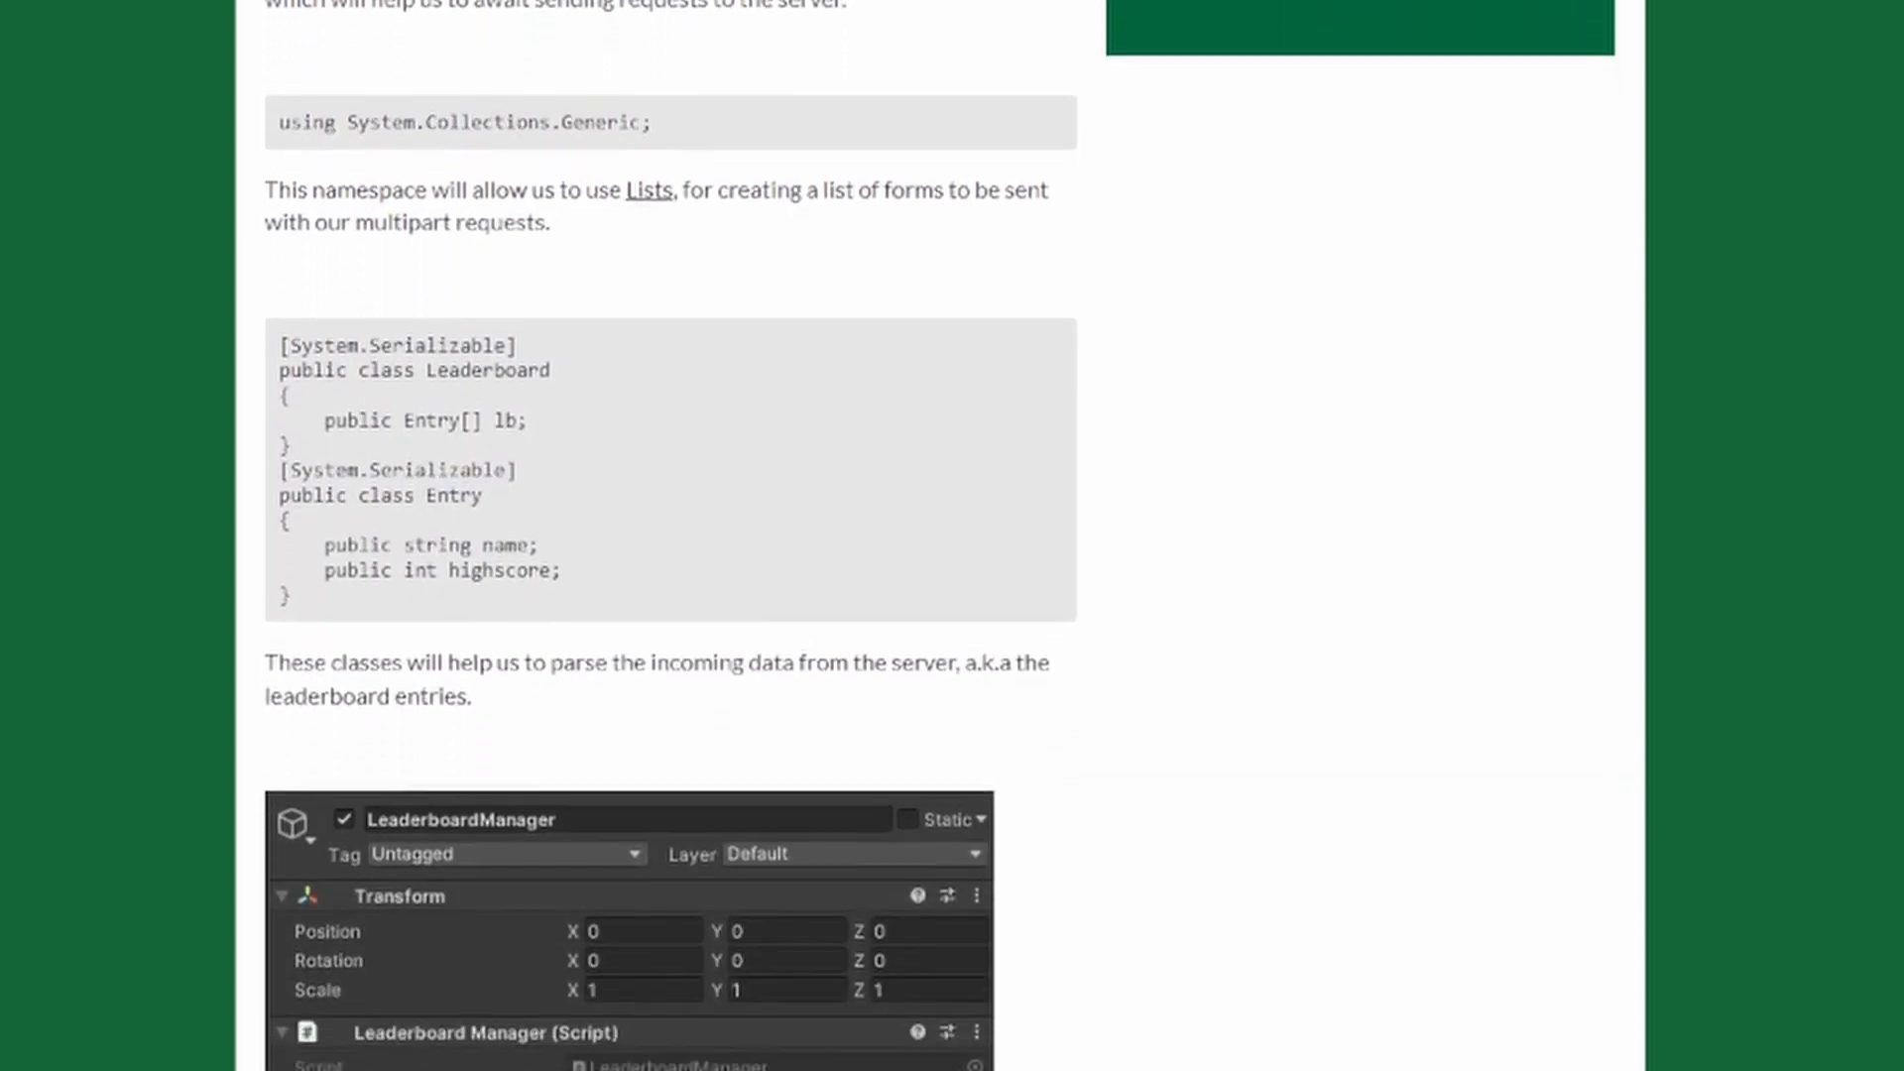
{"action": "scroll", "scroll_direction": "down", "scroll_amount": 3}
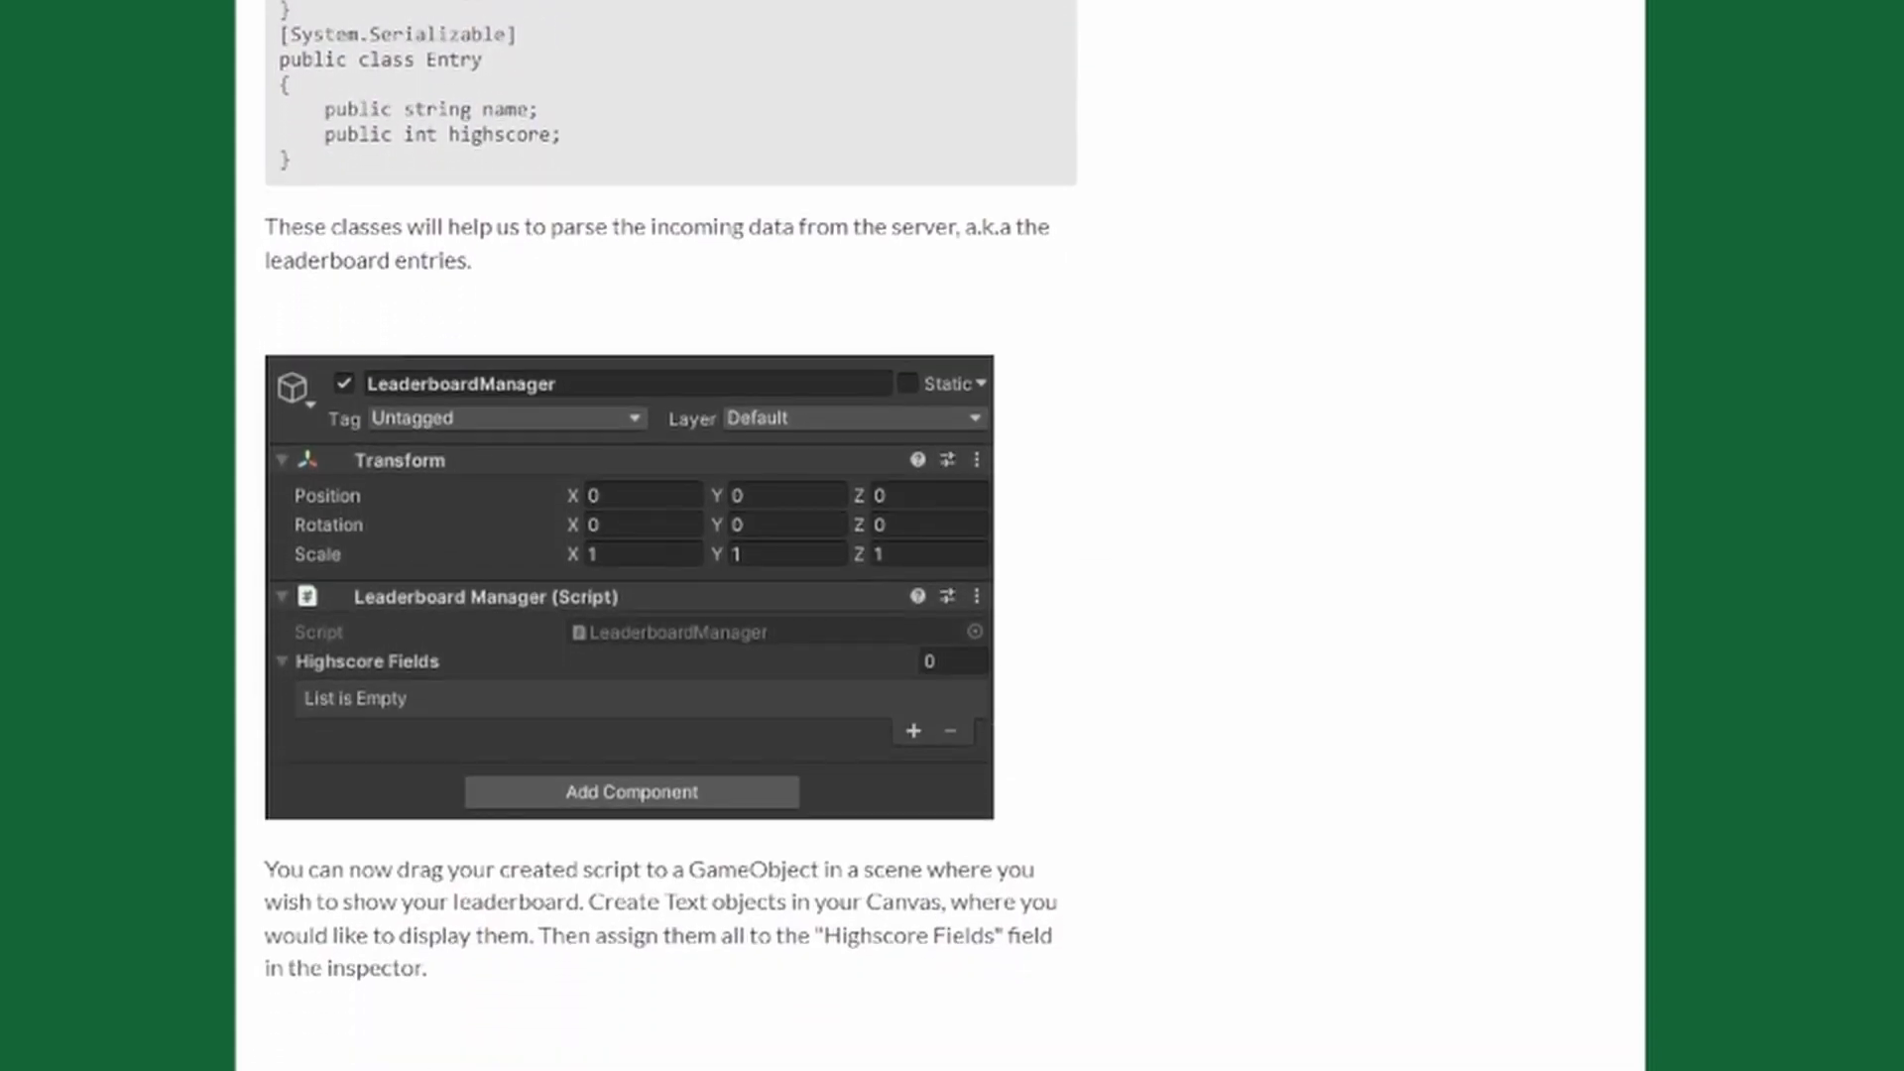
{"action": "scroll", "scroll_direction": "down", "scroll_amount": 3}
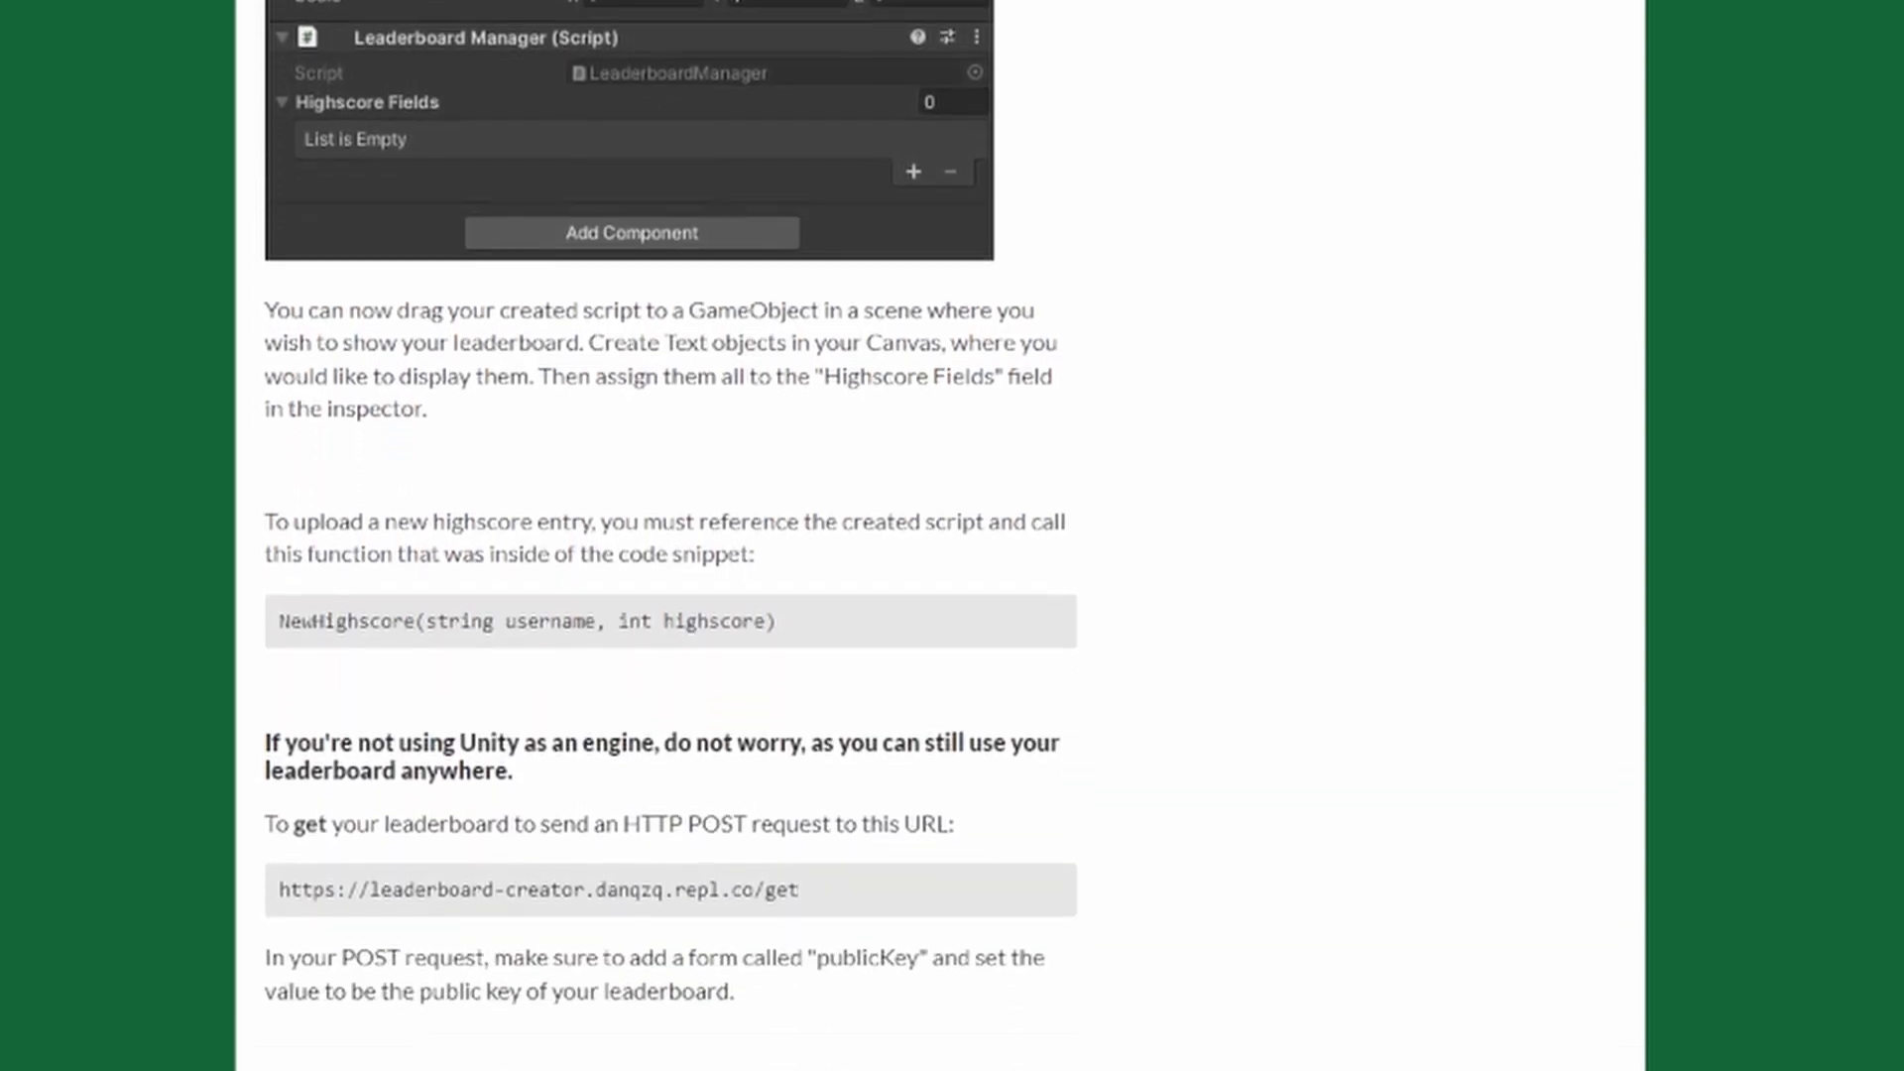
{"action": "scroll", "scroll_direction": "down", "scroll_amount": 3}
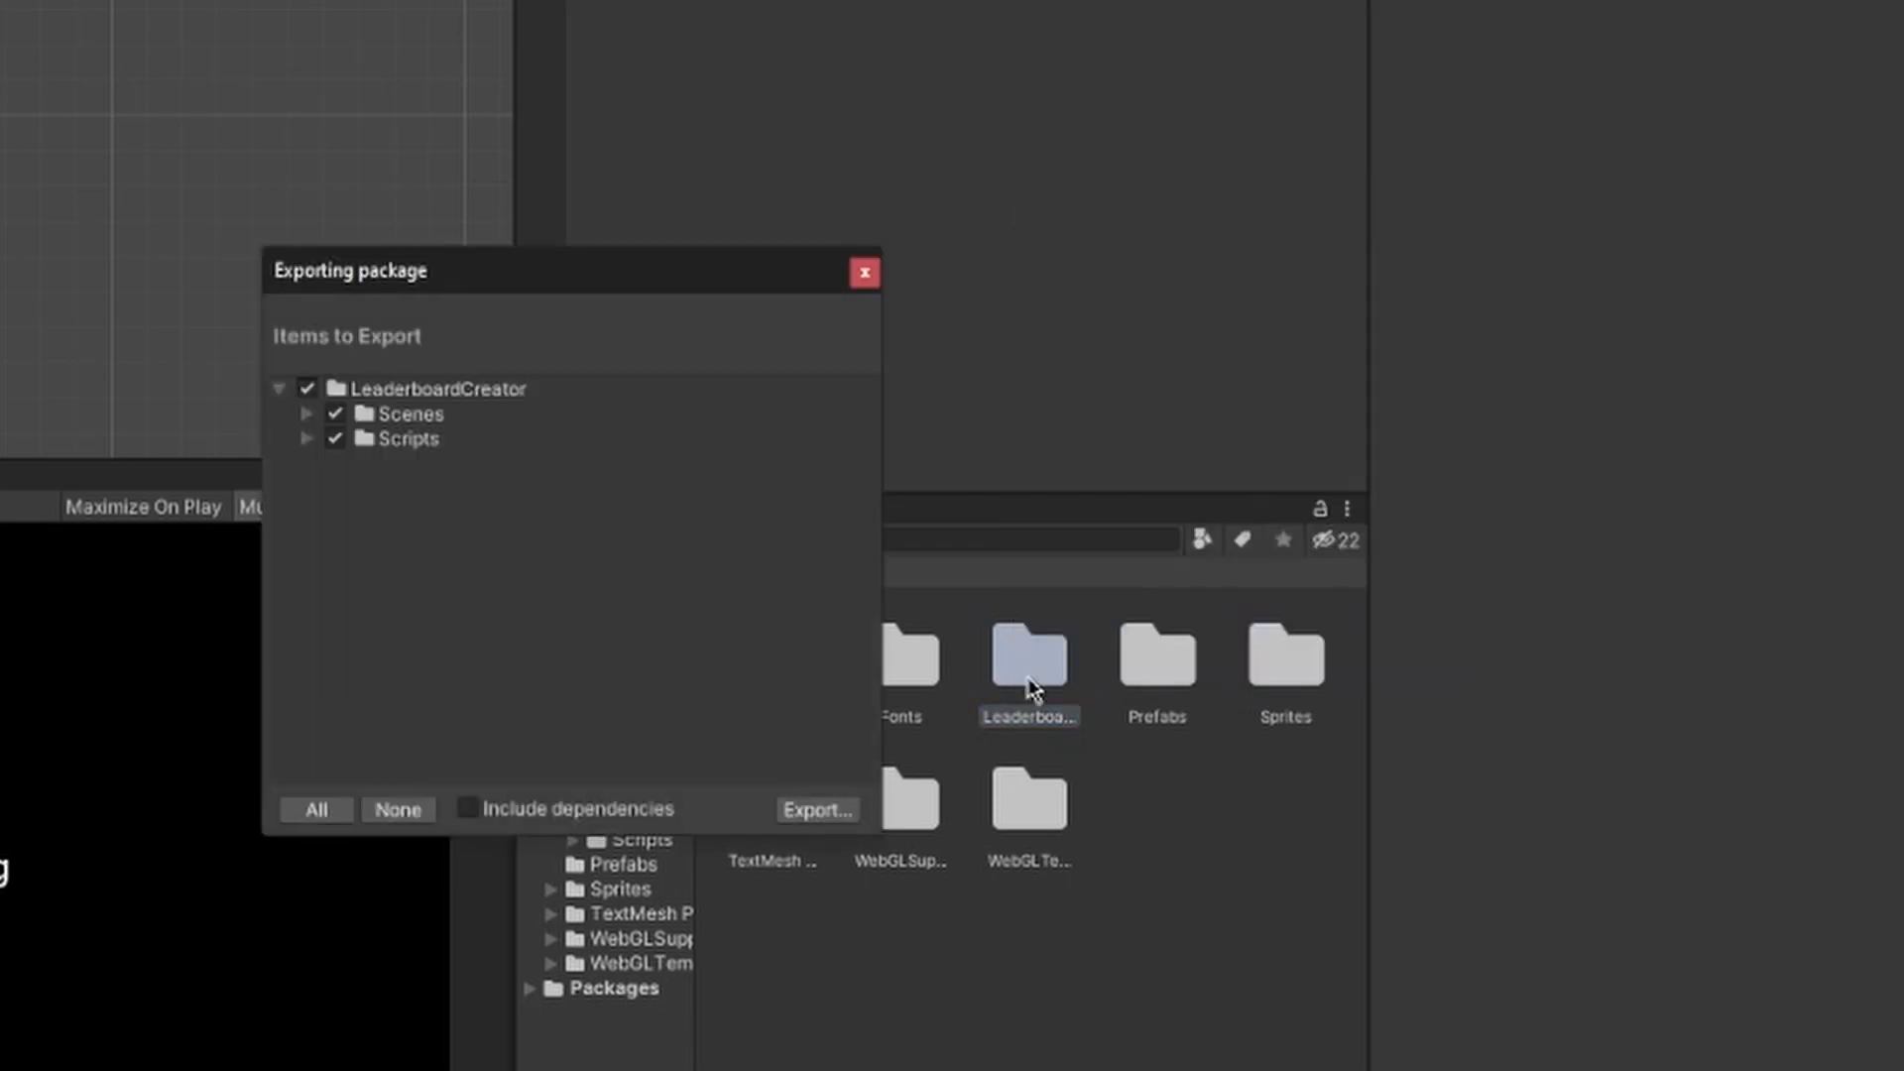
{"action": "mouse_move", "coordinate": [1004, 677]}
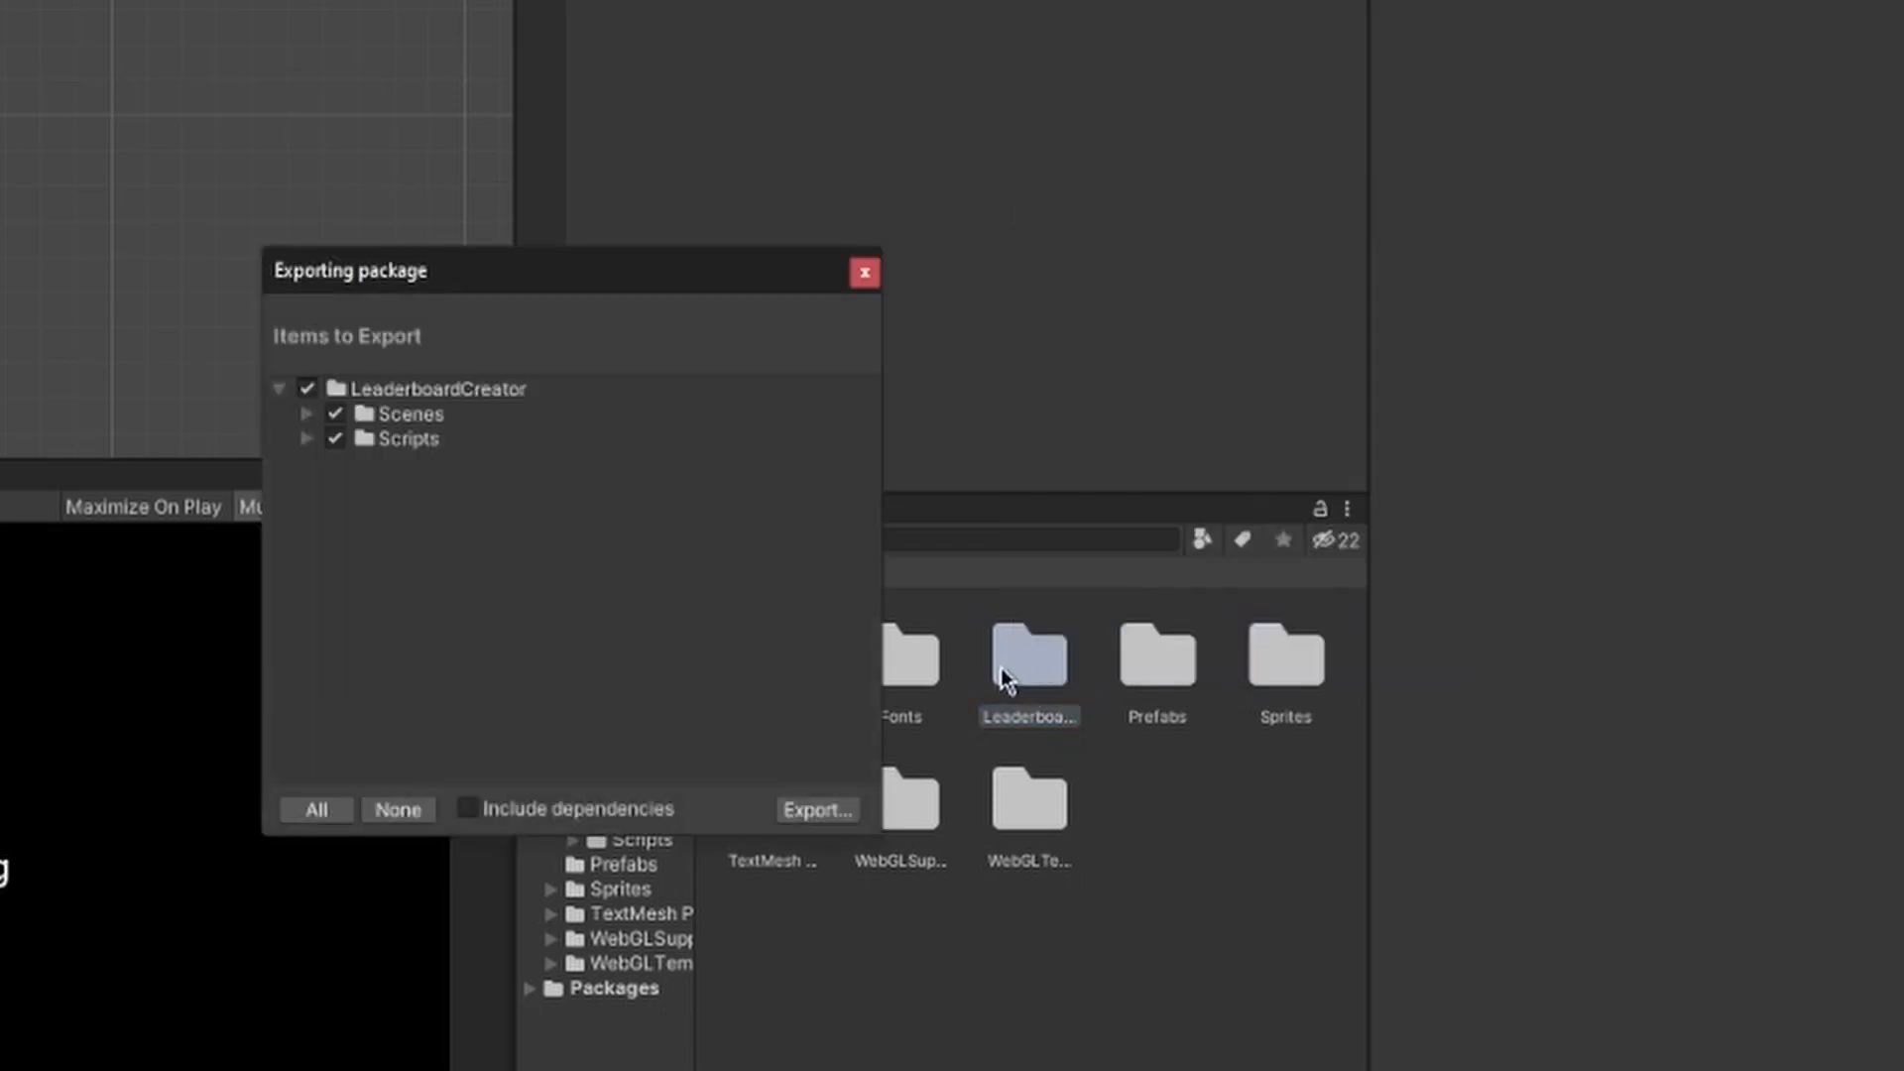
{"action": "mouse_move", "coordinate": [904, 735]}
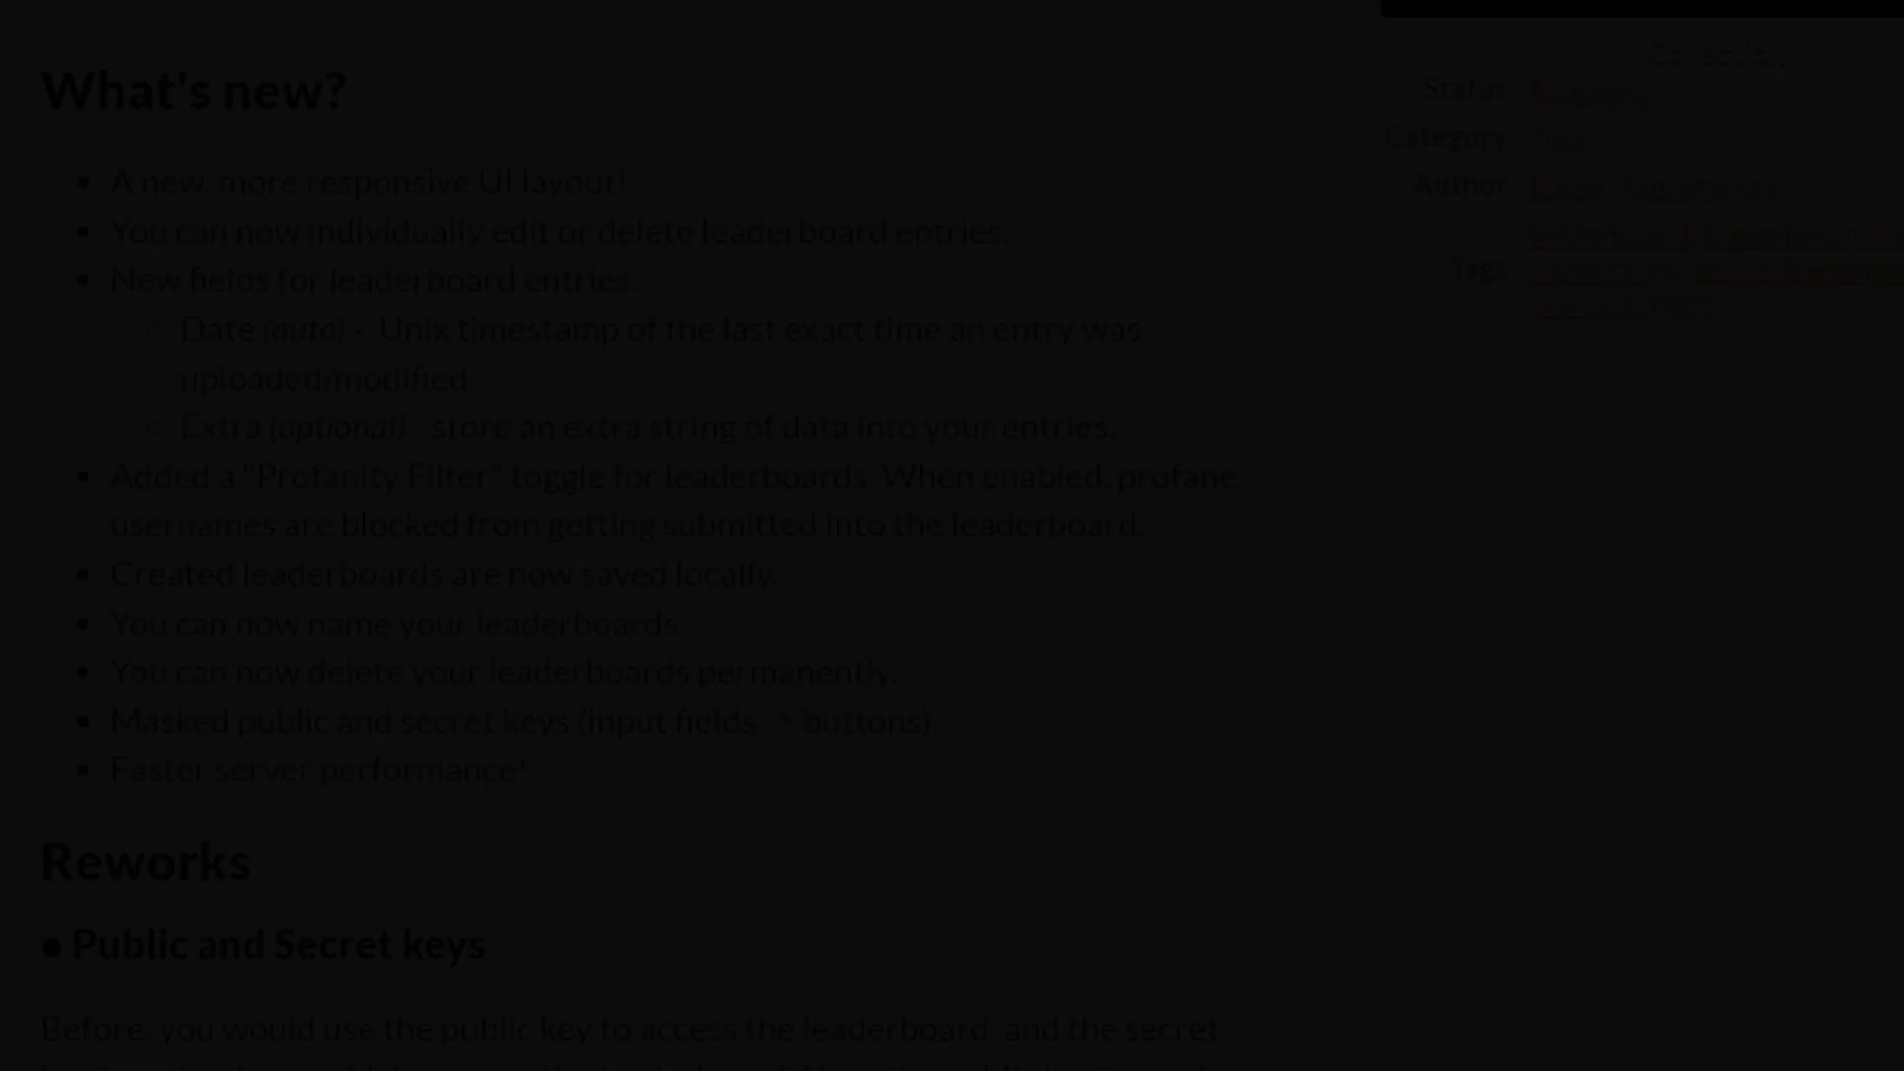
- Scroll through the devlog's Reworks section down to Files
{"action": "scroll", "scroll_direction": "down", "scroll_amount": 3}
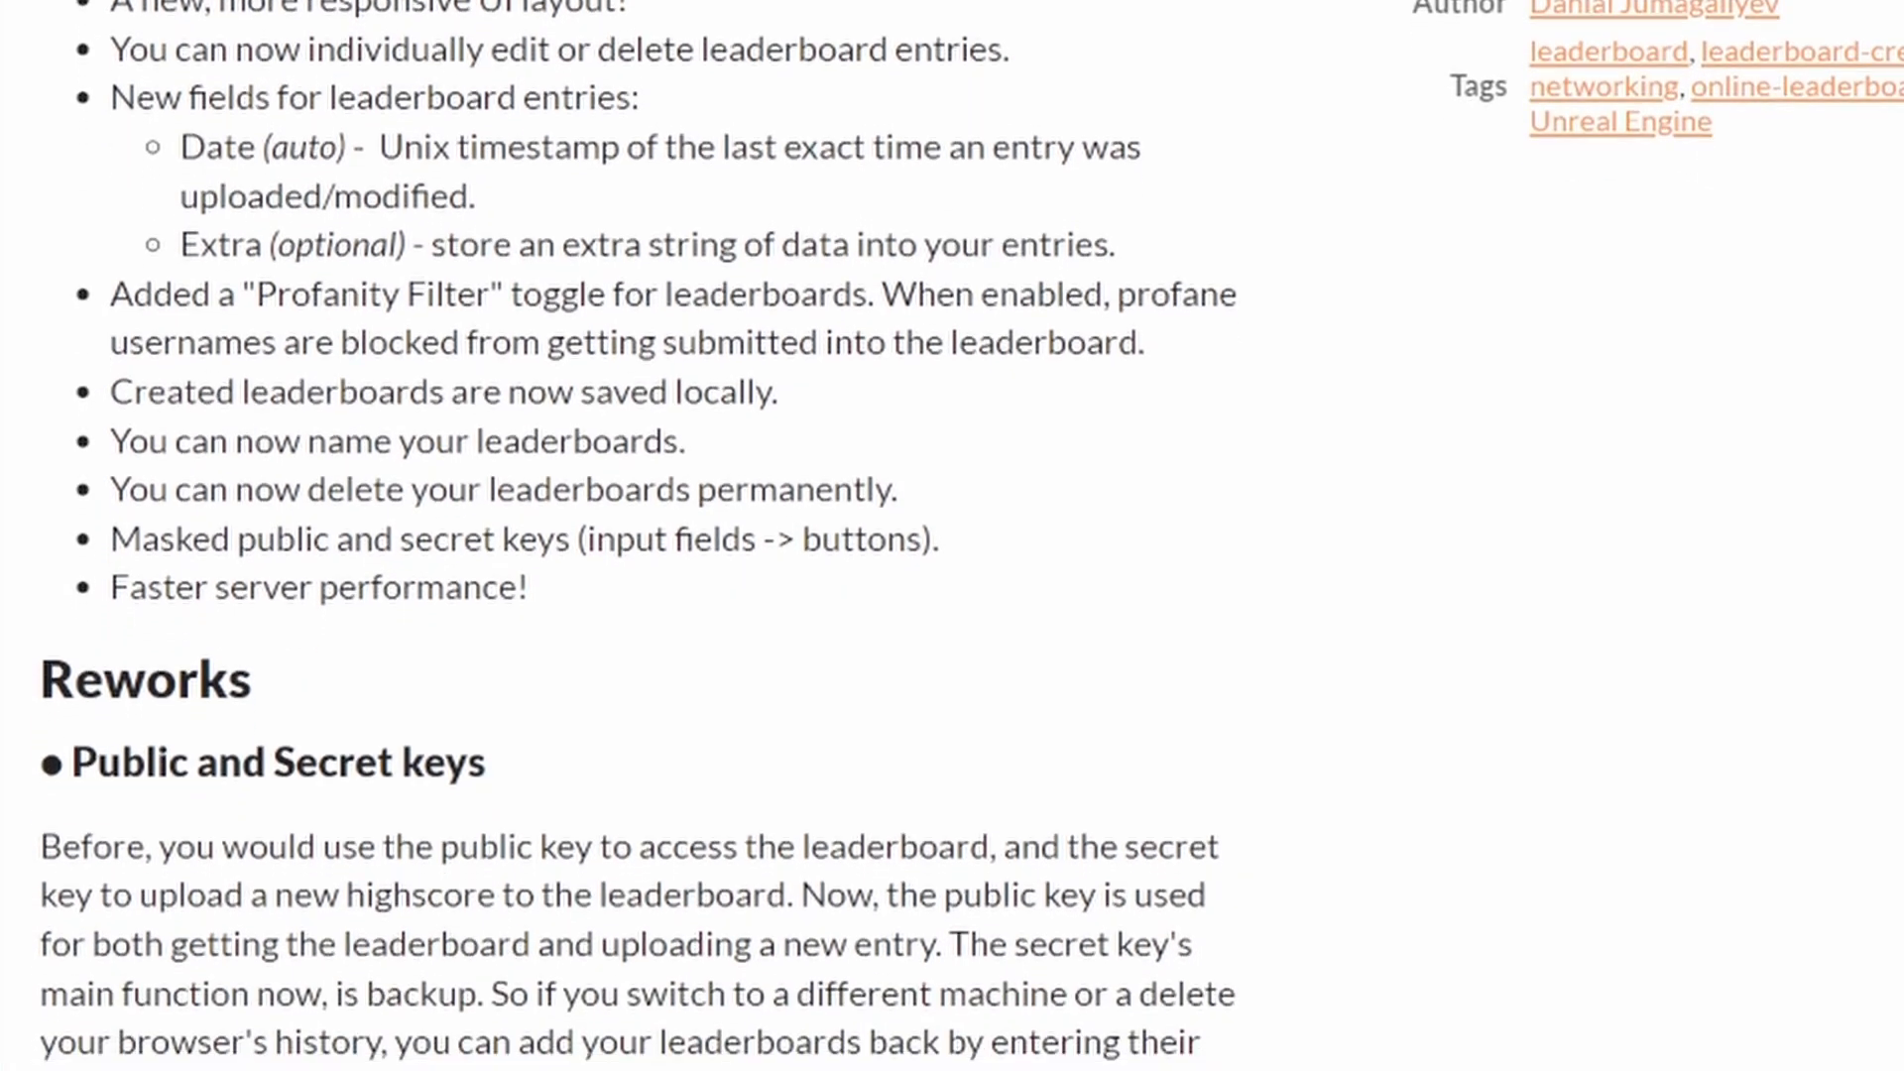
{"action": "scroll", "scroll_direction": "down", "scroll_amount": 3}
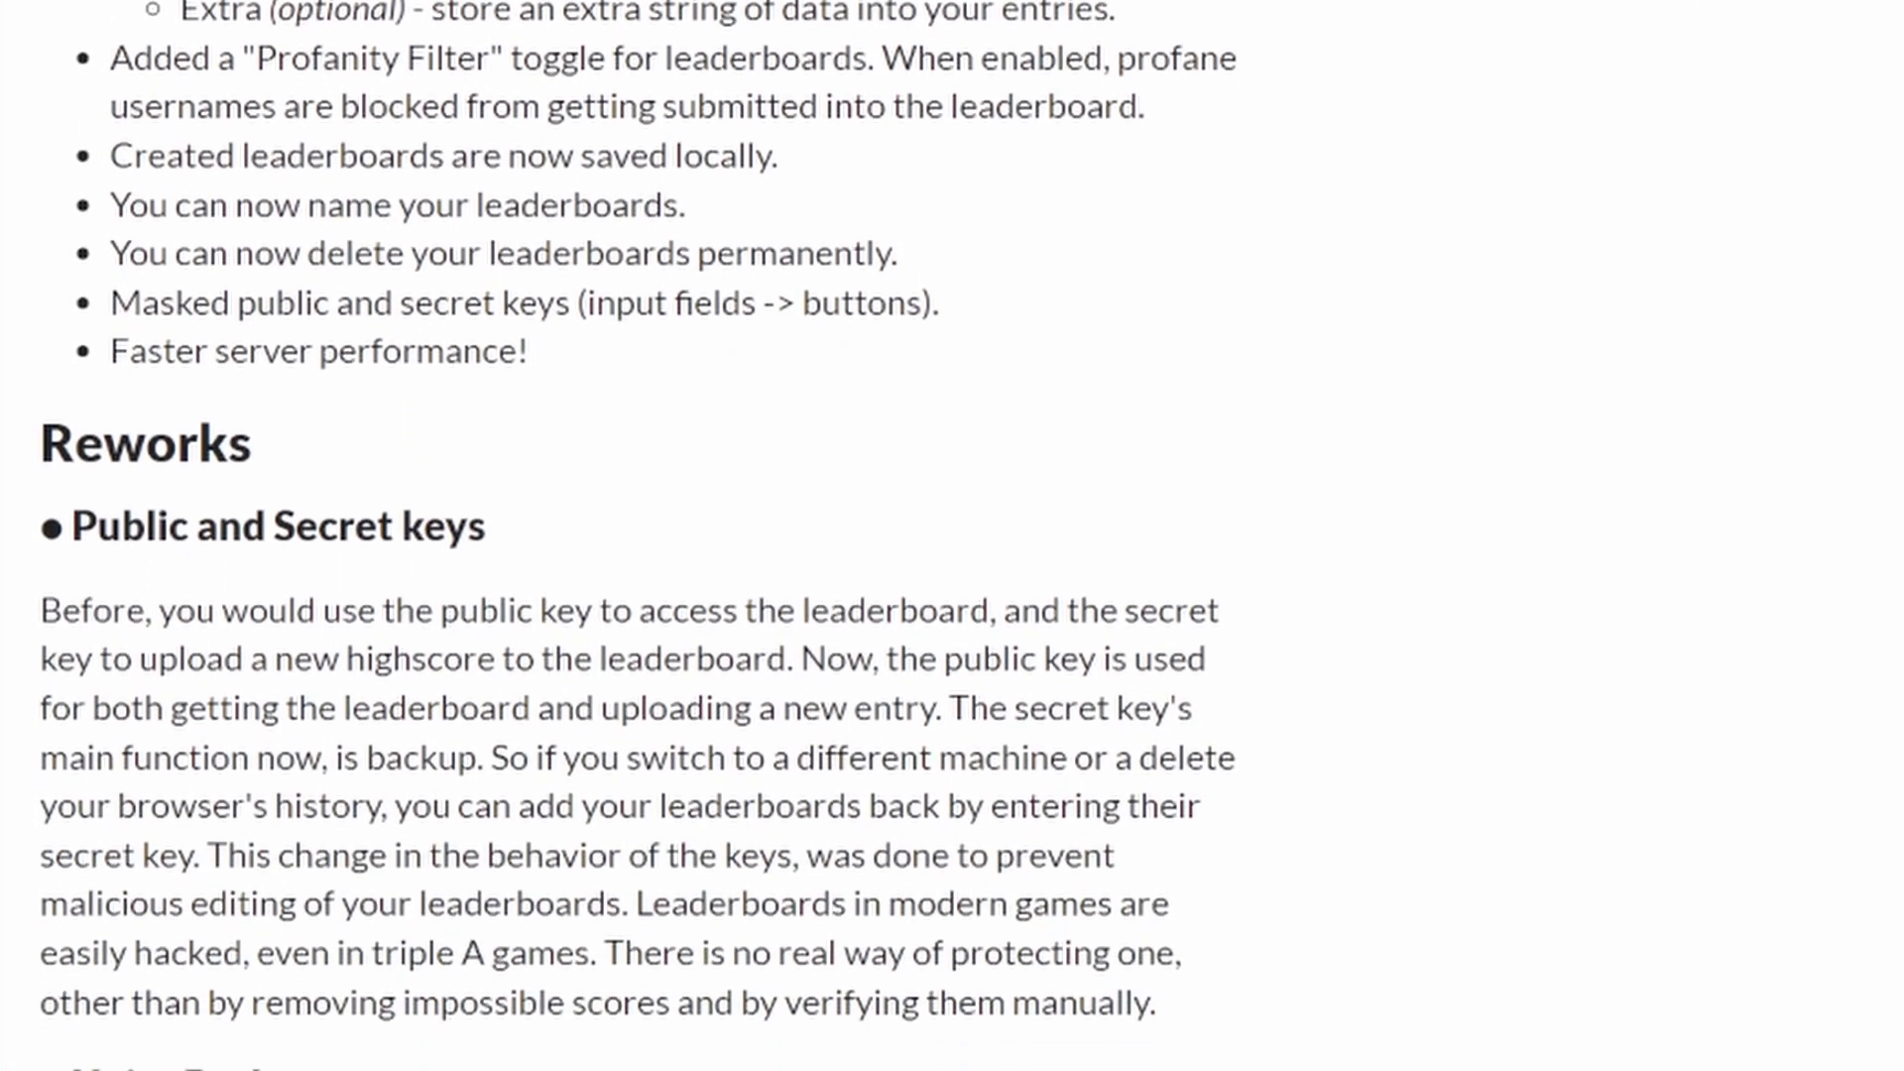
{"action": "scroll", "scroll_direction": "down", "scroll_amount": 3}
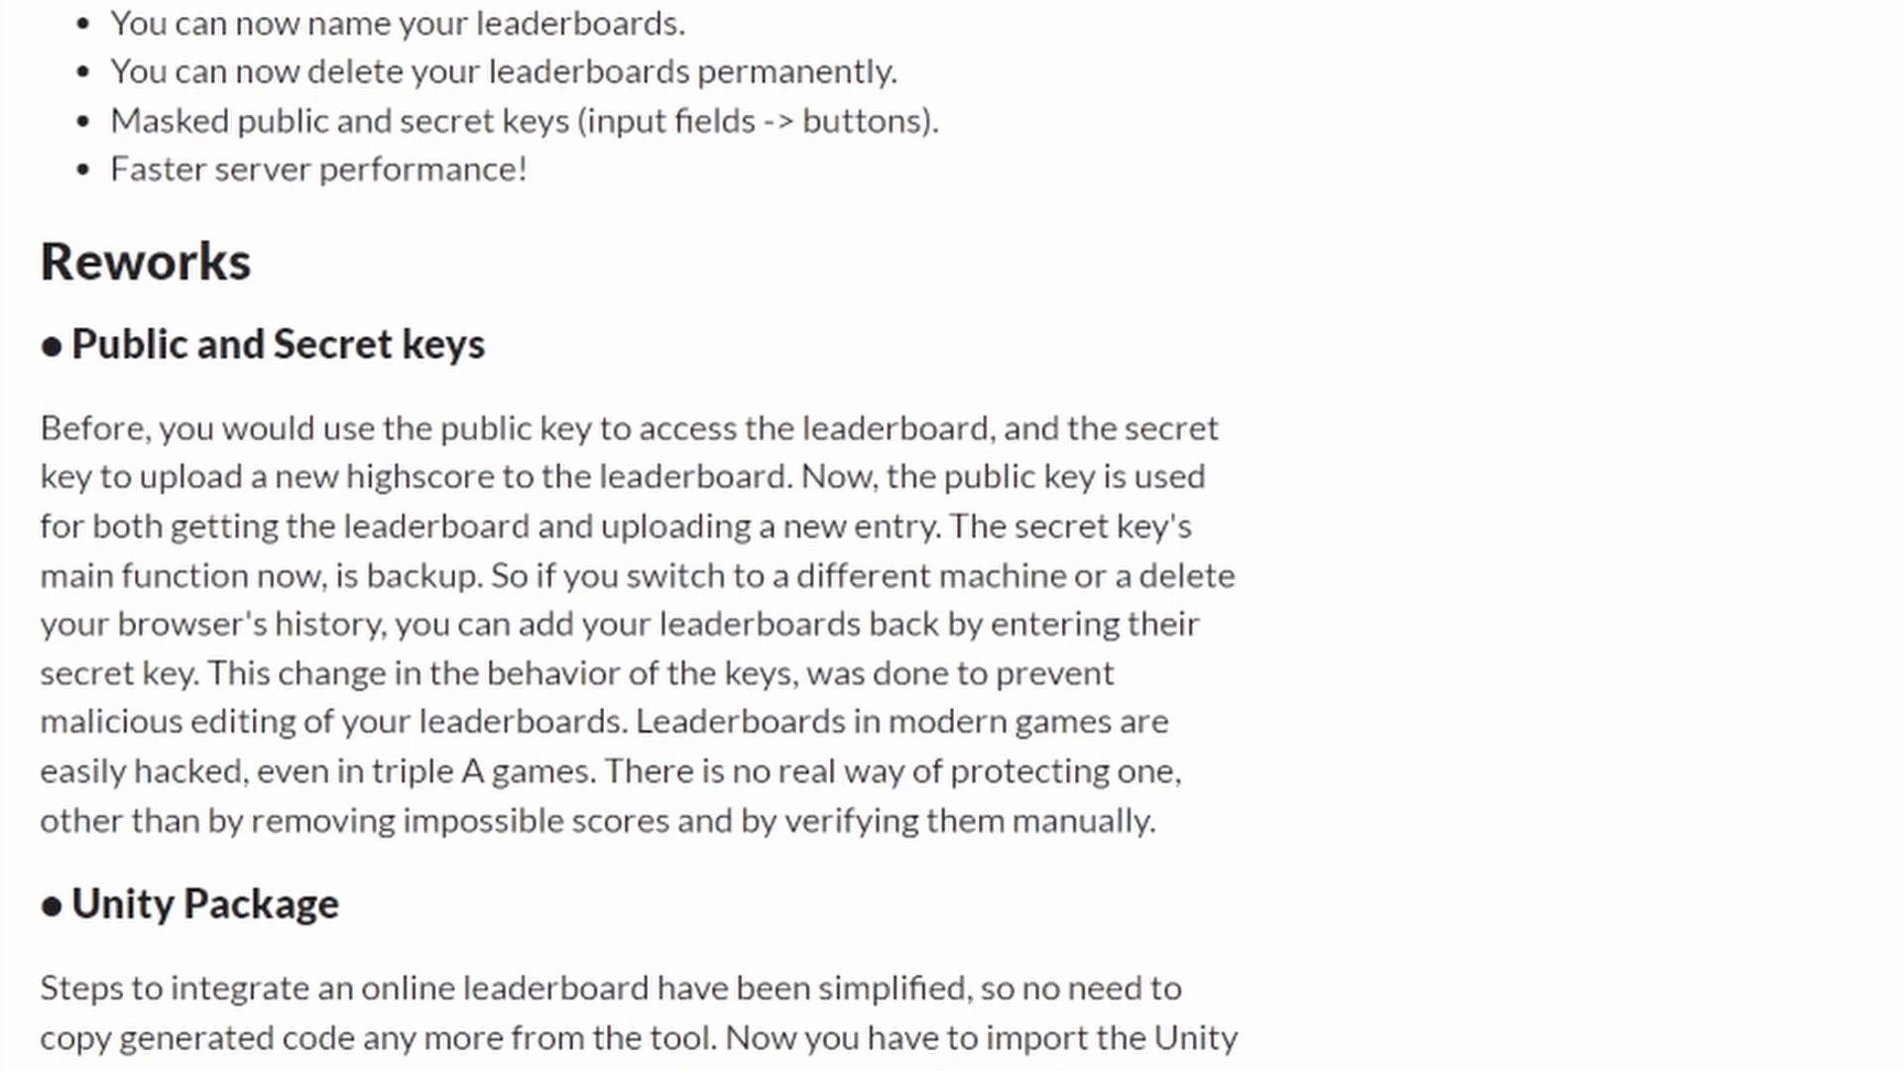
{"action": "scroll", "scroll_direction": "down", "scroll_amount": 3}
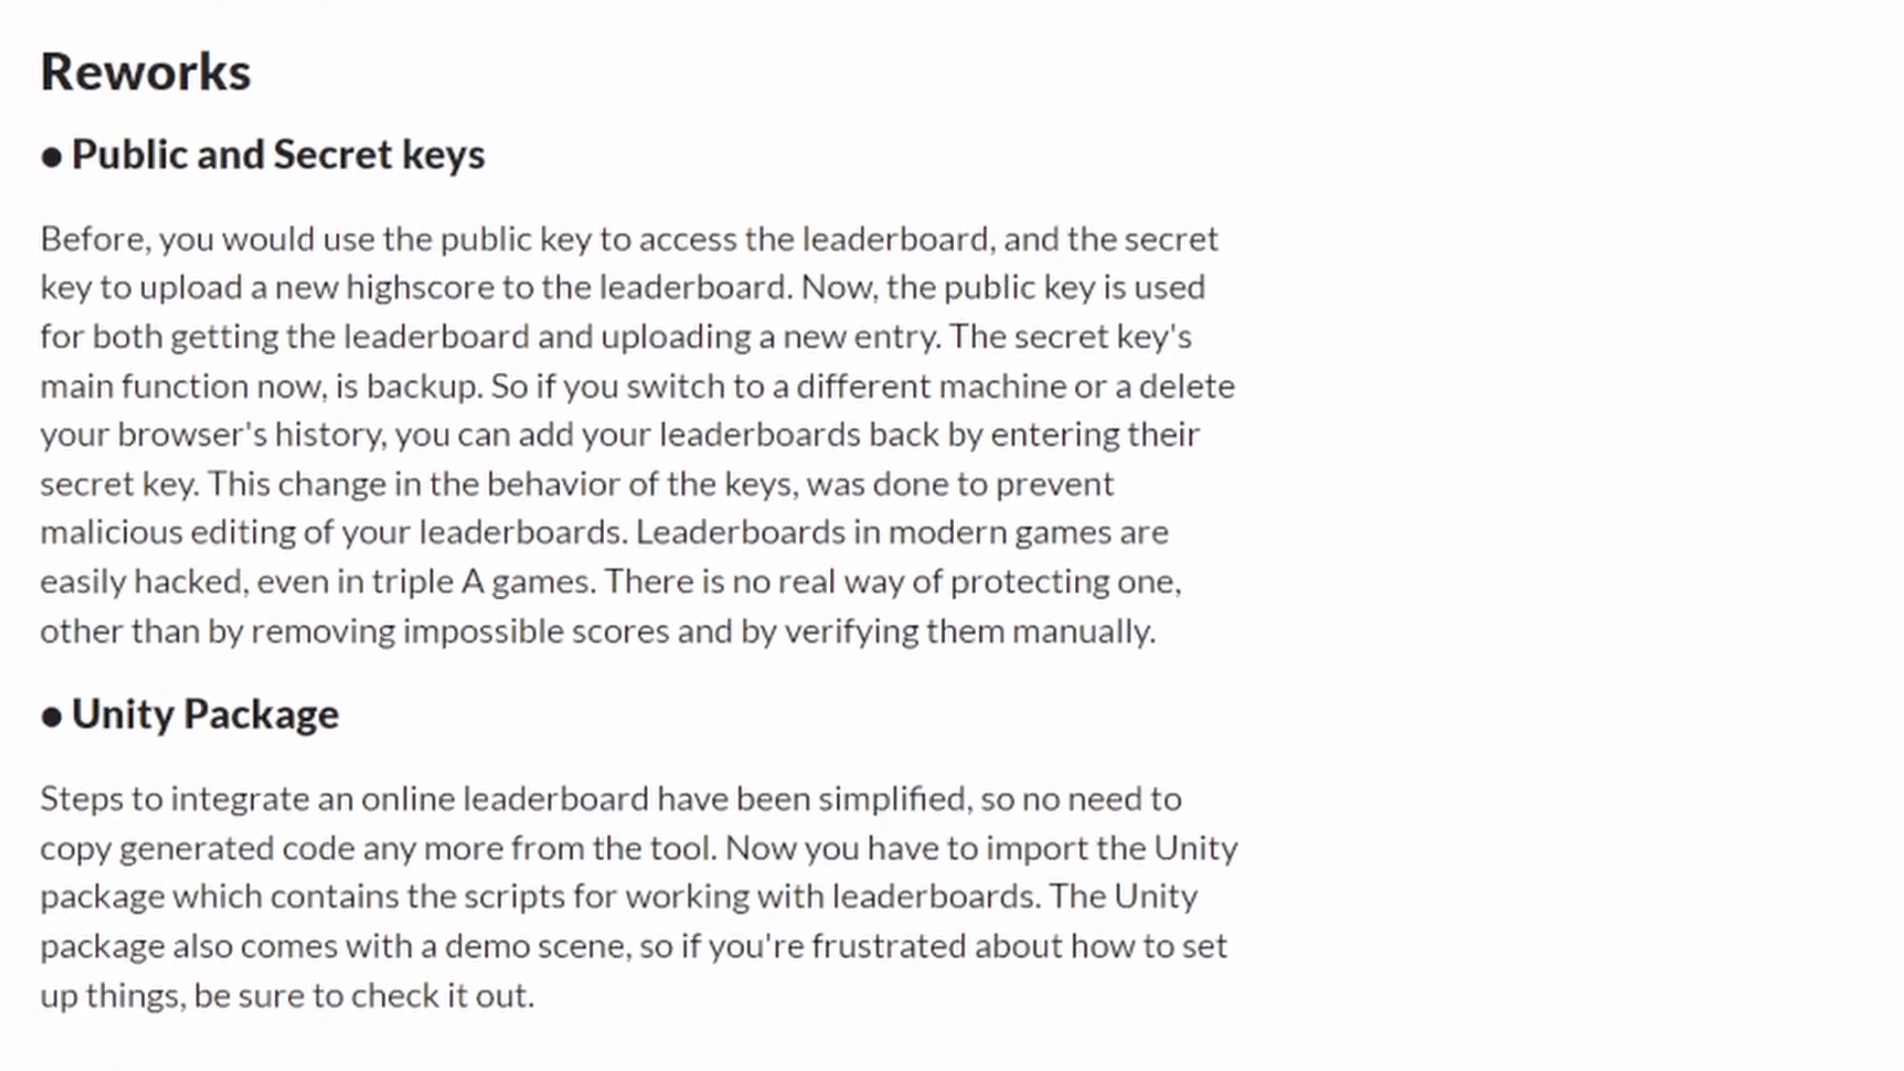
{"action": "scroll", "scroll_direction": "down", "scroll_amount": 3}
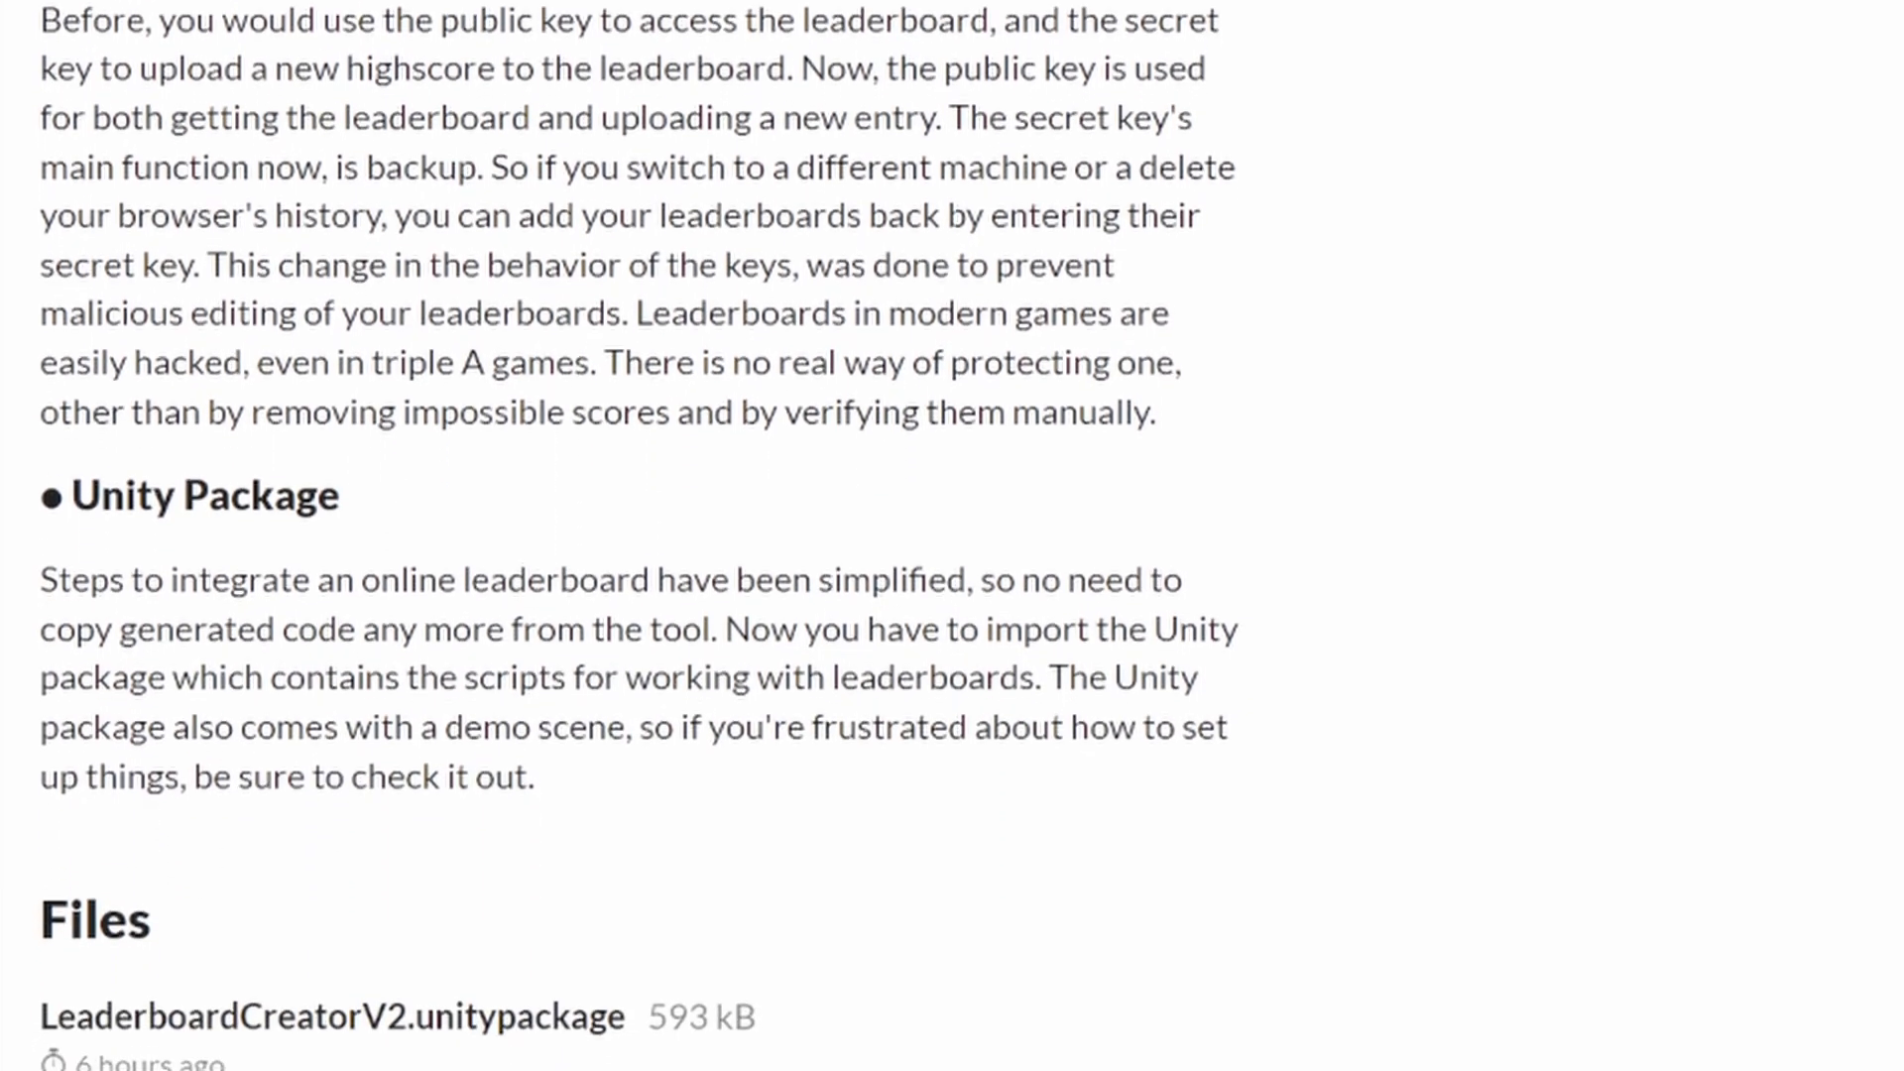
{"action": "scroll", "scroll_direction": "down", "scroll_amount": 3}
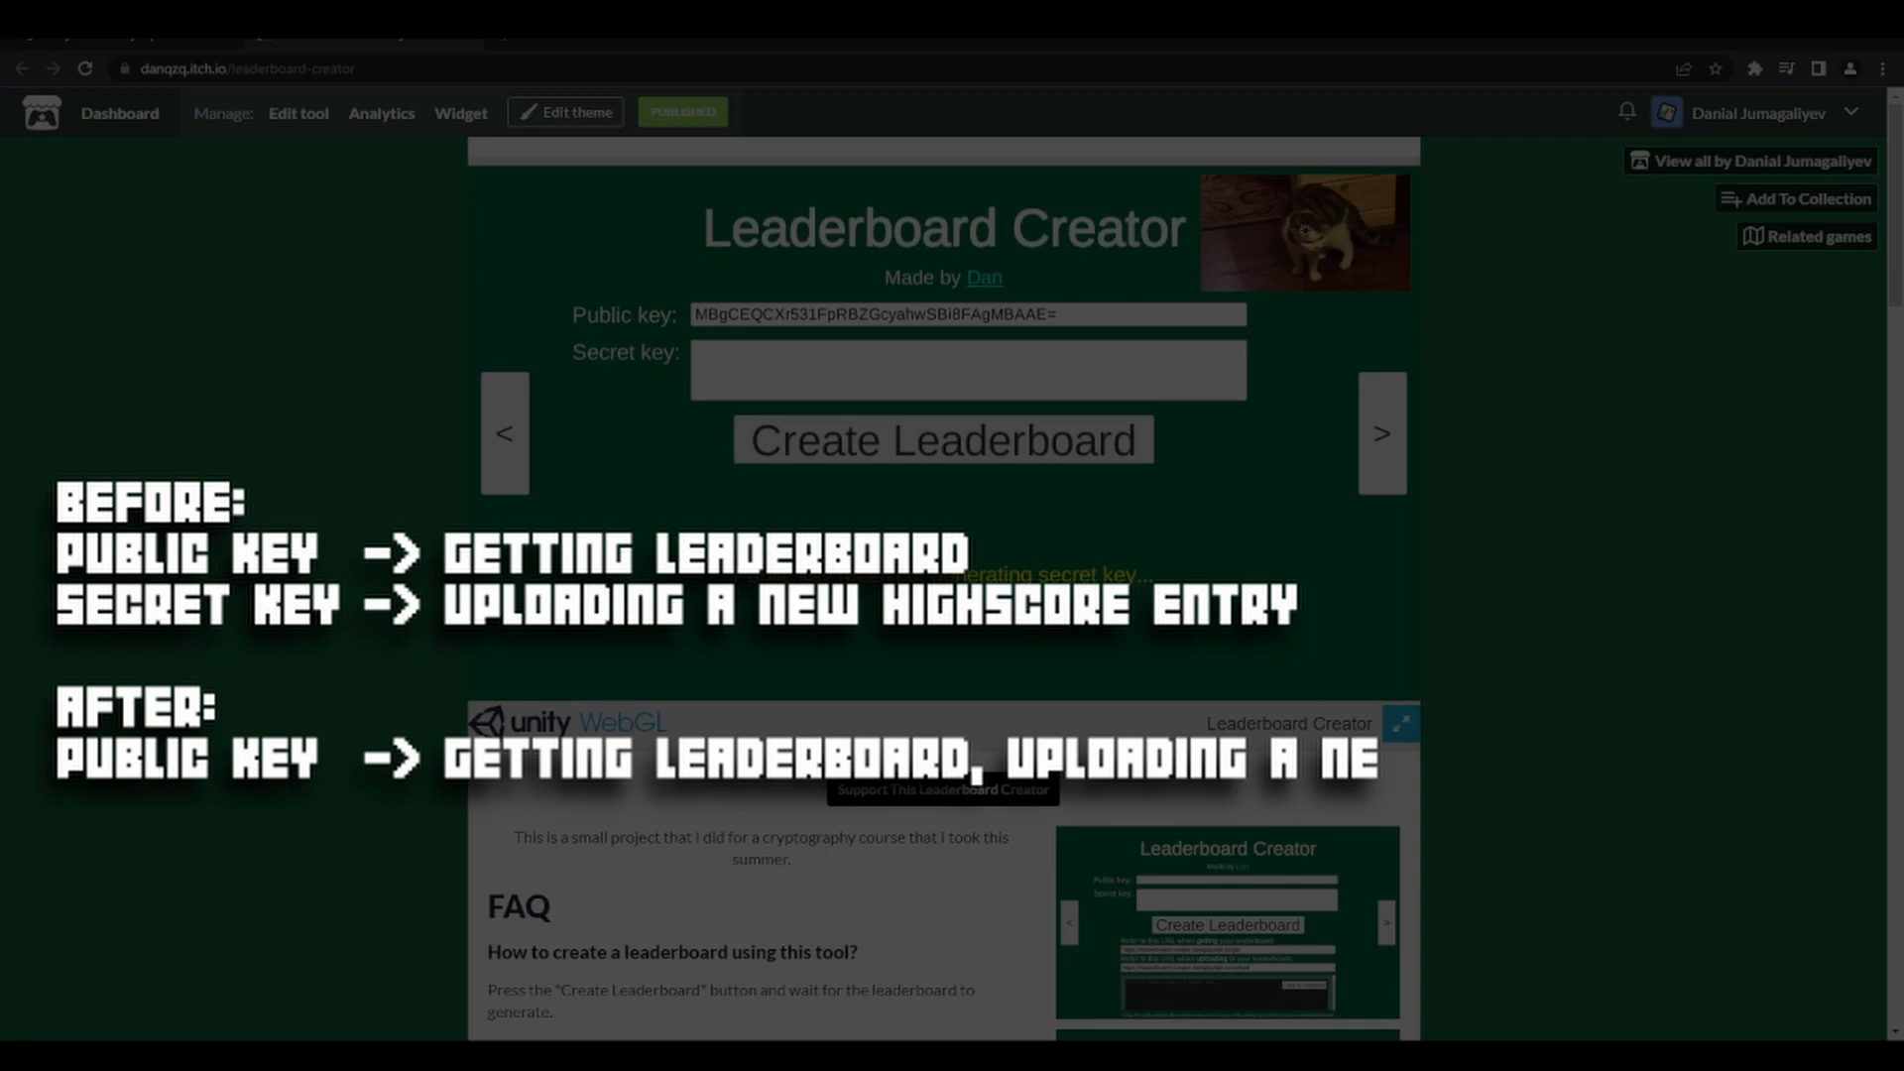
- Generate a key in the old tool and bring up the Add Existing Leaderboard prompt
{"action": "left_click", "coordinate": [941, 439]}
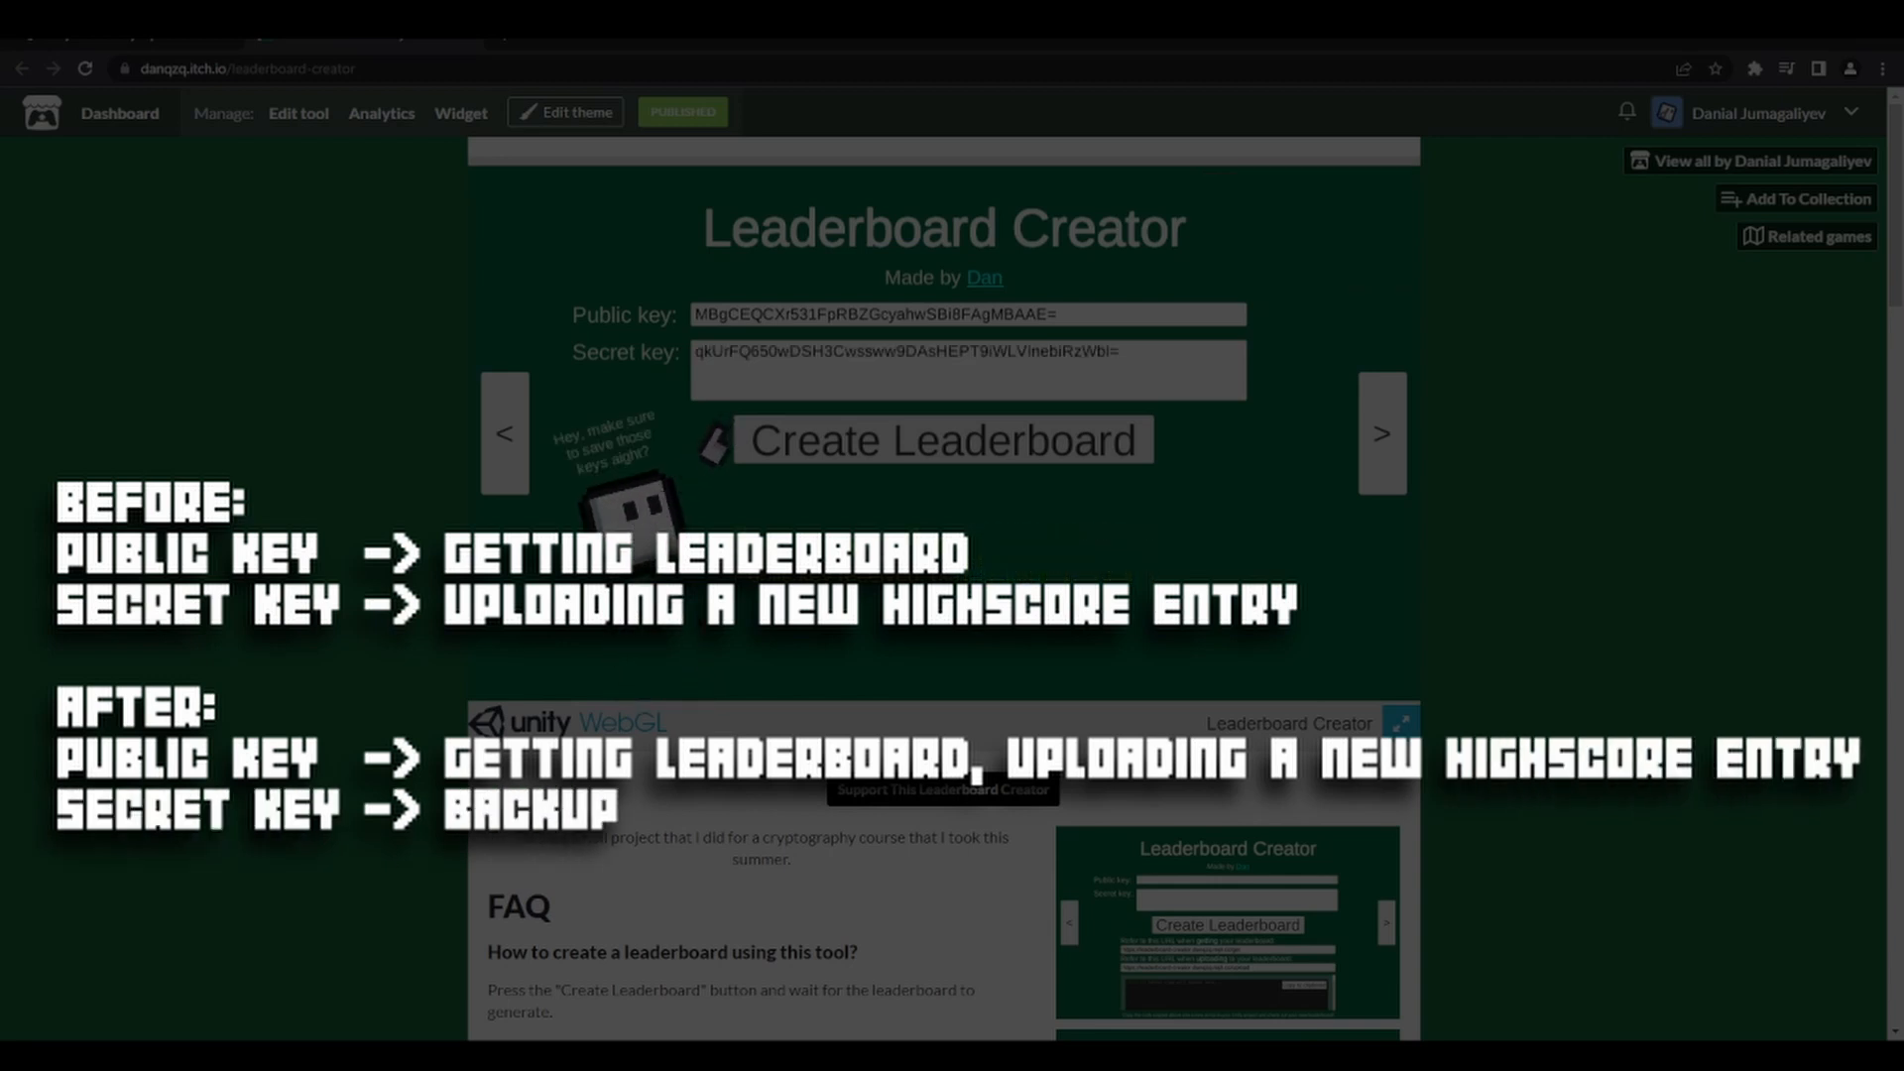
{"action": "left_click", "coordinate": [941, 438]}
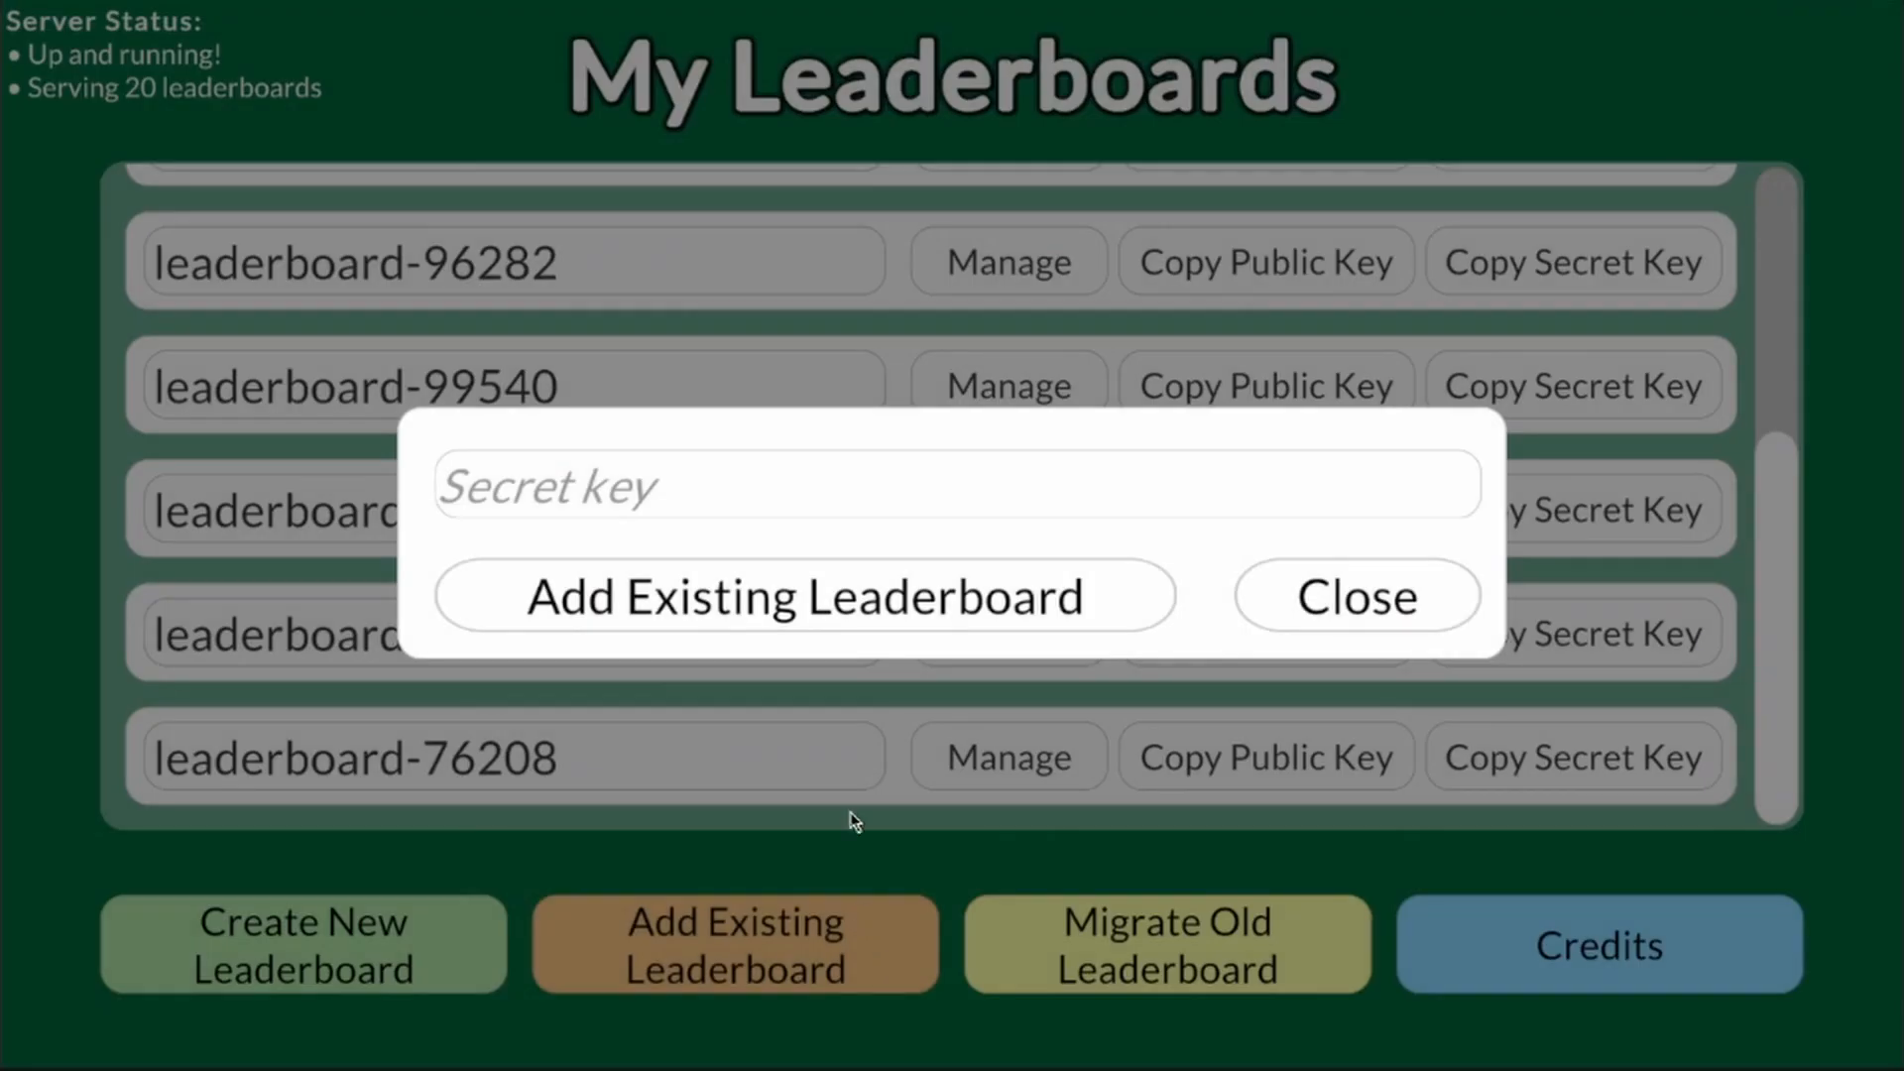
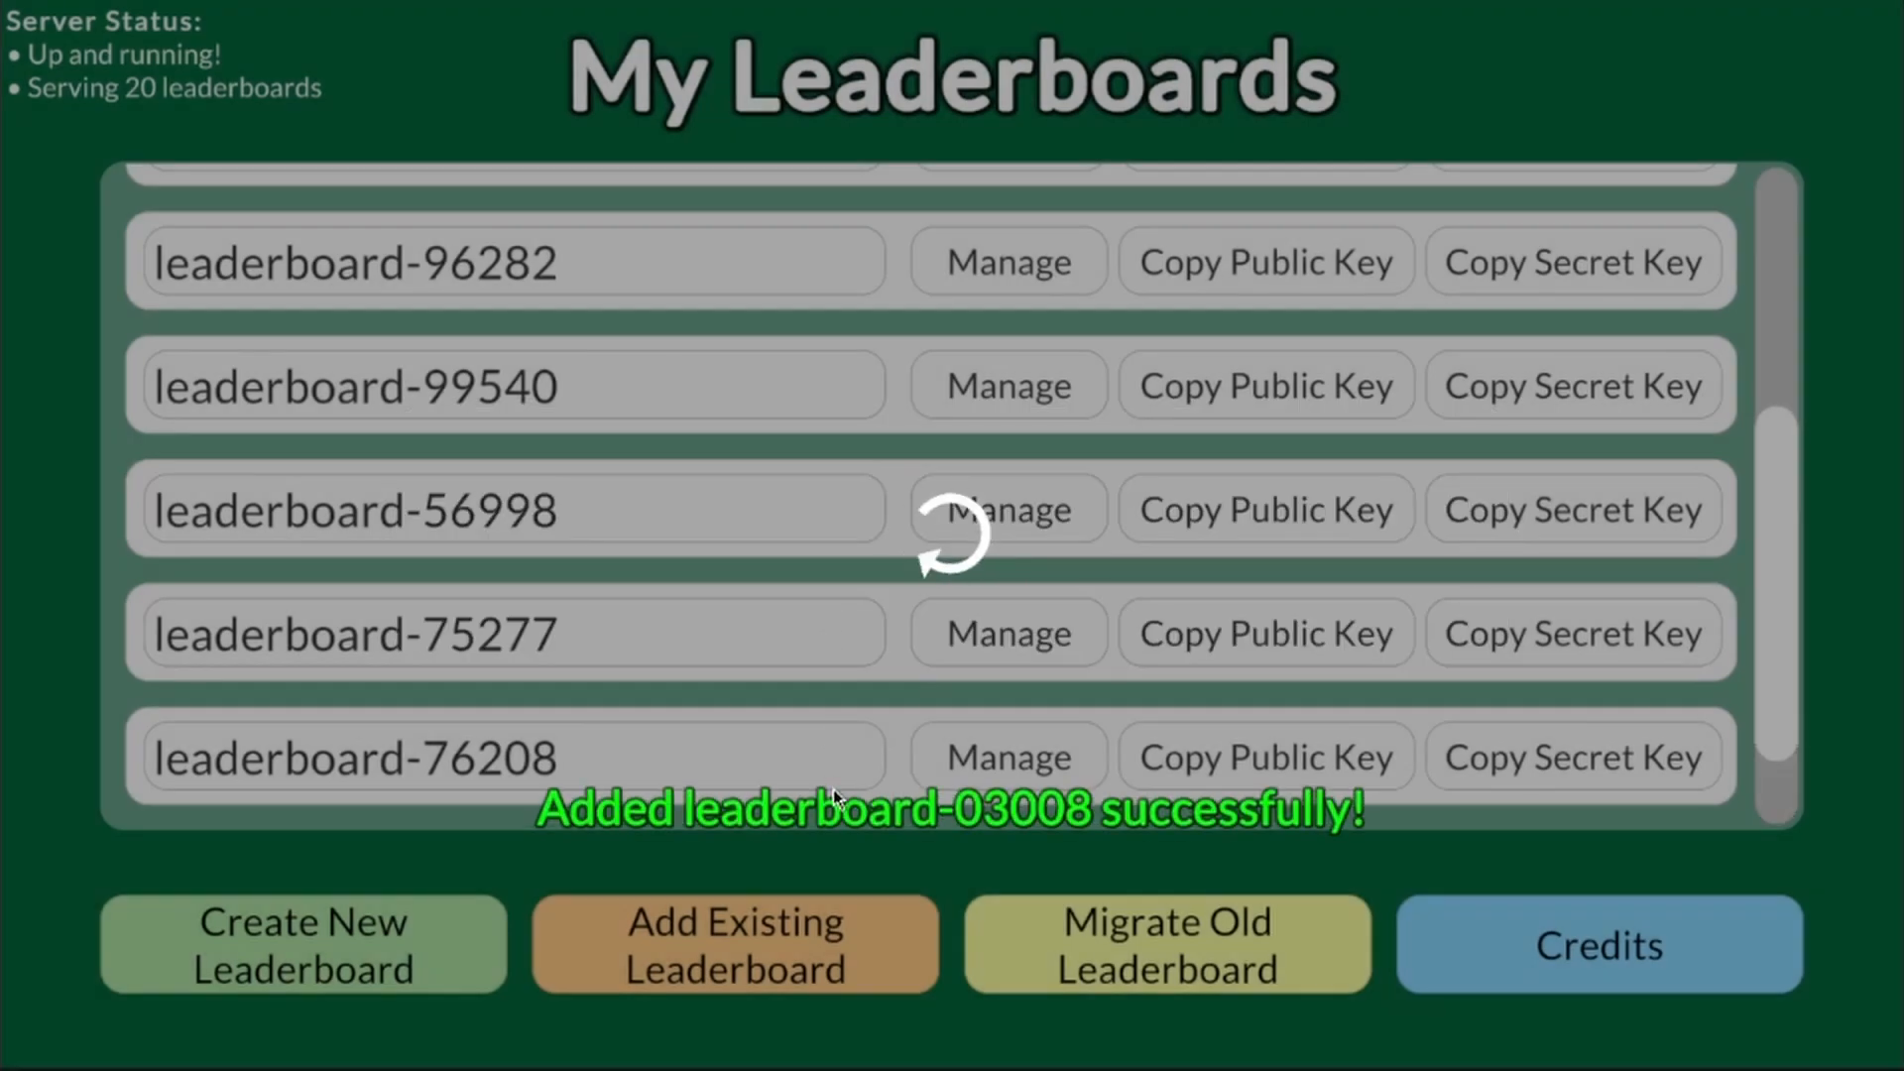
- Add leaderboard-03008 by its secret key, manage it, then open leaderboard-69420's manager
{"action": "scroll", "scroll_direction": "down", "scroll_amount": 3}
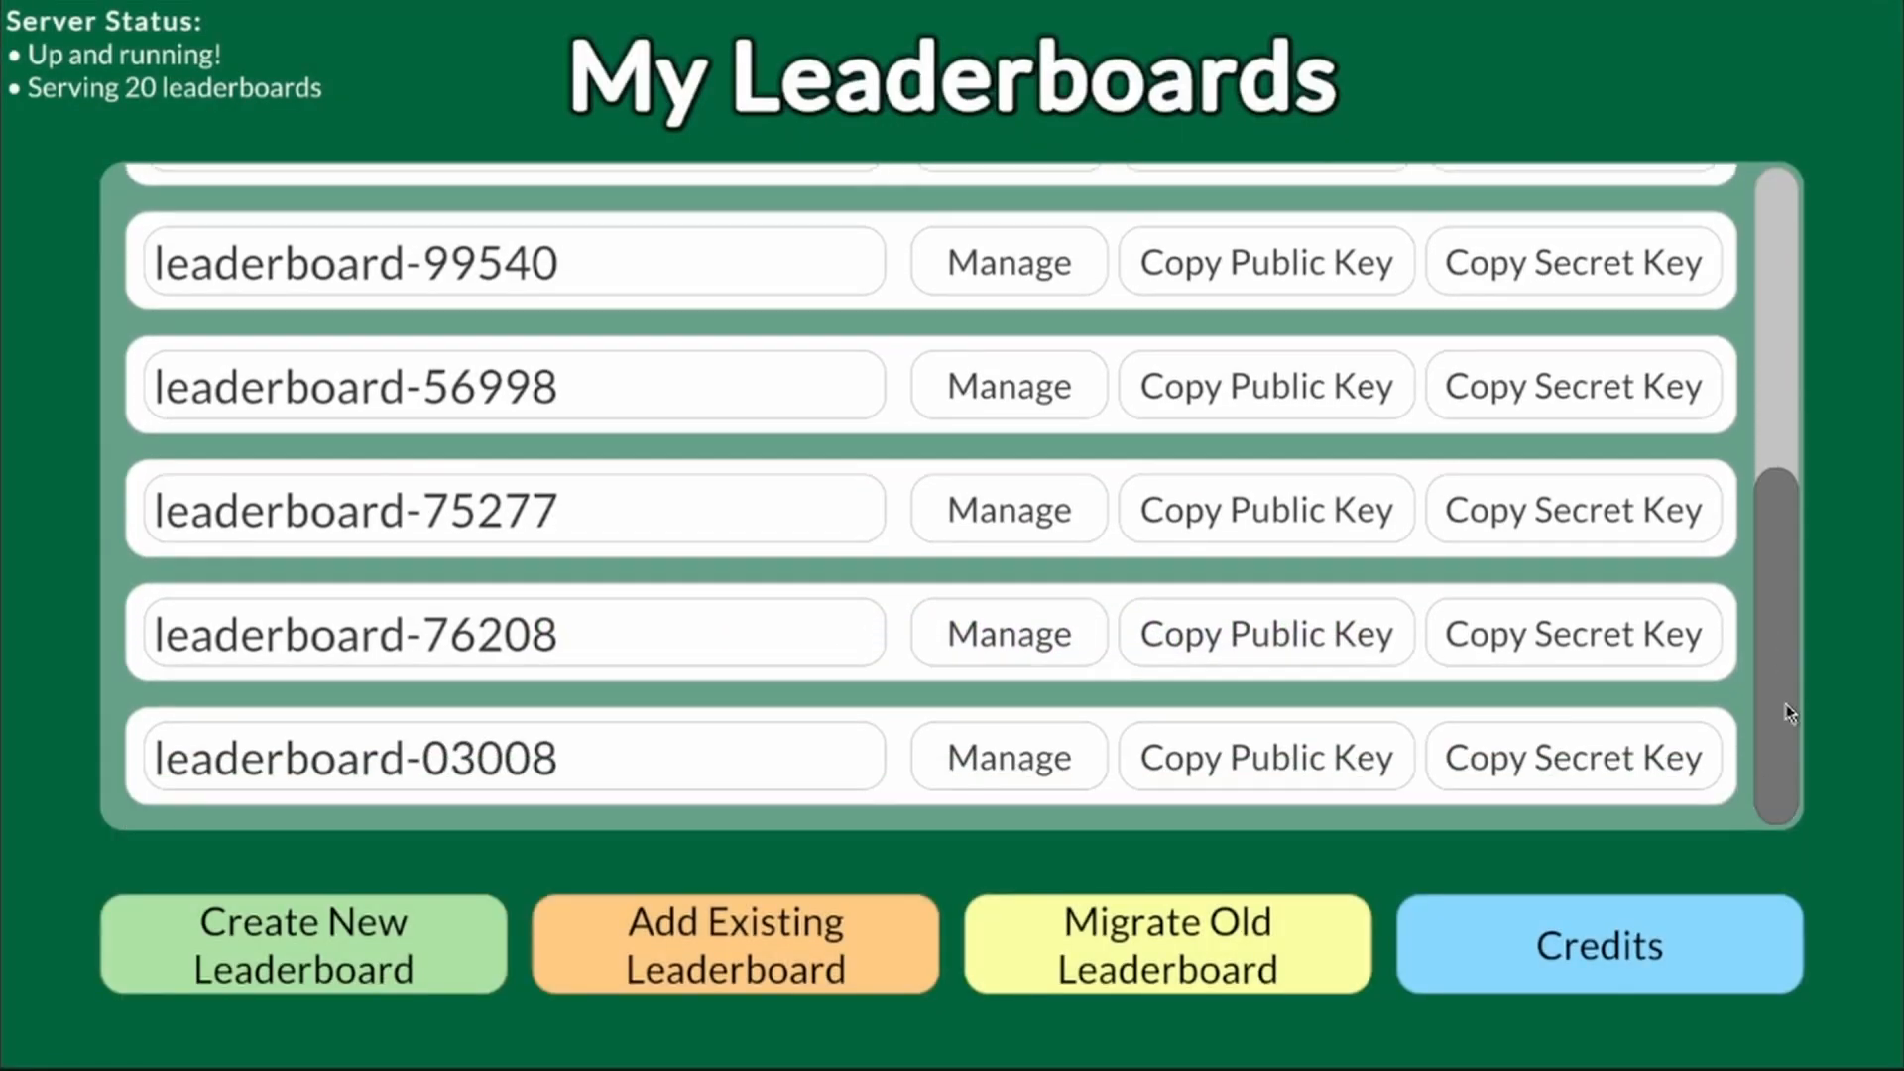
{"action": "left_click", "coordinate": [1005, 755]}
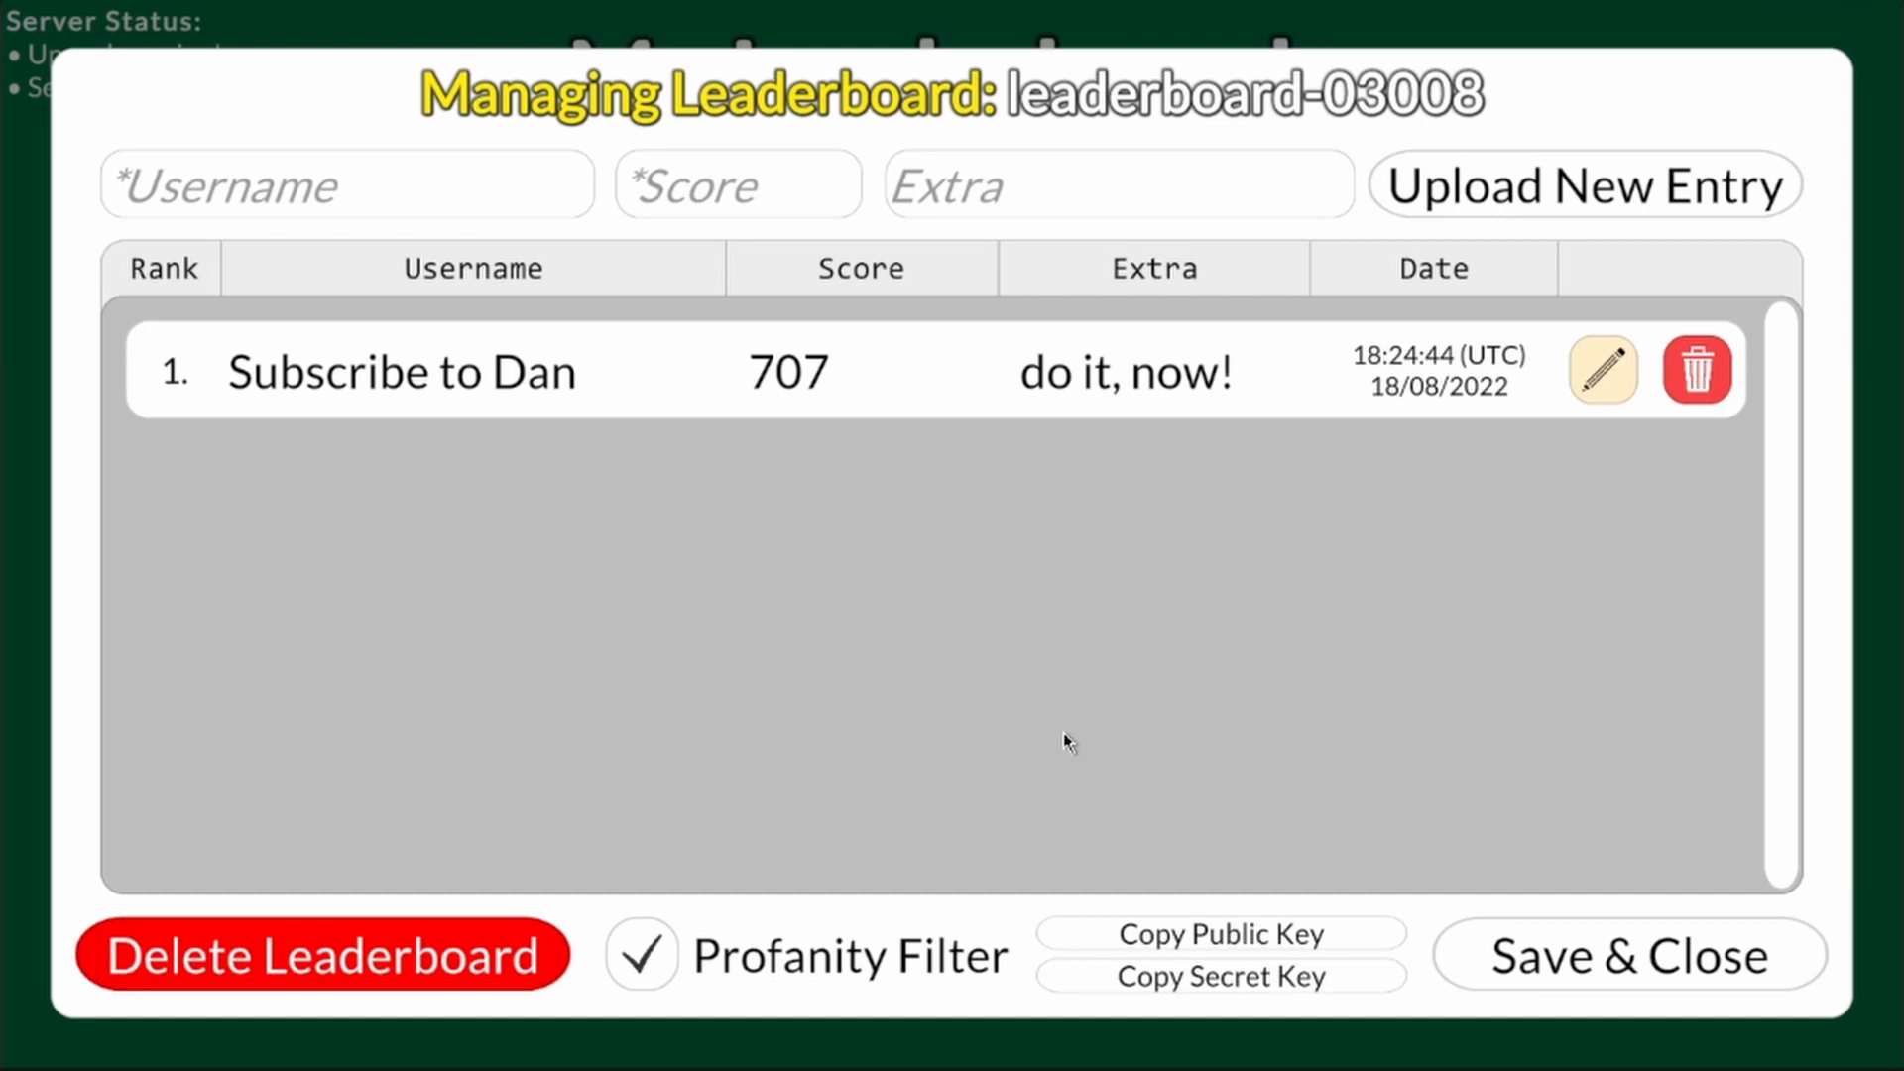
{"action": "mouse_move", "coordinate": [307, 452]}
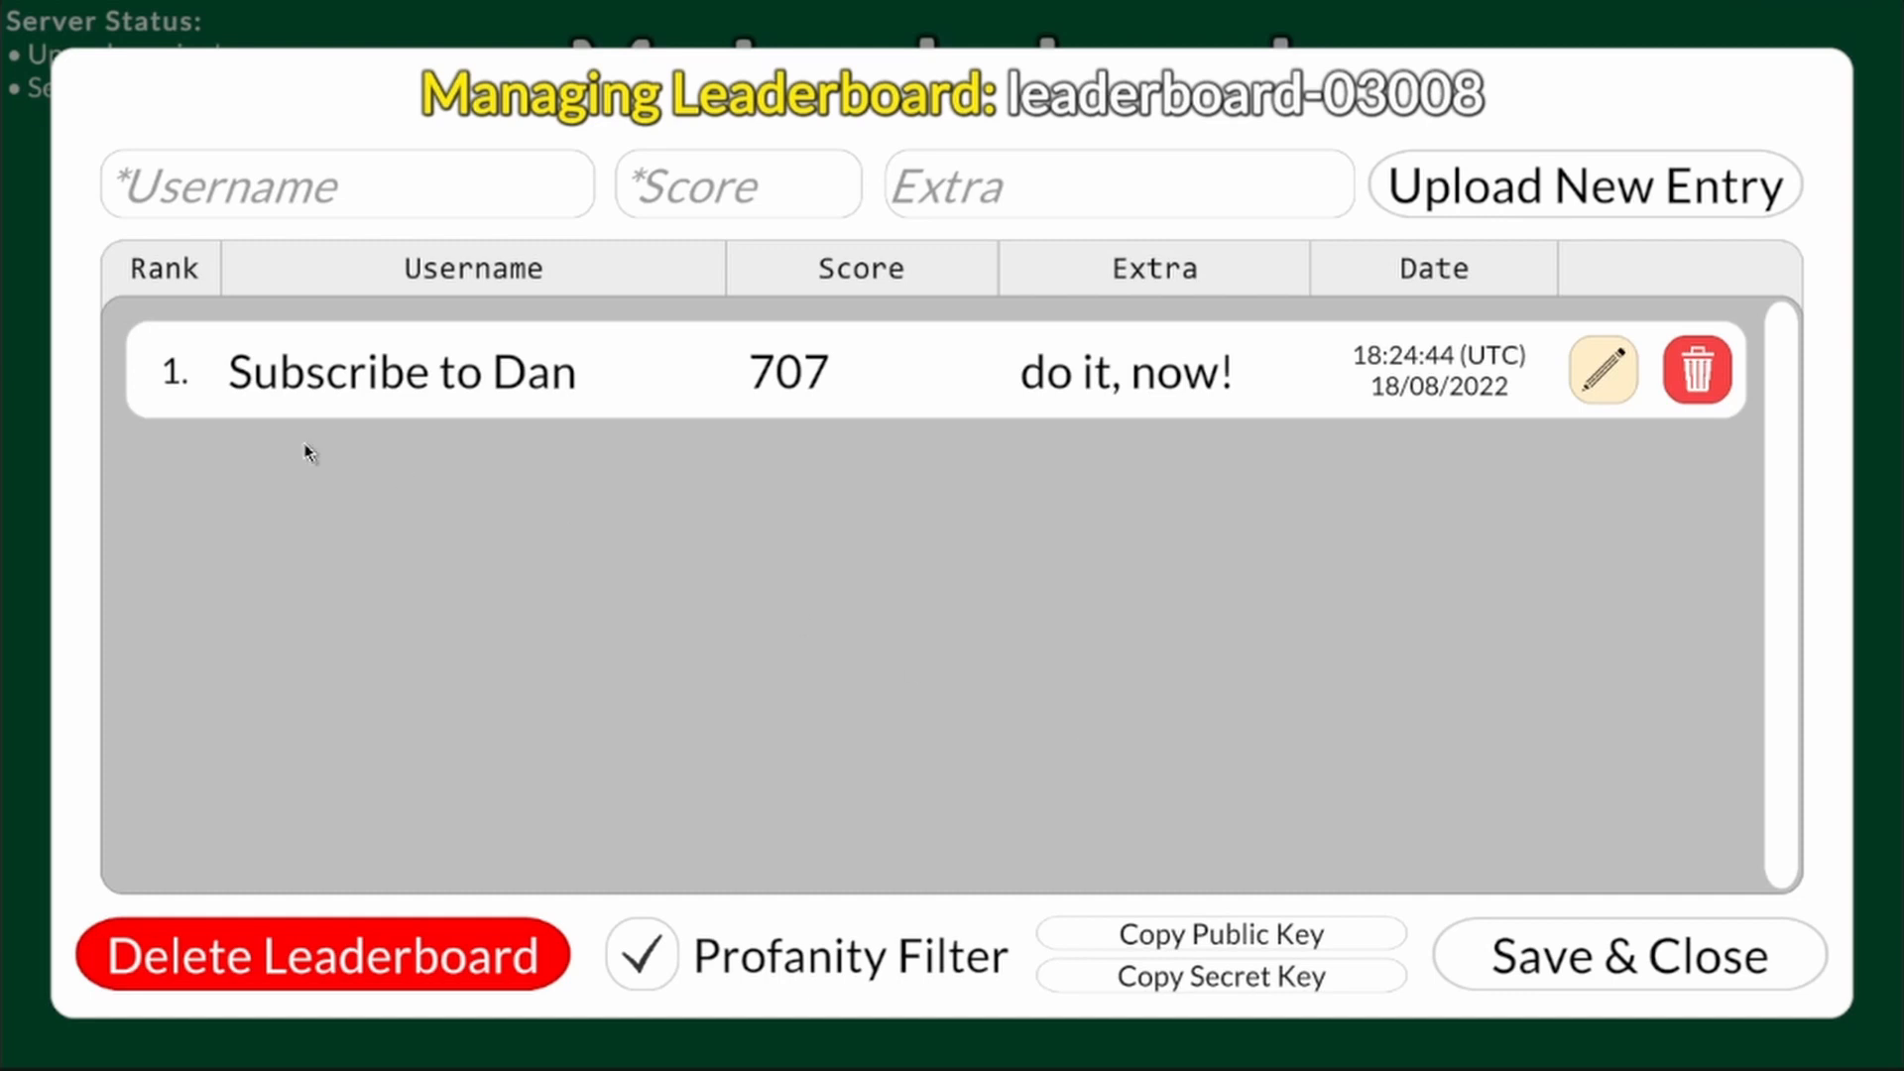
{"action": "mouse_move", "coordinate": [1521, 441]}
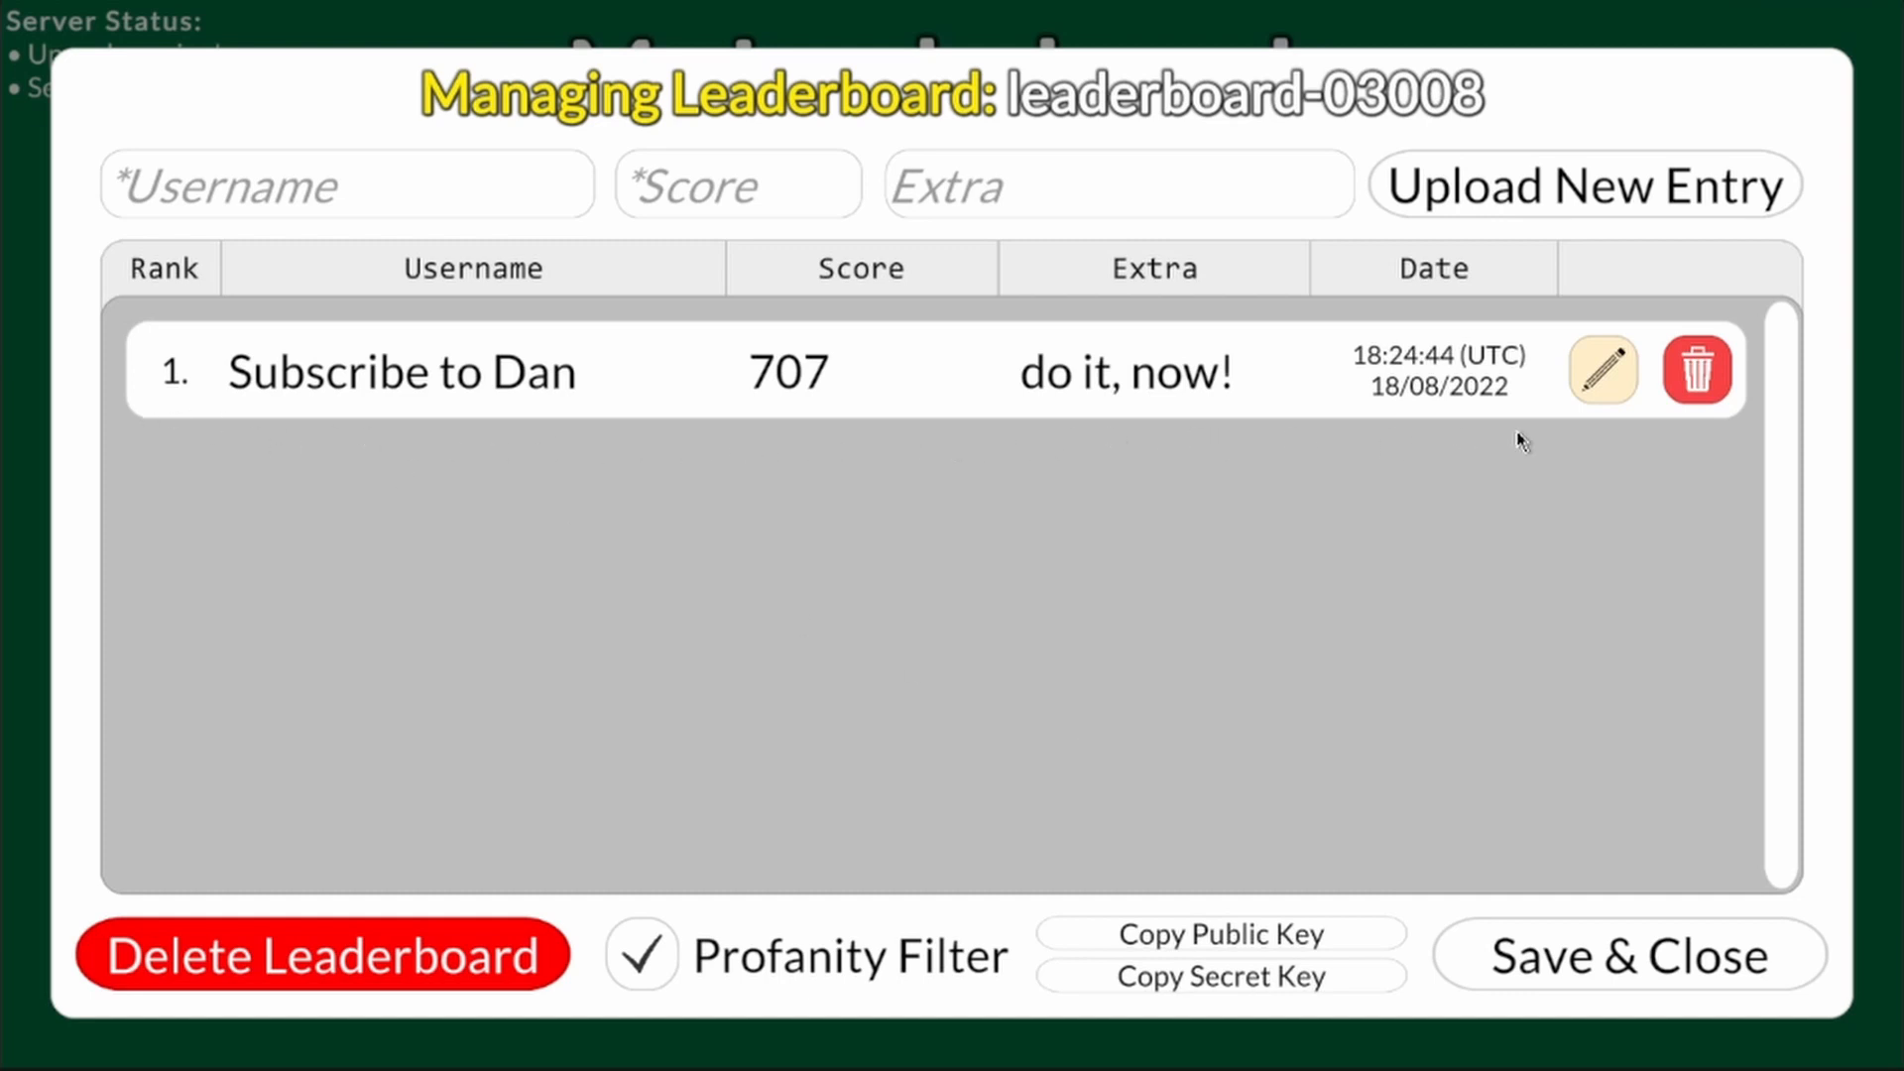
{"action": "mouse_move", "coordinate": [1704, 456]}
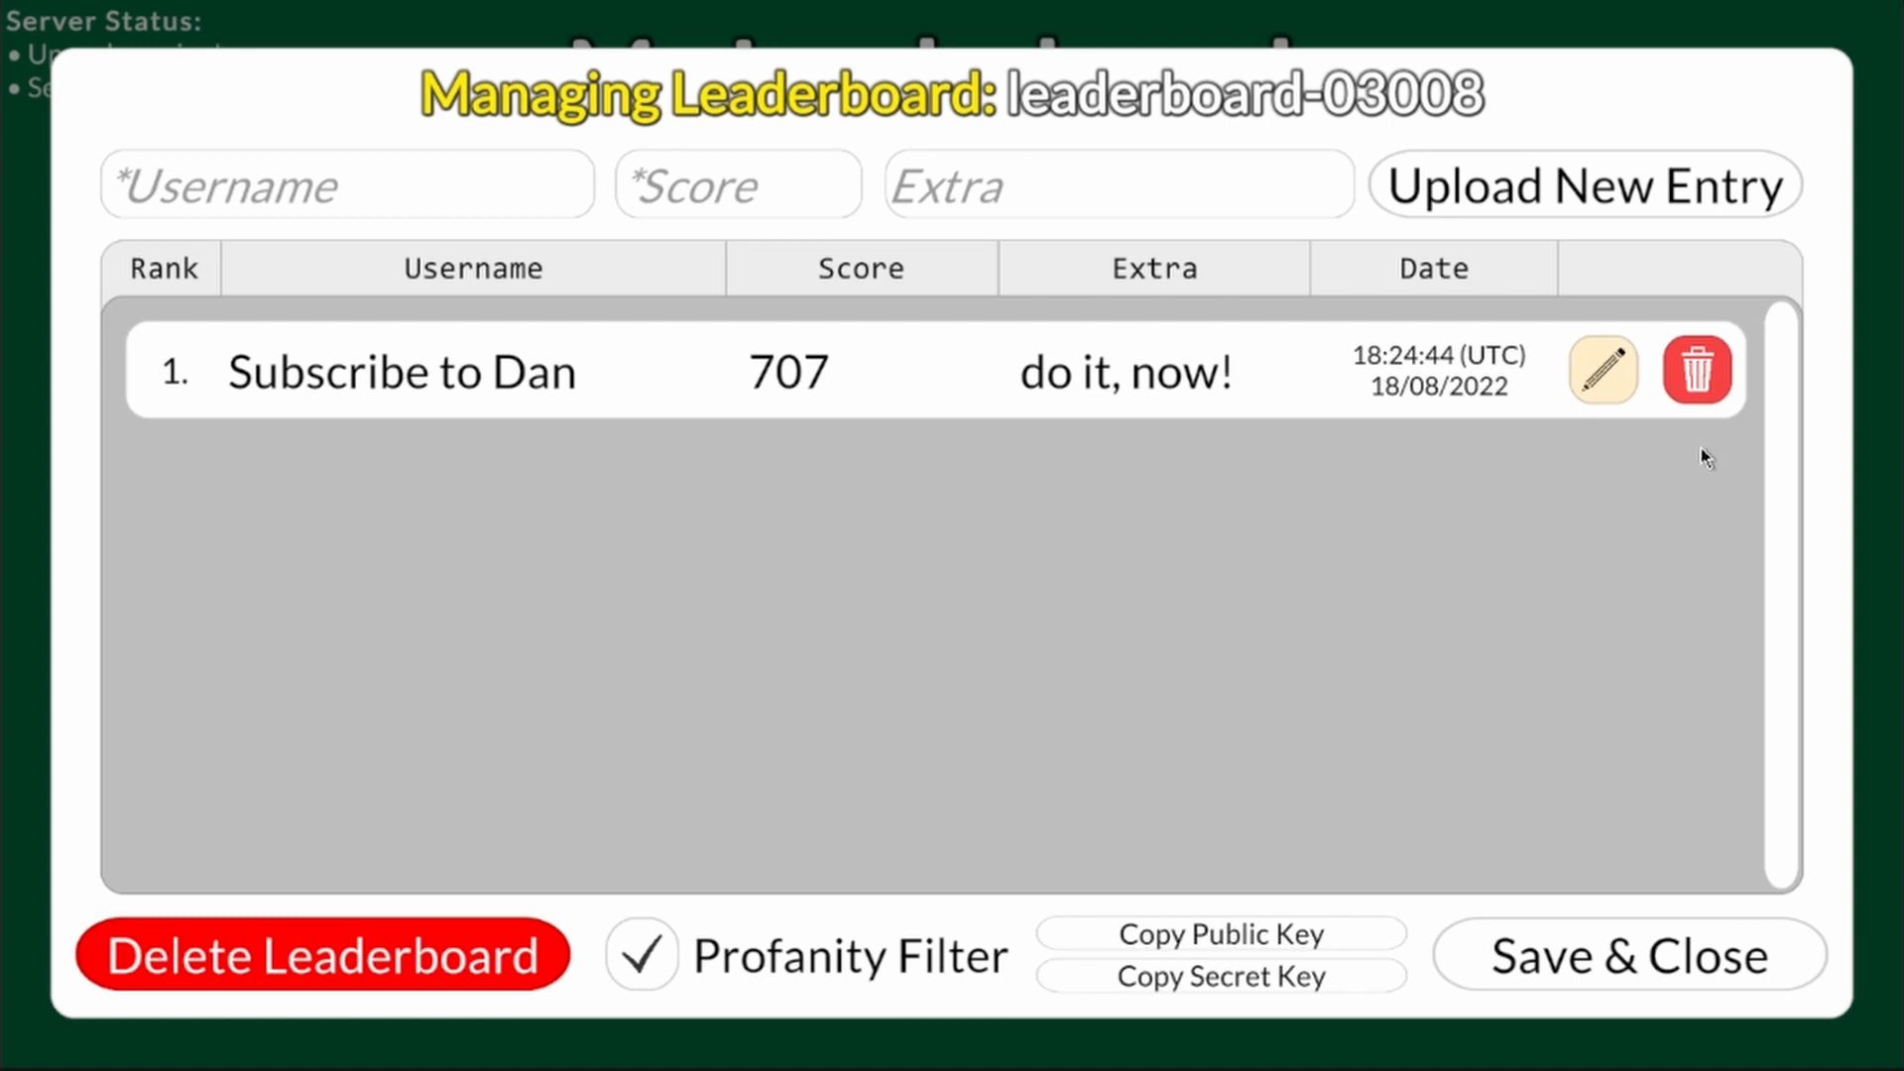
{"action": "left_click", "coordinate": [1601, 369]}
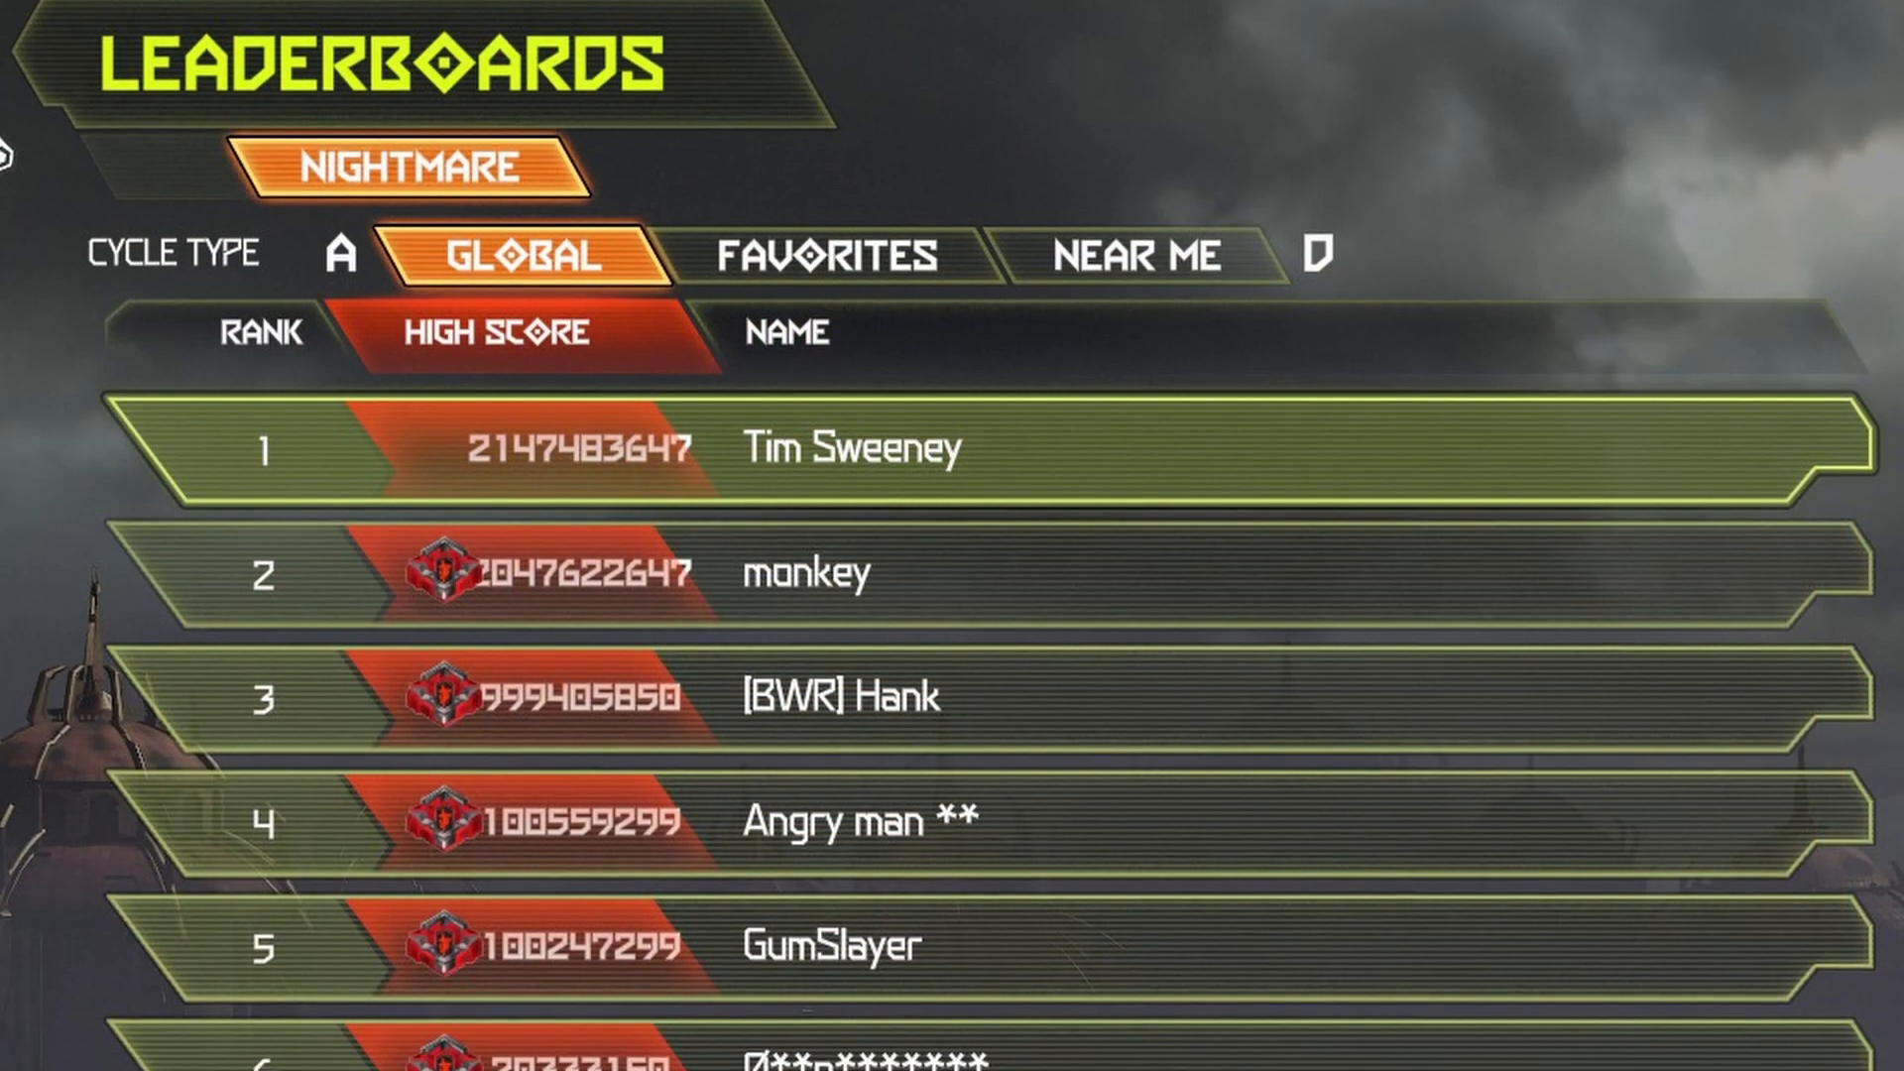
{"action": "scroll", "scroll_direction": "down", "scroll_amount": 3}
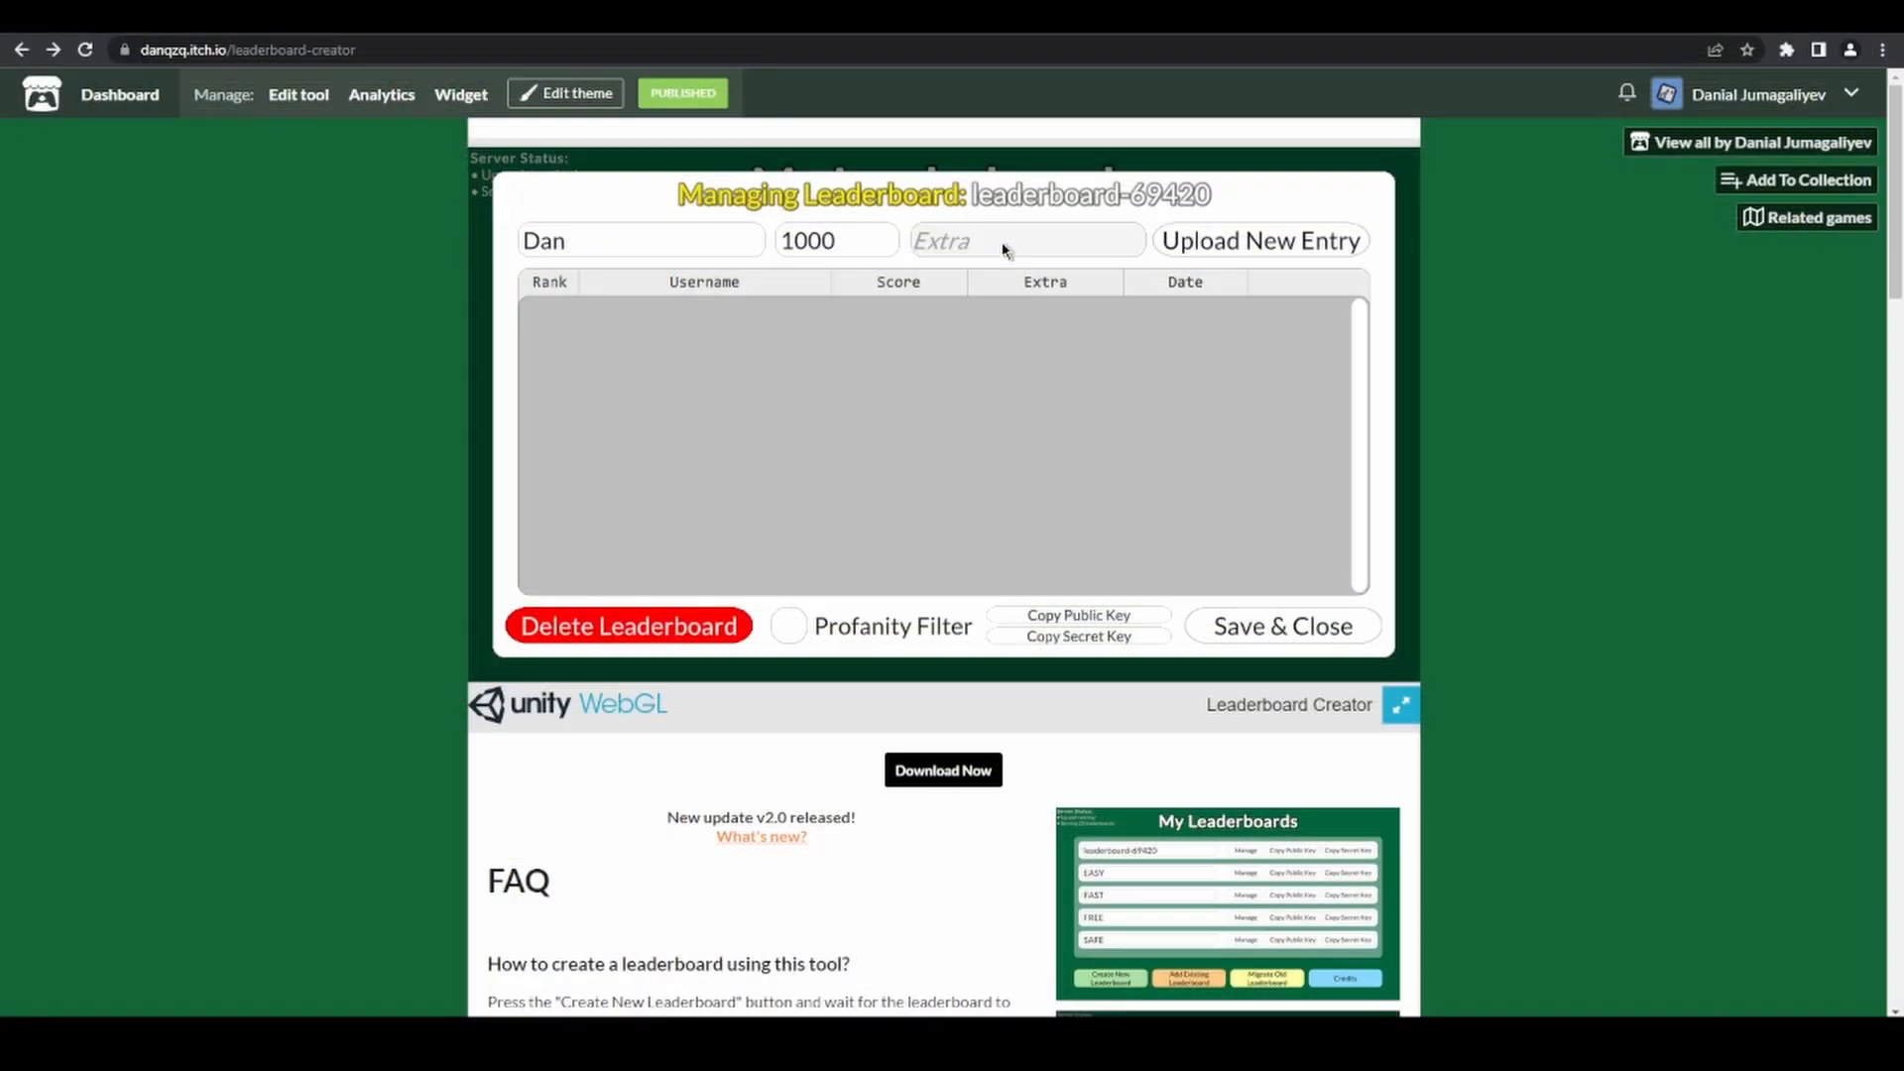
- Post Dan's entry with Extra 'verifi' and edit its score to 9999999
{"action": "type", "text": "verified"}
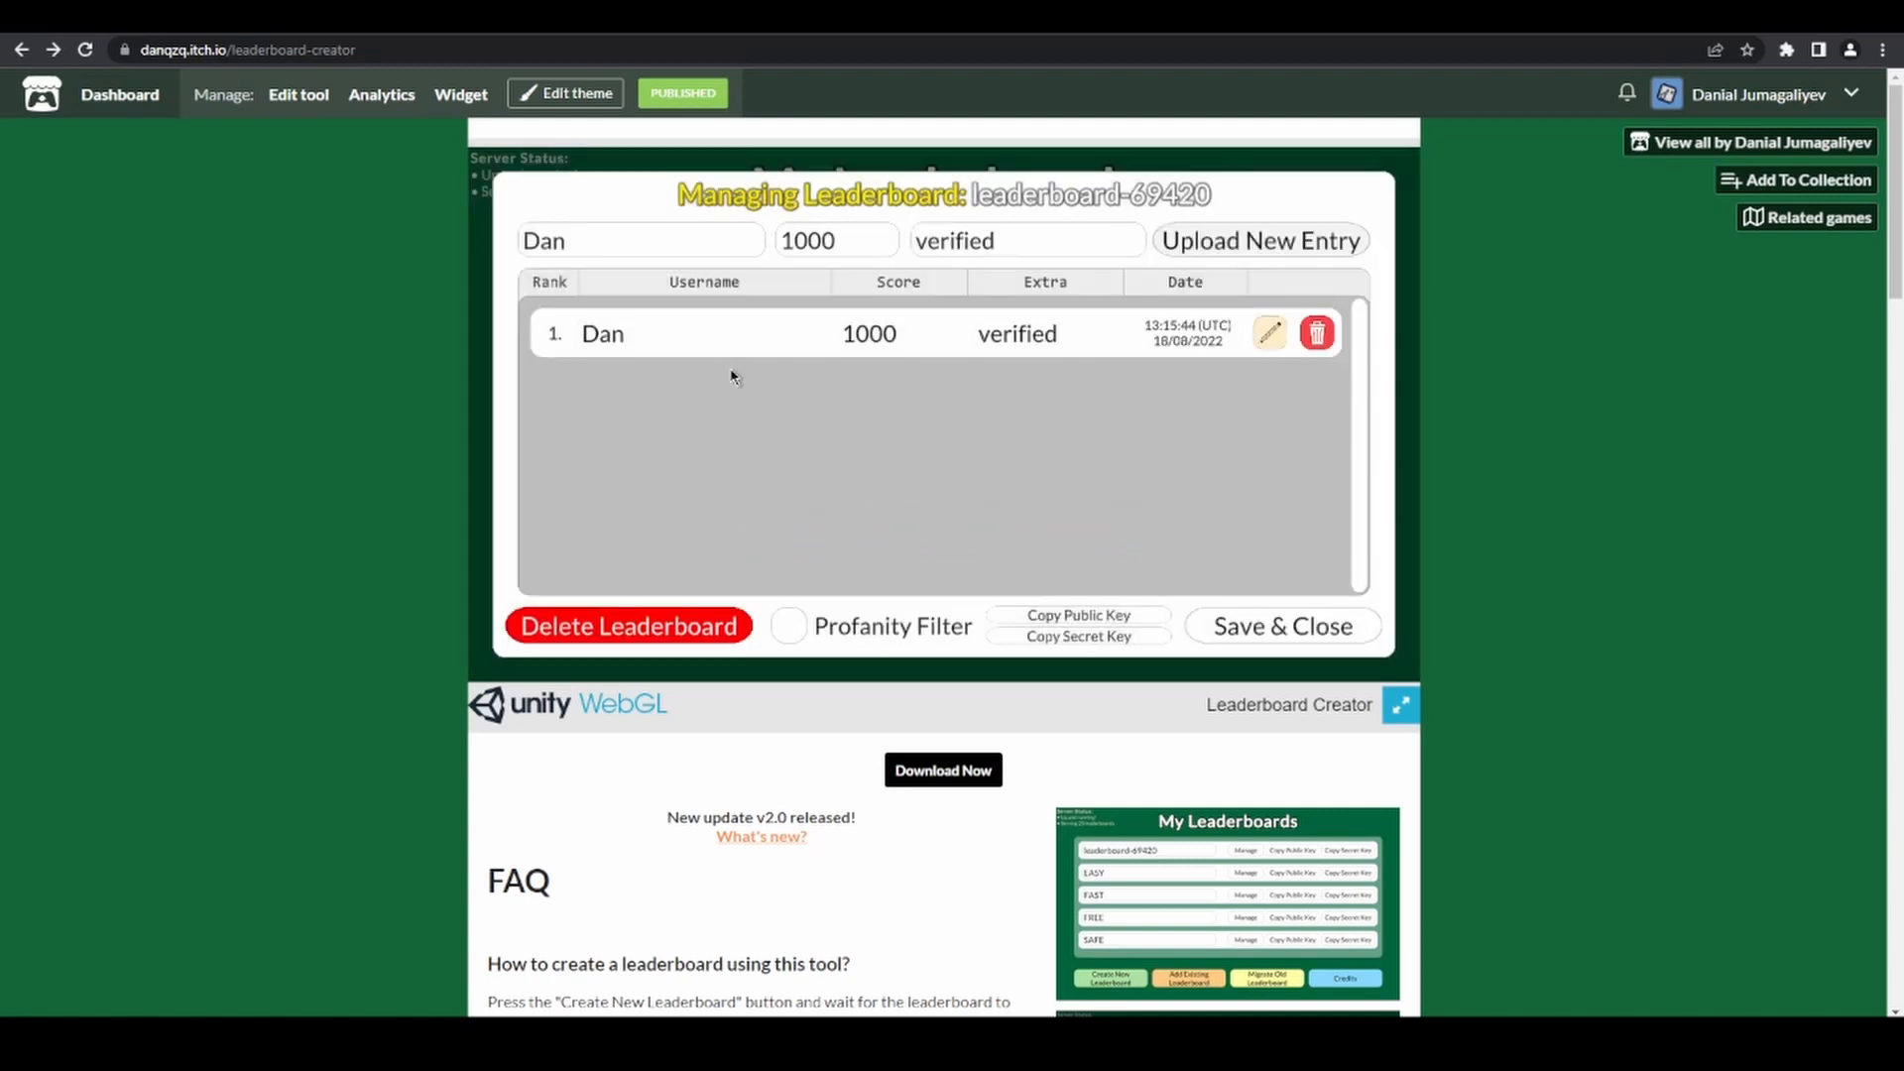
{"action": "left_click", "coordinate": [1267, 333]}
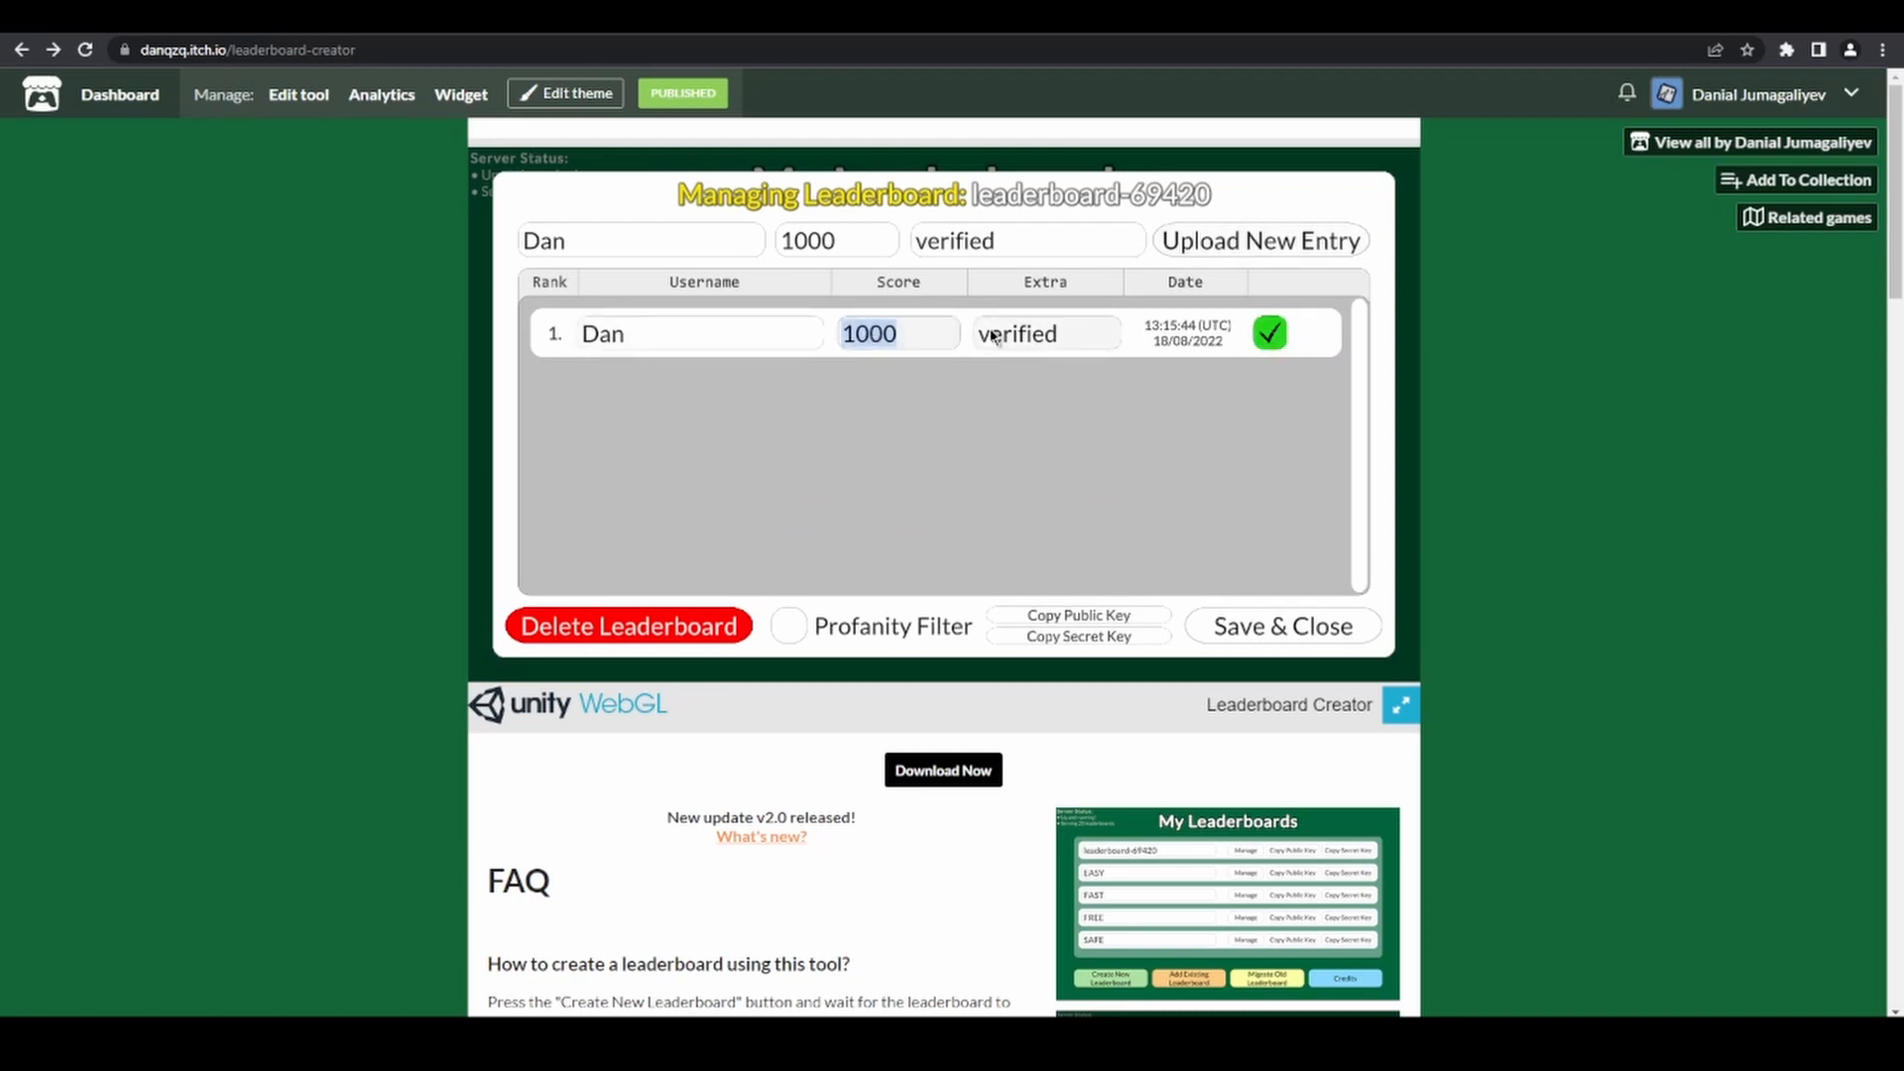
{"action": "type", "text": "9999999"}
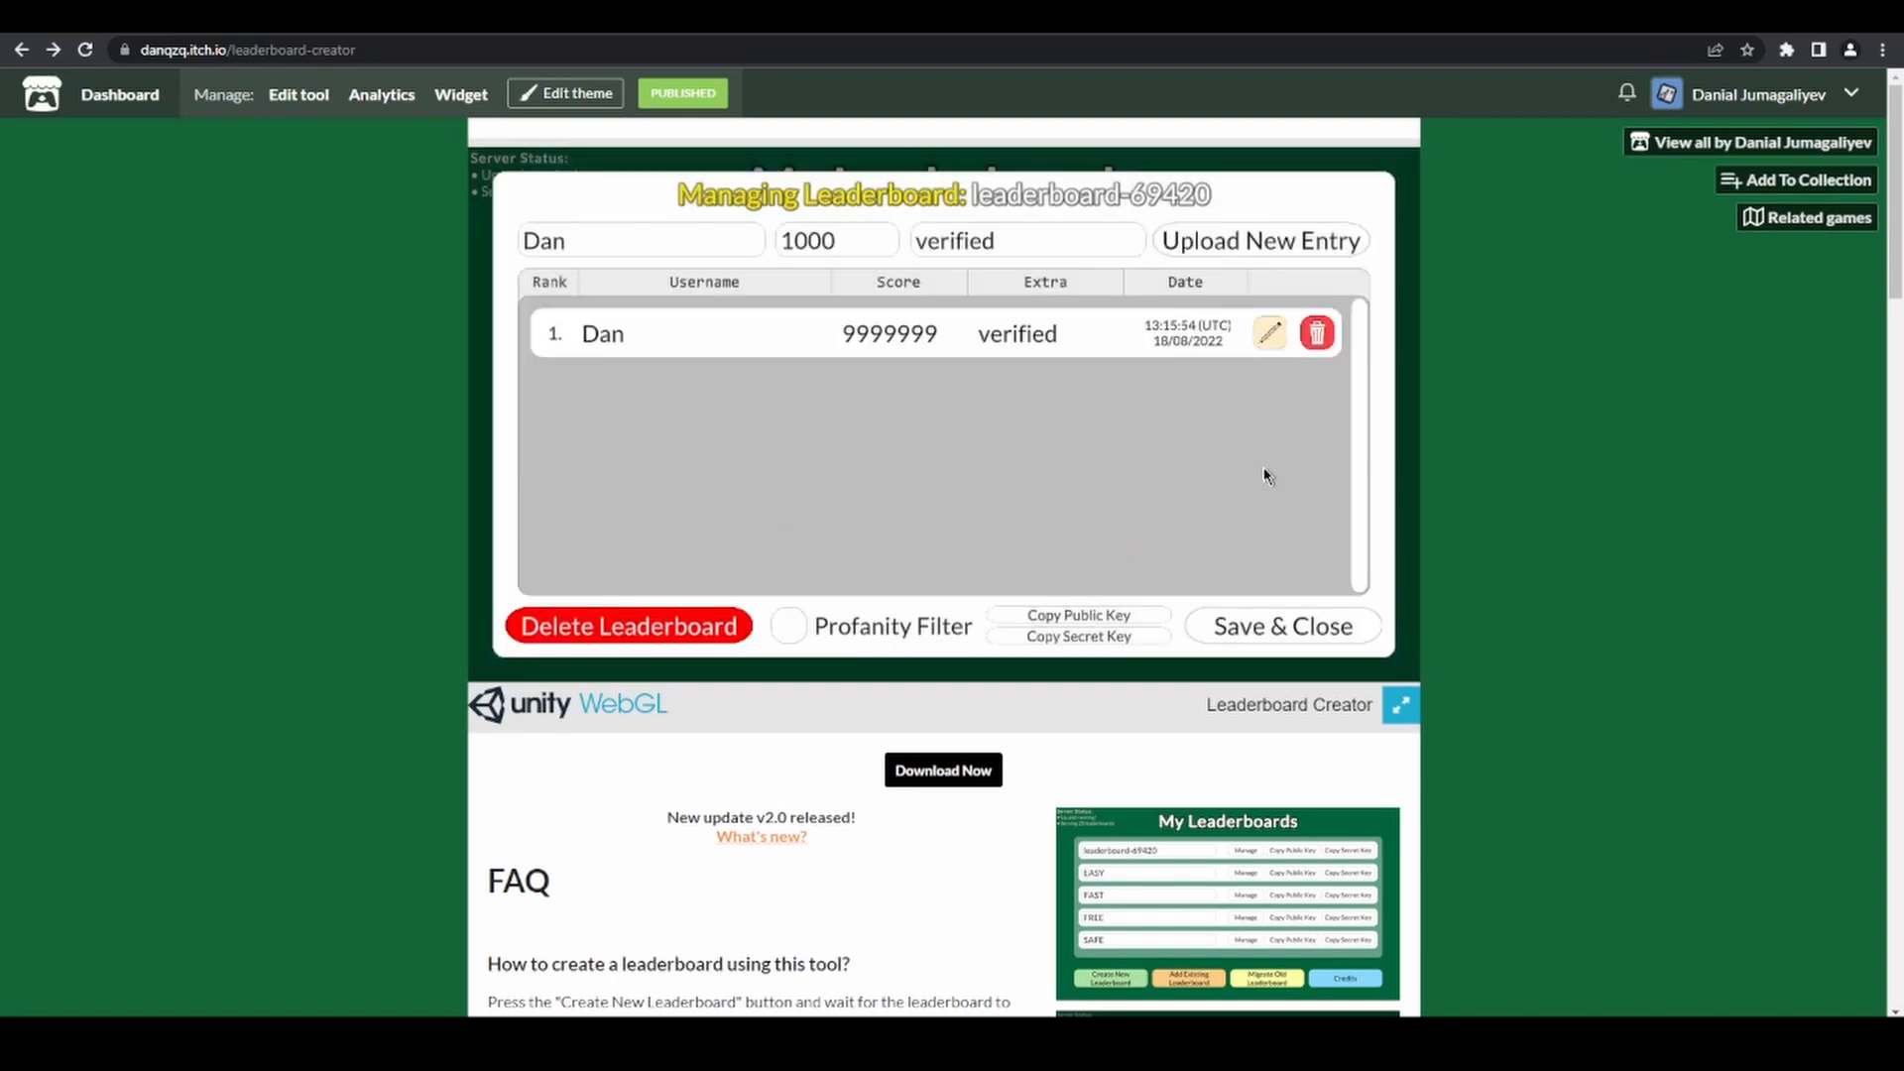
- Enable the profanity filter and type the test username 'sex'
{"action": "left_click", "coordinate": [788, 625]}
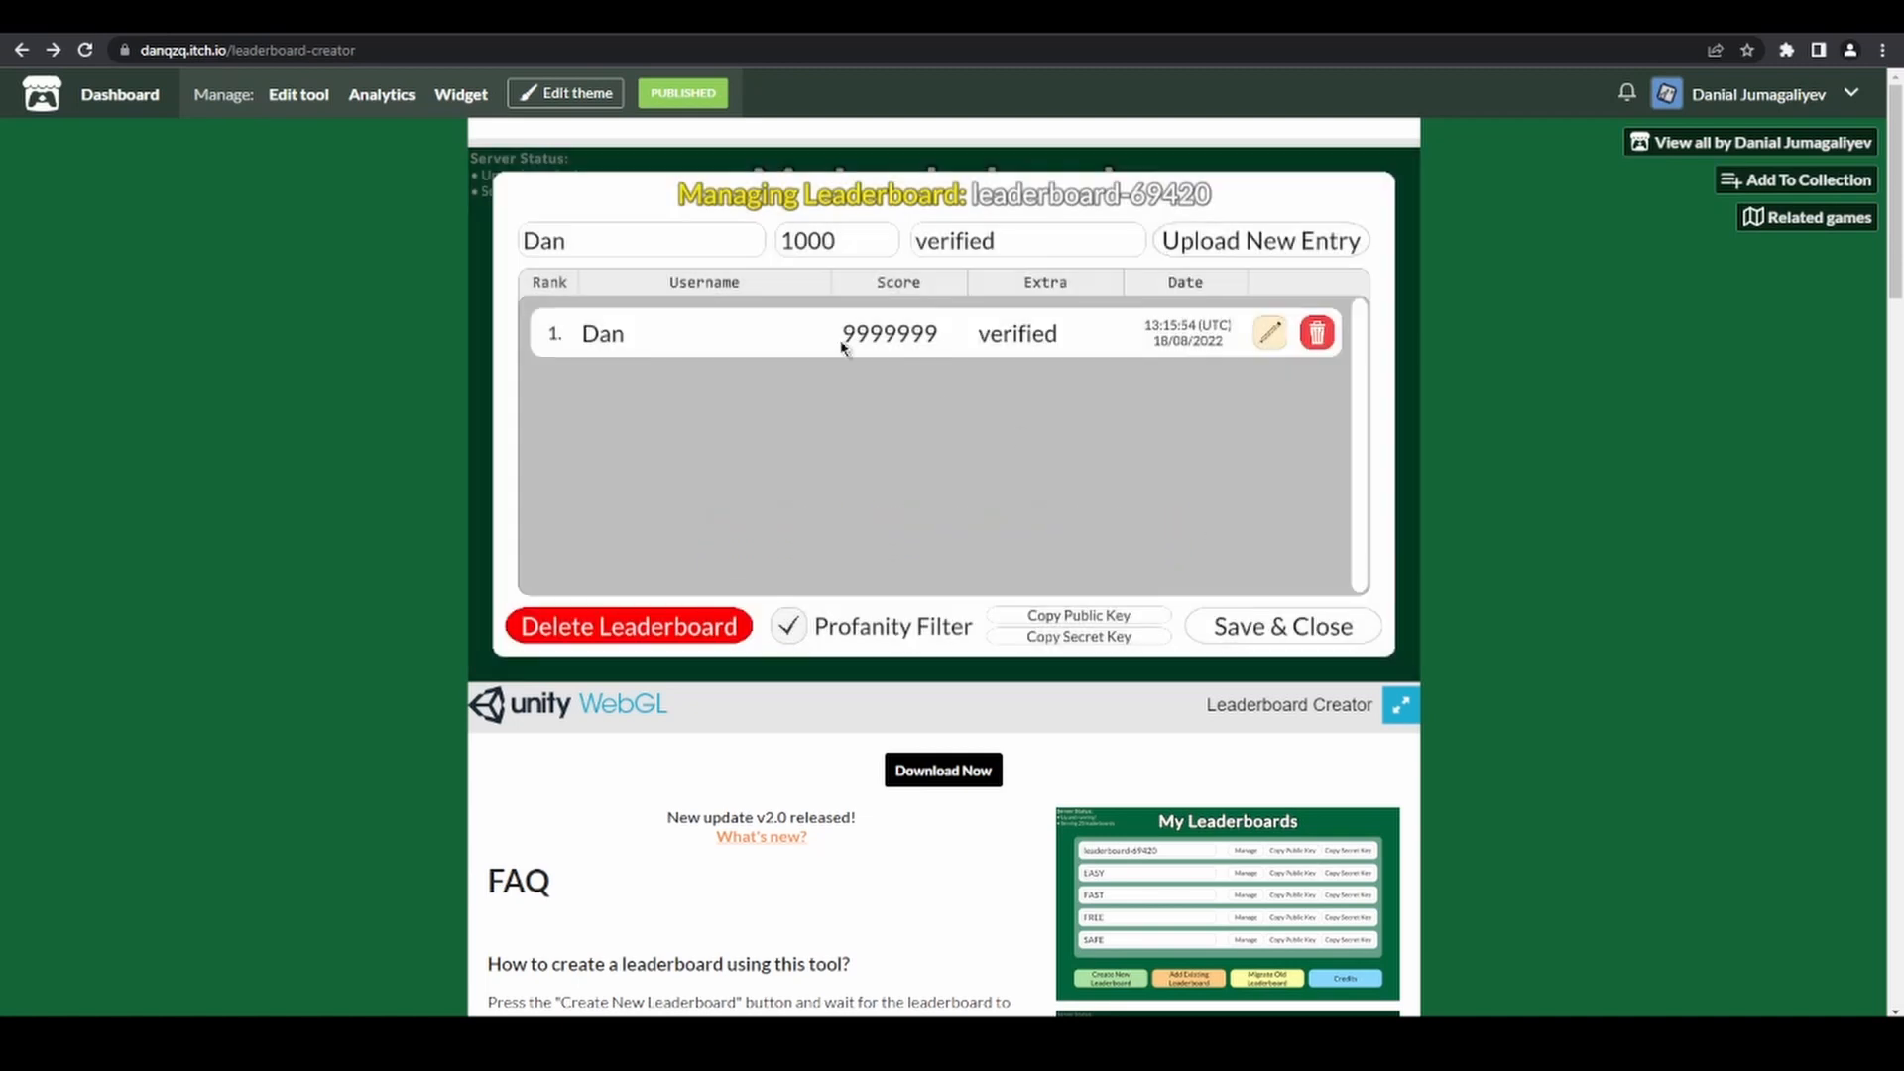
{"action": "type", "text": "se"}
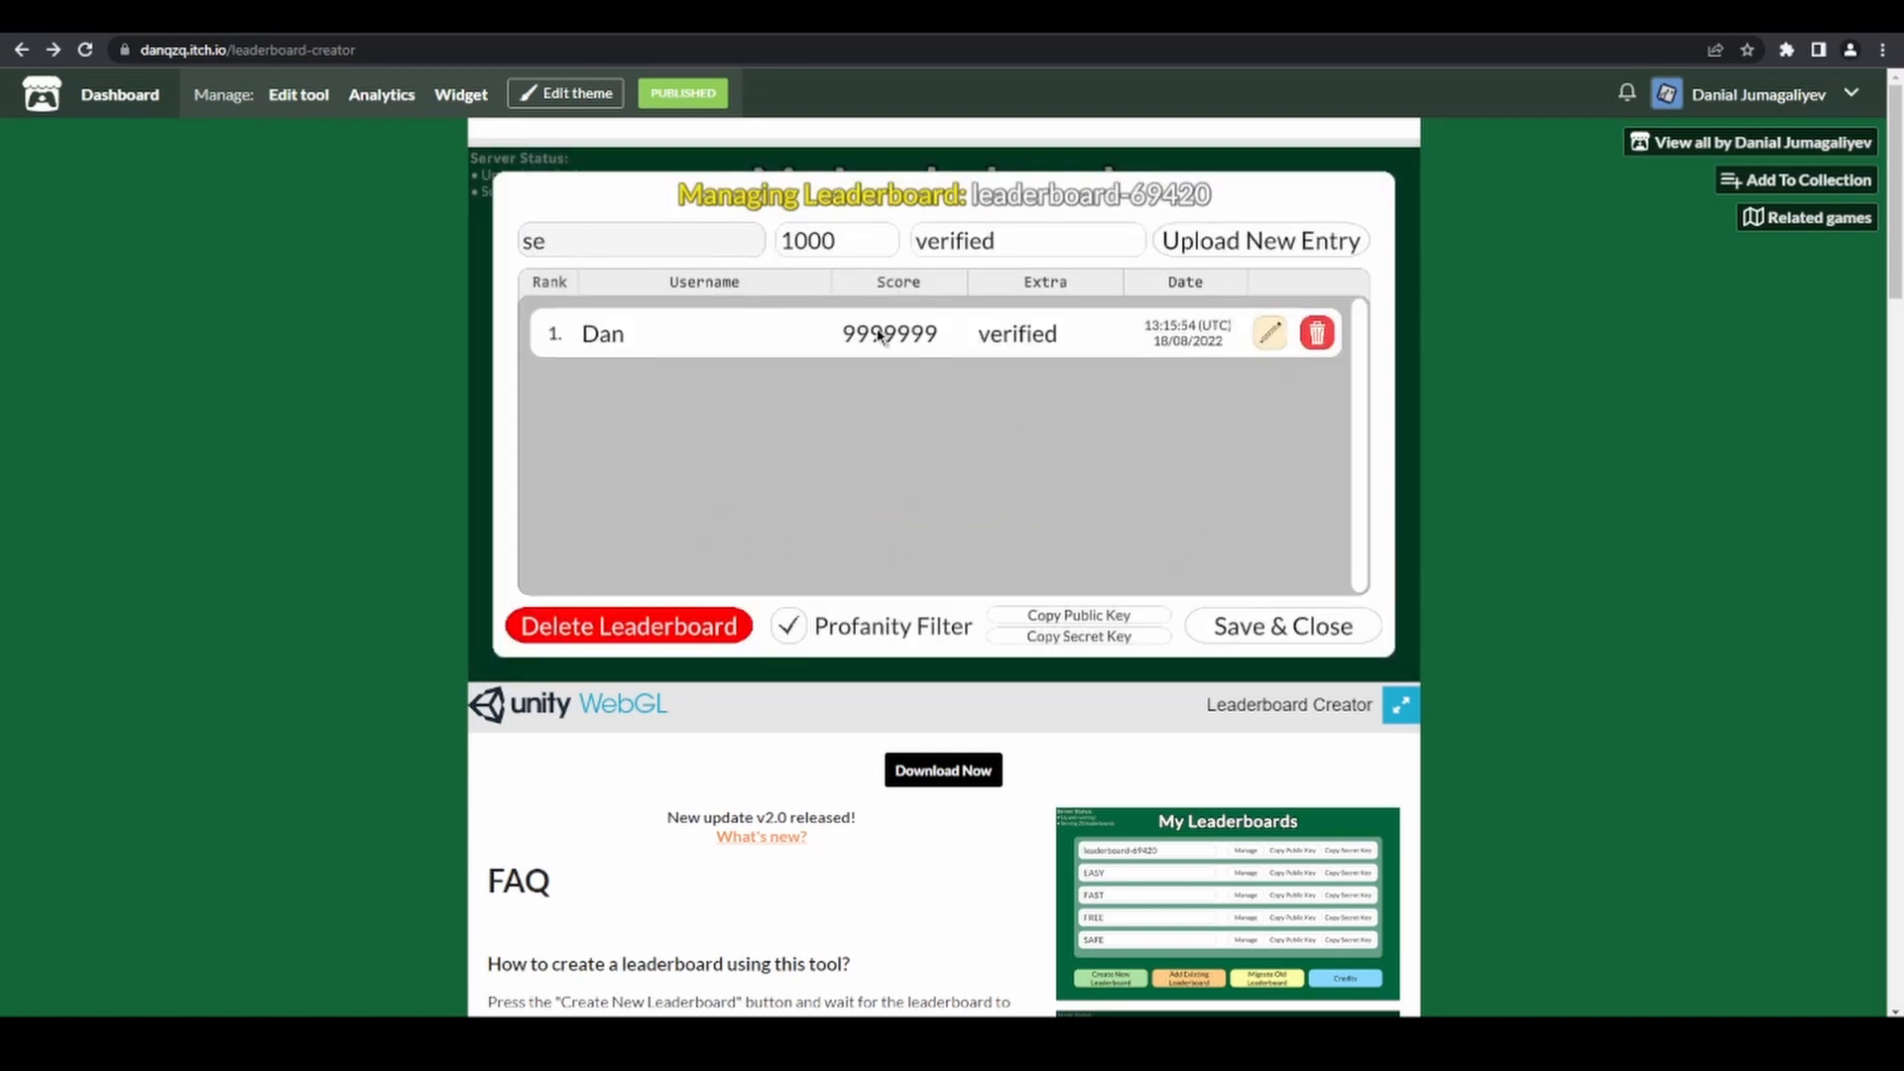
{"action": "type", "text": "x"}
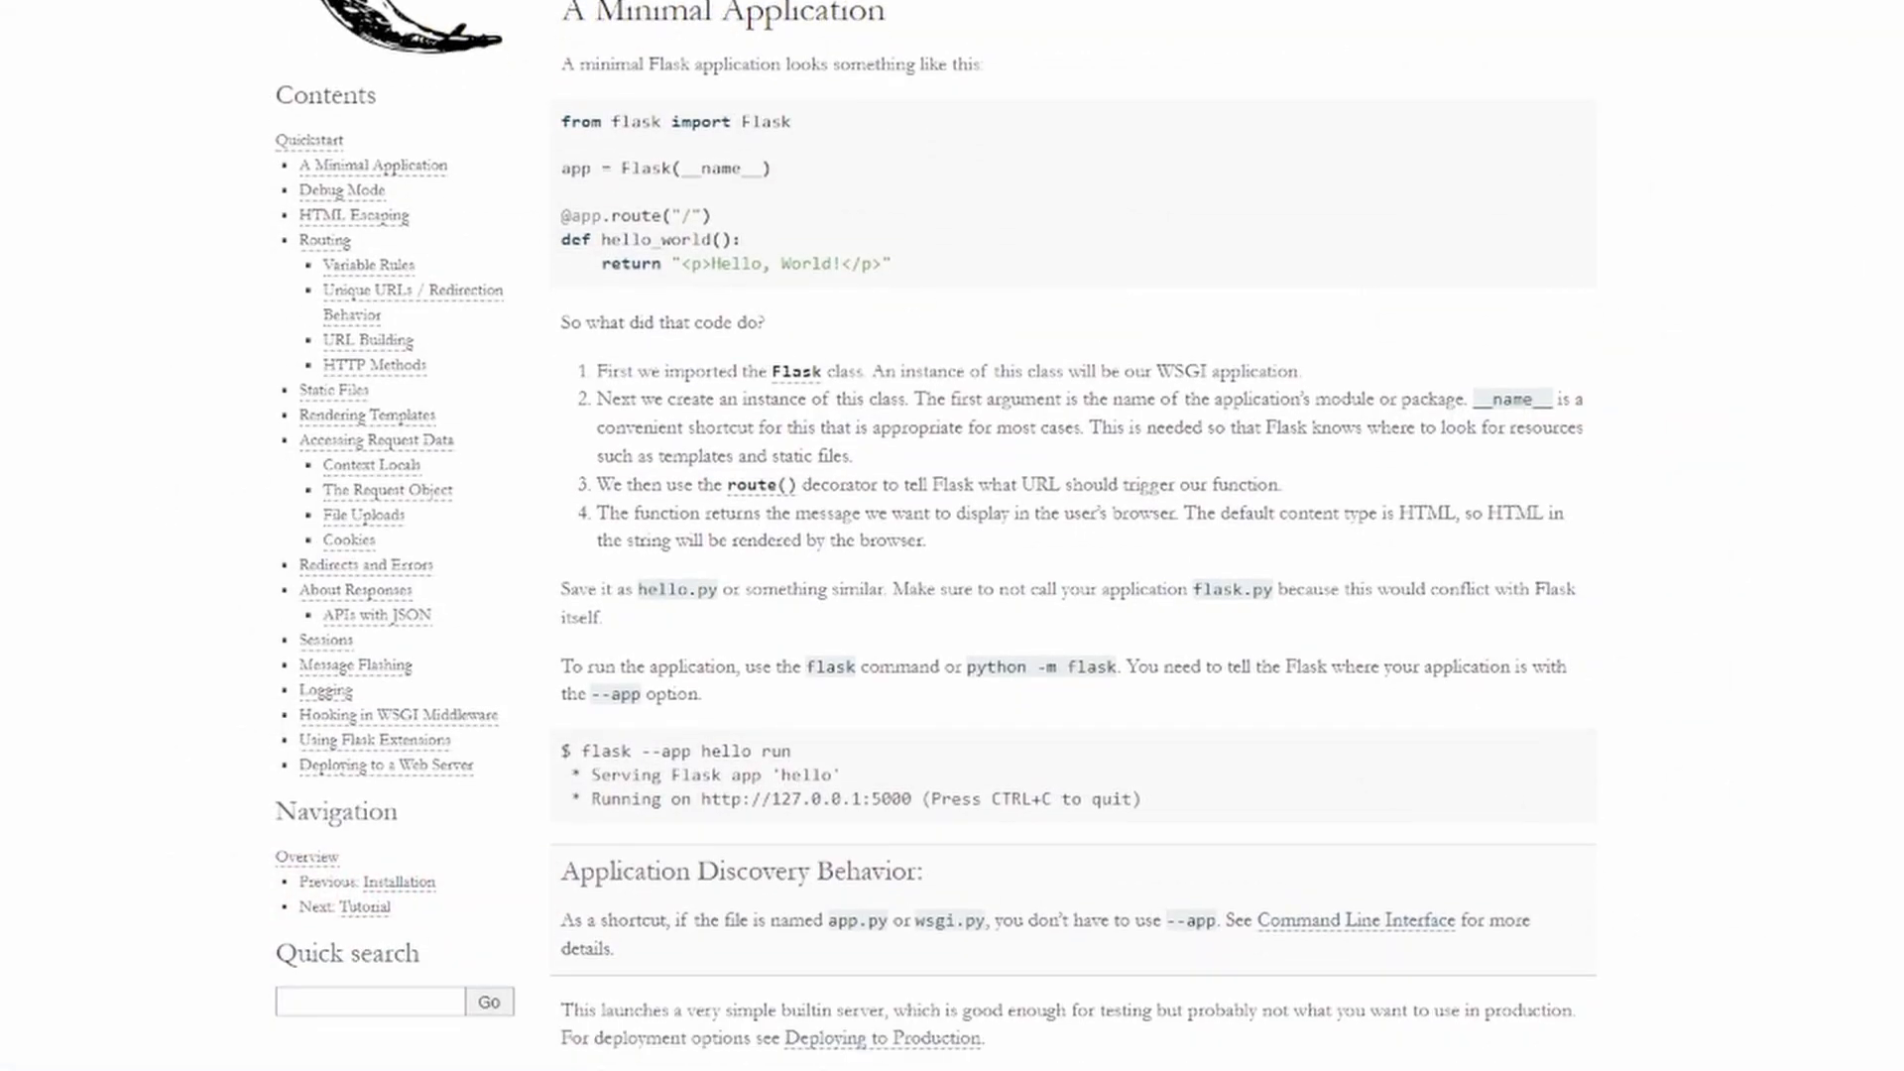
{"action": "scroll", "scroll_direction": "down", "scroll_amount": 3}
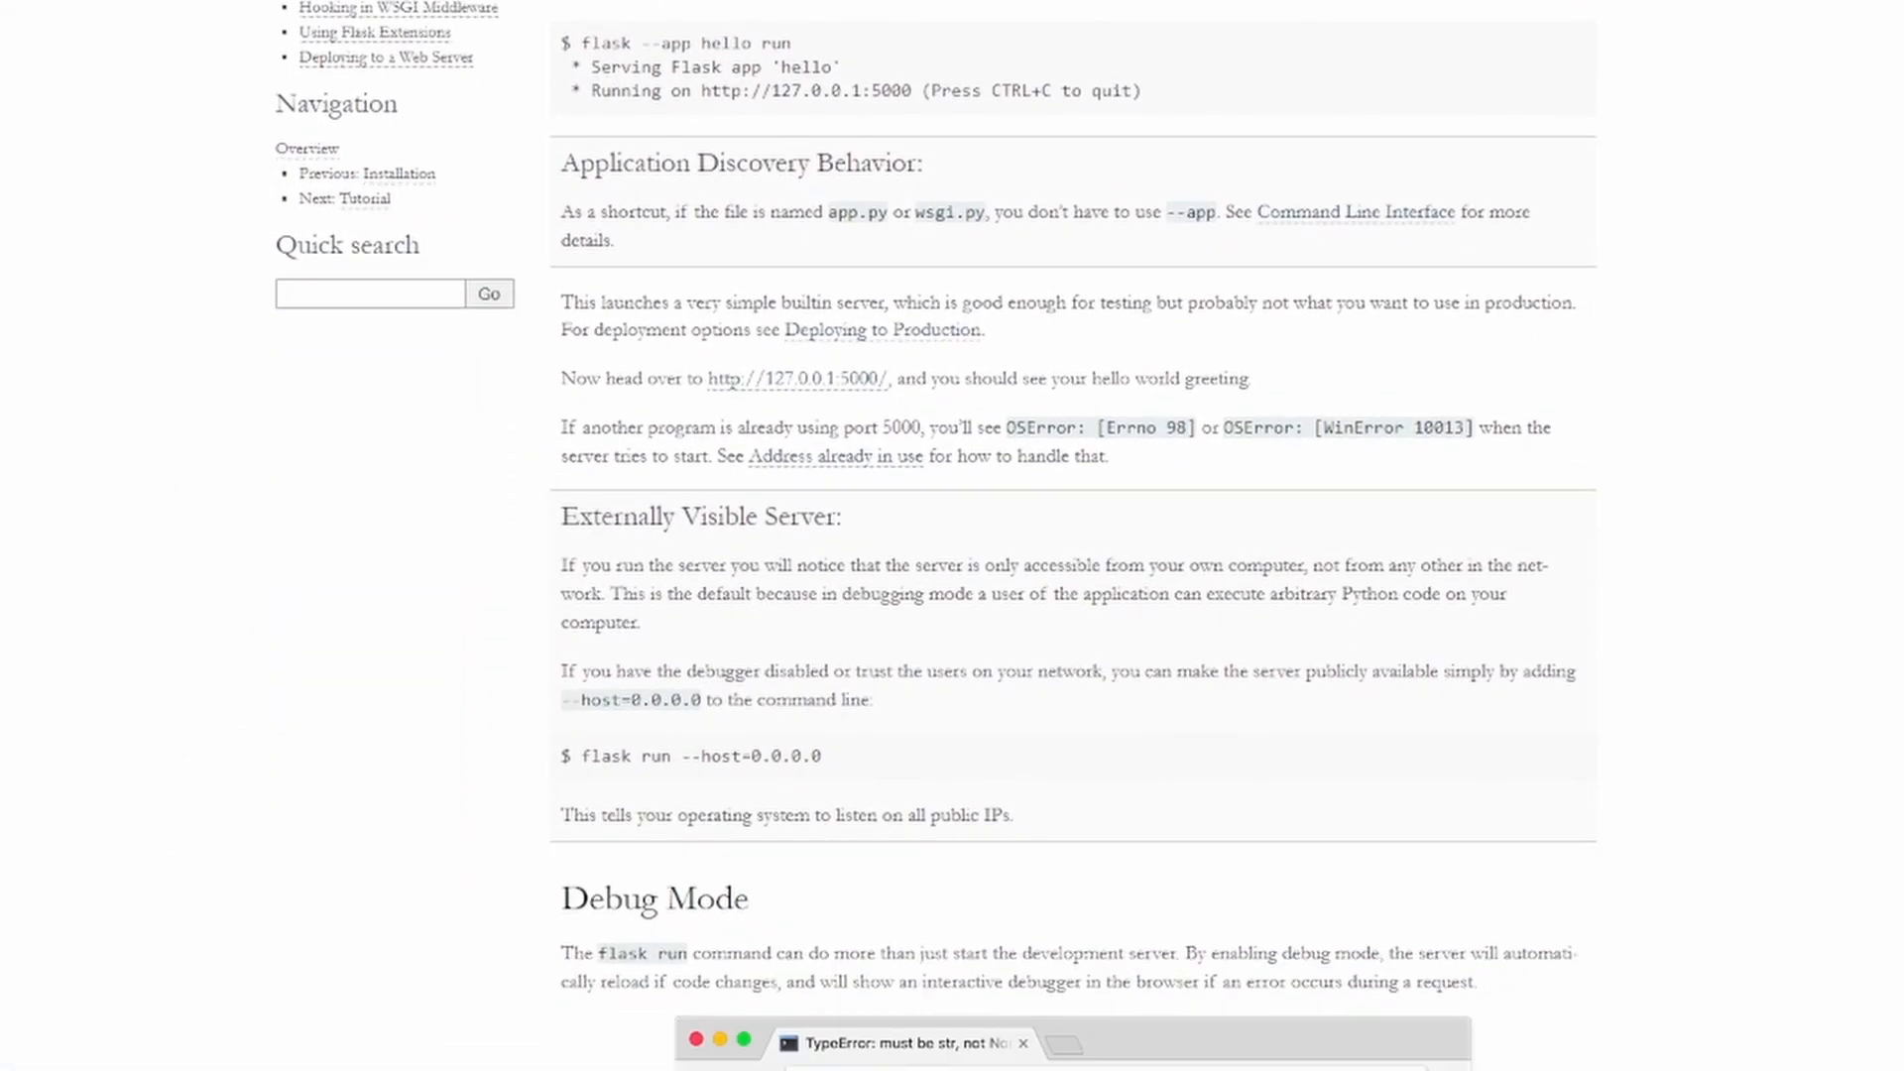
{"action": "scroll", "scroll_direction": "down", "scroll_amount": 3}
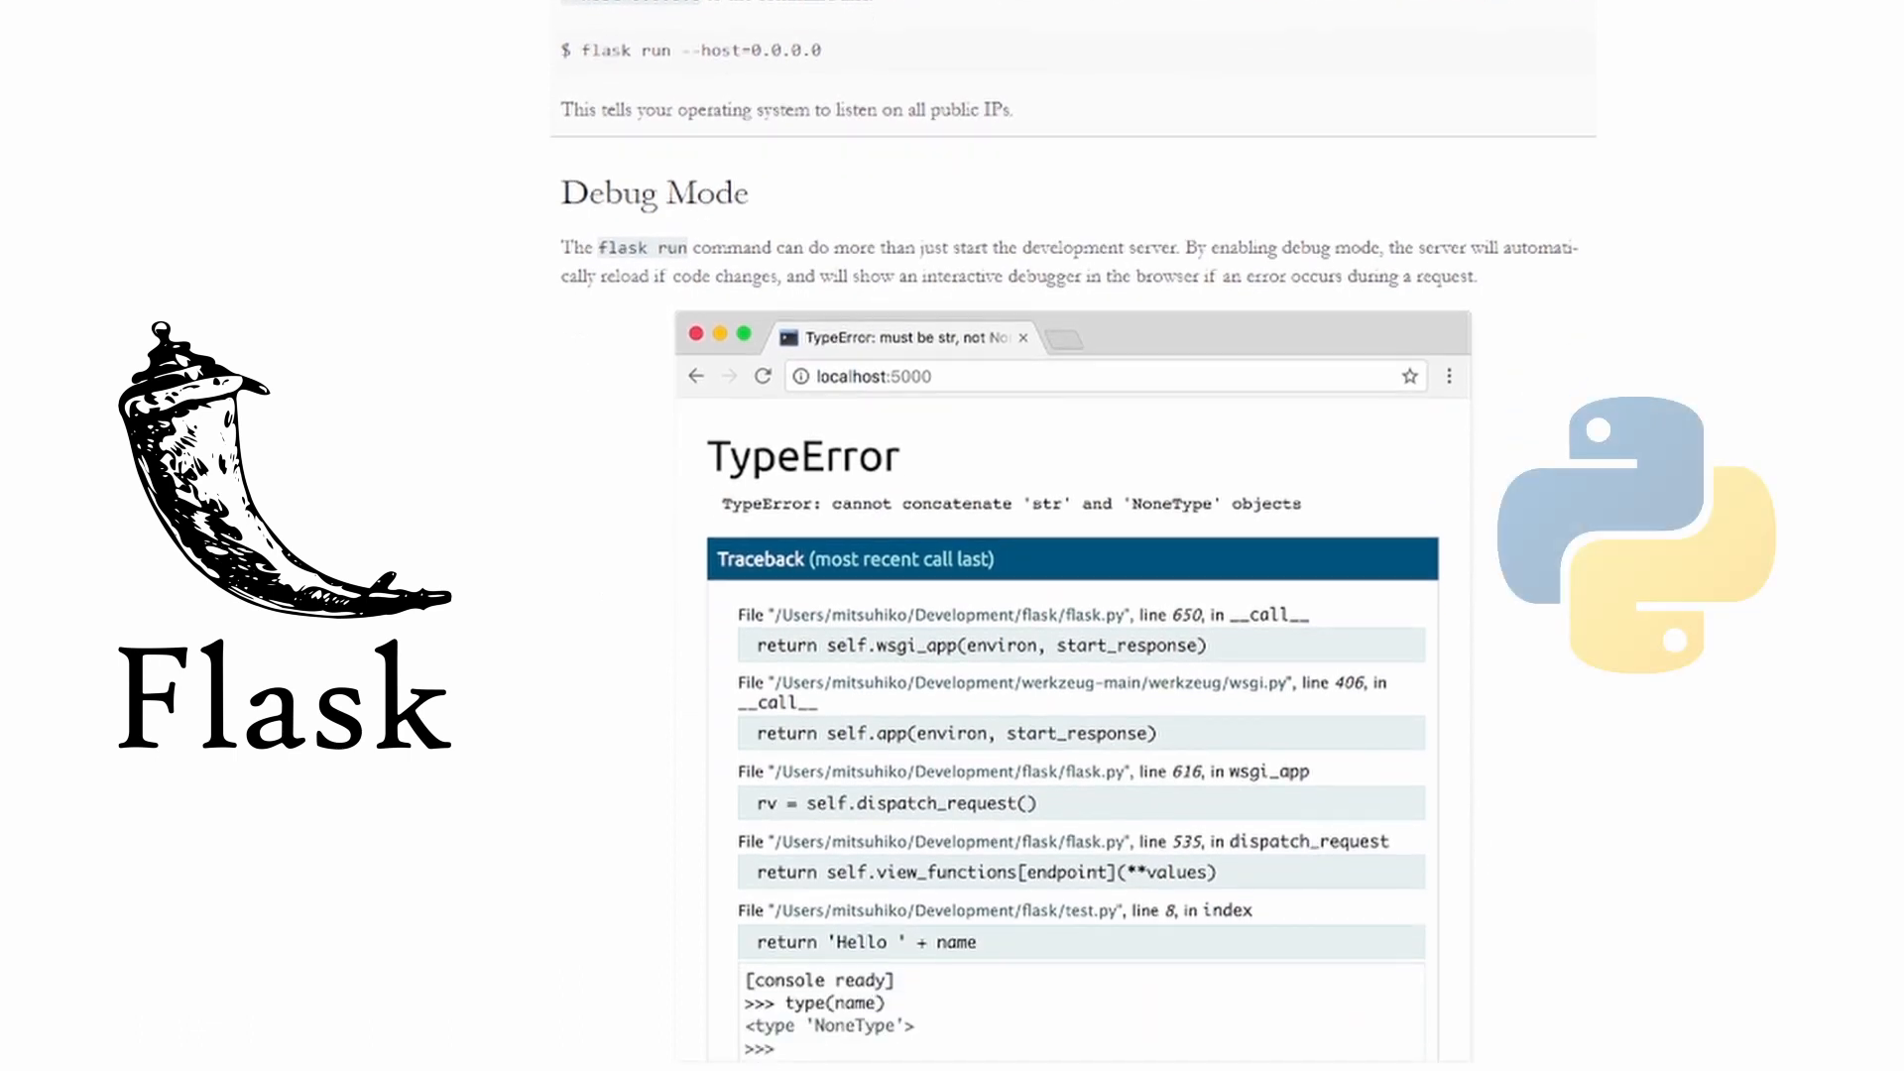
{"action": "scroll", "scroll_direction": "down", "scroll_amount": 3}
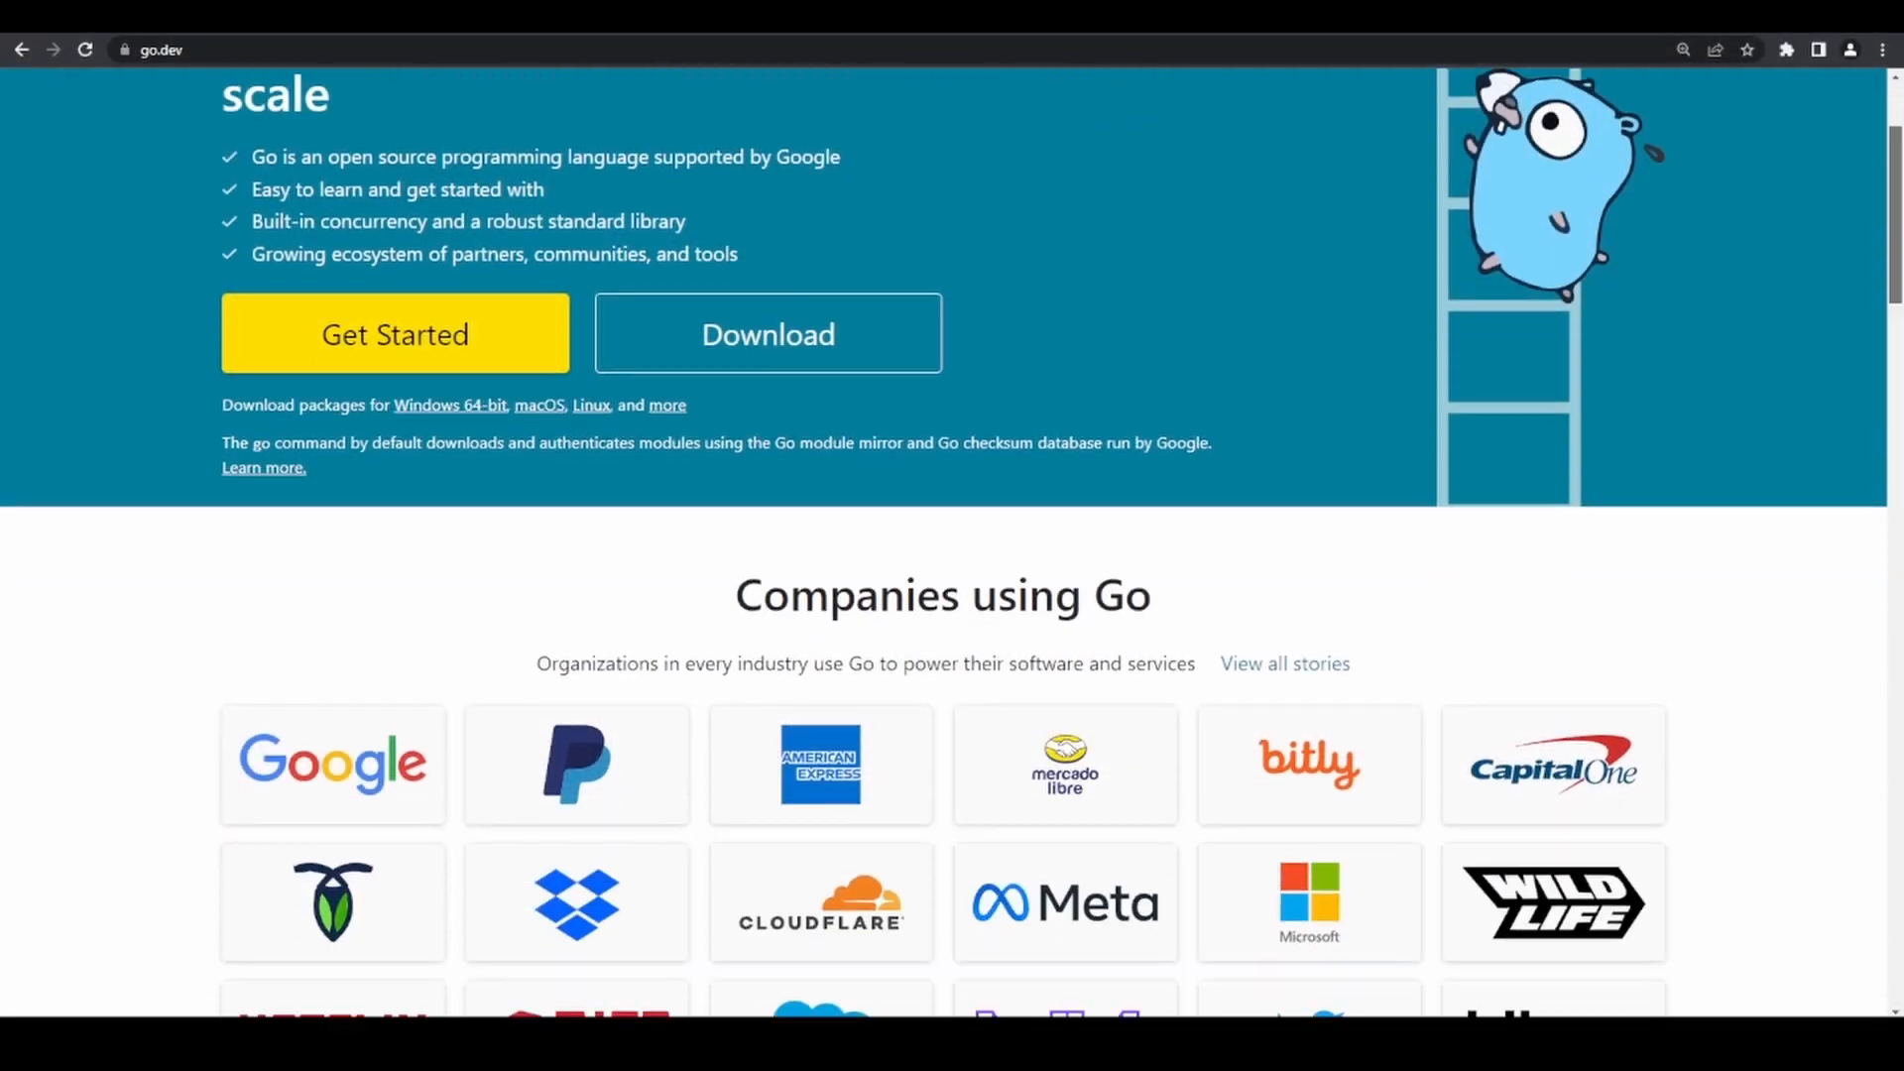
{"action": "scroll", "scroll_direction": "down", "scroll_amount": 3}
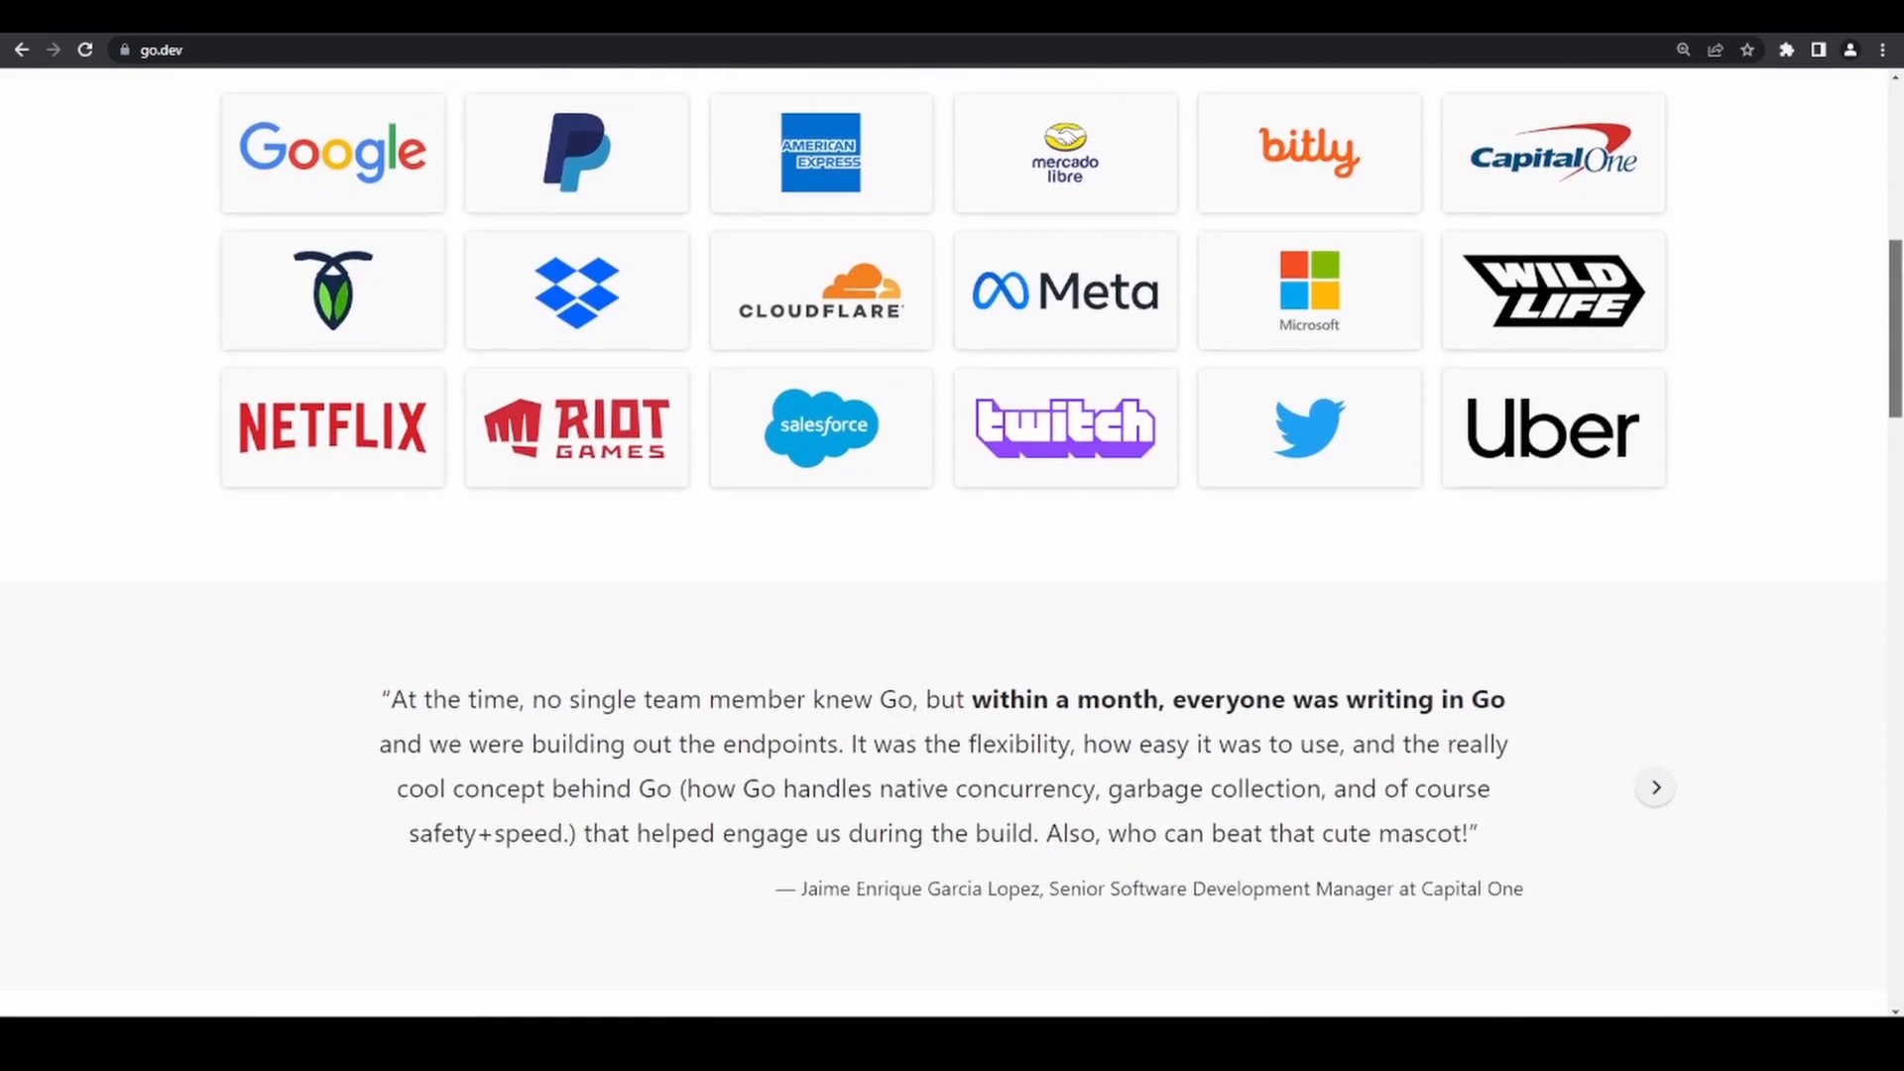
{"action": "scroll", "scroll_direction": "down", "scroll_amount": 3}
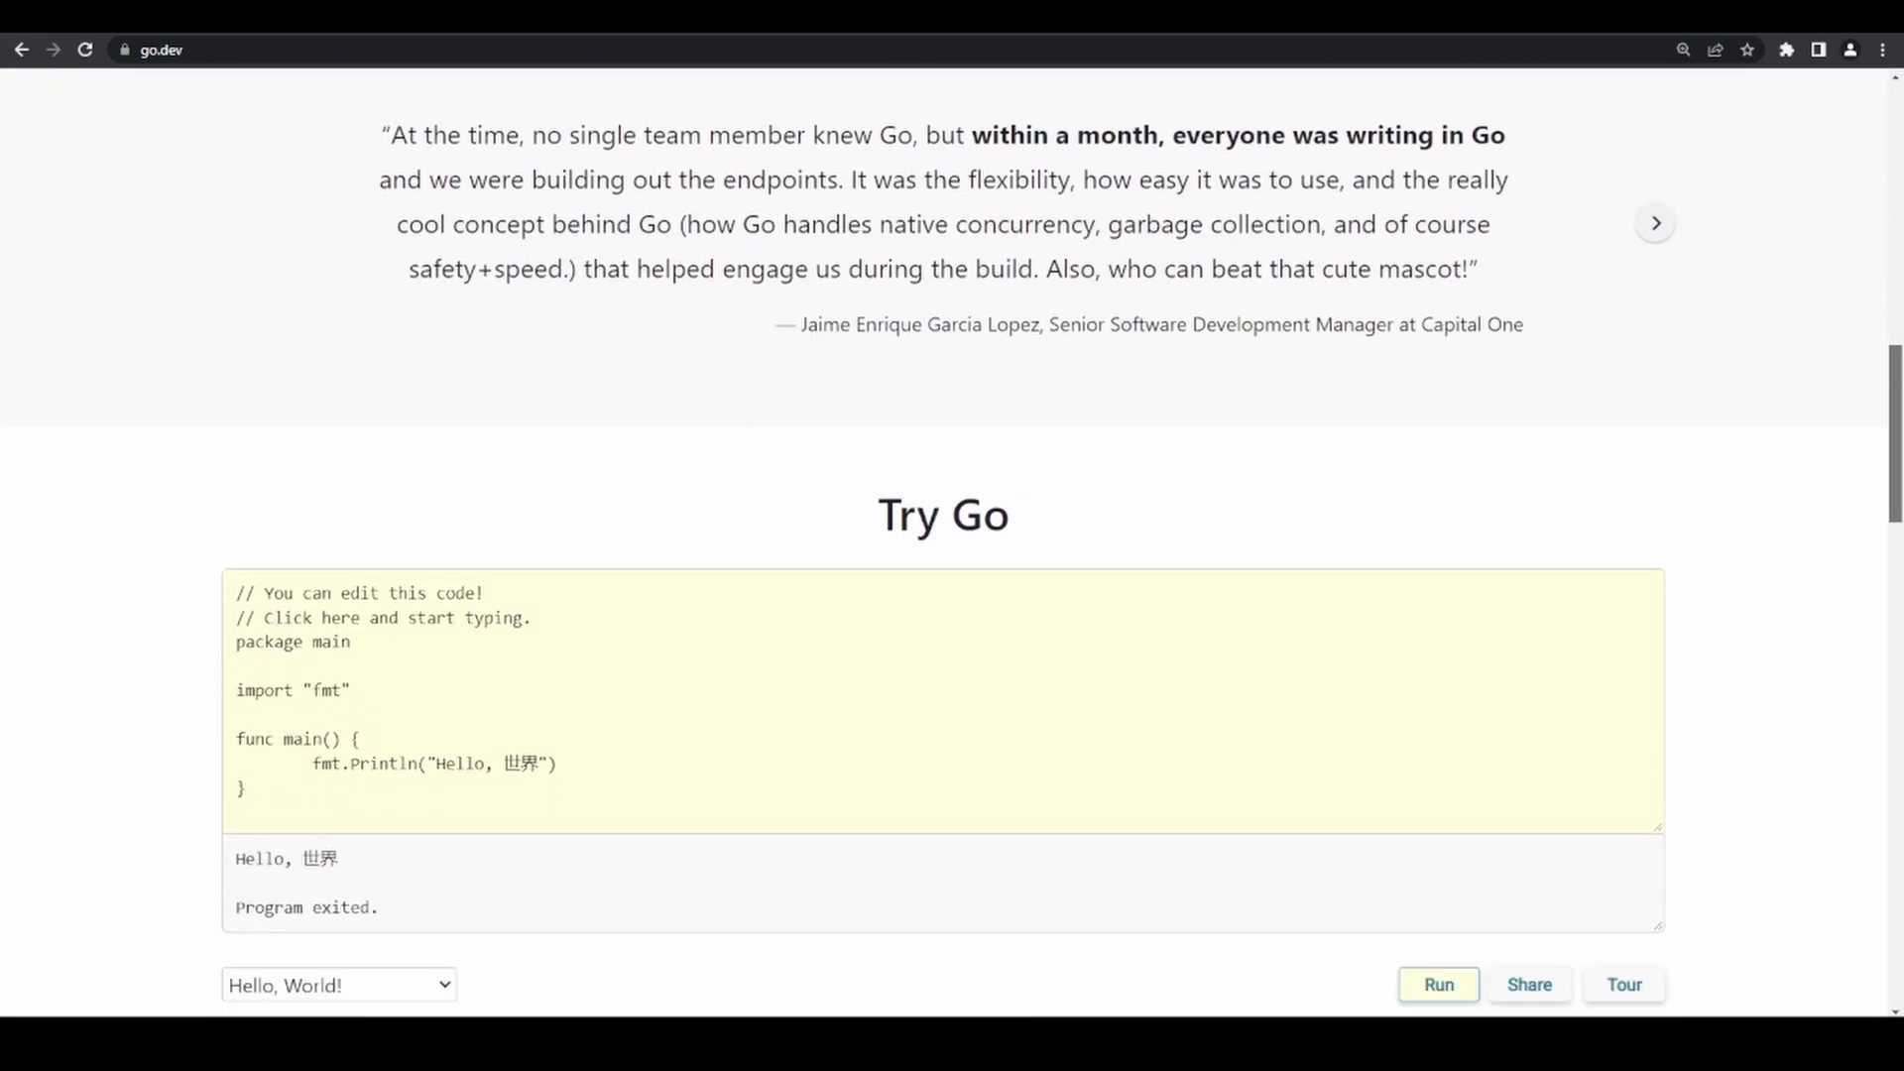
{"action": "scroll", "scroll_direction": "down", "scroll_amount": 3}
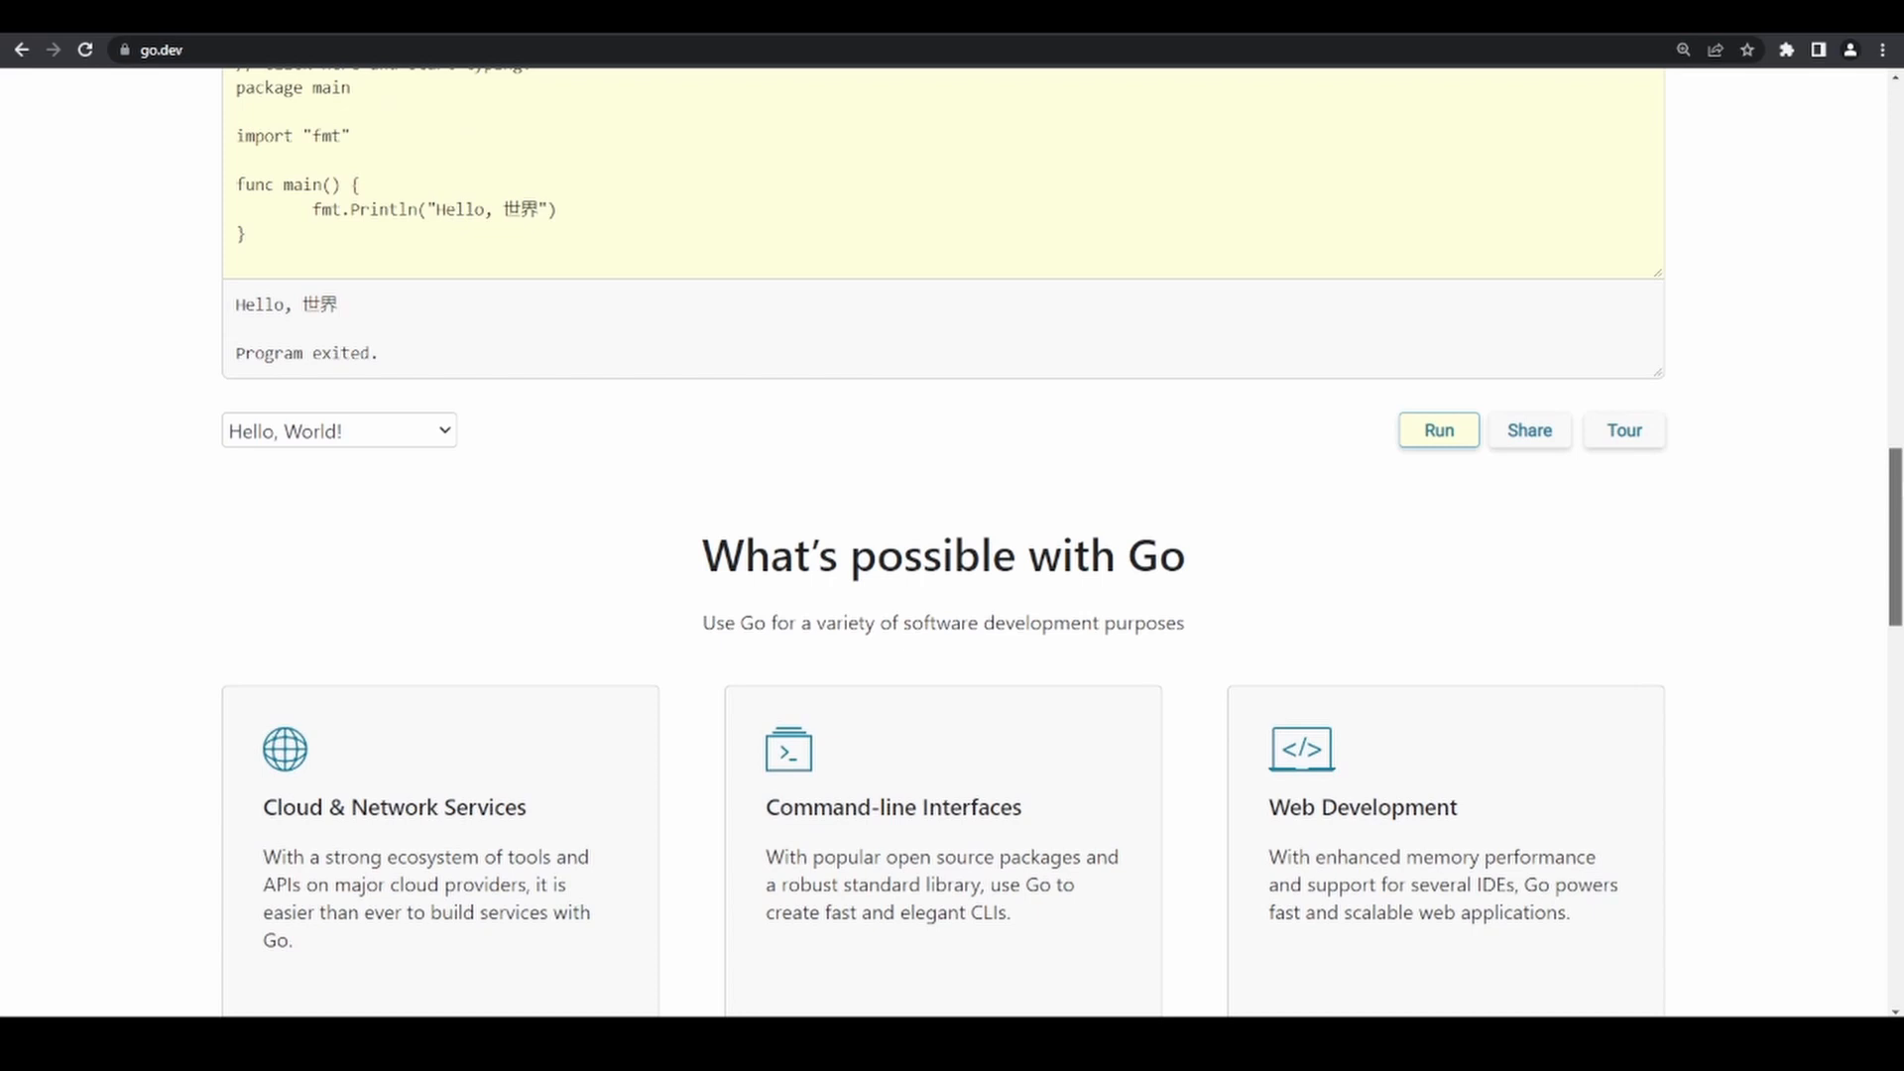
{"action": "scroll", "scroll_direction": "down", "scroll_amount": 3}
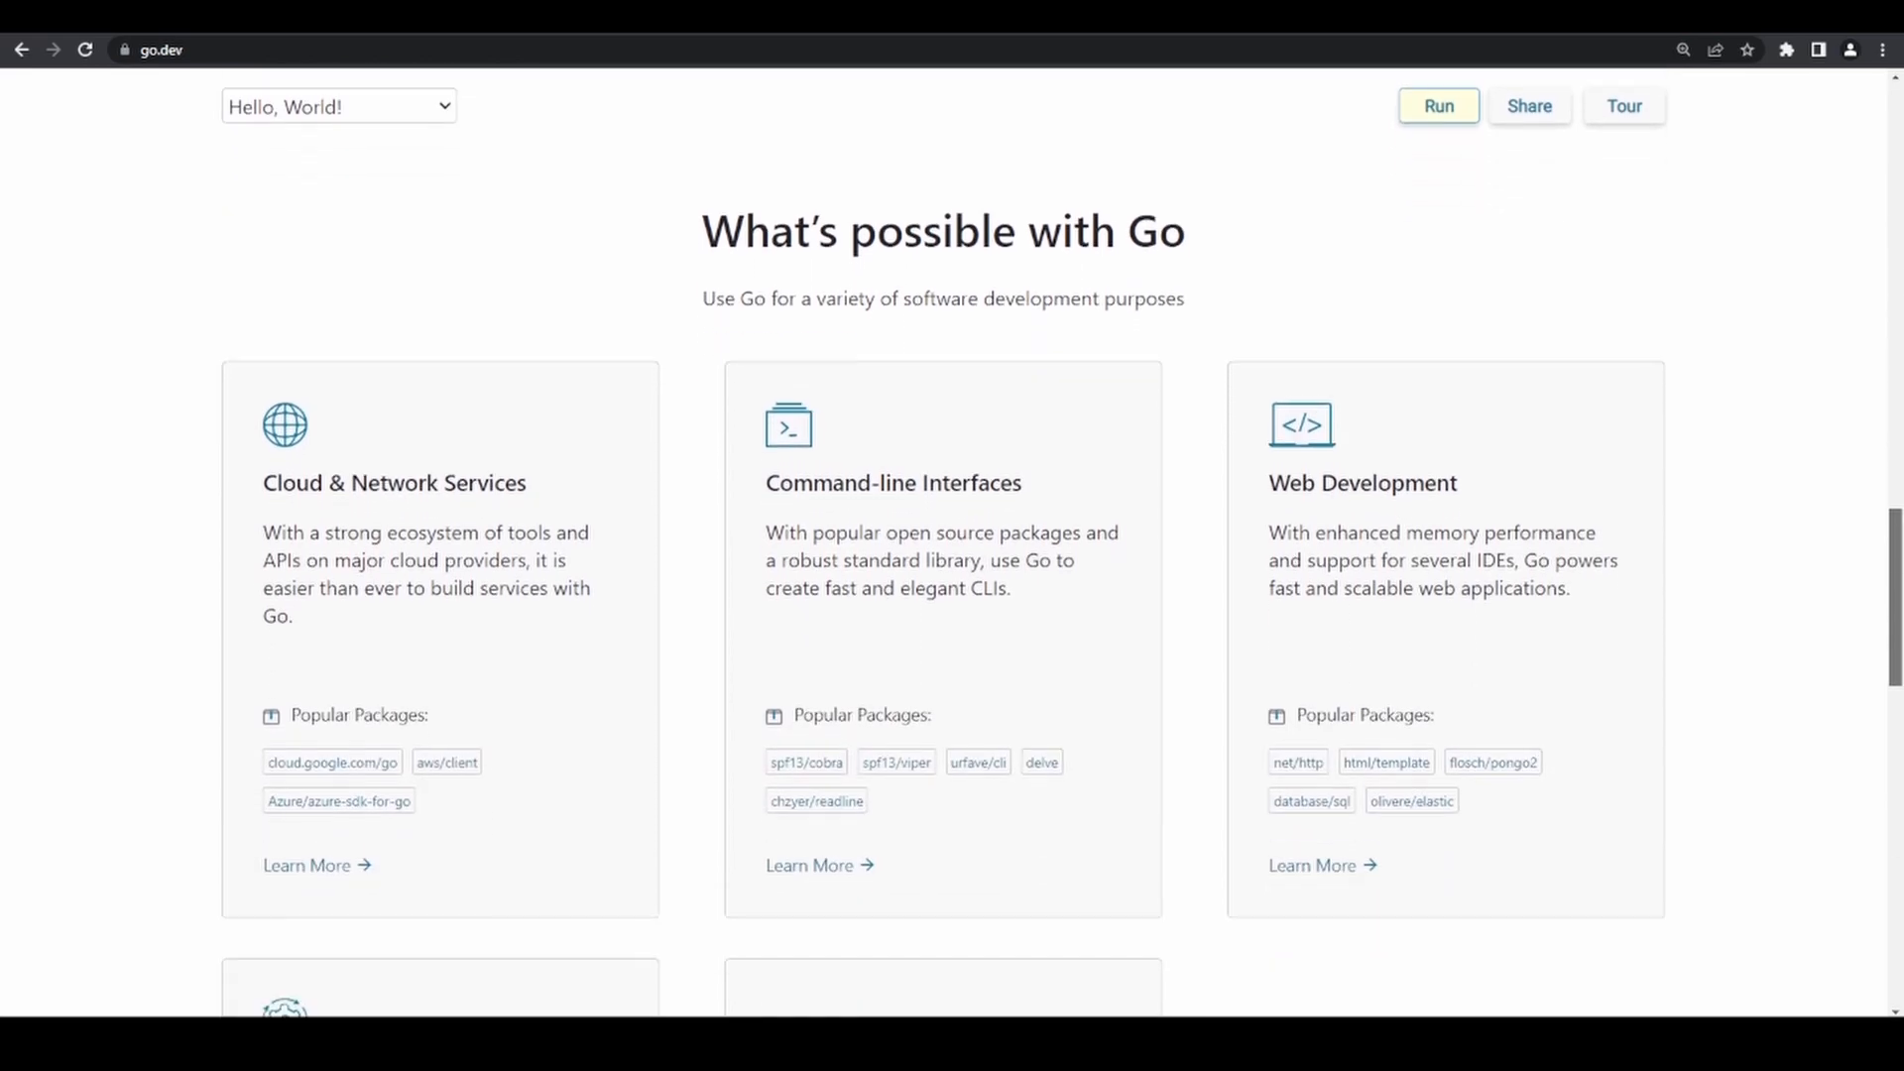
{"action": "scroll", "scroll_direction": "down", "scroll_amount": 3}
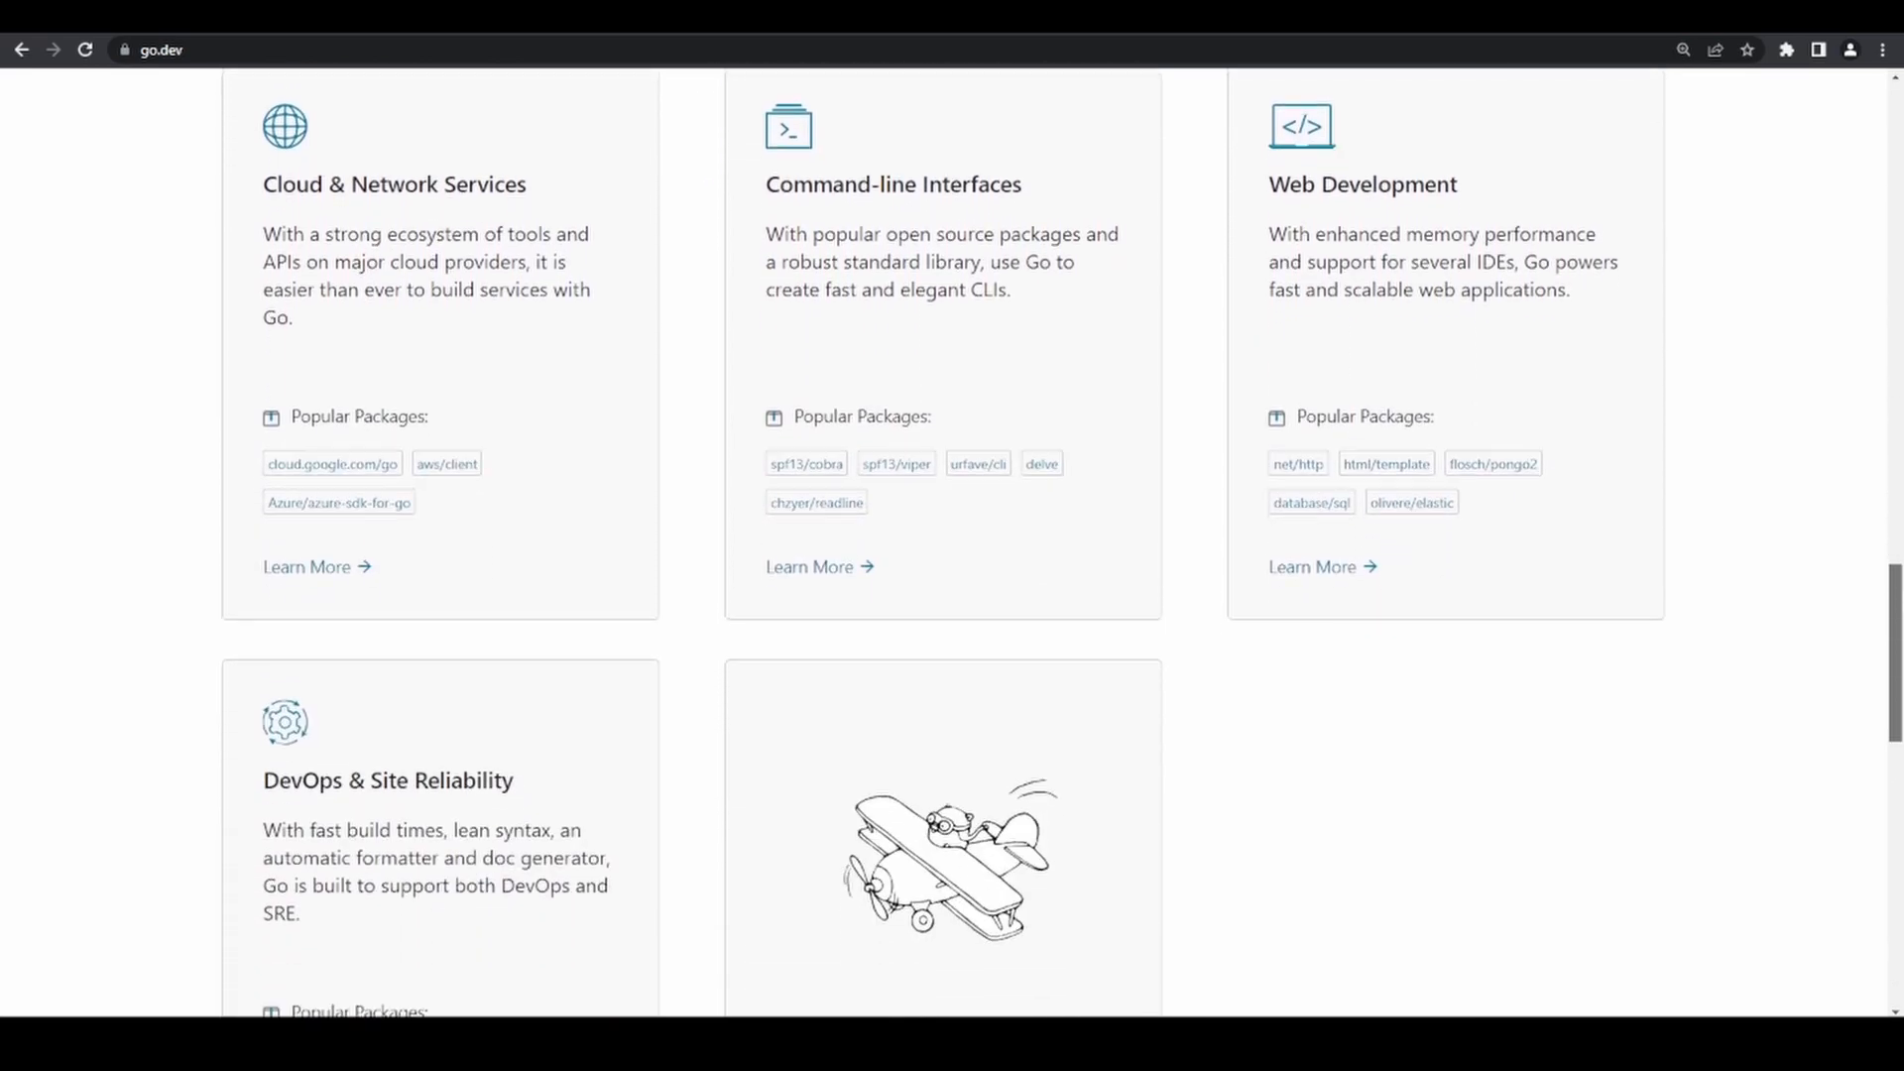
{"action": "scroll", "scroll_direction": "down", "scroll_amount": 3}
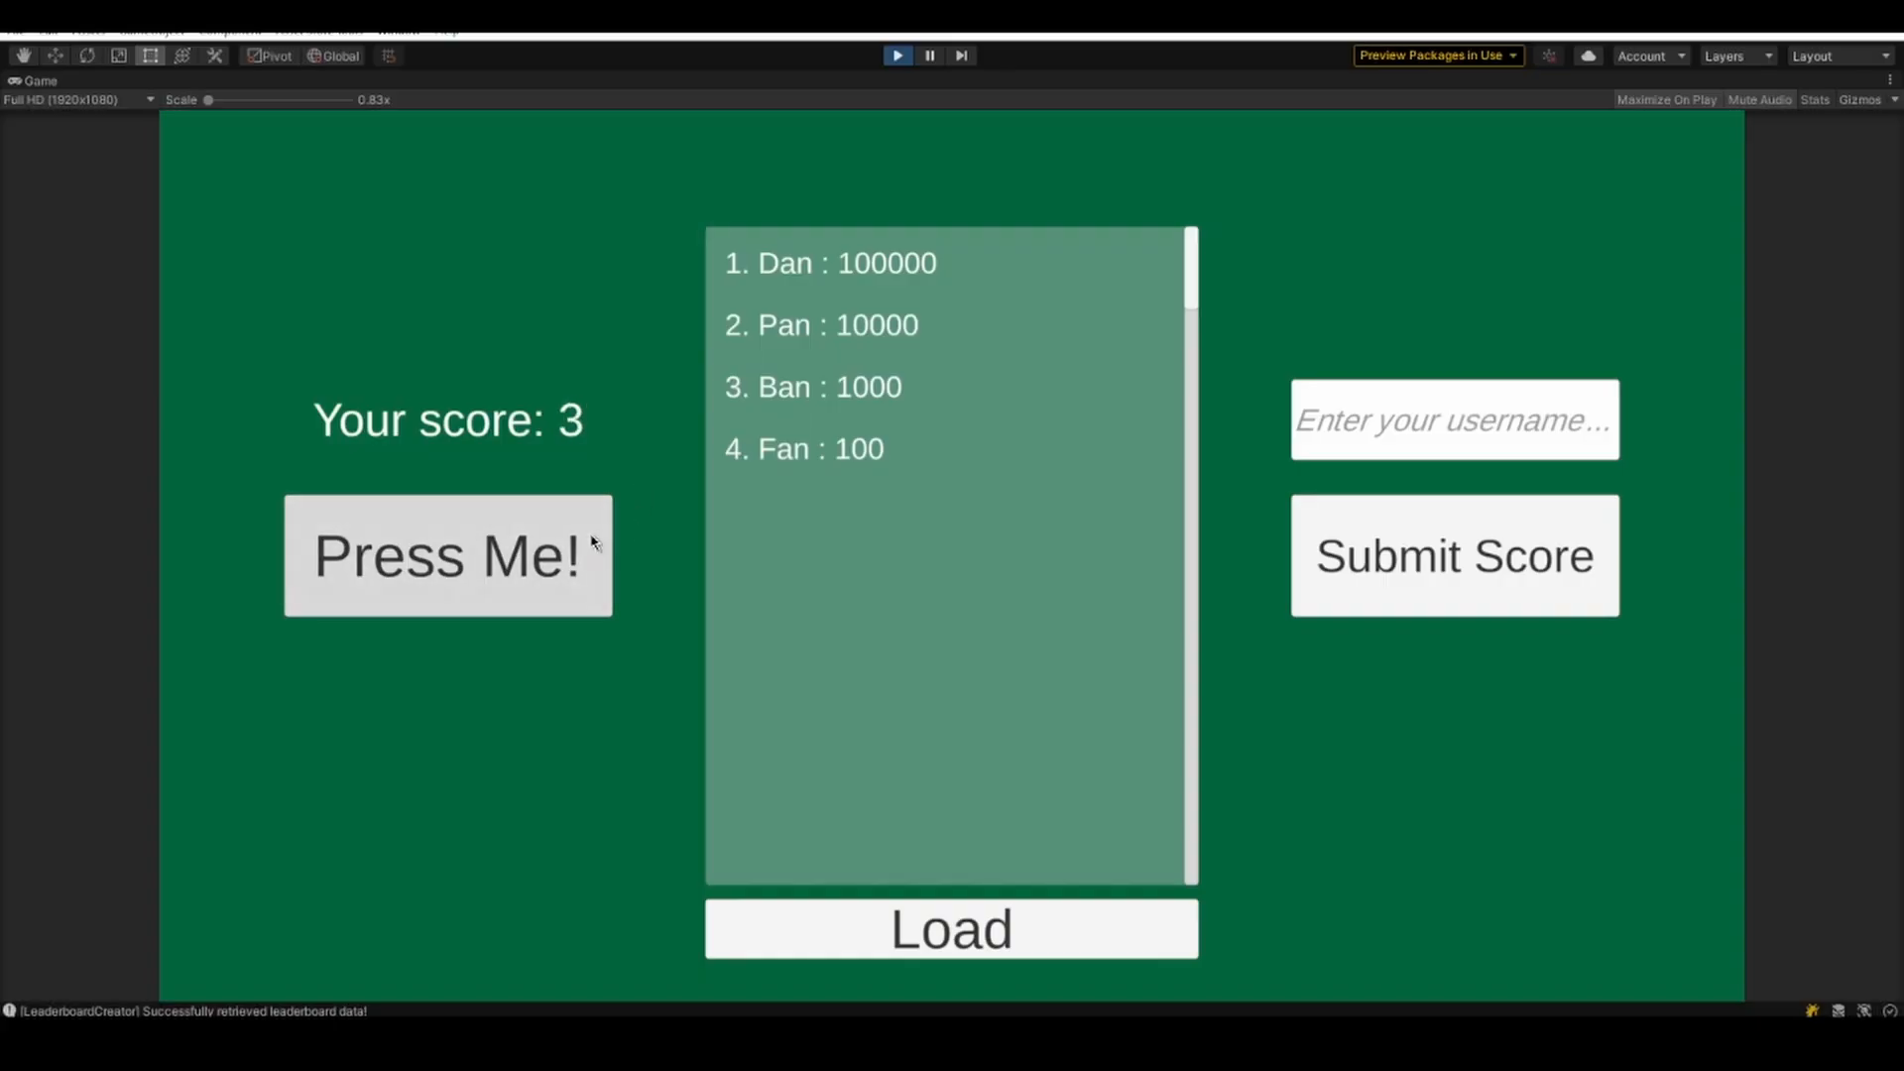
- Click Press Me! repeatedly until the score reads 69, then enter username 'Man'
{"action": "left_click", "coordinate": [447, 555]}
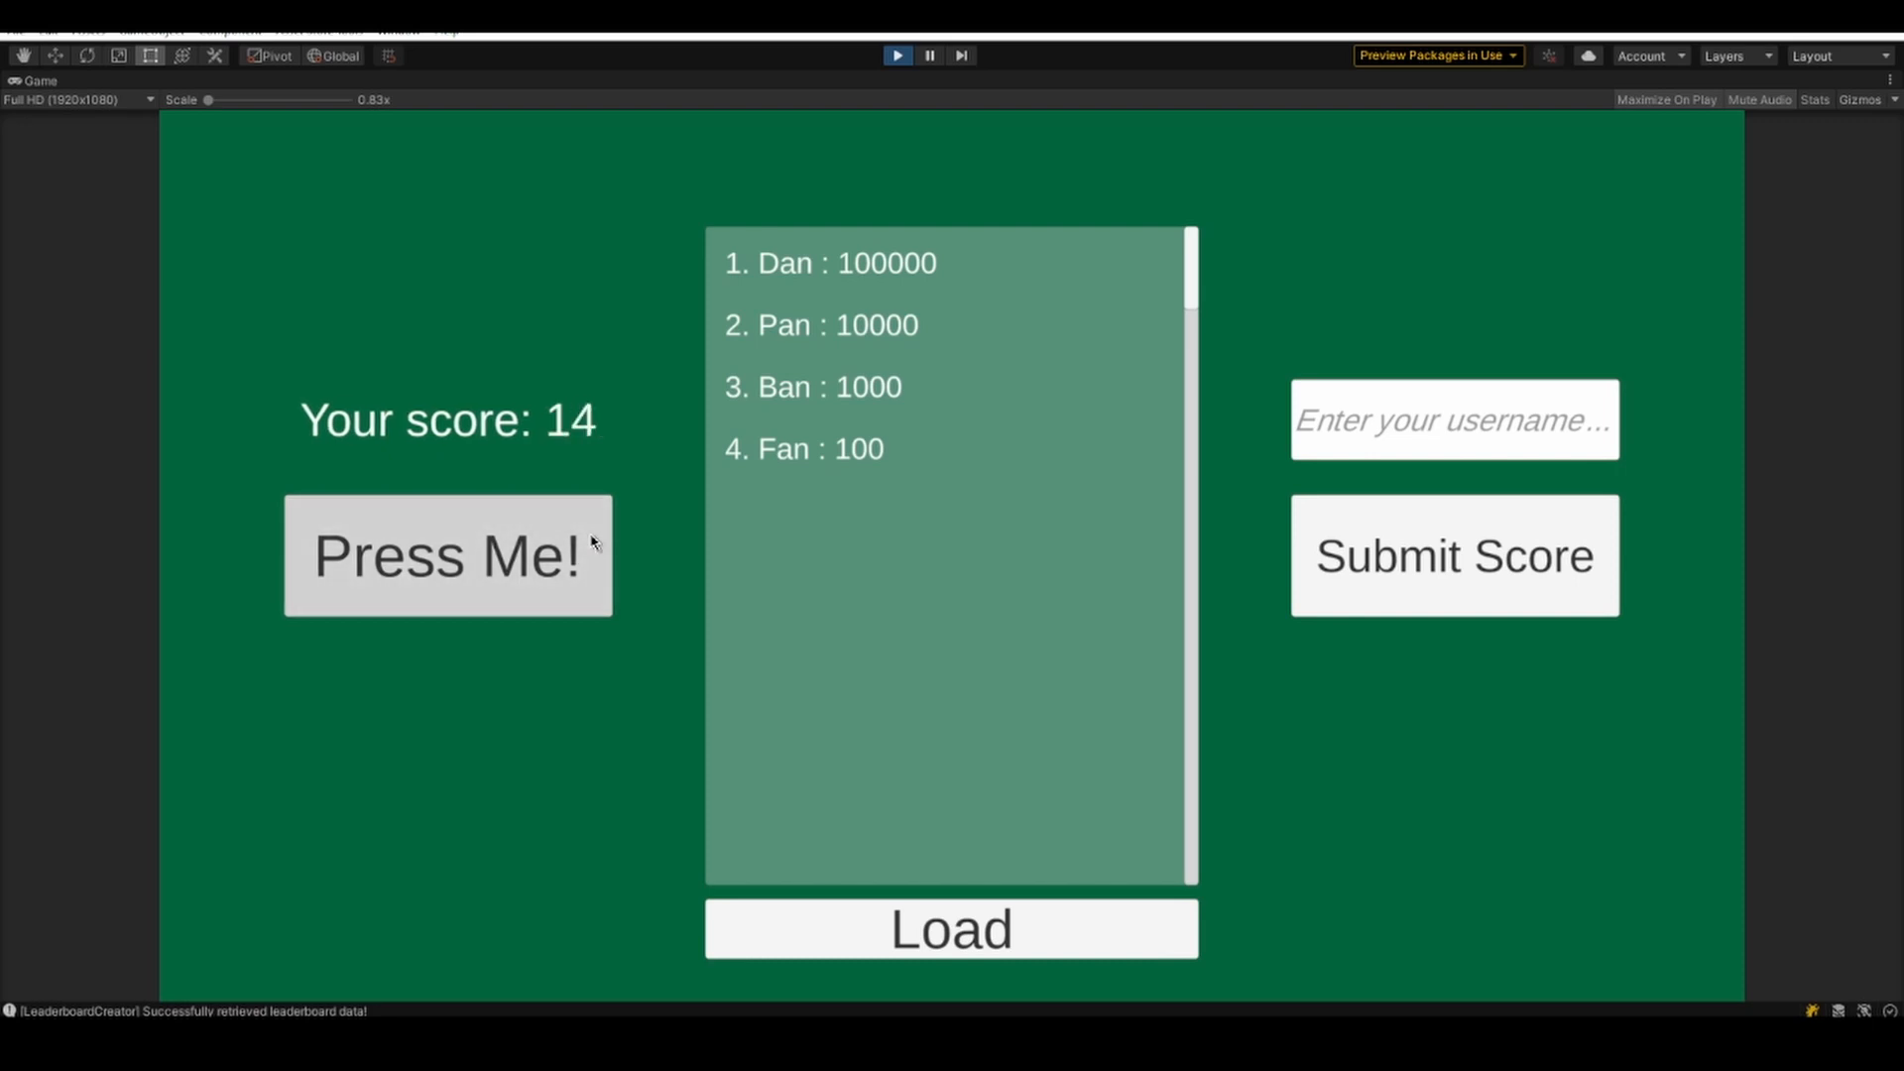
{"action": "left_click", "coordinate": [447, 555]}
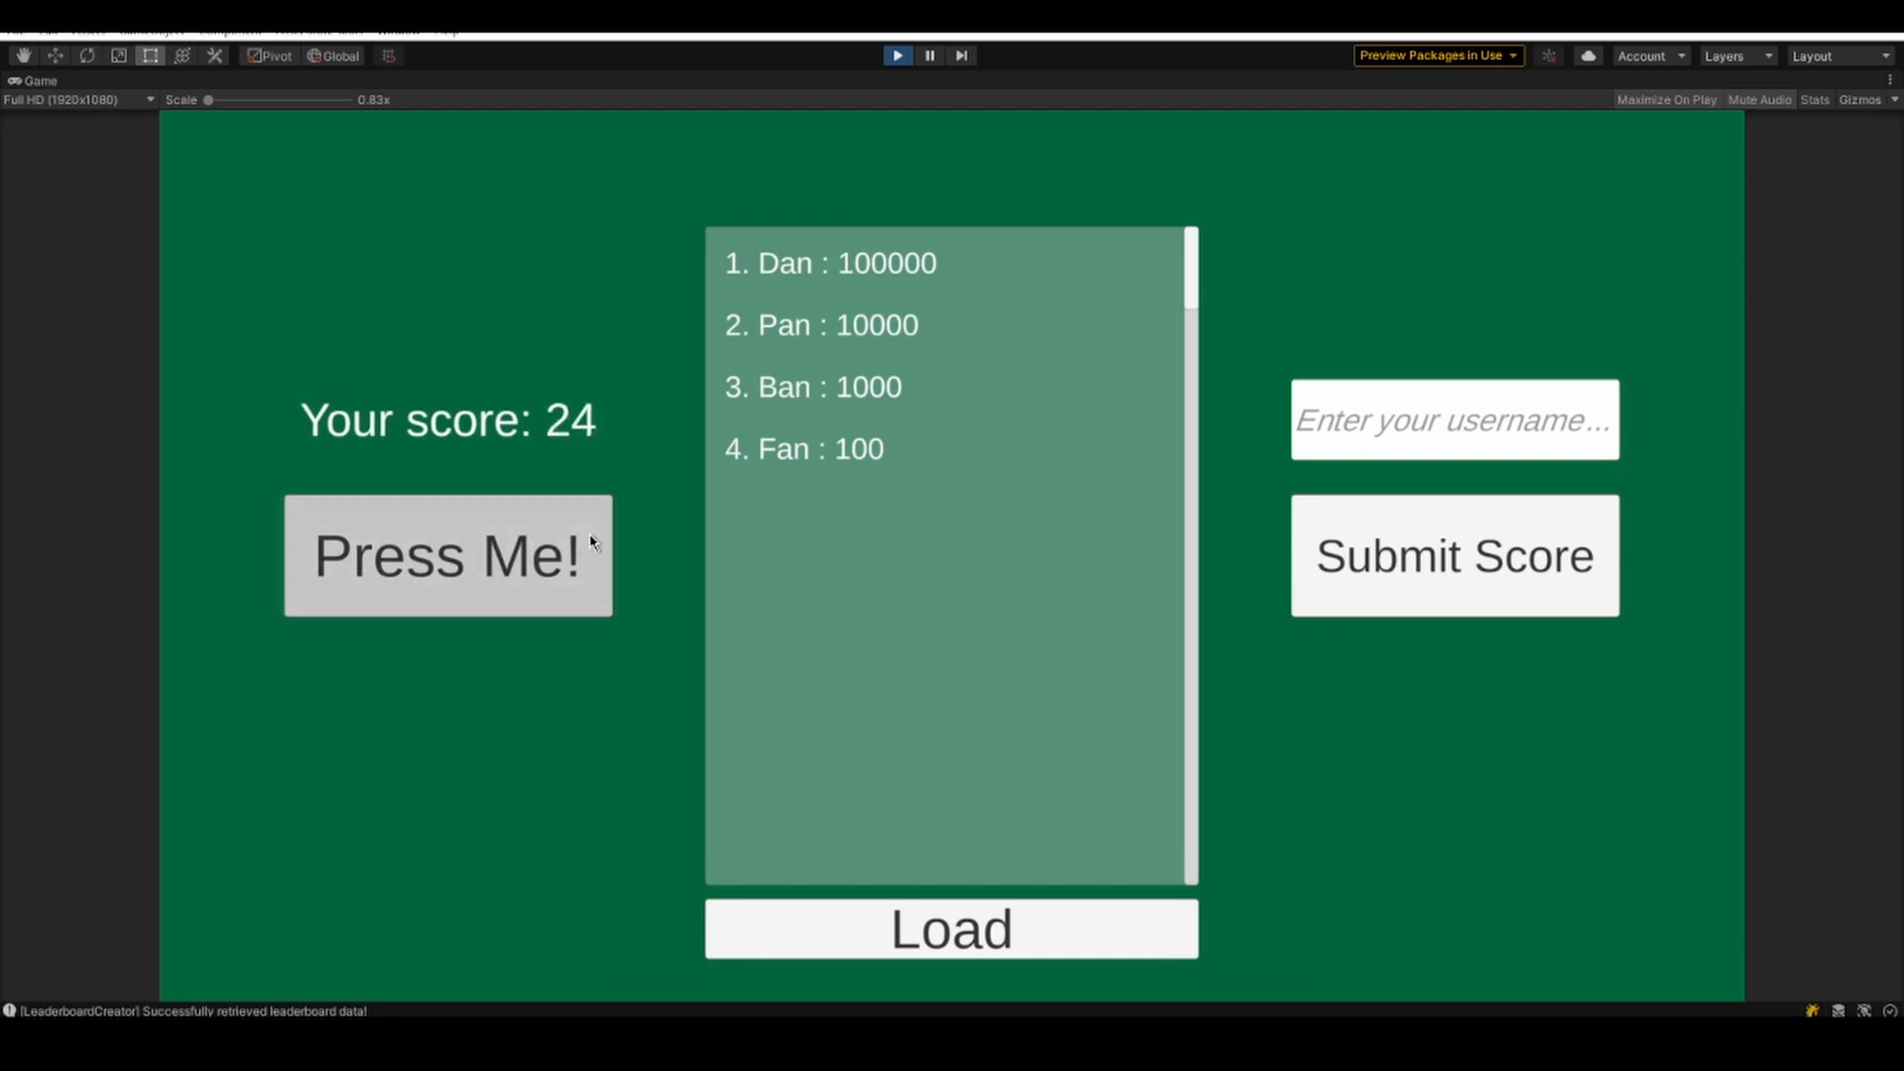
{"action": "left_click", "coordinate": [447, 556]}
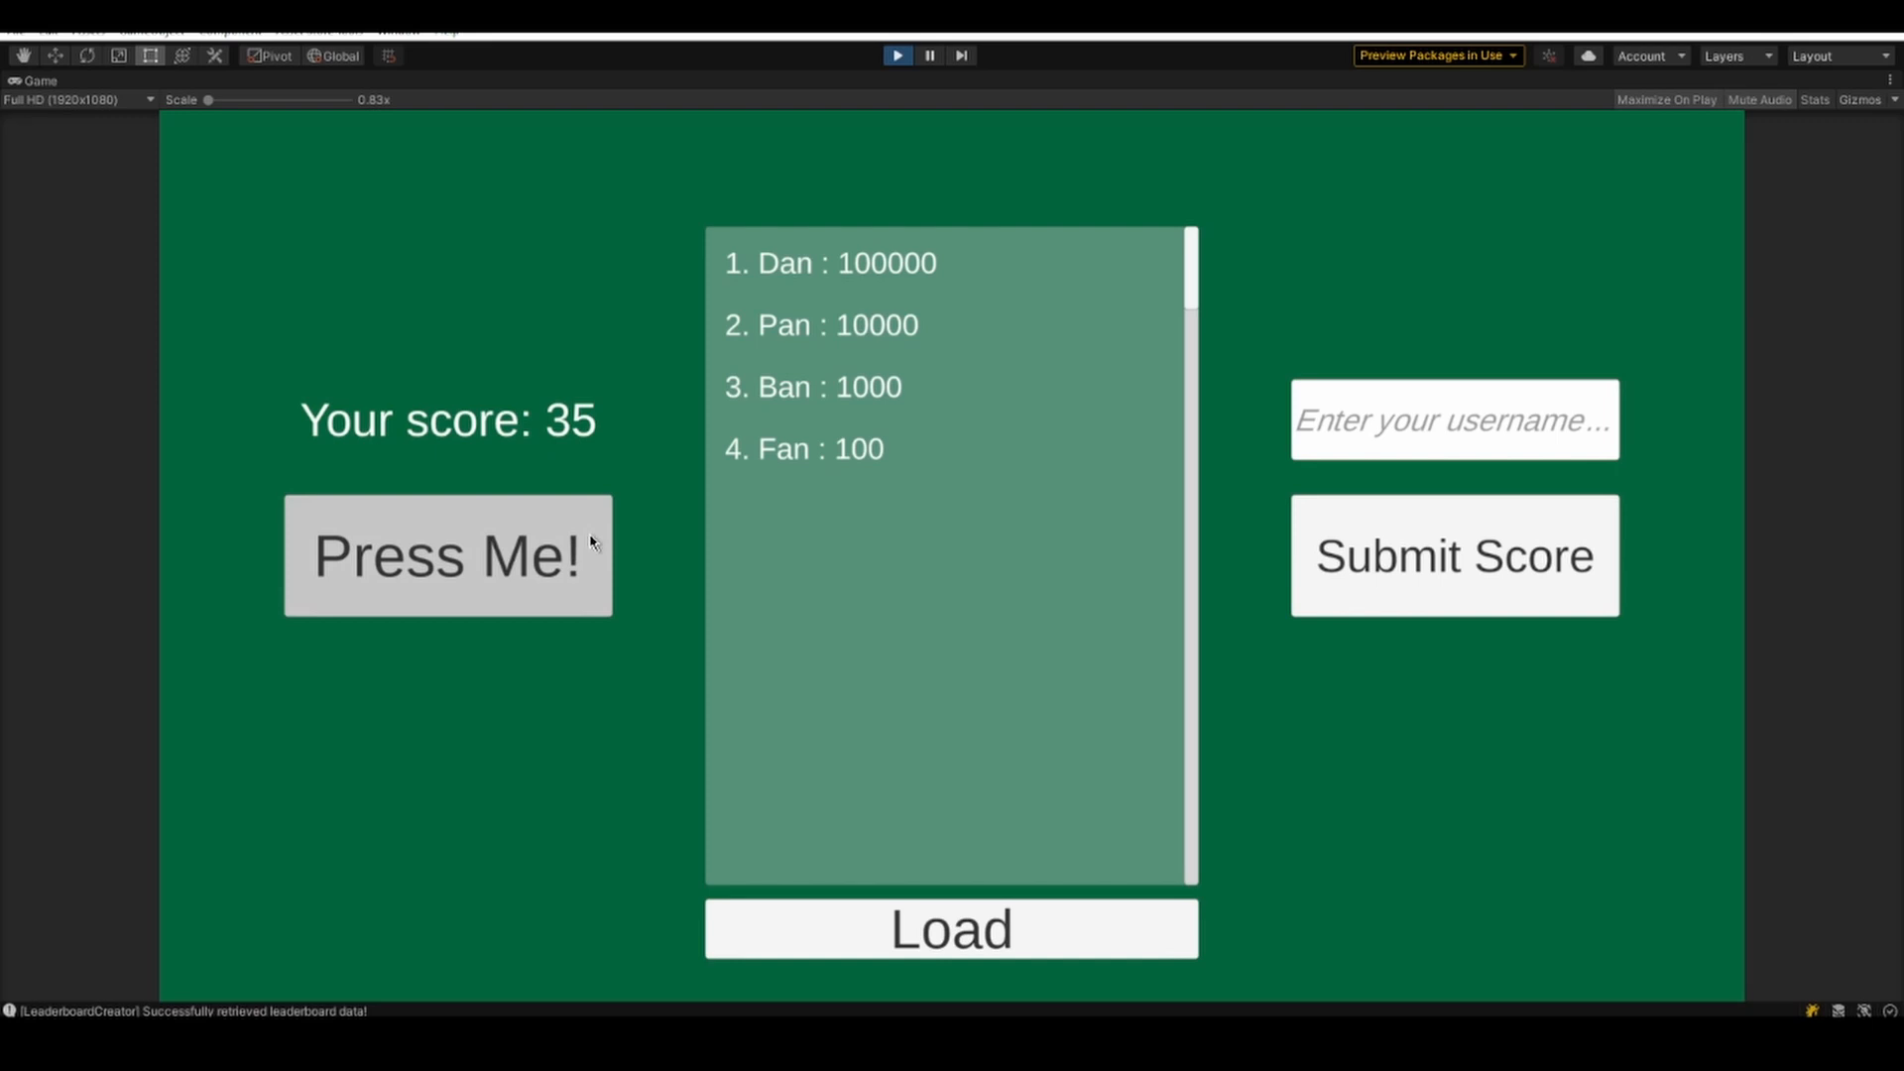
{"action": "left_click", "coordinate": [447, 556]}
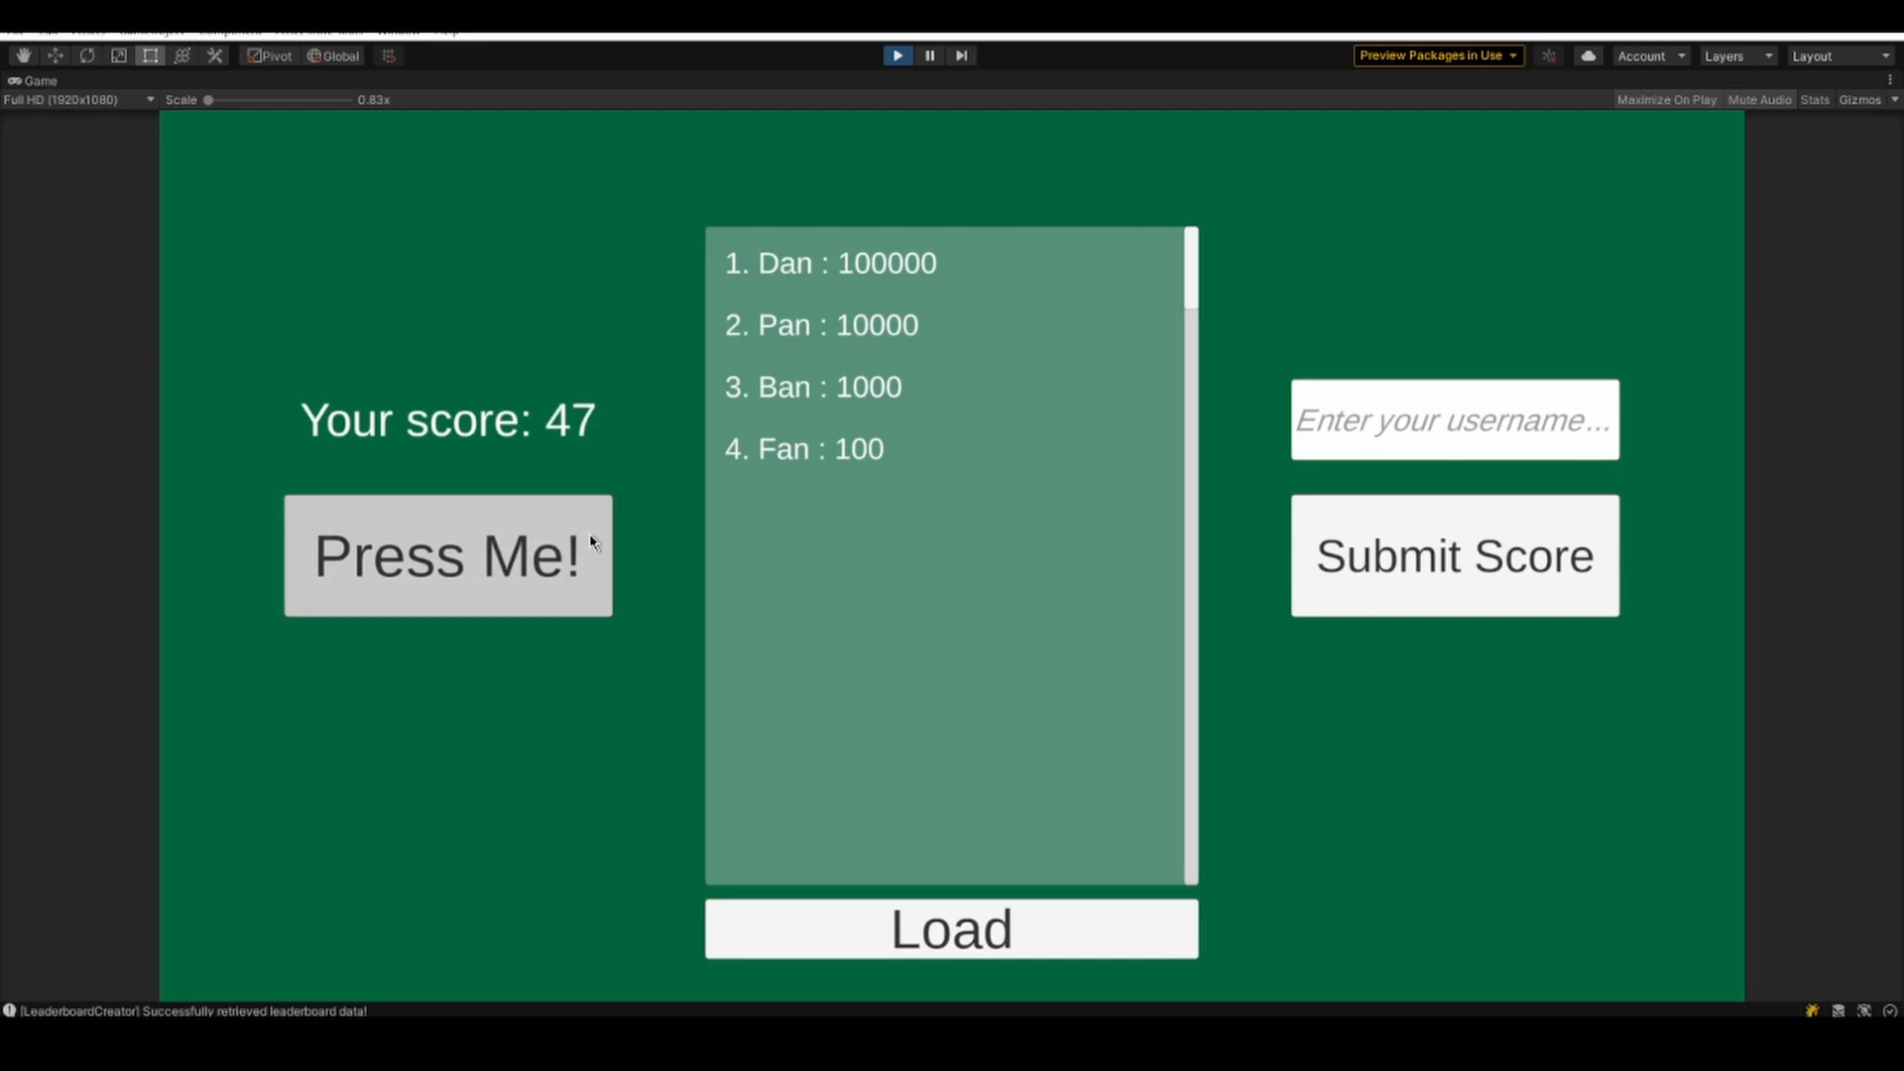
{"action": "left_click", "coordinate": [447, 556]}
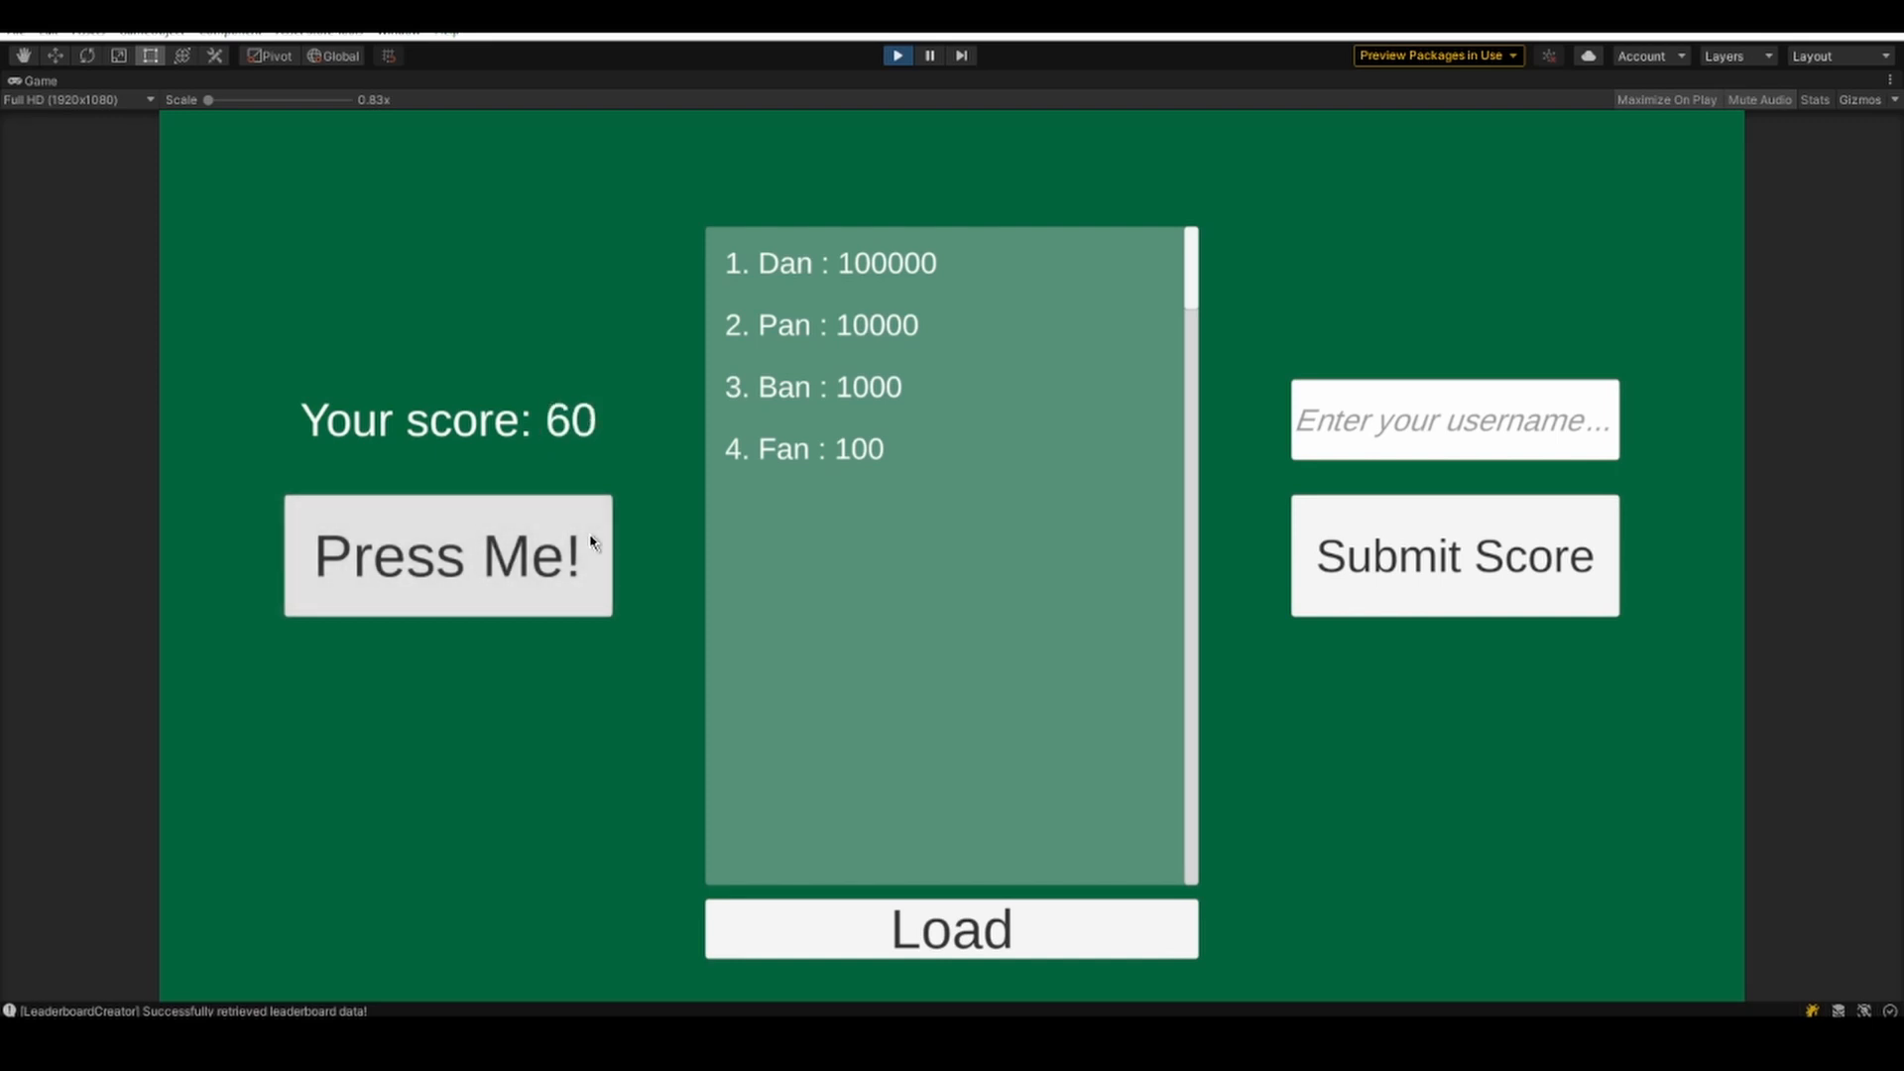
{"action": "left_click", "coordinate": [447, 555]}
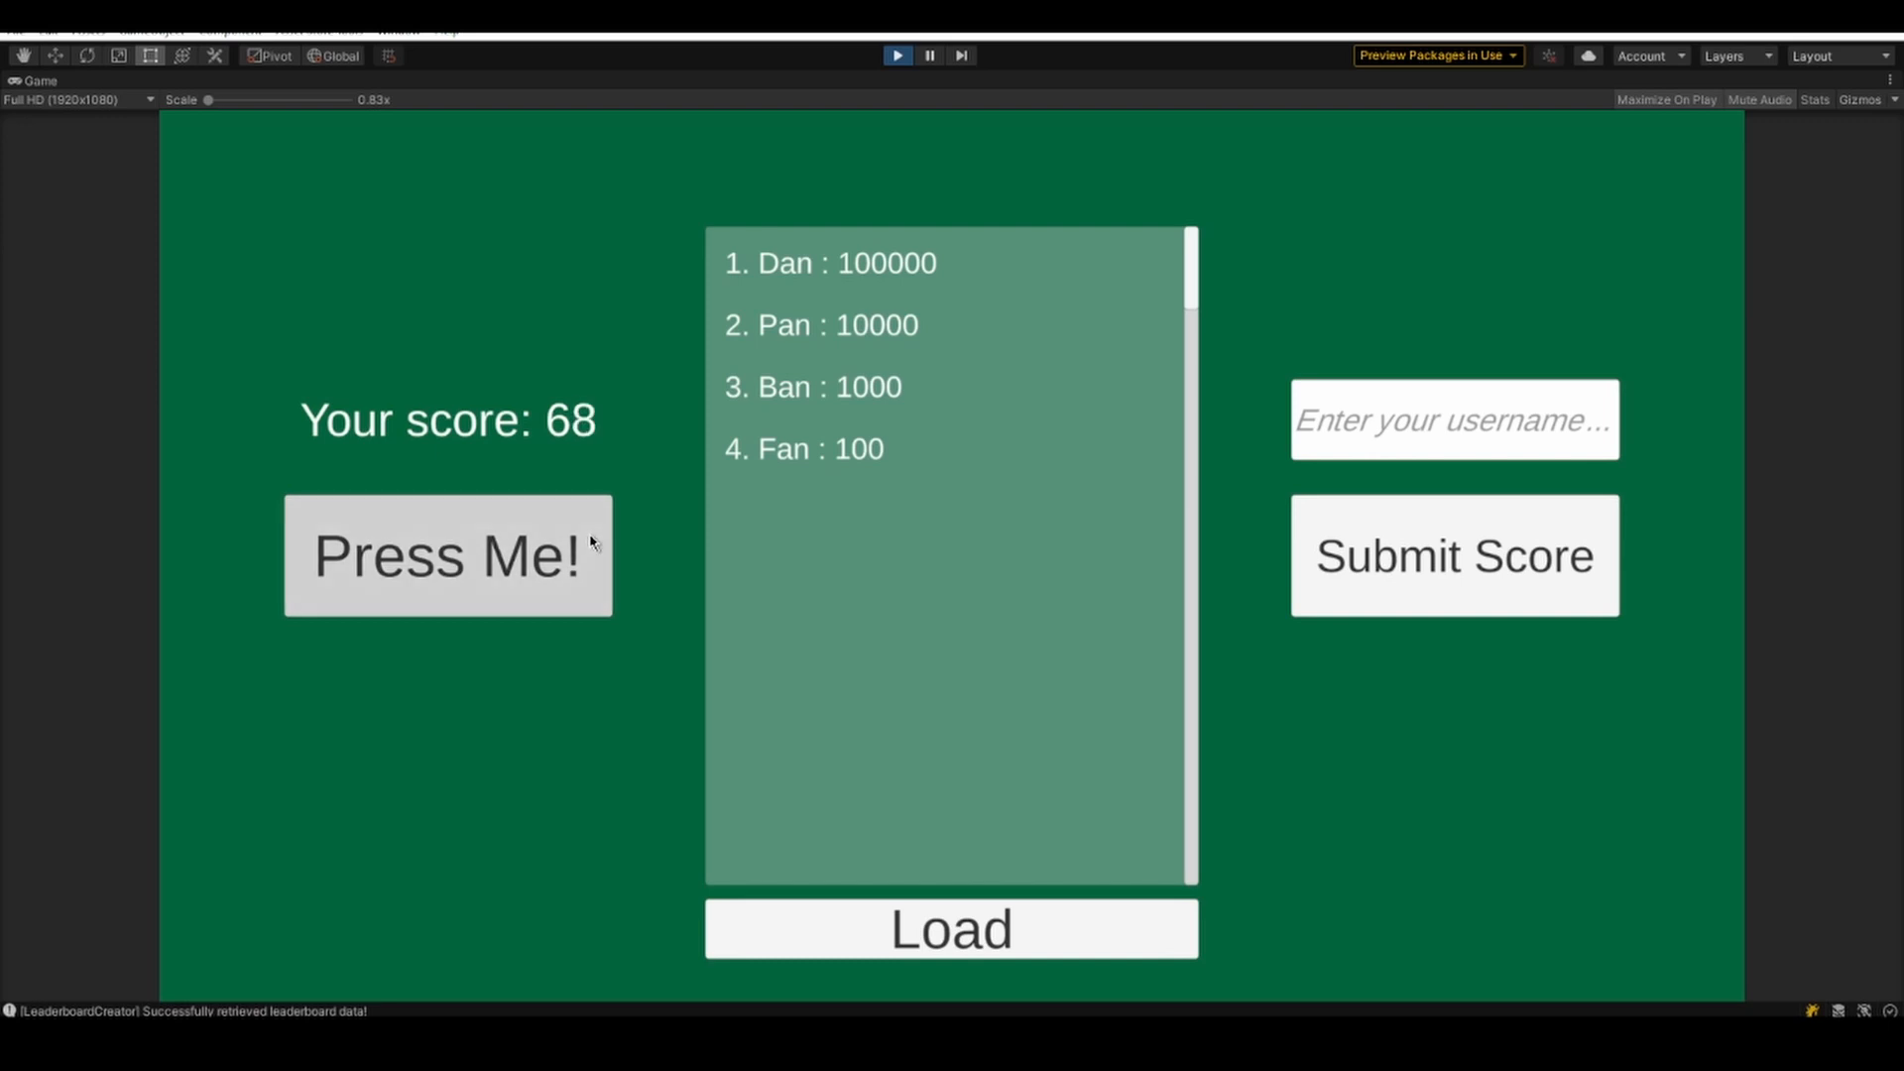
{"action": "left_click", "coordinate": [447, 555]}
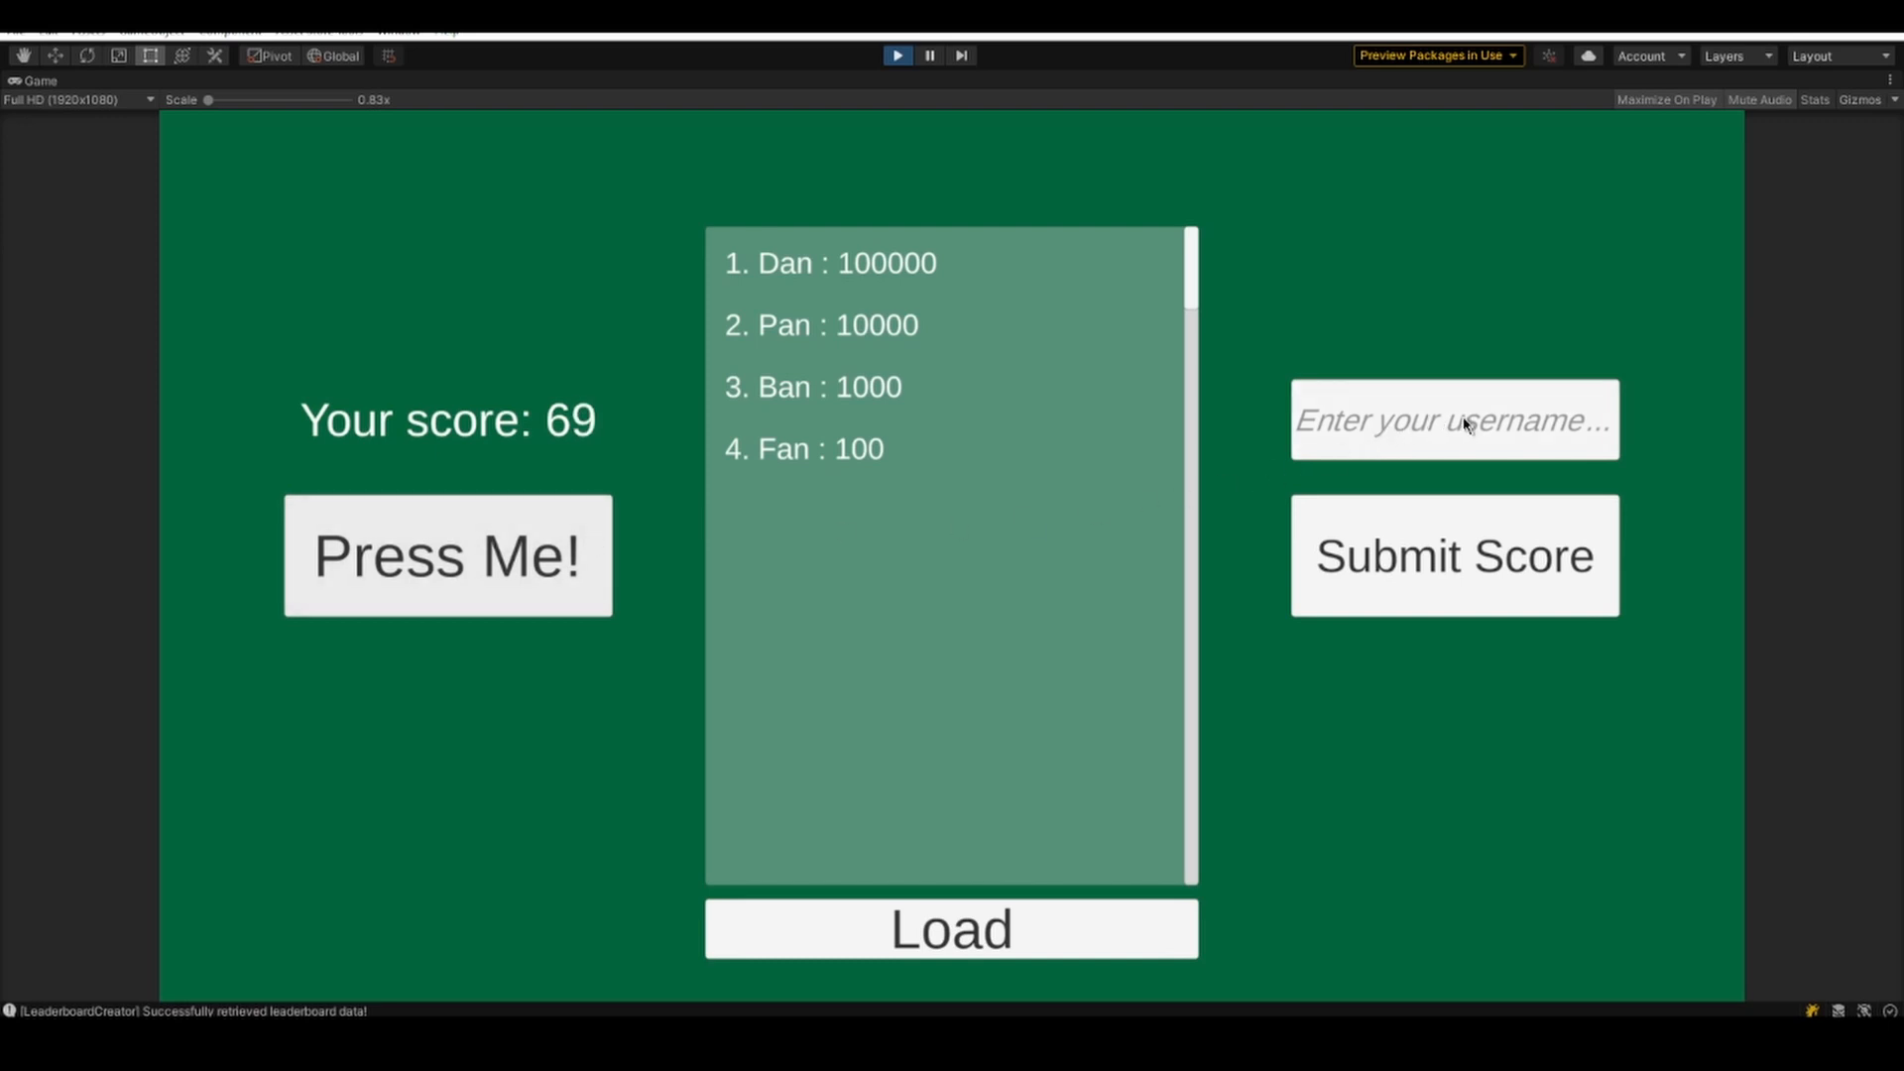
{"action": "mouse_move", "coordinate": [1570, 288]}
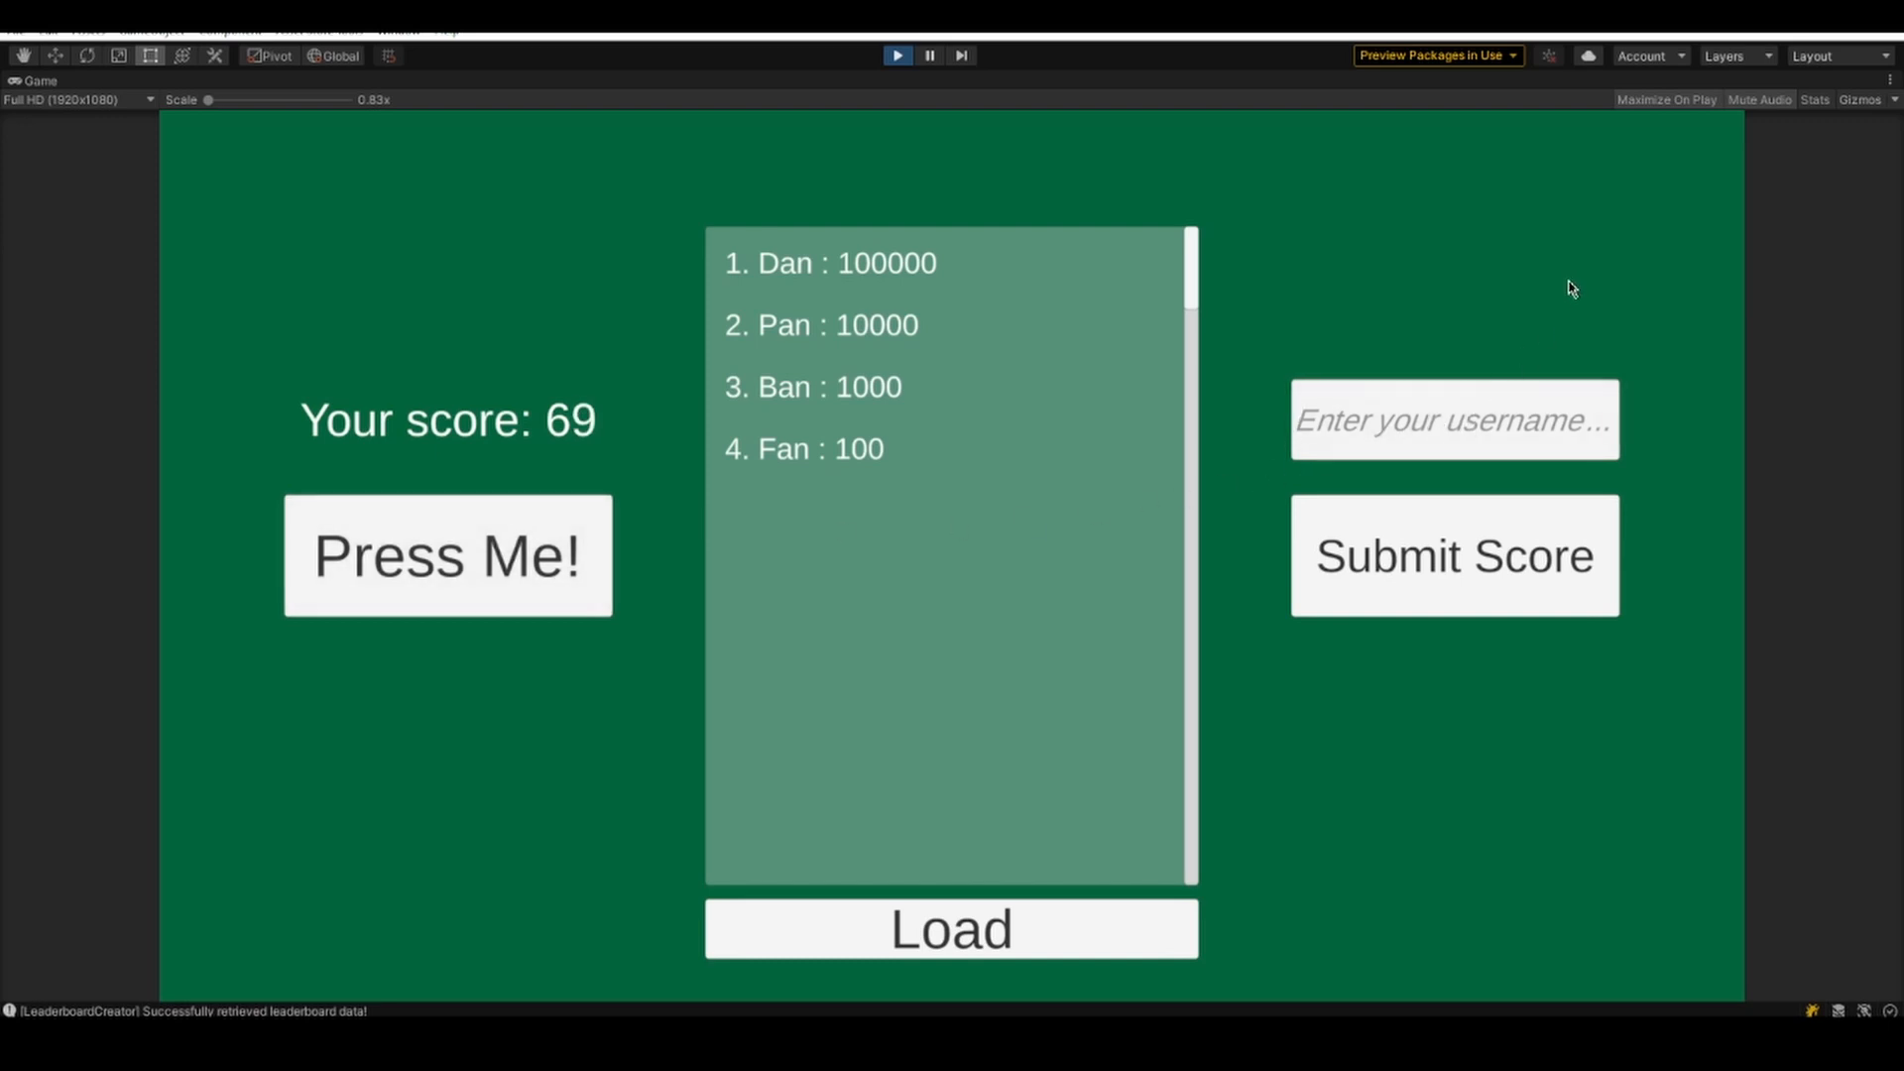
{"action": "type", "text": "Man"}
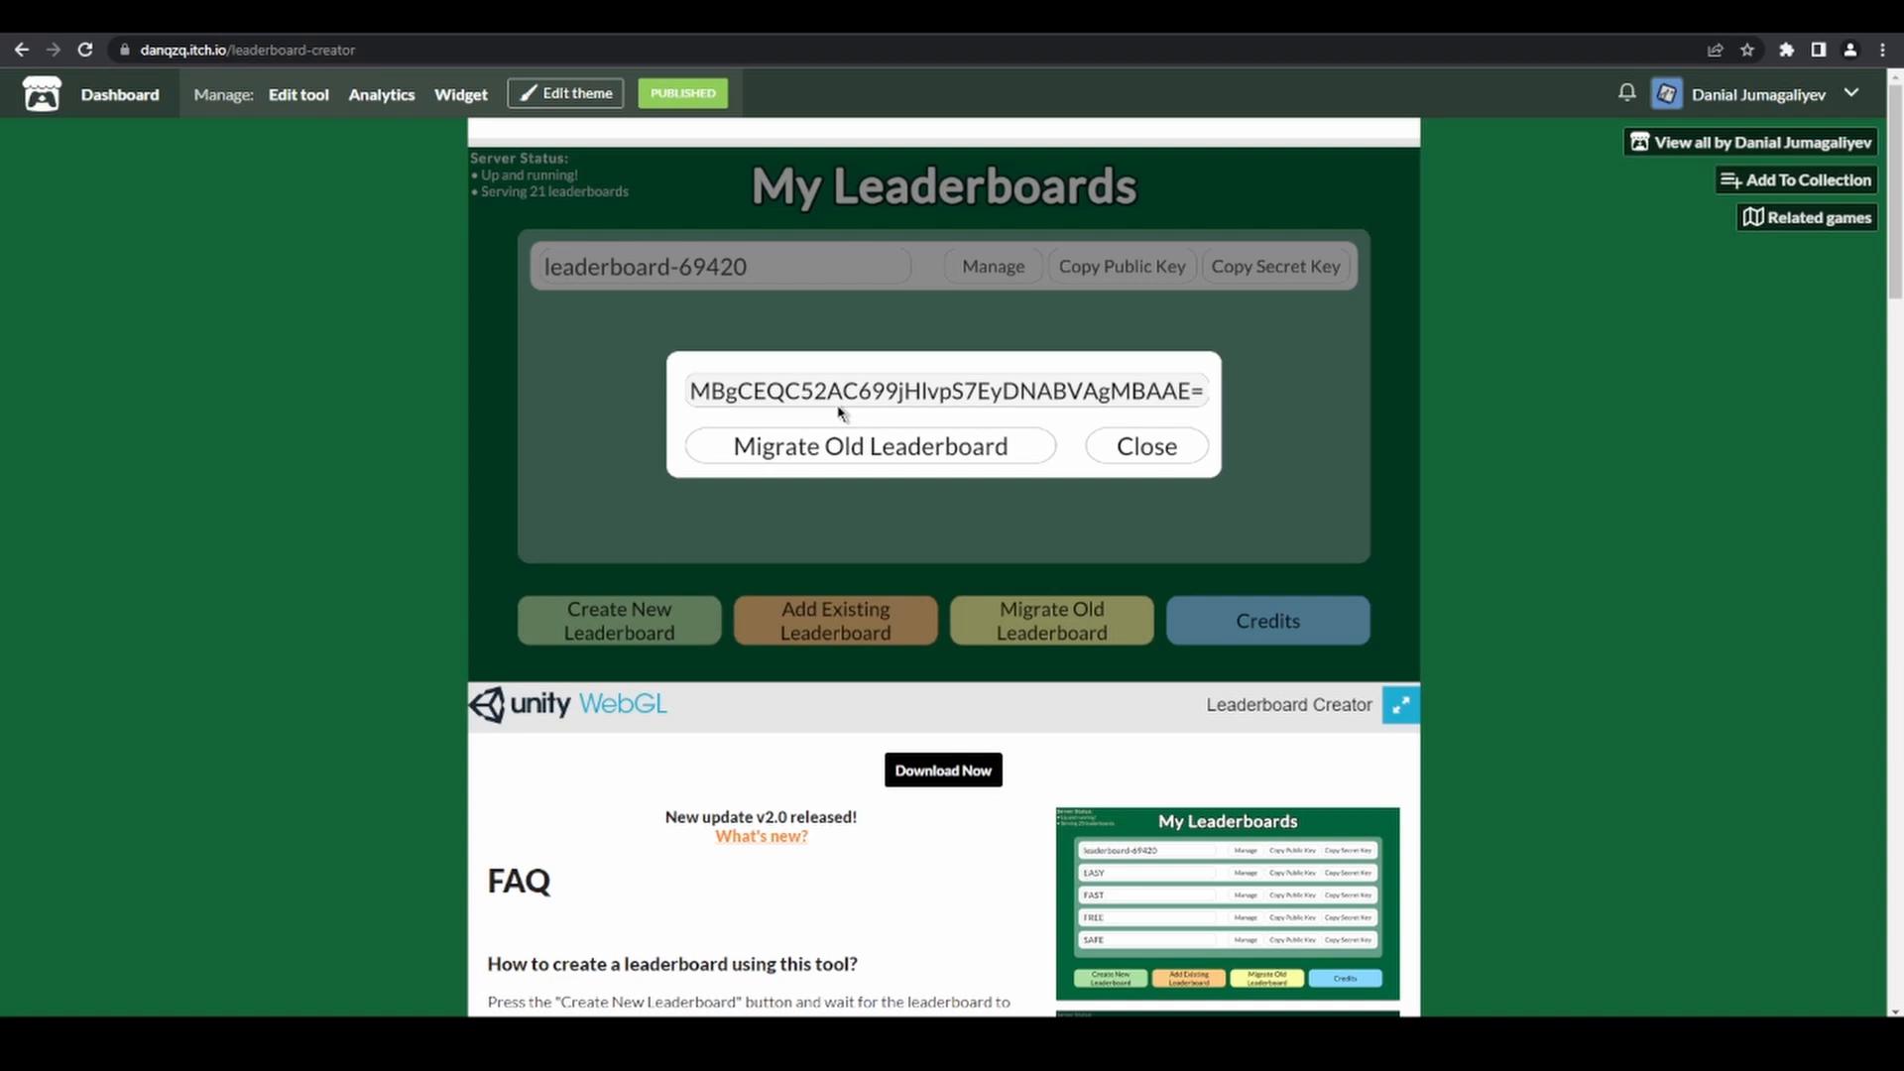
- Migrate the old leaderboard into leaderboard-46882 and scroll through its imported entries
{"action": "left_click", "coordinate": [1142, 445]}
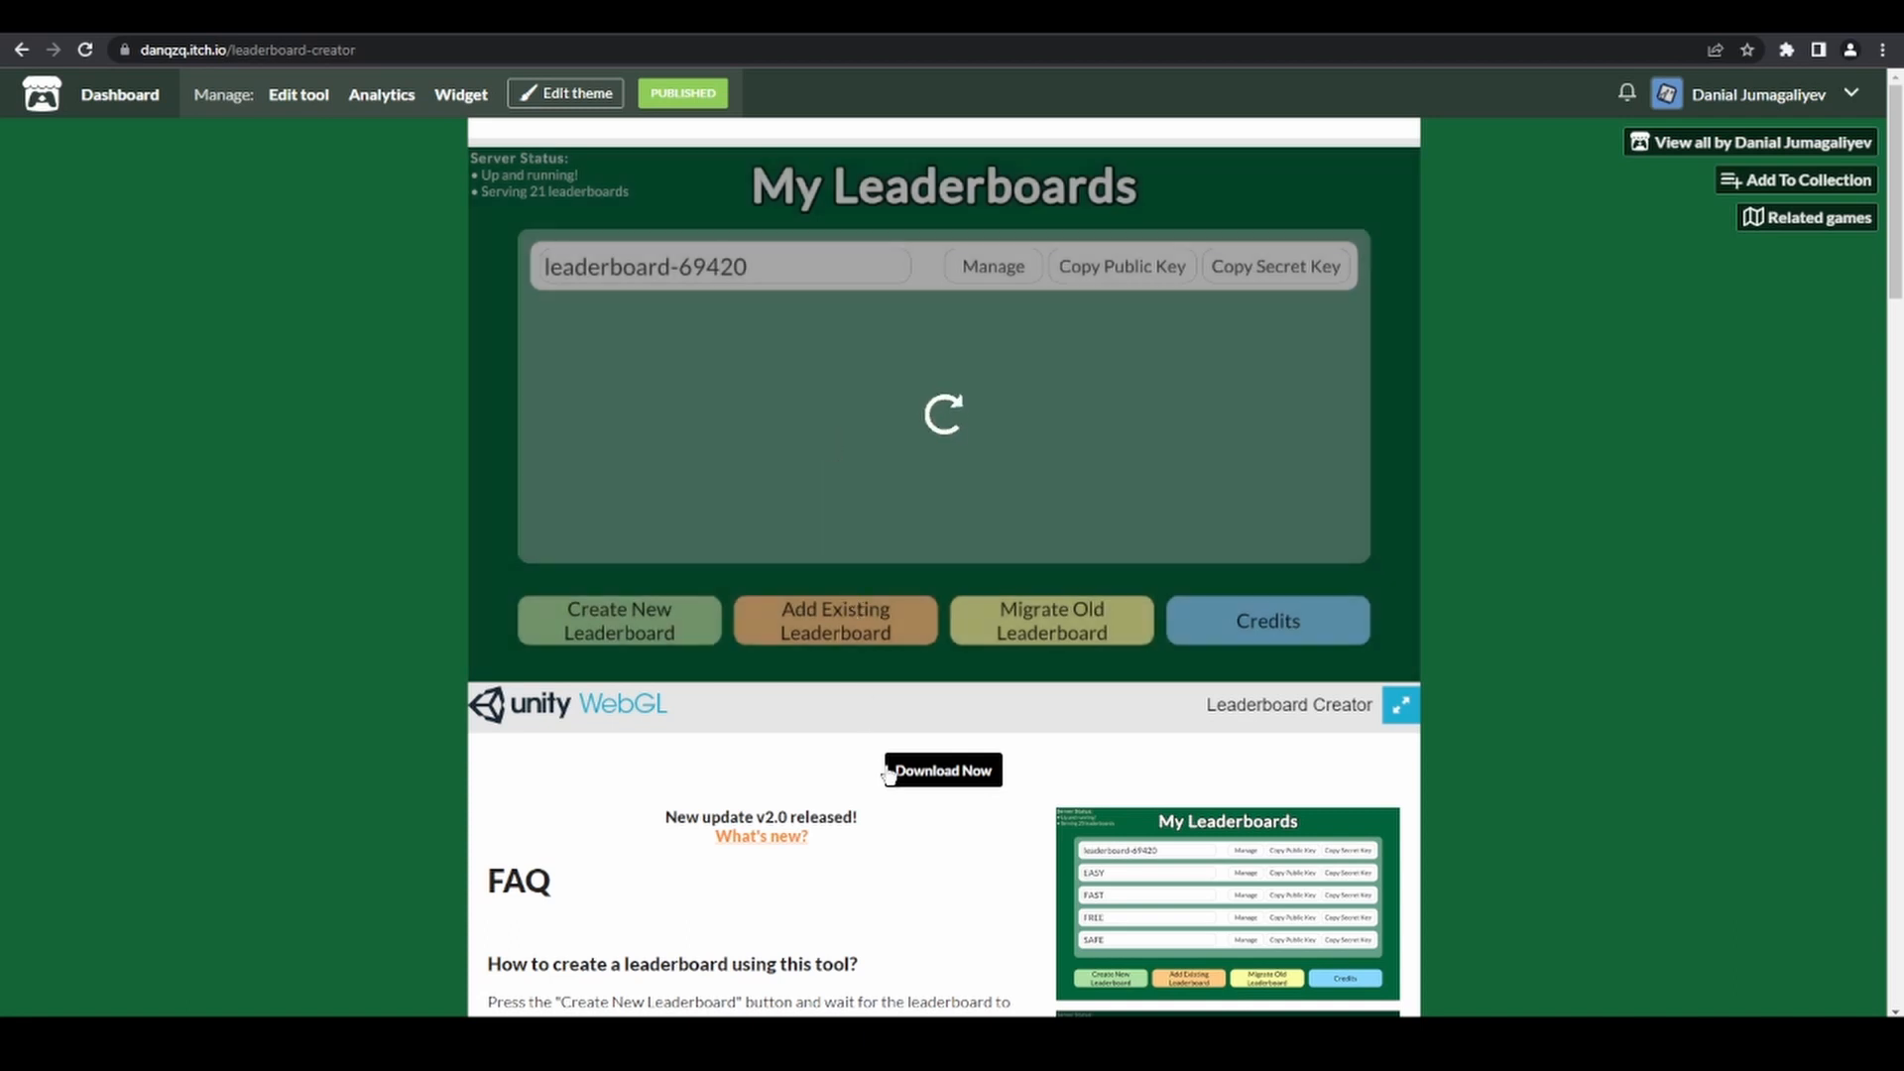
{"action": "left_click", "coordinate": [1049, 621]}
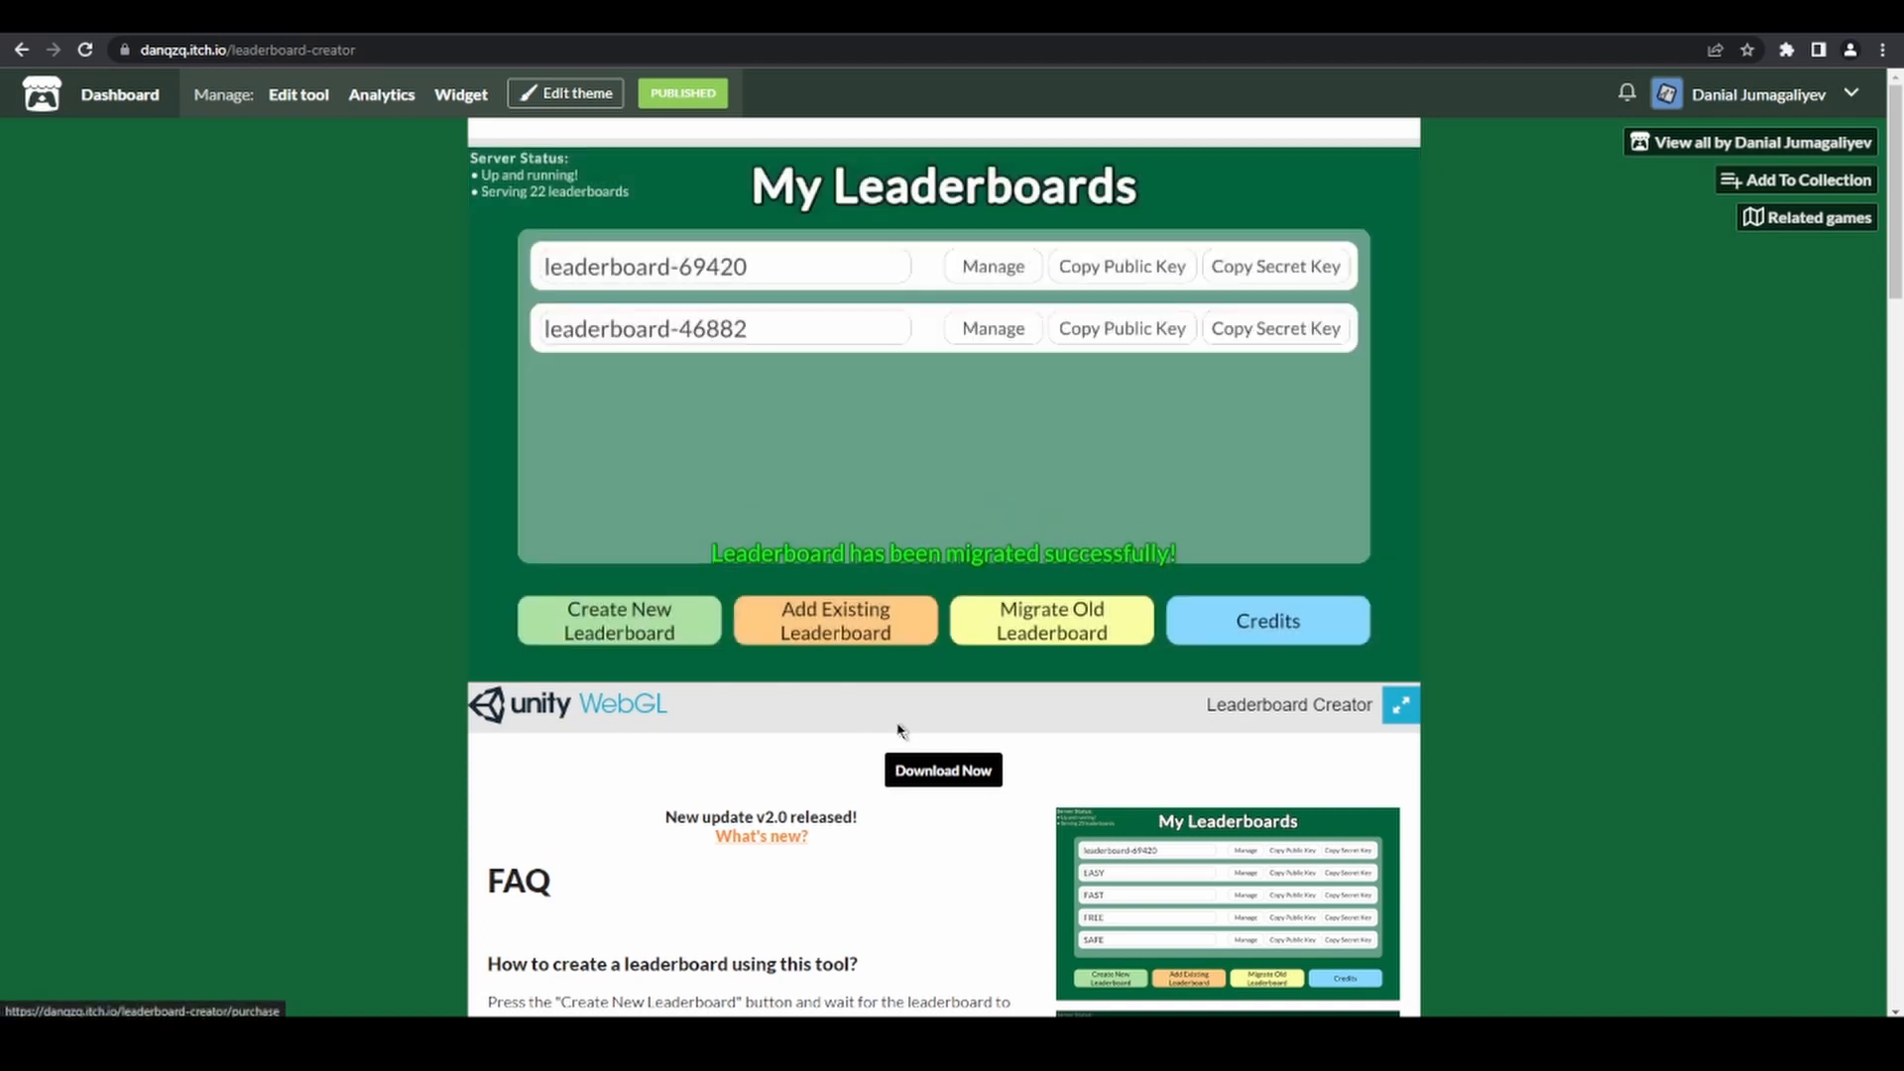
{"action": "left_click", "coordinate": [991, 328]}
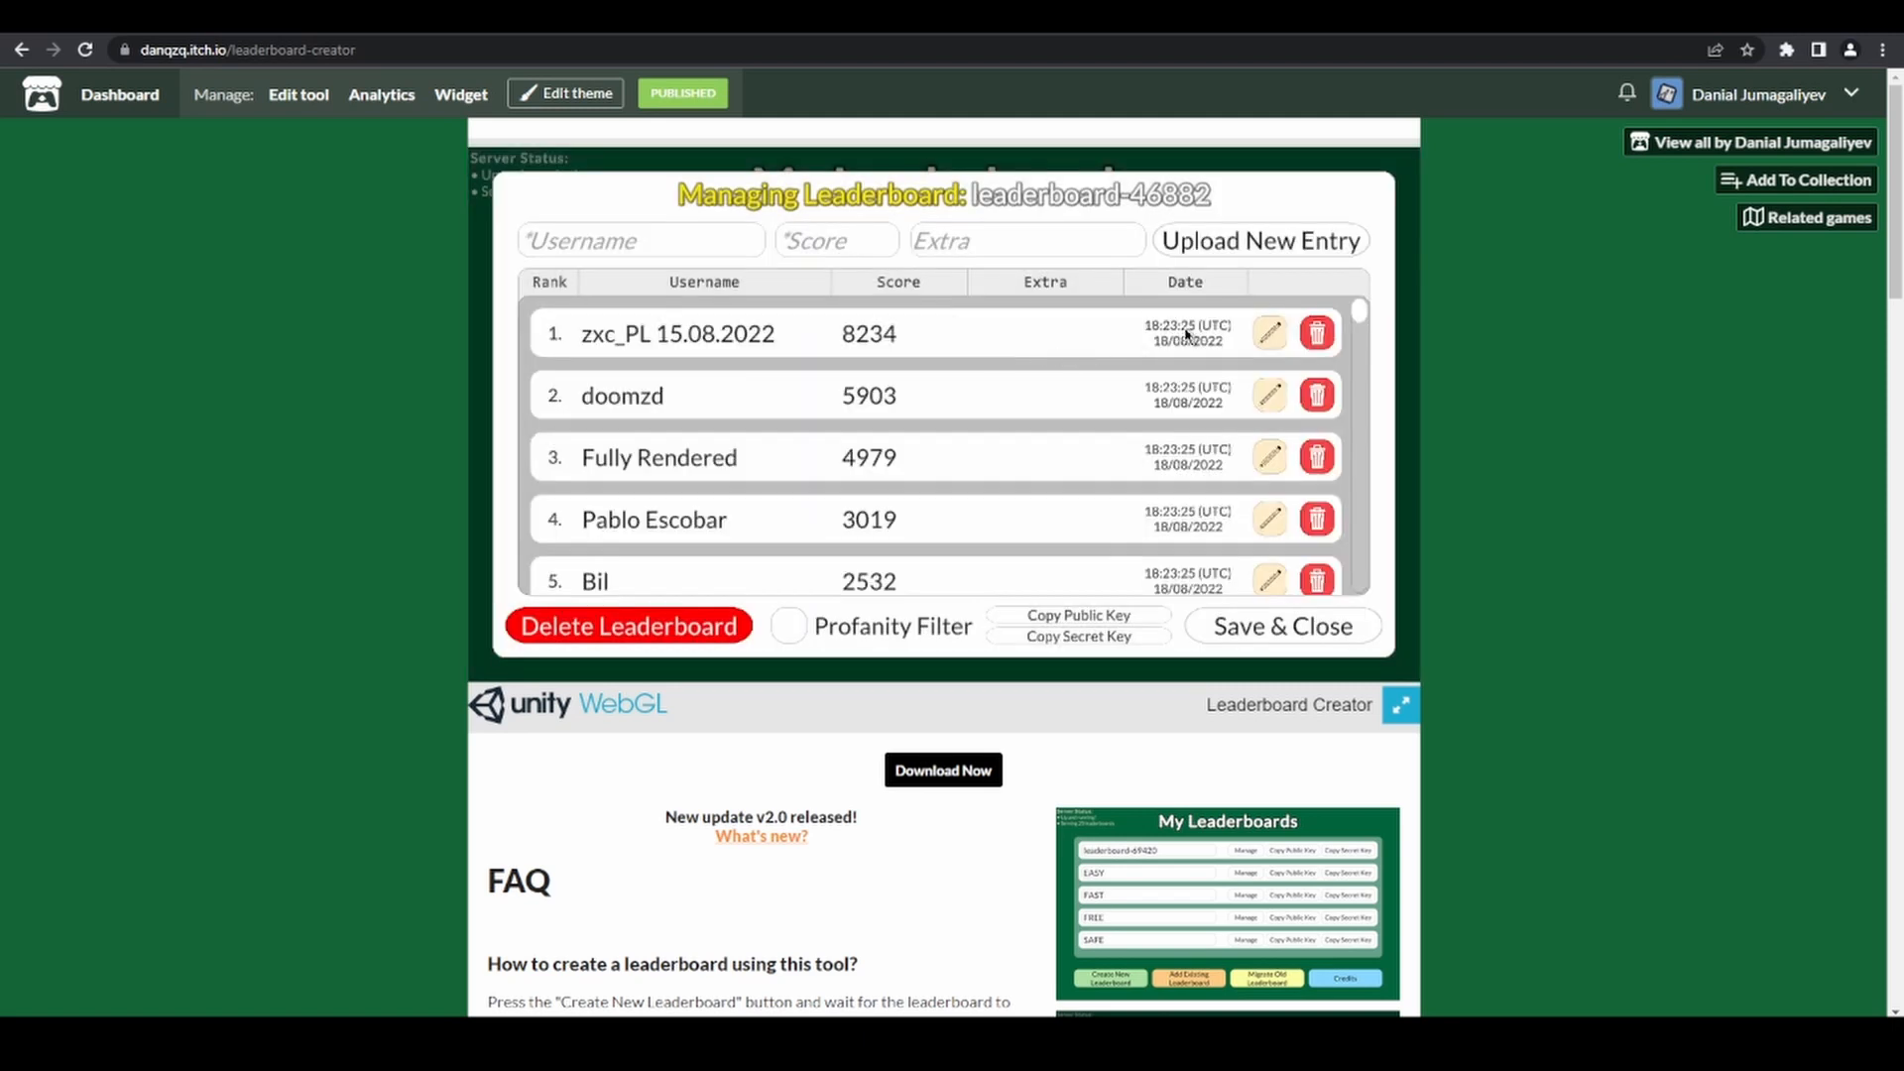
{"action": "scroll", "scroll_direction": "down", "scroll_amount": 3}
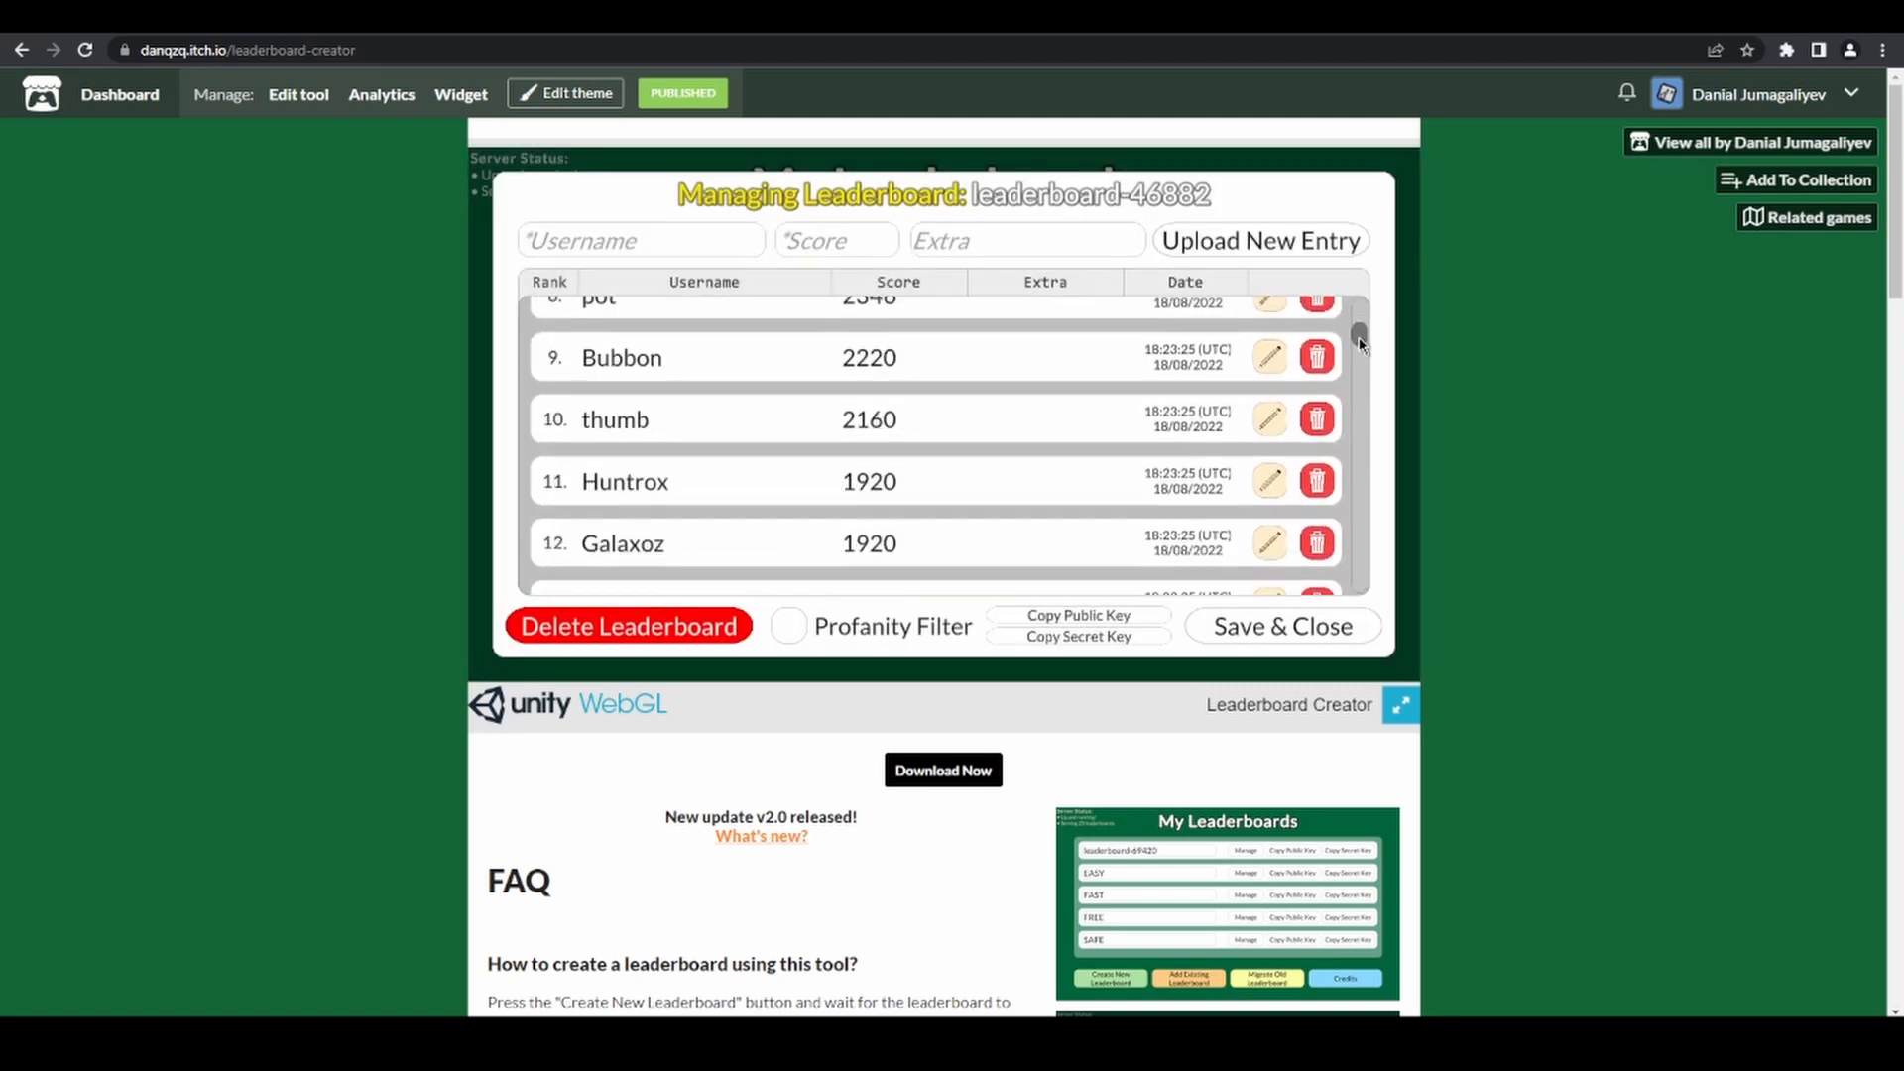
{"action": "scroll", "scroll_direction": "down", "scroll_amount": 3}
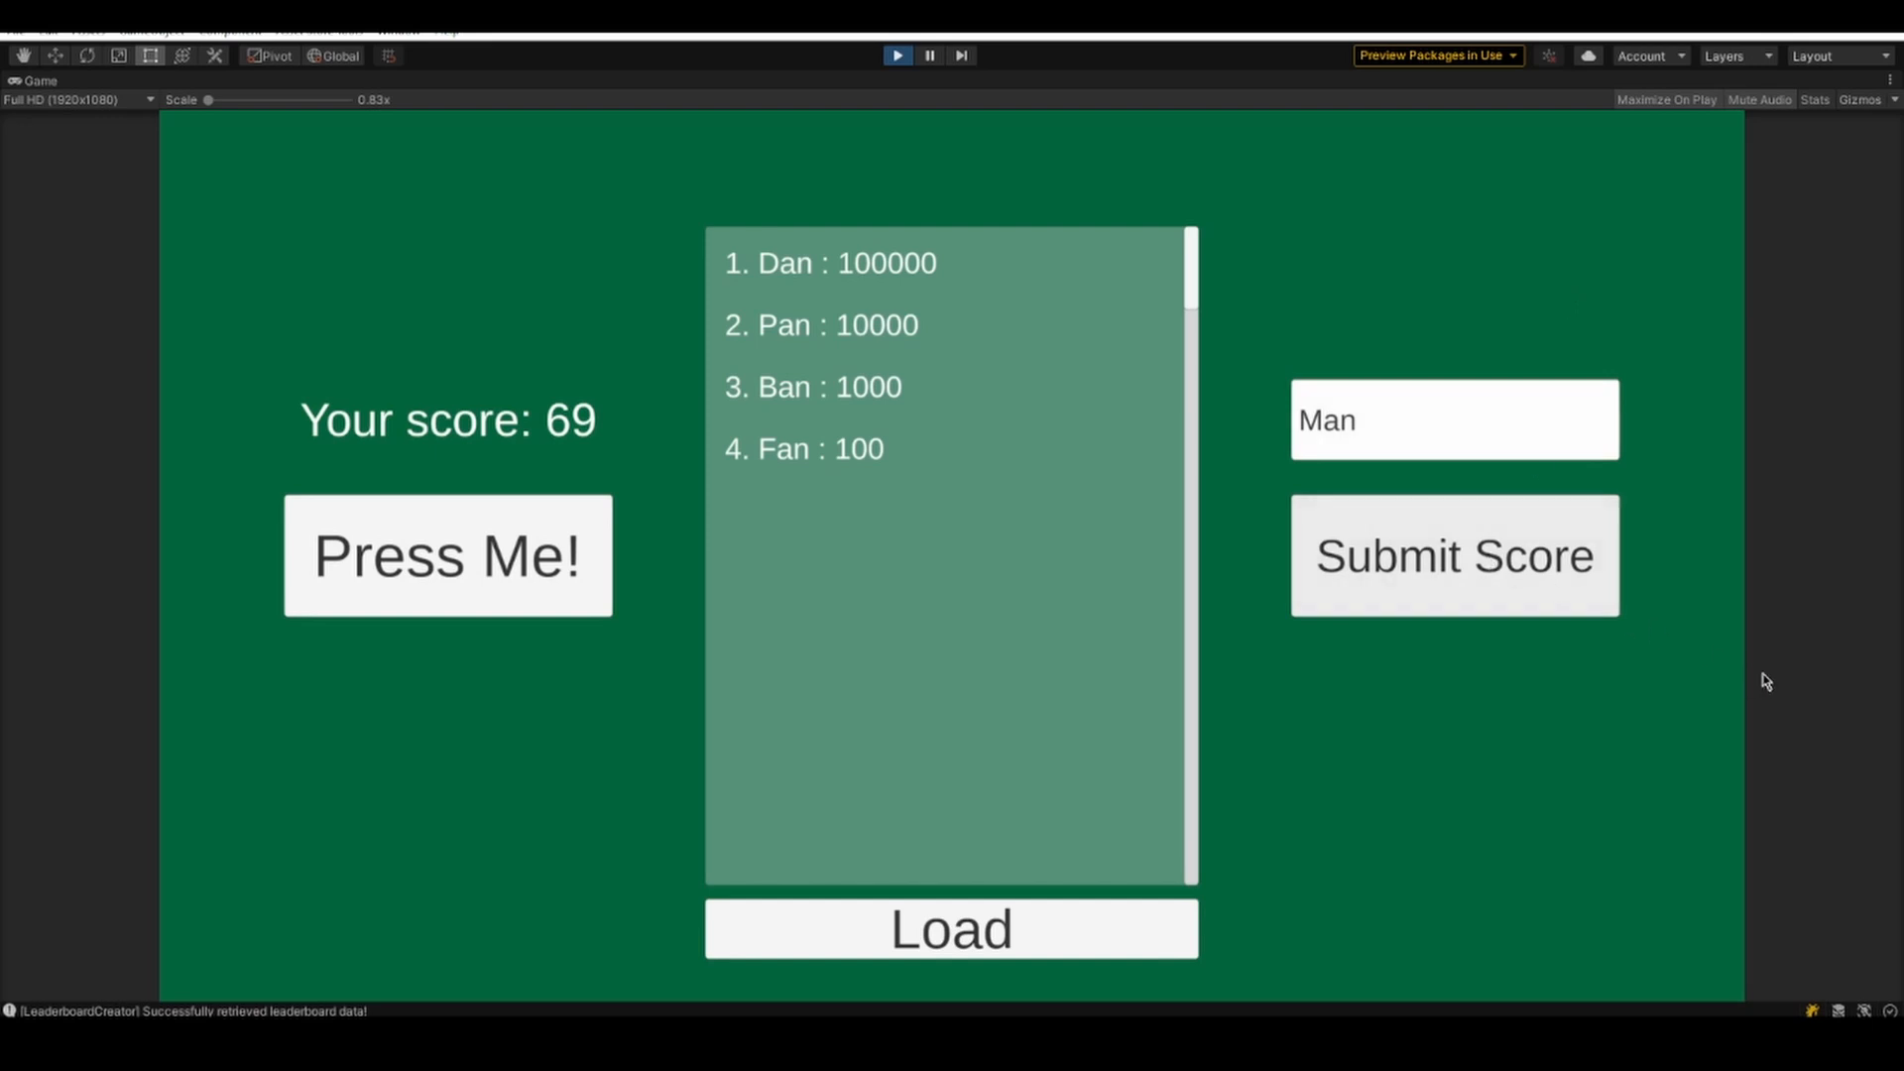
{"action": "mouse_move", "coordinate": [1638, 717]}
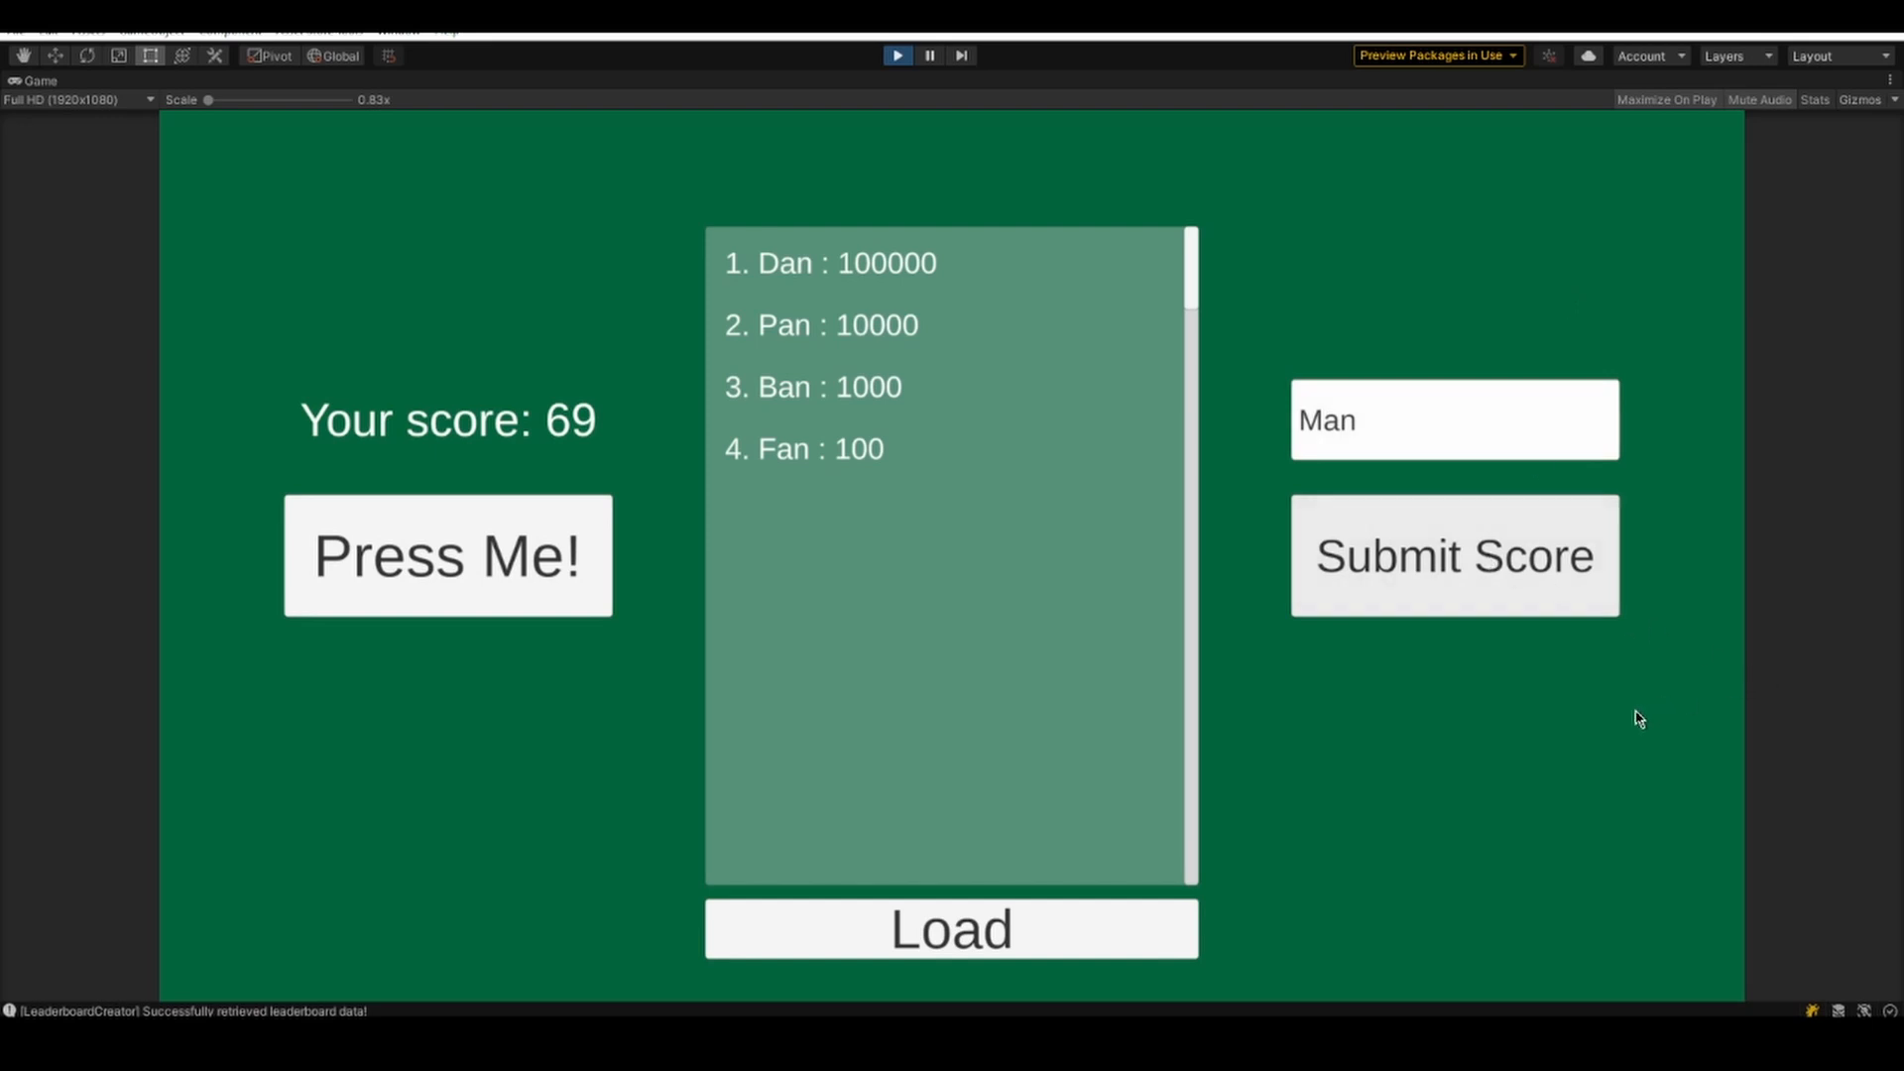
{"action": "mouse_move", "coordinate": [1440, 849]}
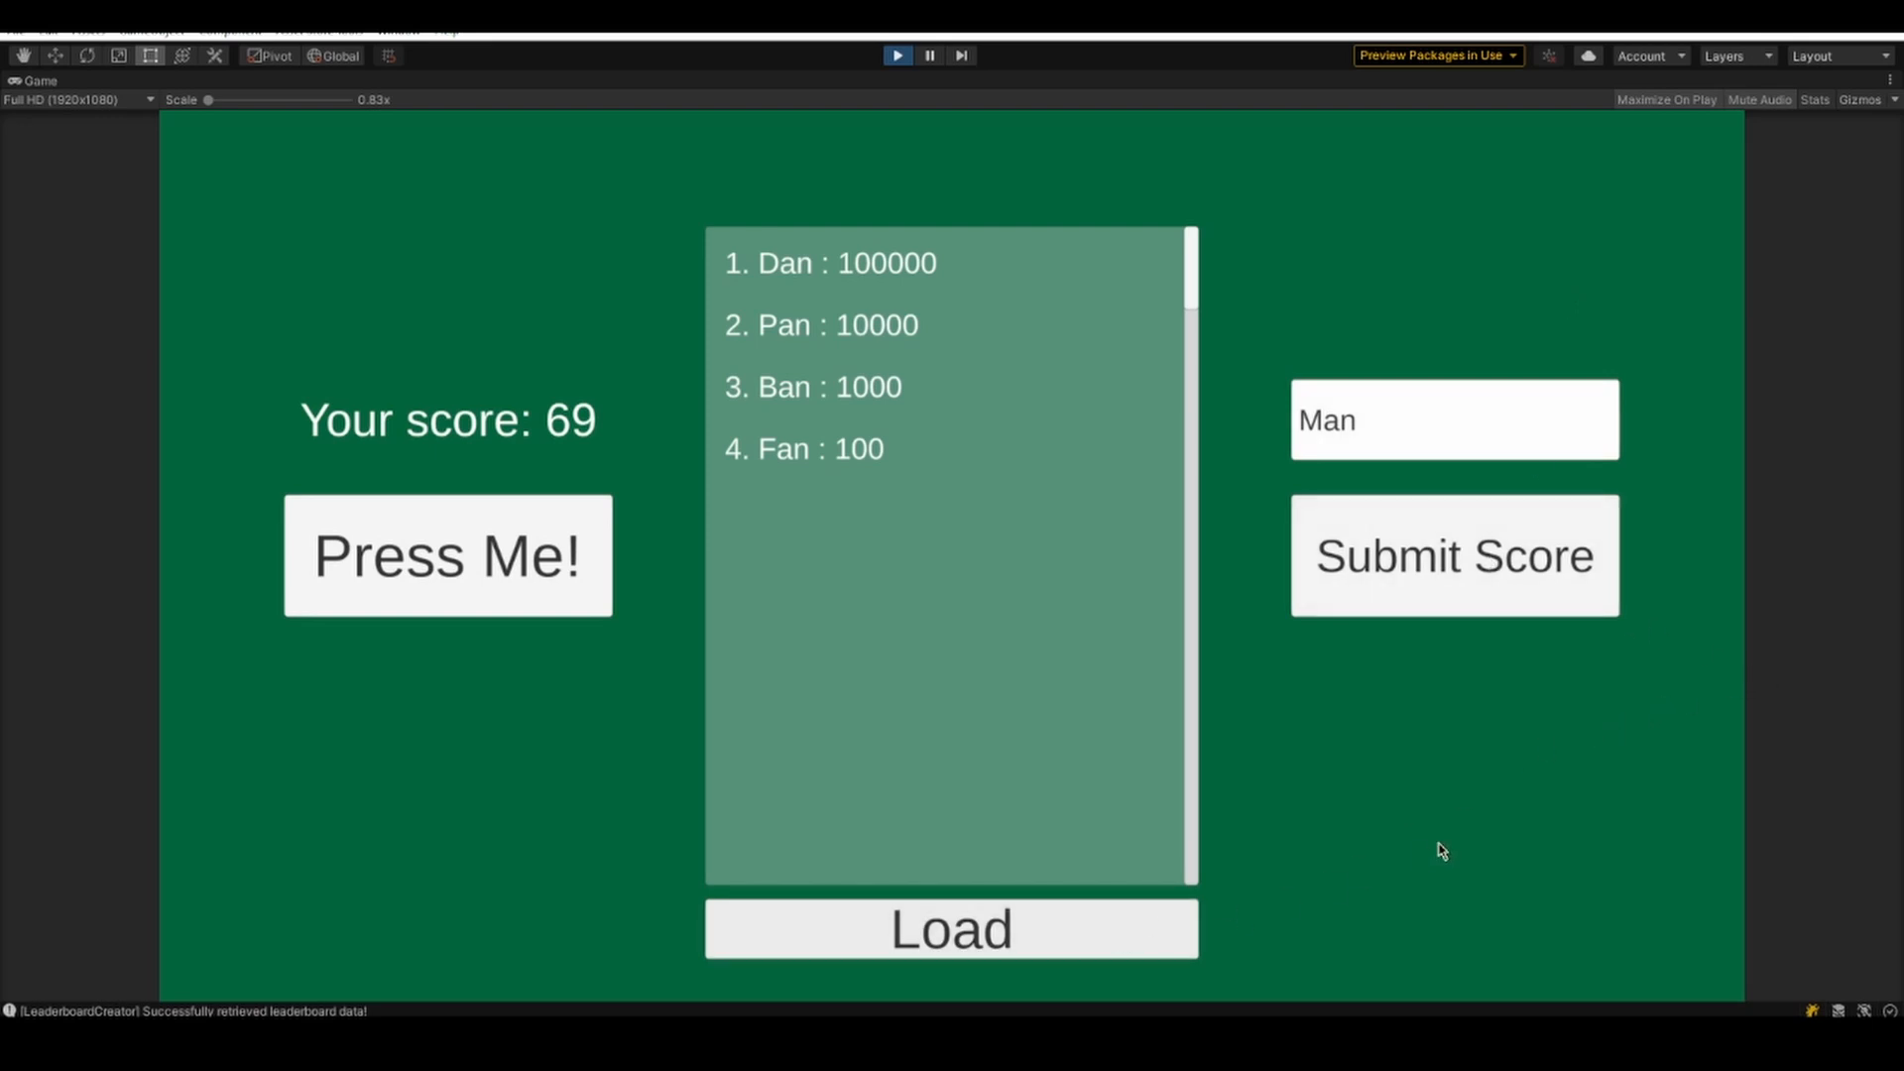
- Submit Man's score of 69, placing him fifth below Dan, Pan, Ban and Fan
{"action": "left_click", "coordinate": [1451, 555]}
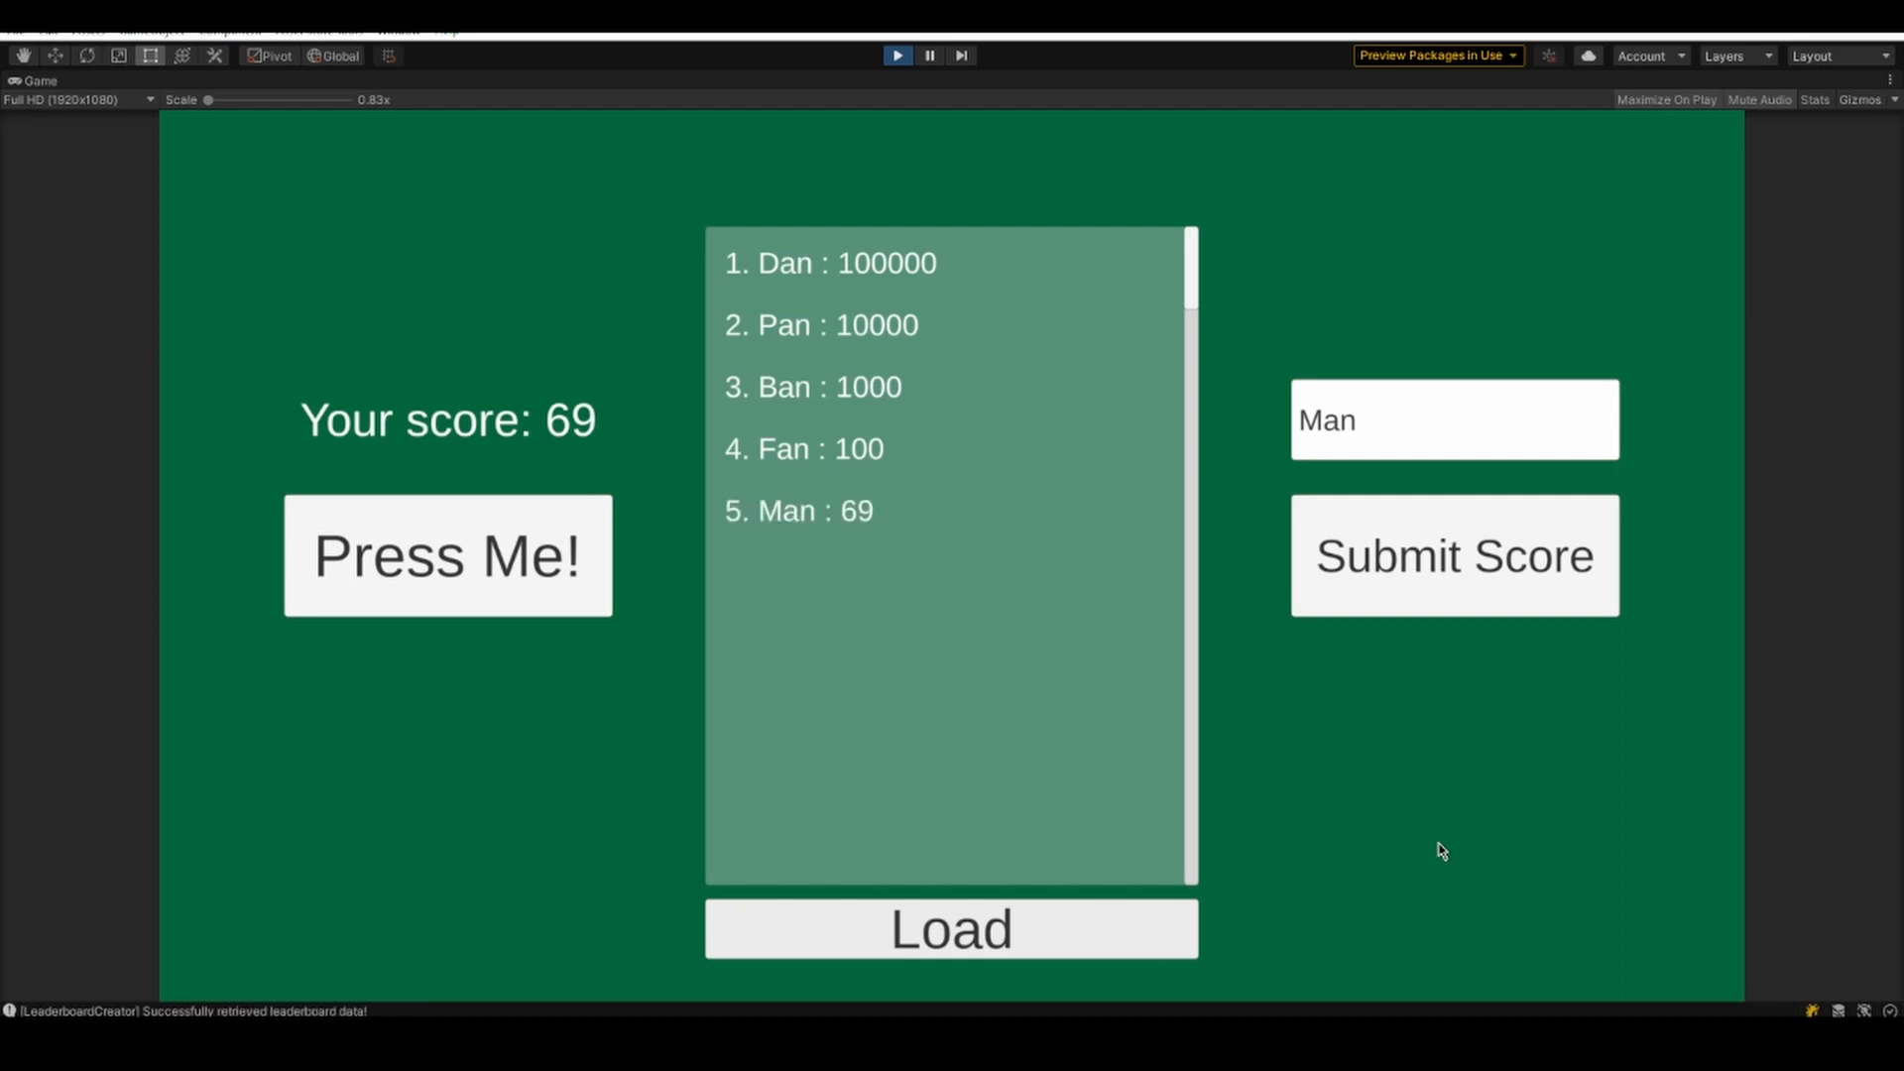